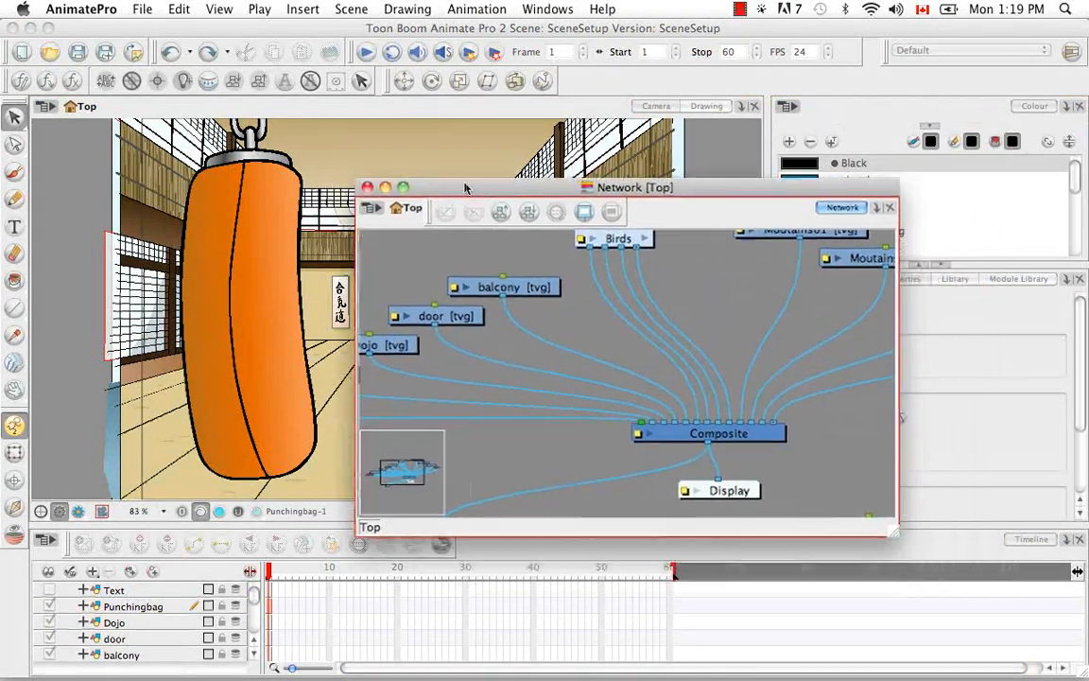
- Enlarge the Network window and zoom out until all nodes from Text to sky fit
left_click_drag(629, 187, 515, 130)
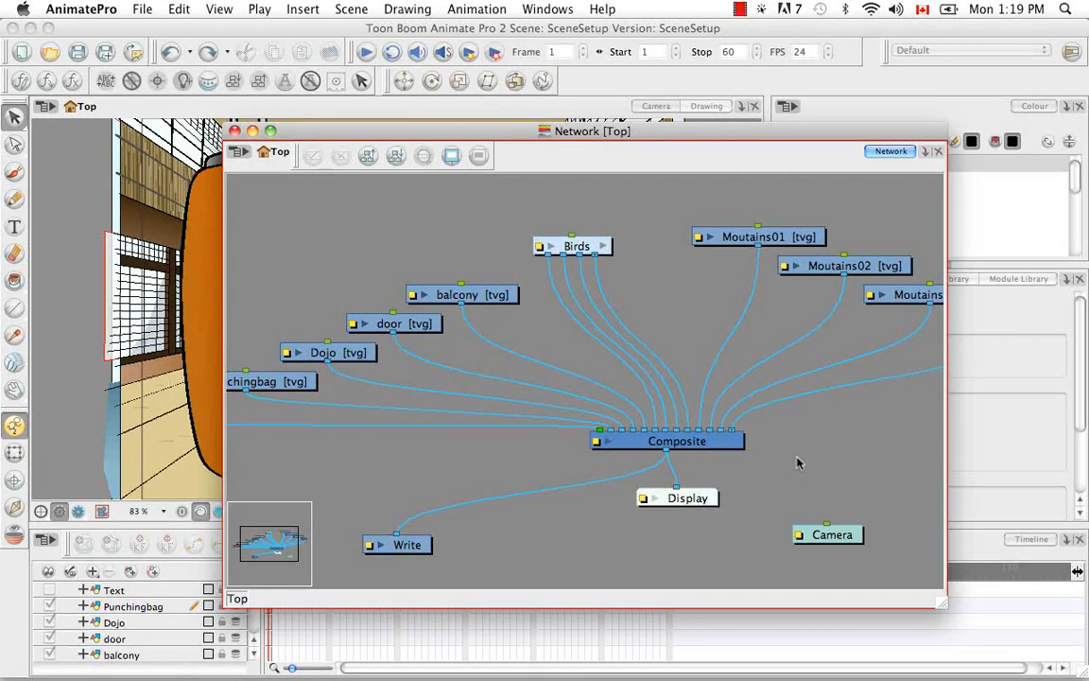
mouse_move(785, 405)
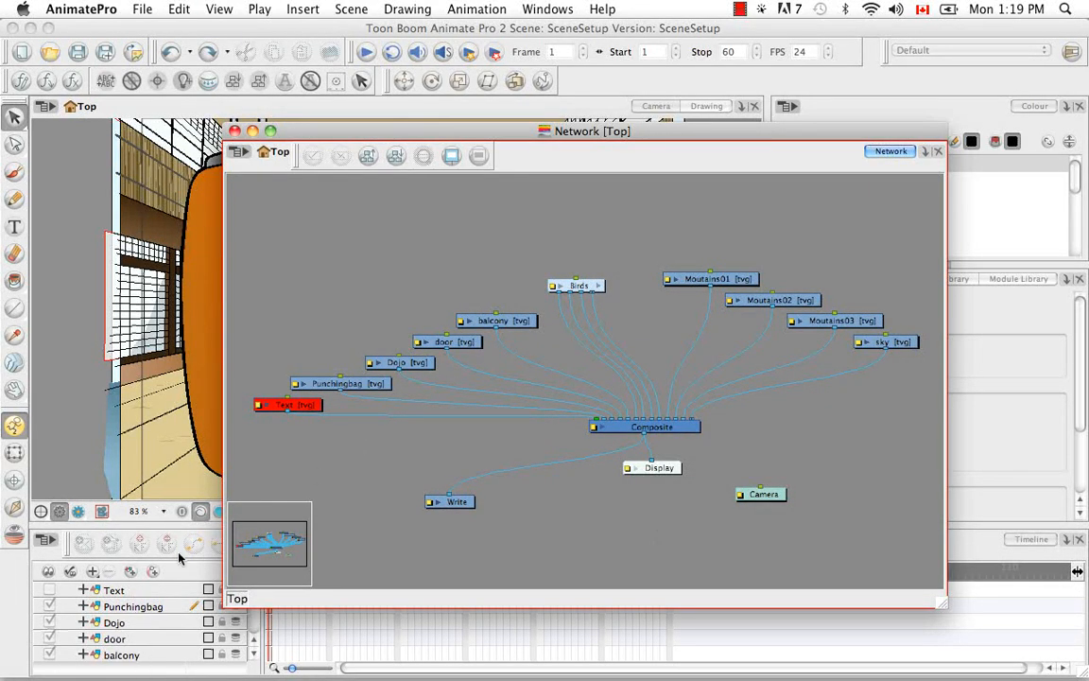
mouse_move(345, 231)
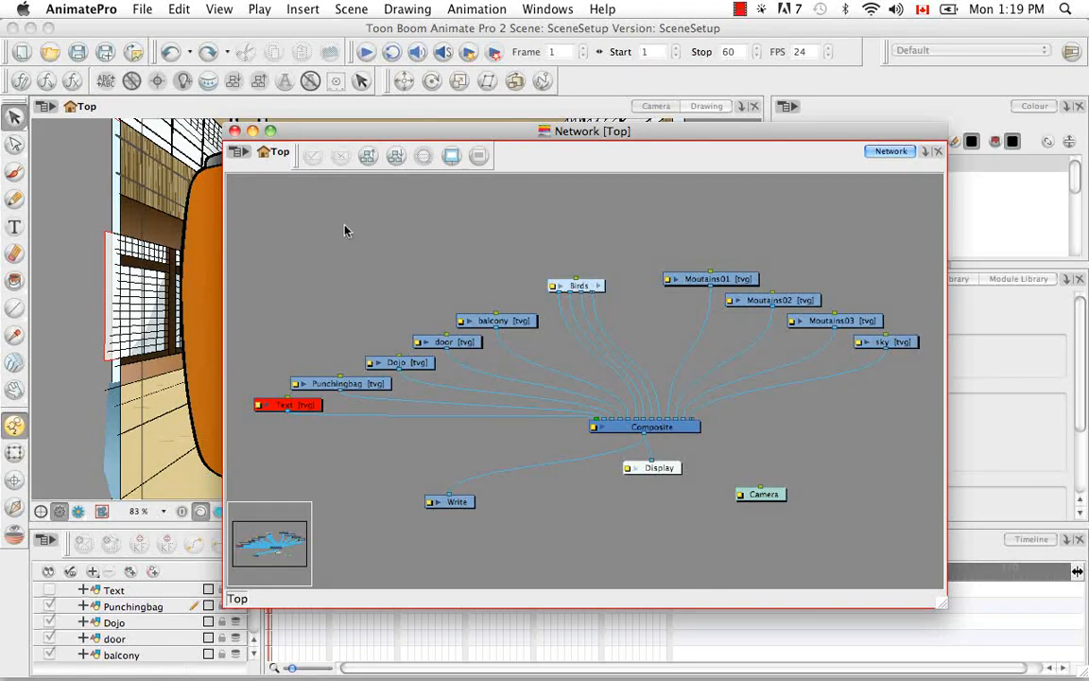
mouse_move(358, 268)
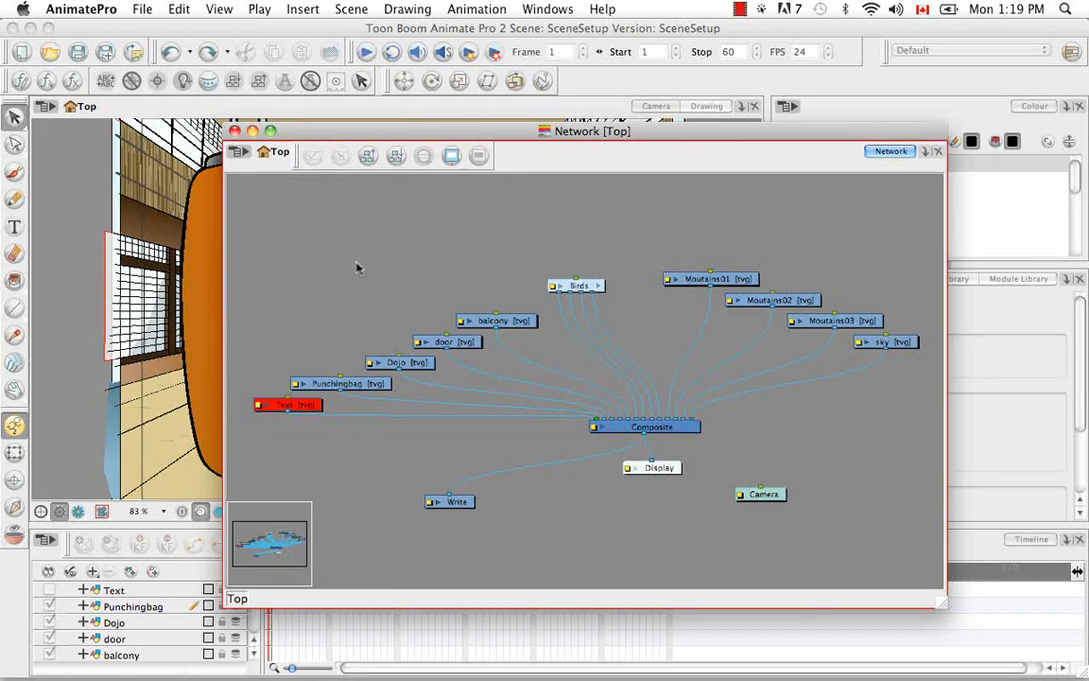
left_click(239, 154)
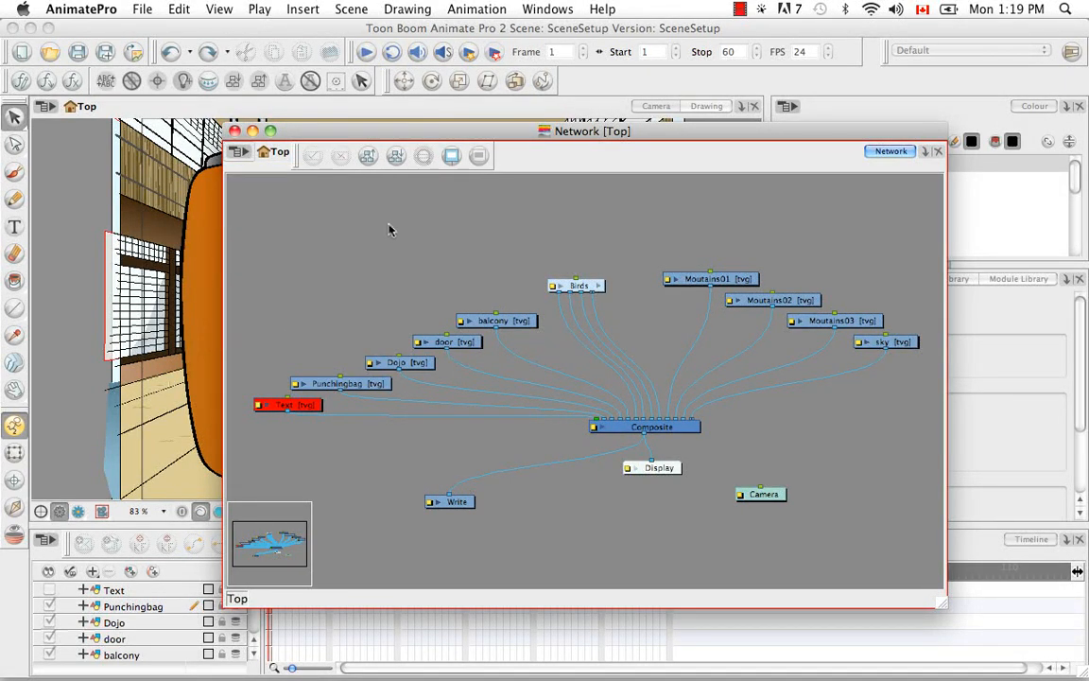
mouse_move(286, 229)
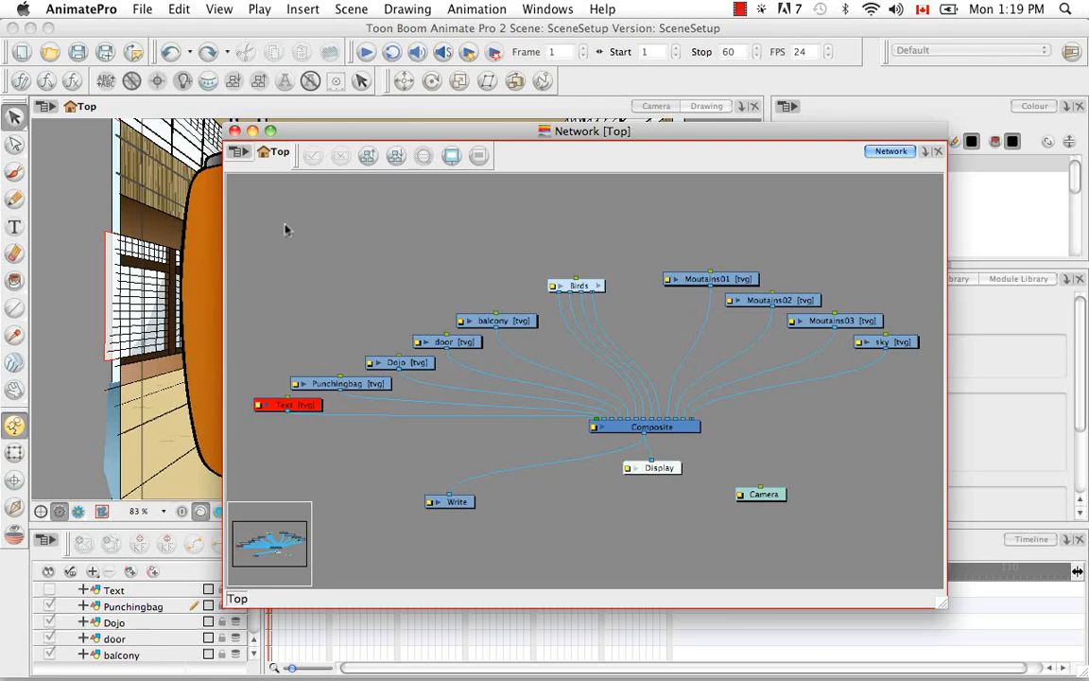
mouse_move(504, 179)
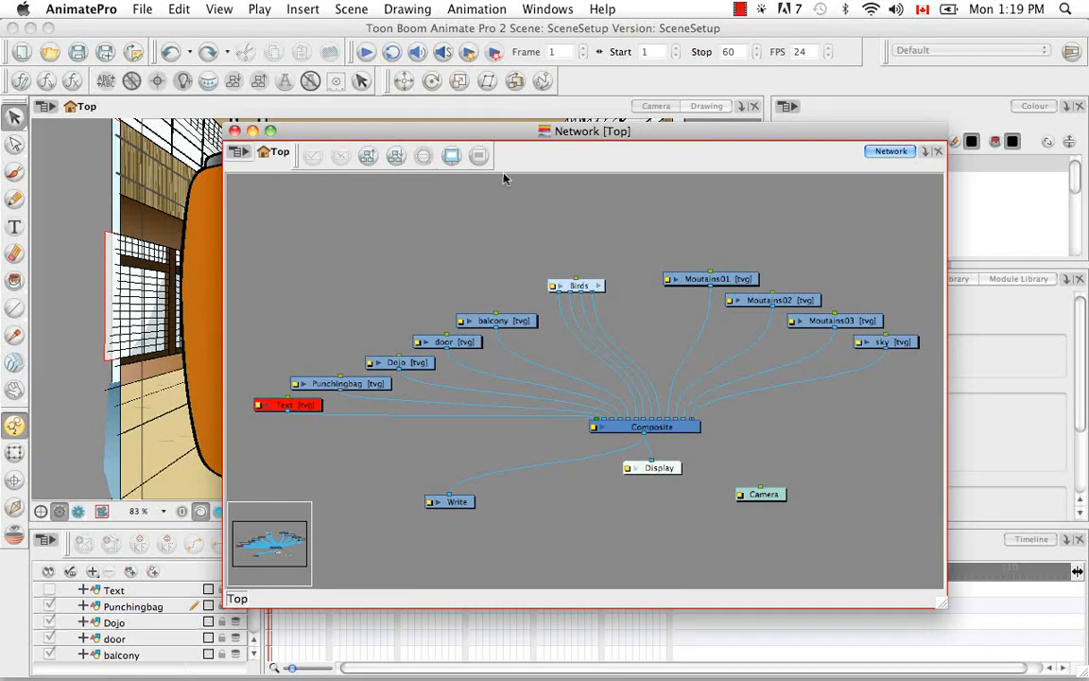
mouse_move(443, 233)
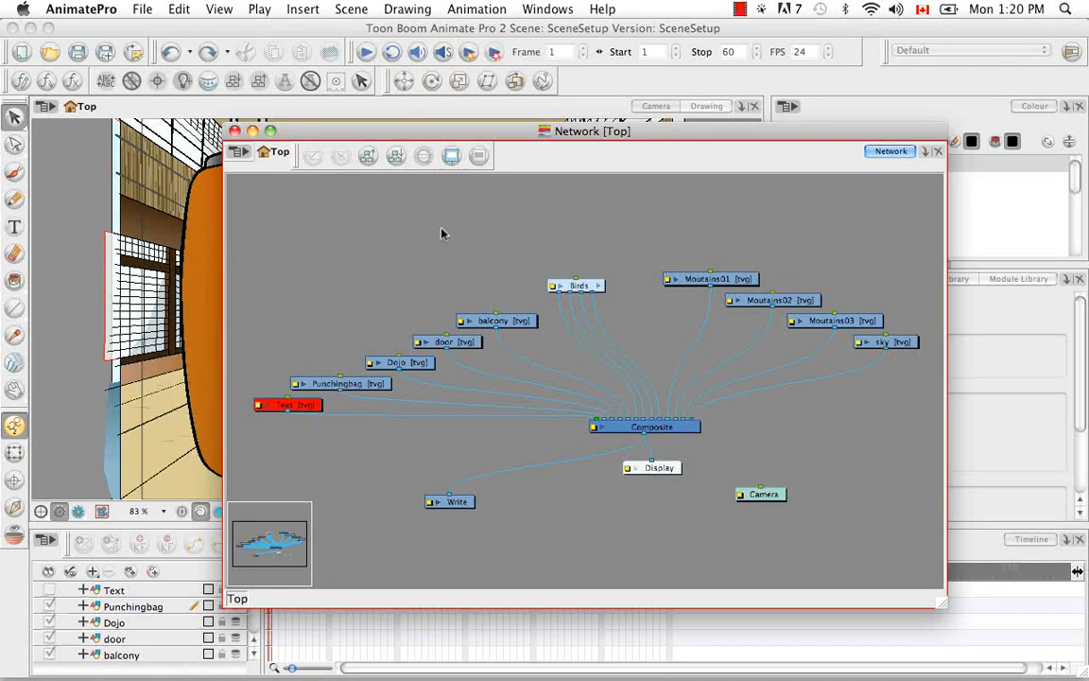
mouse_move(439, 194)
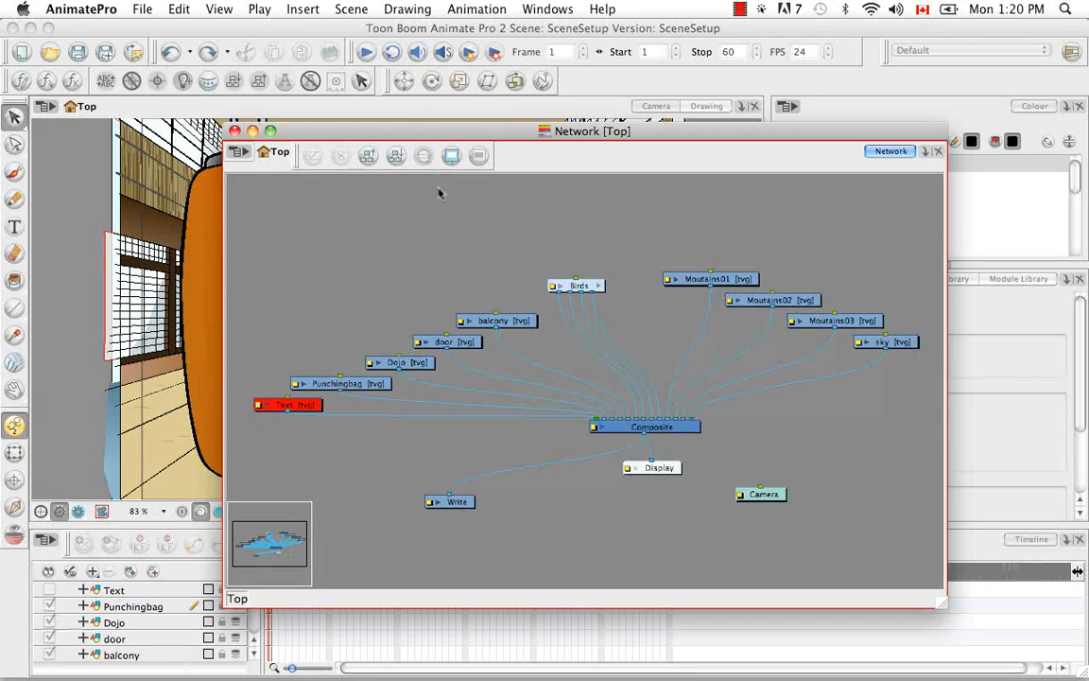
left_click(547, 9)
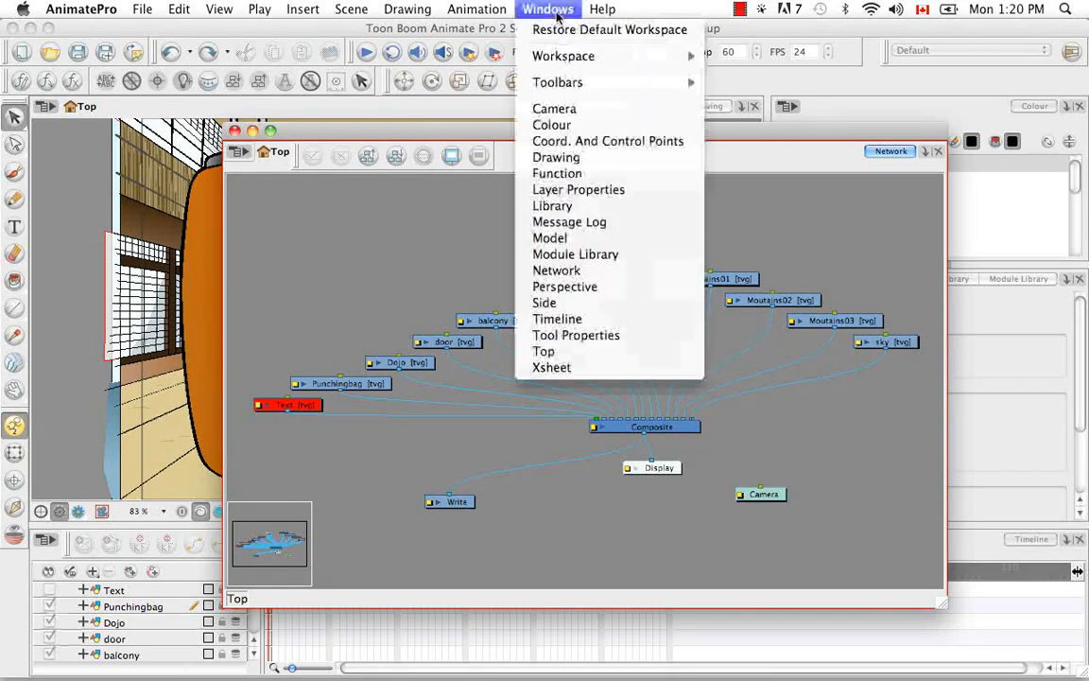
mouse_move(558, 83)
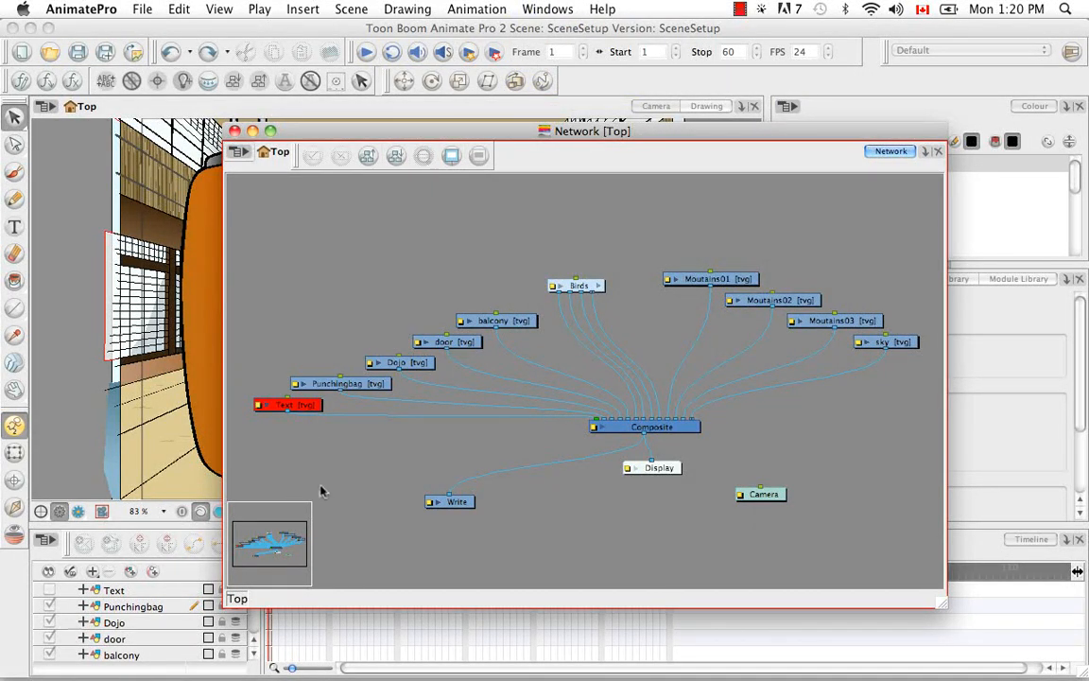
mouse_move(319, 578)
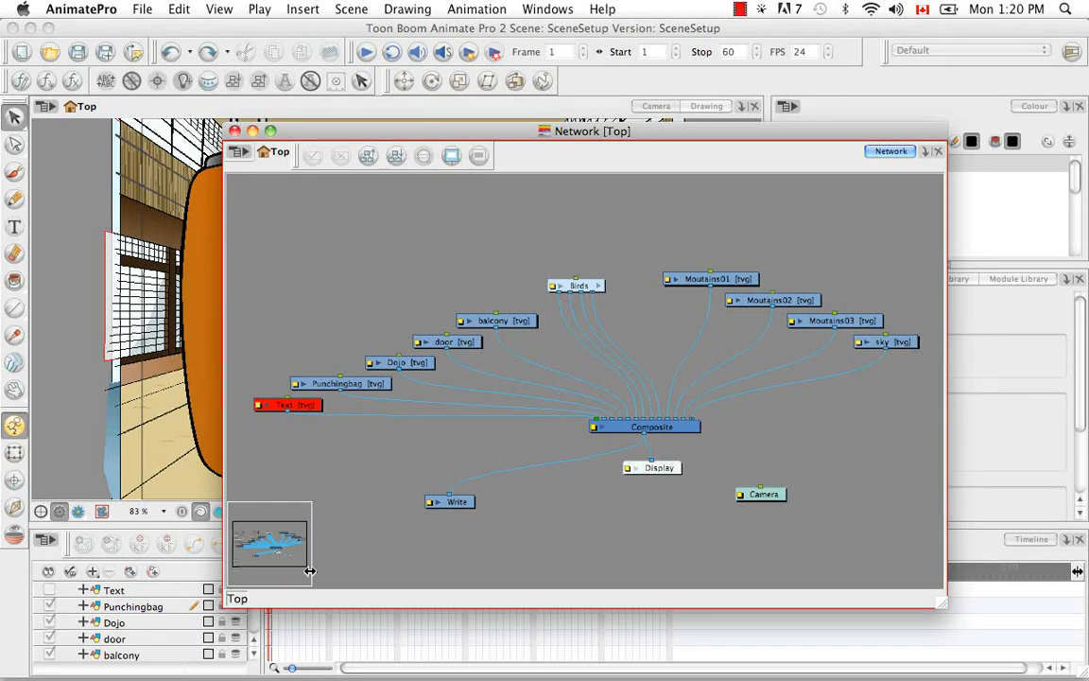
mouse_move(596, 249)
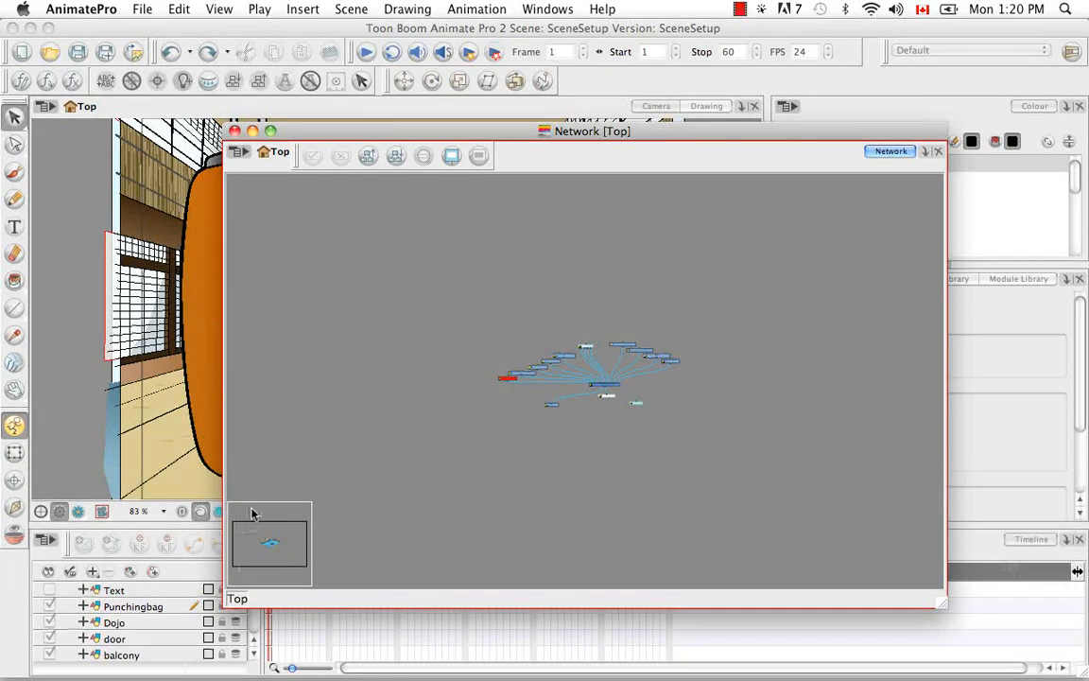
mouse_move(268, 549)
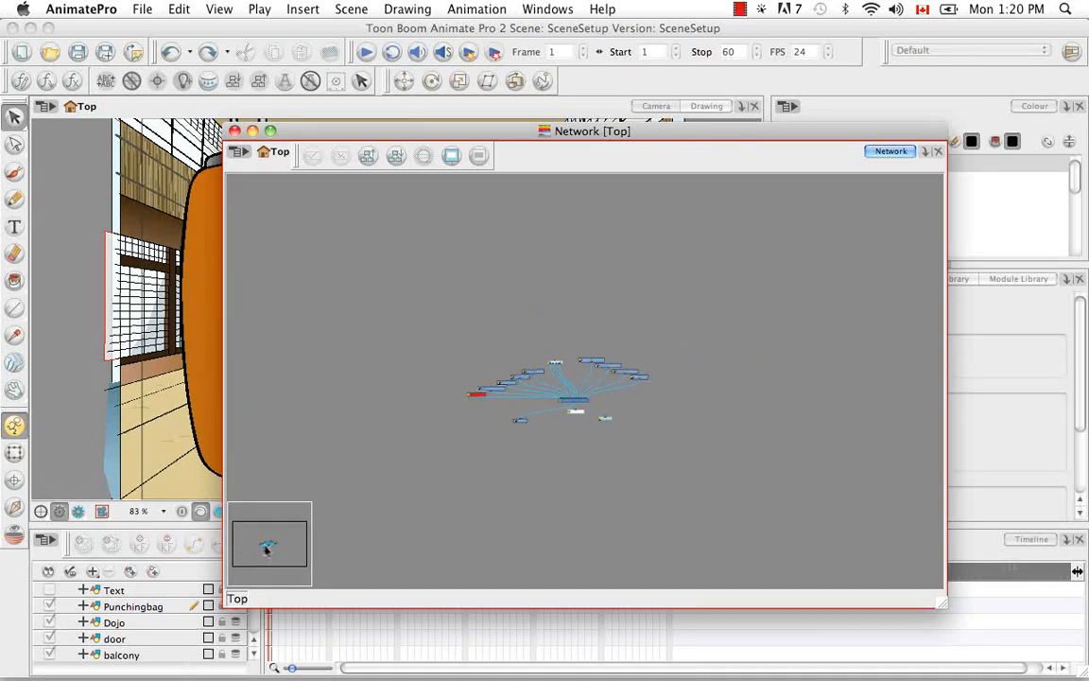
key("cmd+=")
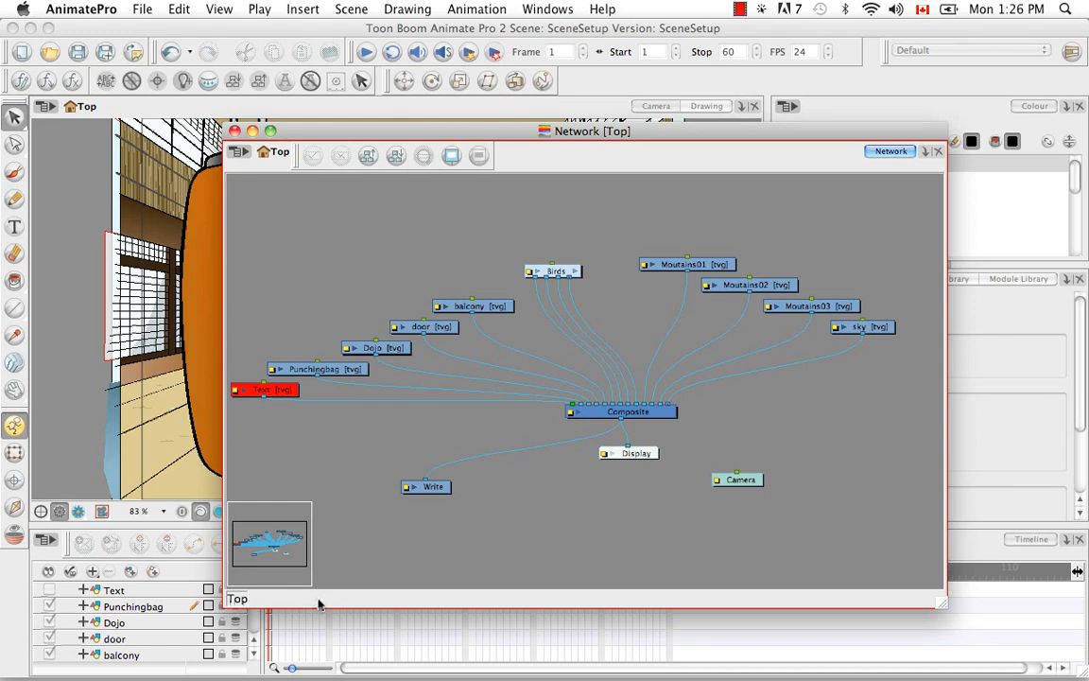
mouse_move(595, 297)
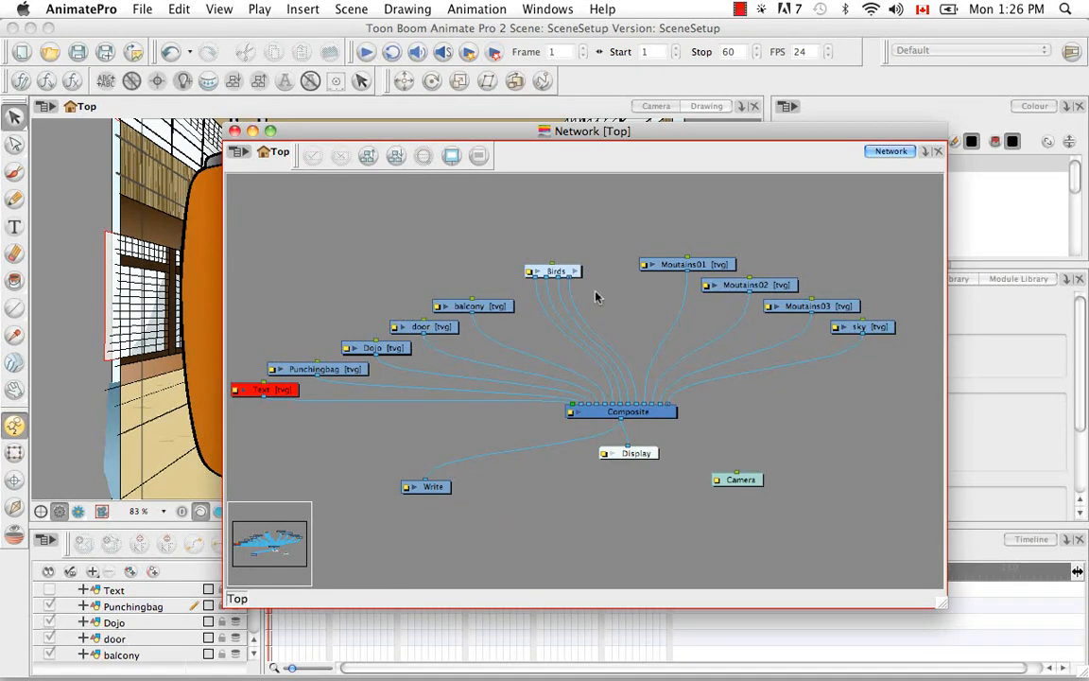
mouse_move(508, 267)
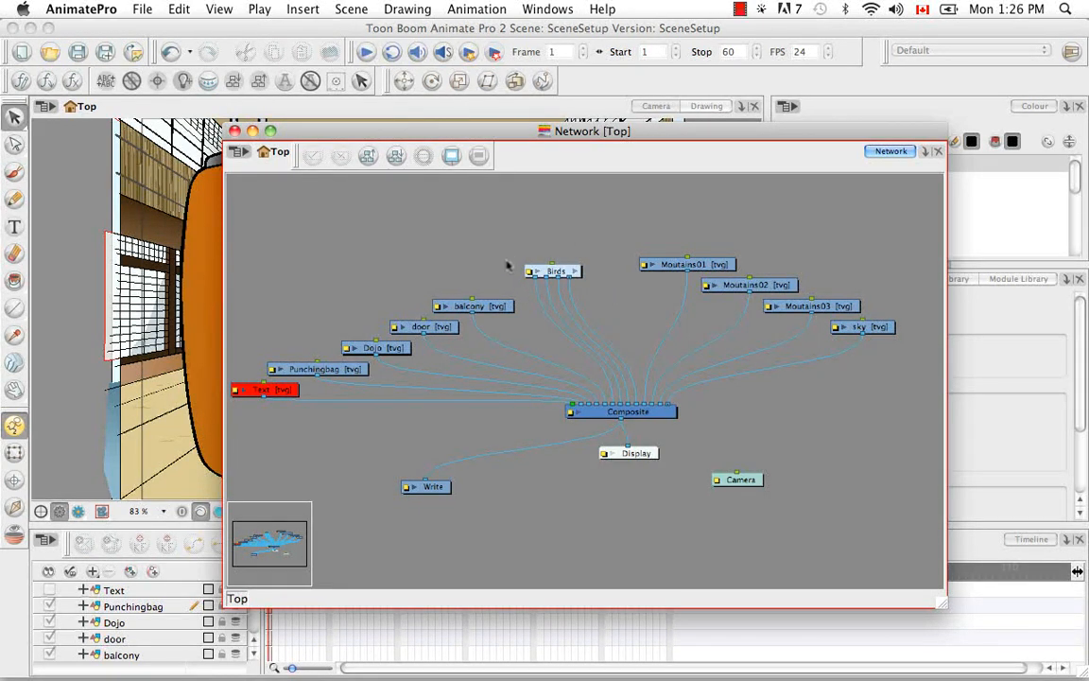
mouse_move(615, 309)
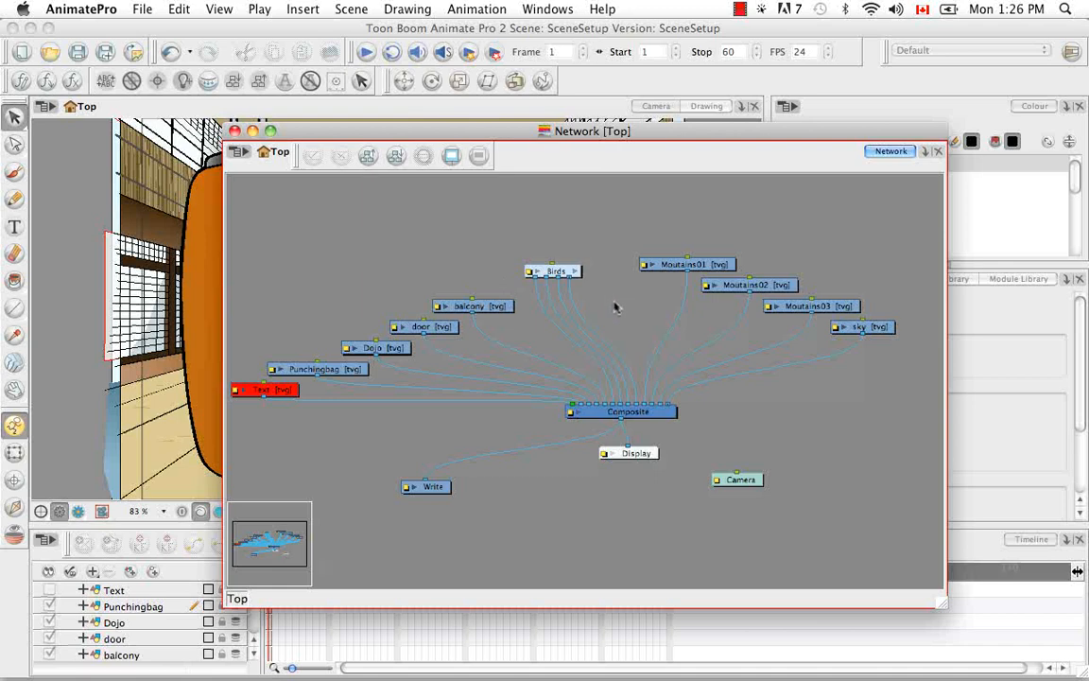
mouse_move(615, 303)
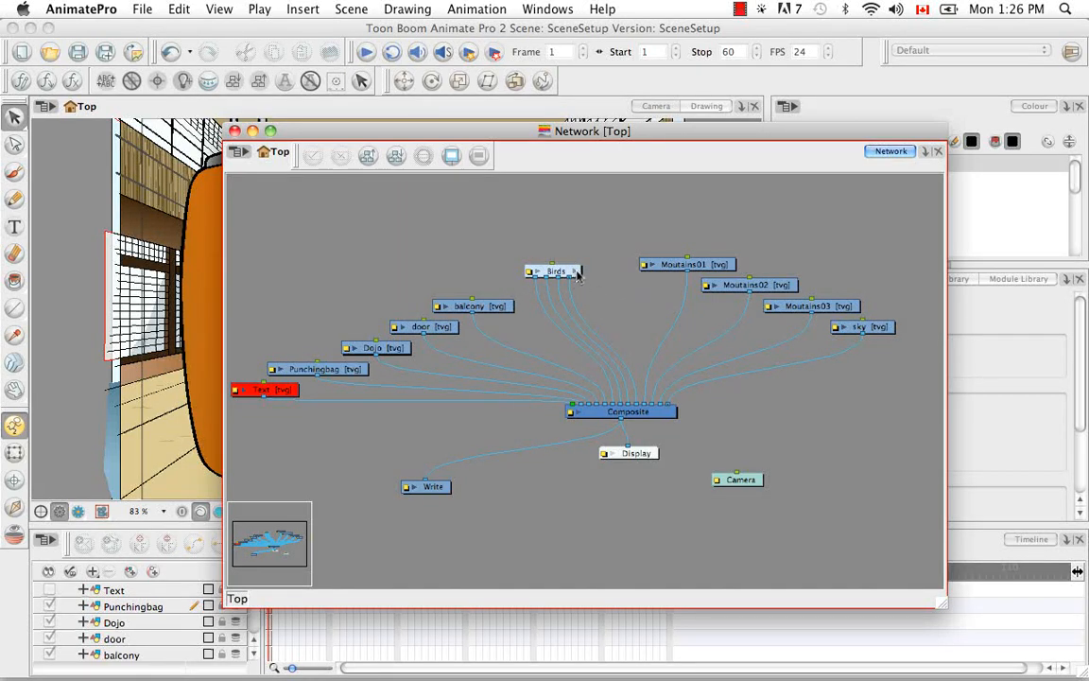
double_click(556, 272)
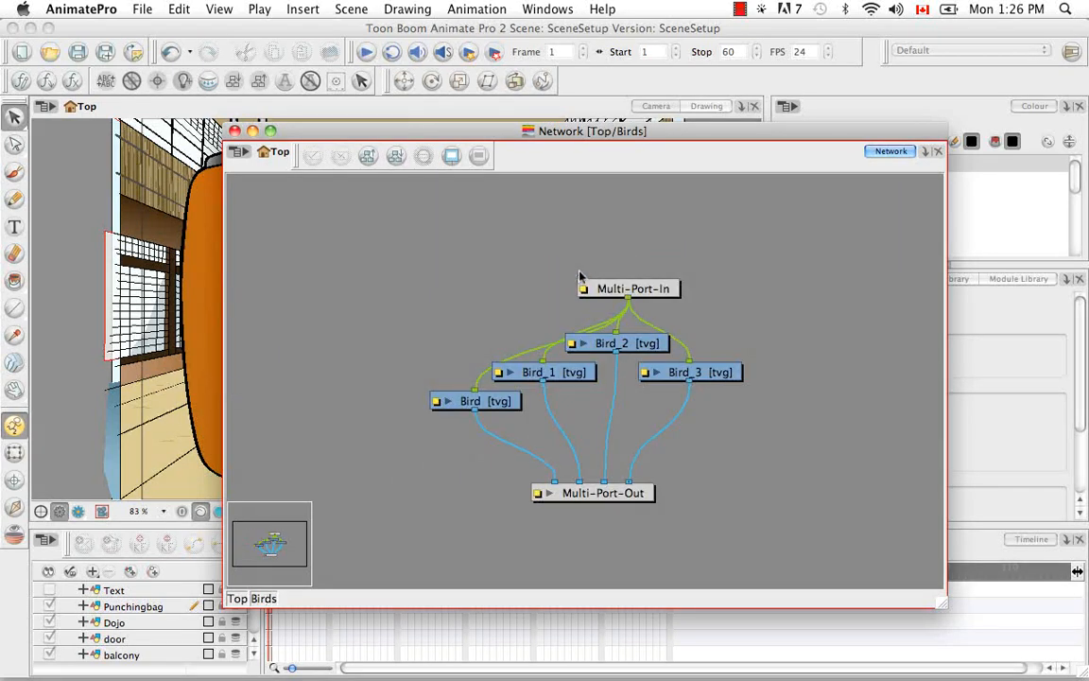
mouse_move(386, 528)
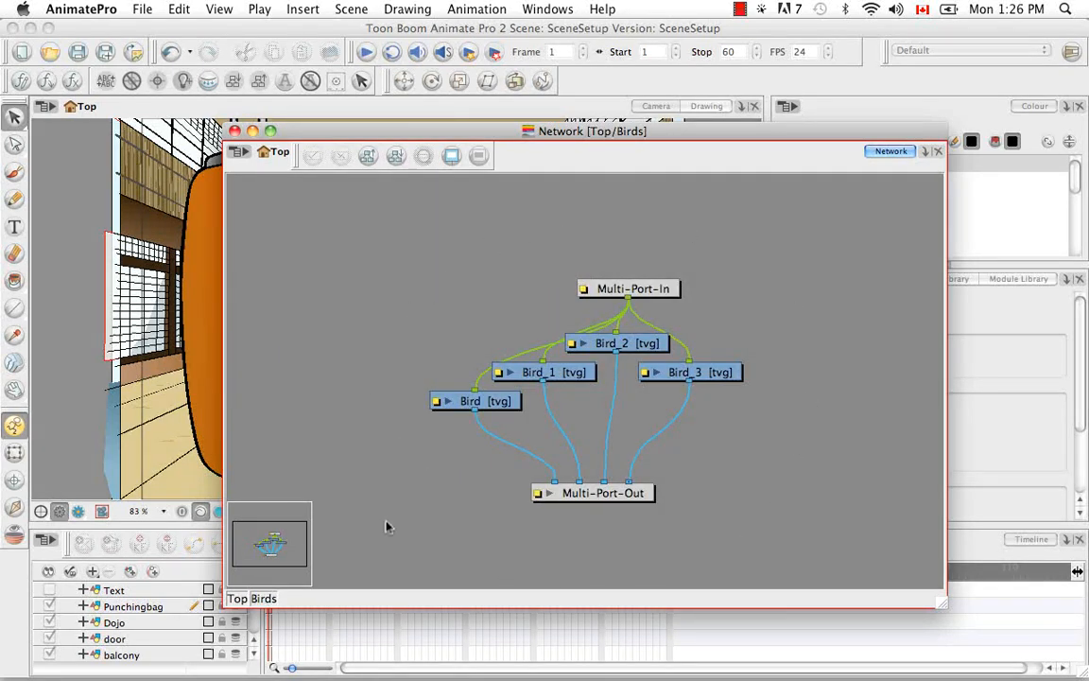
left_click(268, 598)
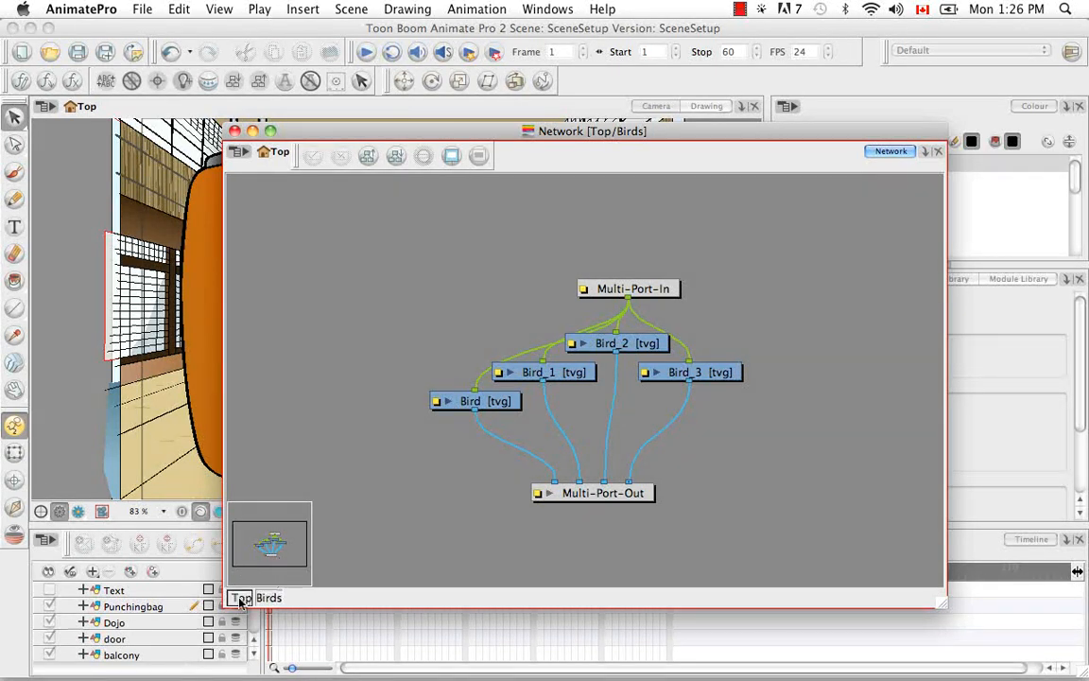
left_click(239, 597)
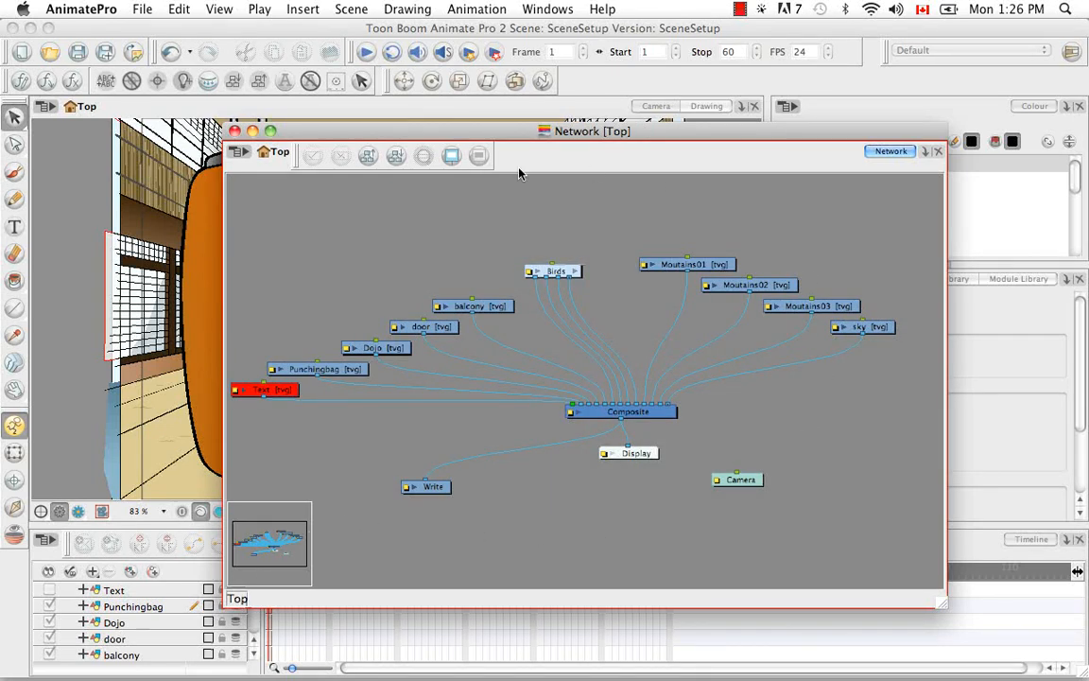
mouse_move(586, 528)
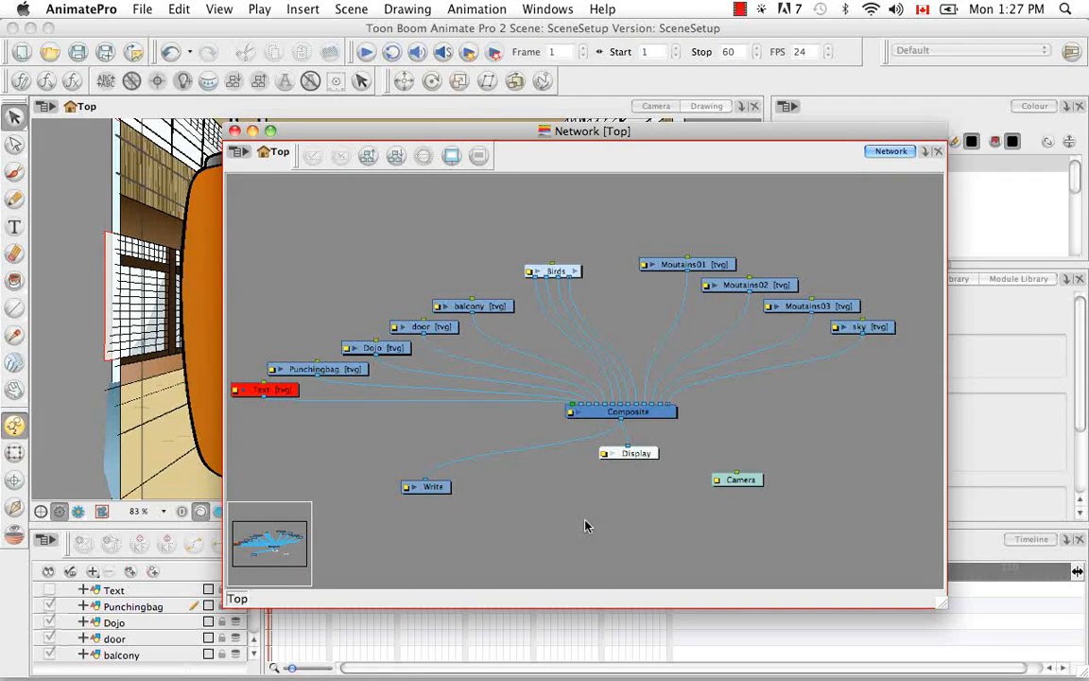
mouse_move(742, 415)
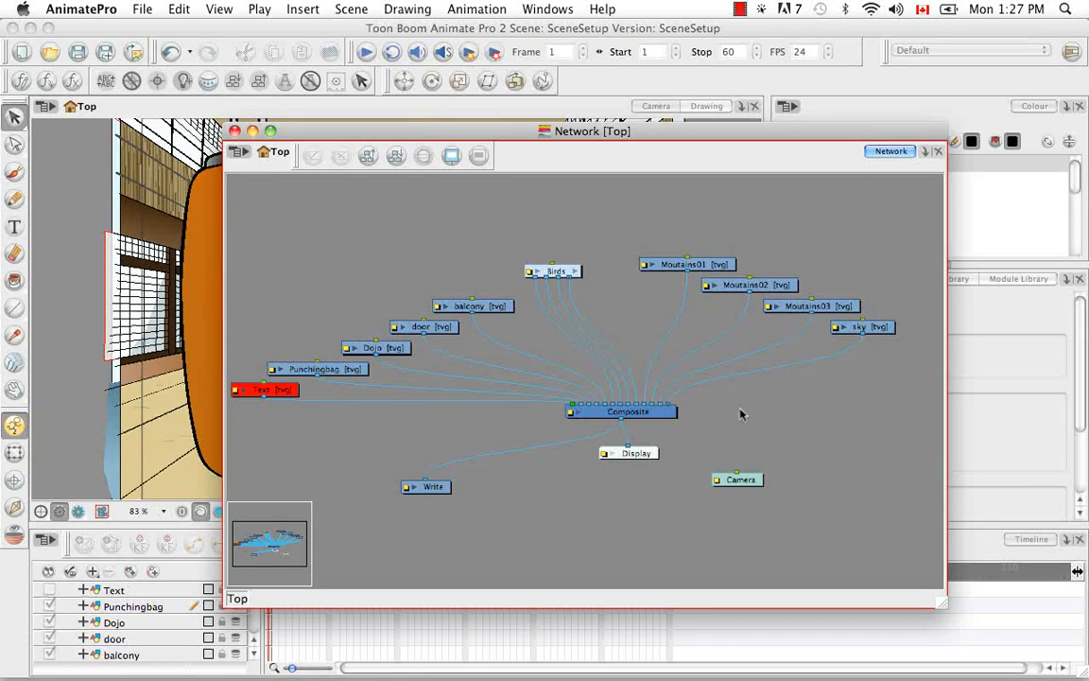
- Zoom out over Birds to Camera, select Display and Composite, and dock the network beside the palette
key("space")
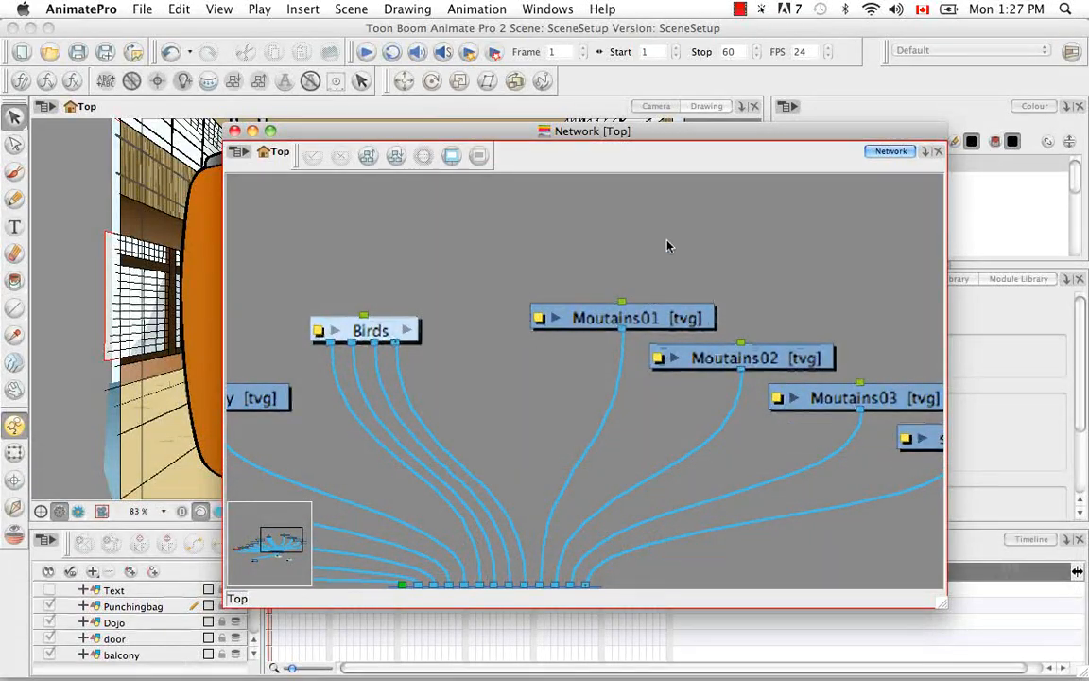
mouse_move(616, 282)
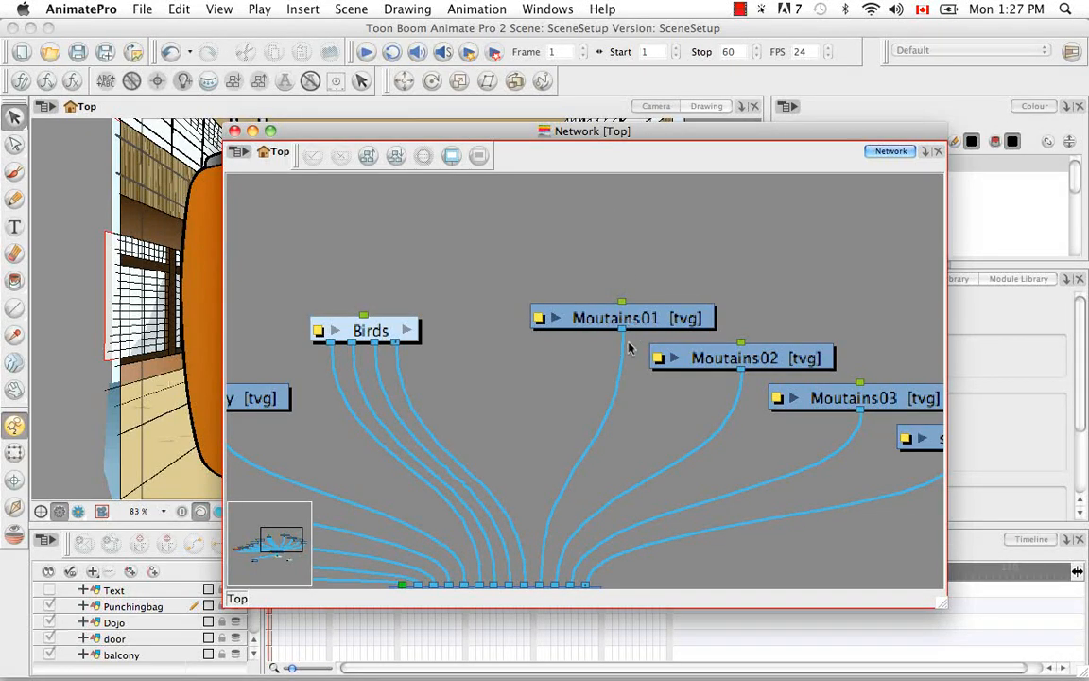
mouse_move(612, 400)
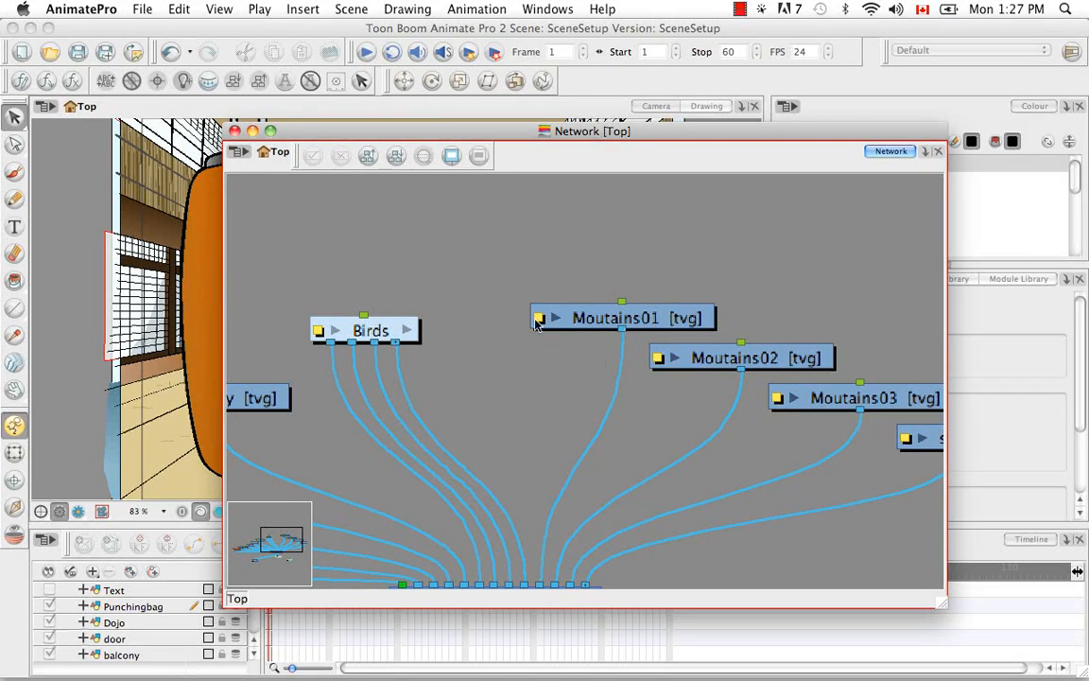
mouse_move(610, 361)
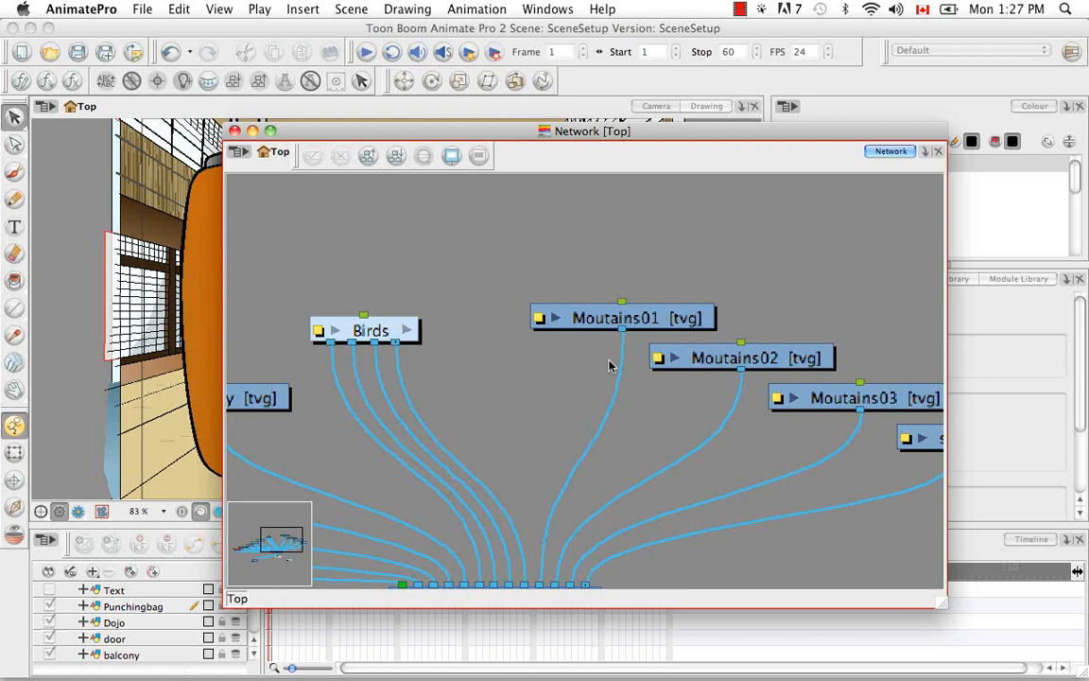
mouse_move(599, 357)
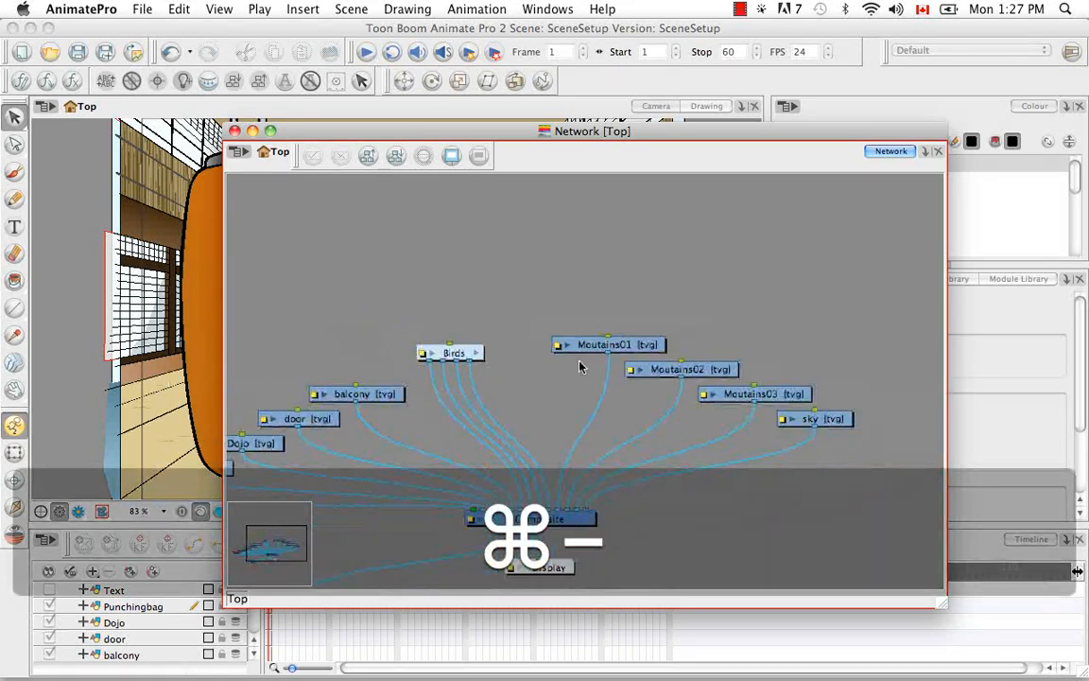
key("space")
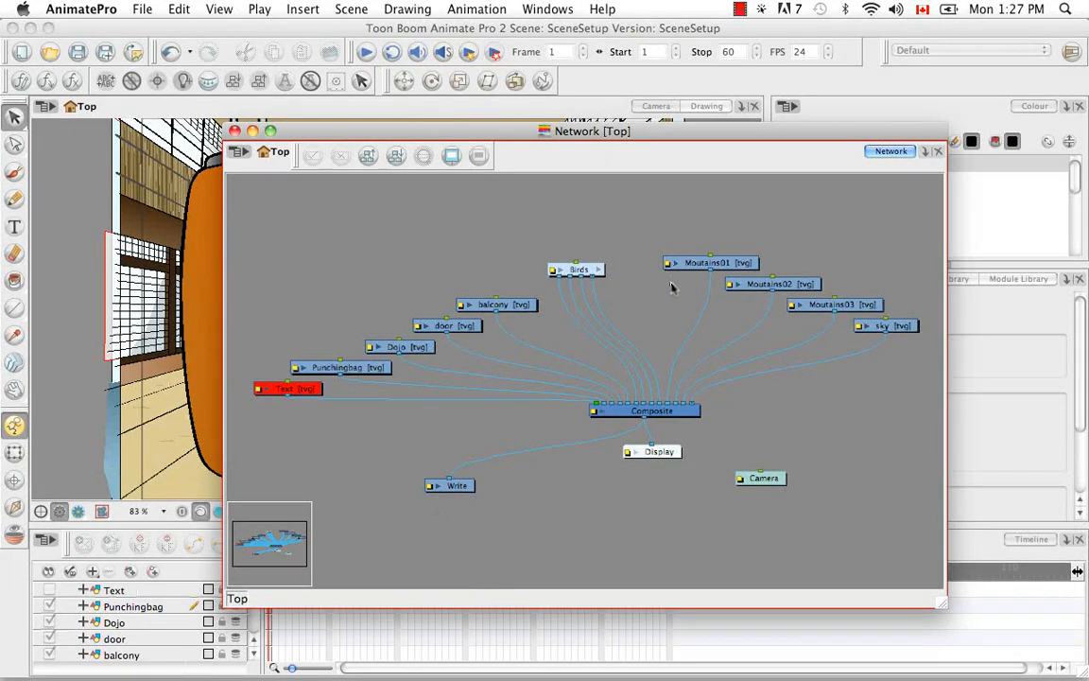
mouse_move(678, 290)
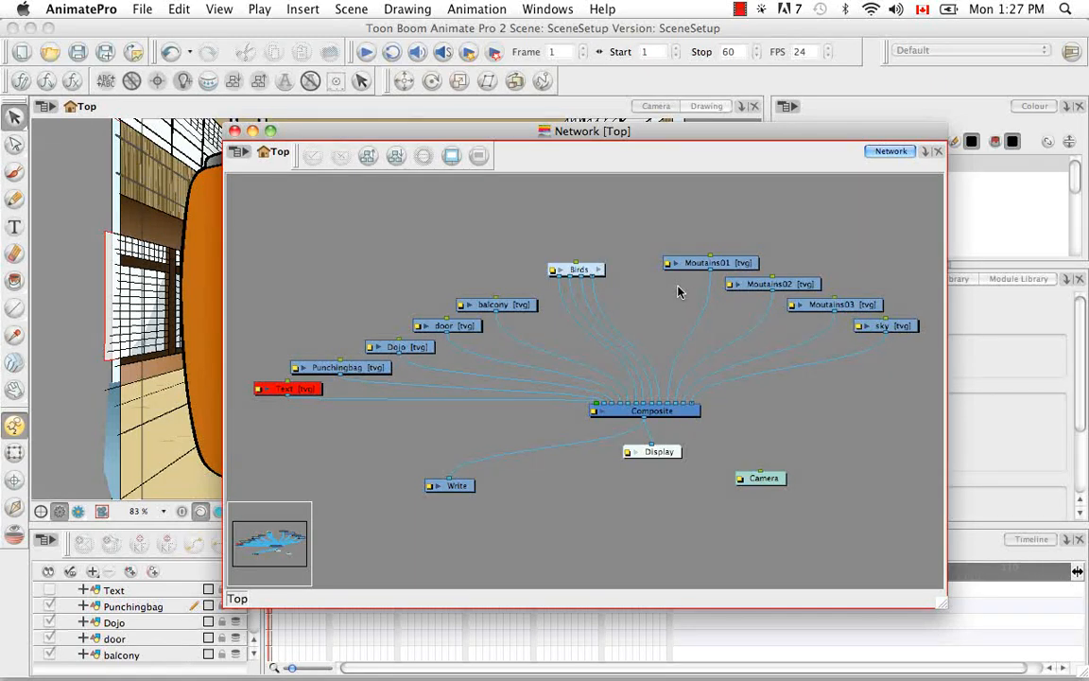
mouse_move(685, 278)
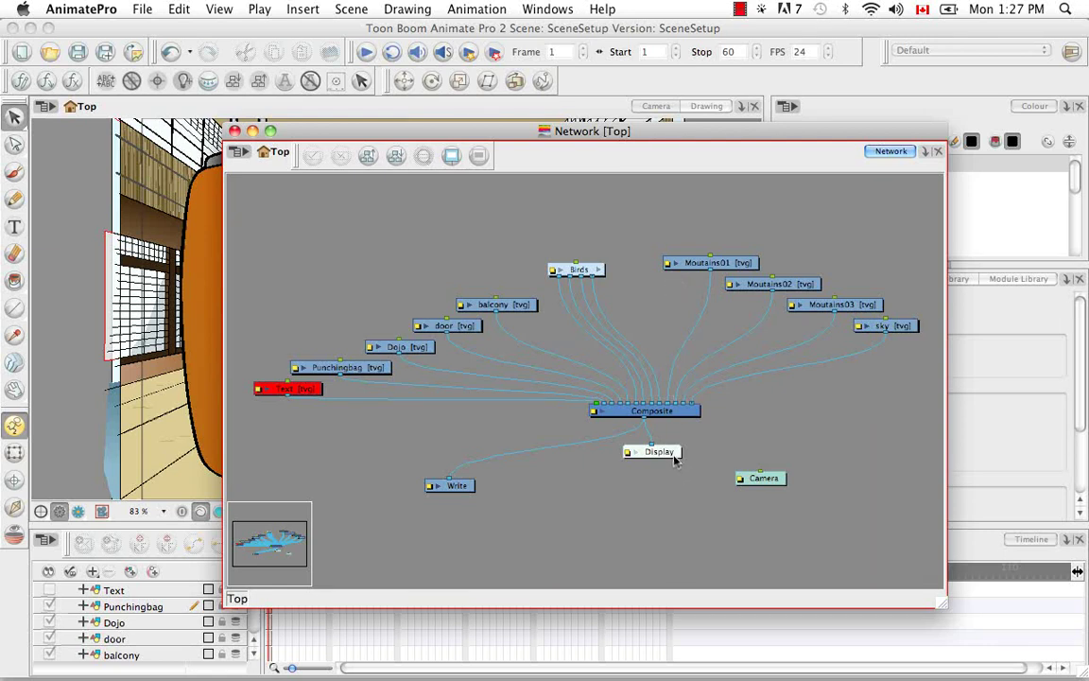
left_click(651, 410)
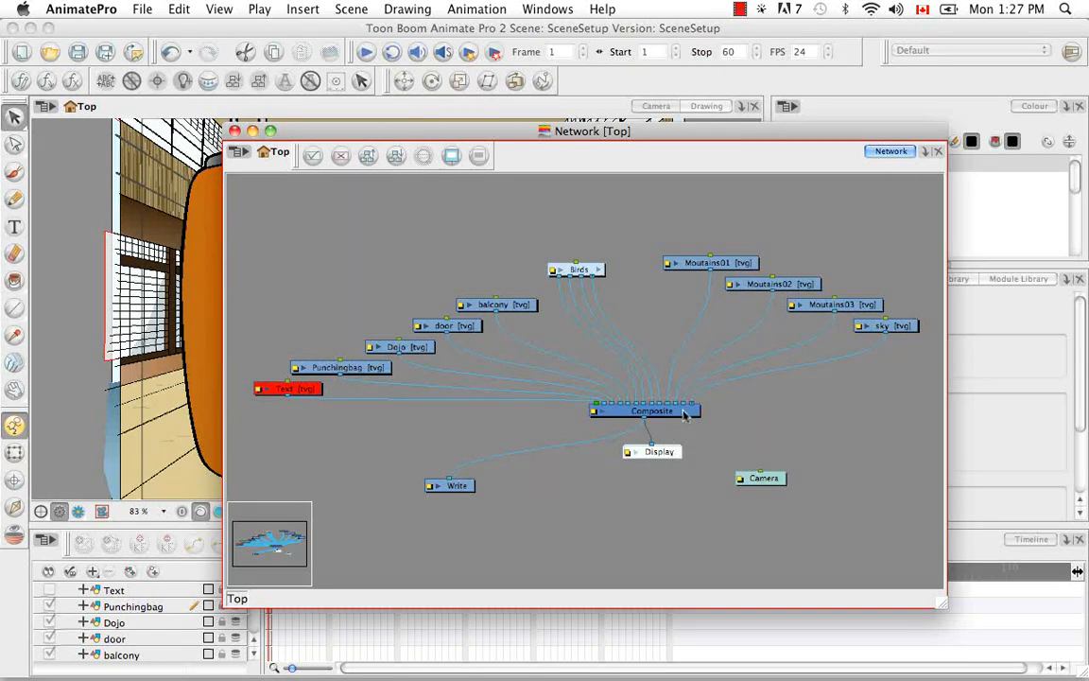
left_click(711, 262)
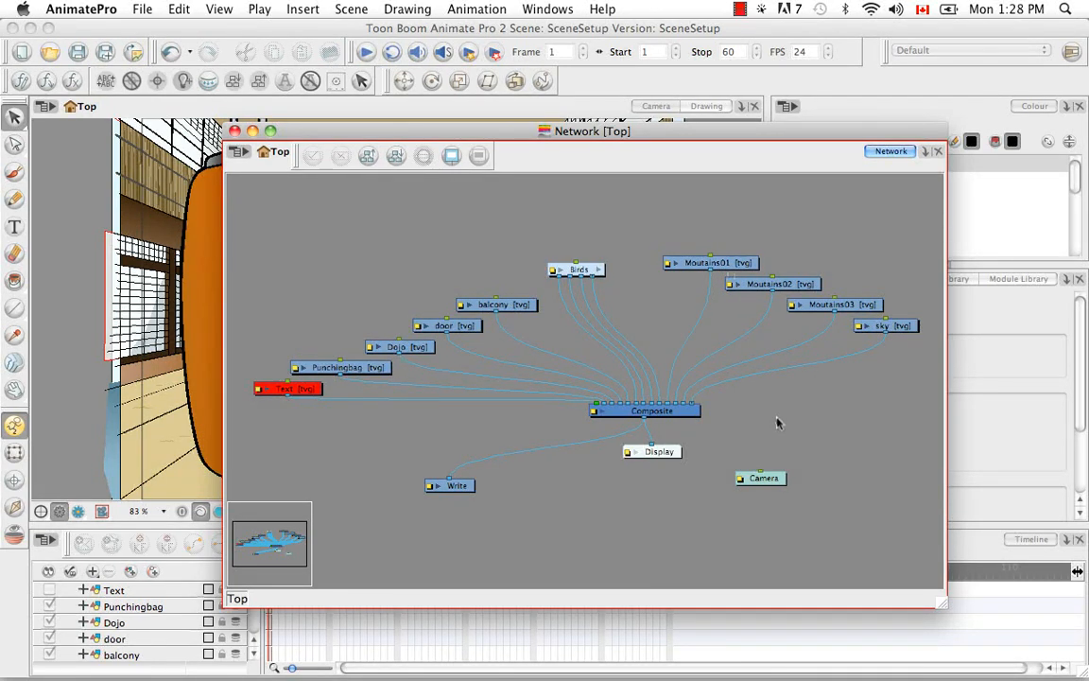
mouse_move(777, 415)
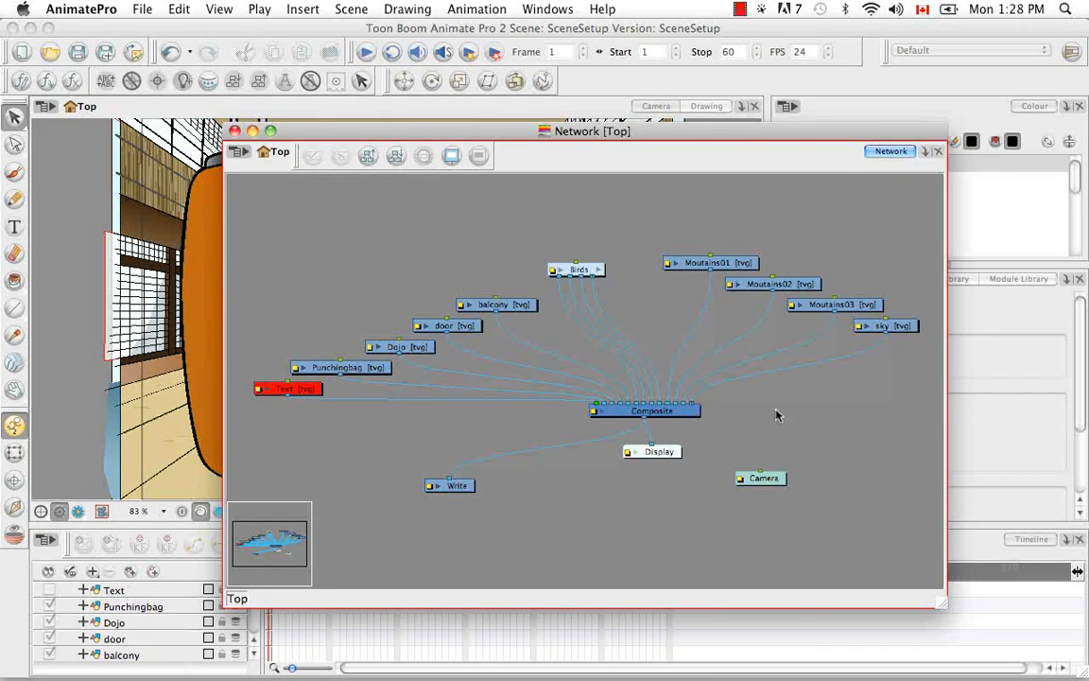
left_click_drag(583, 132, 379, 83)
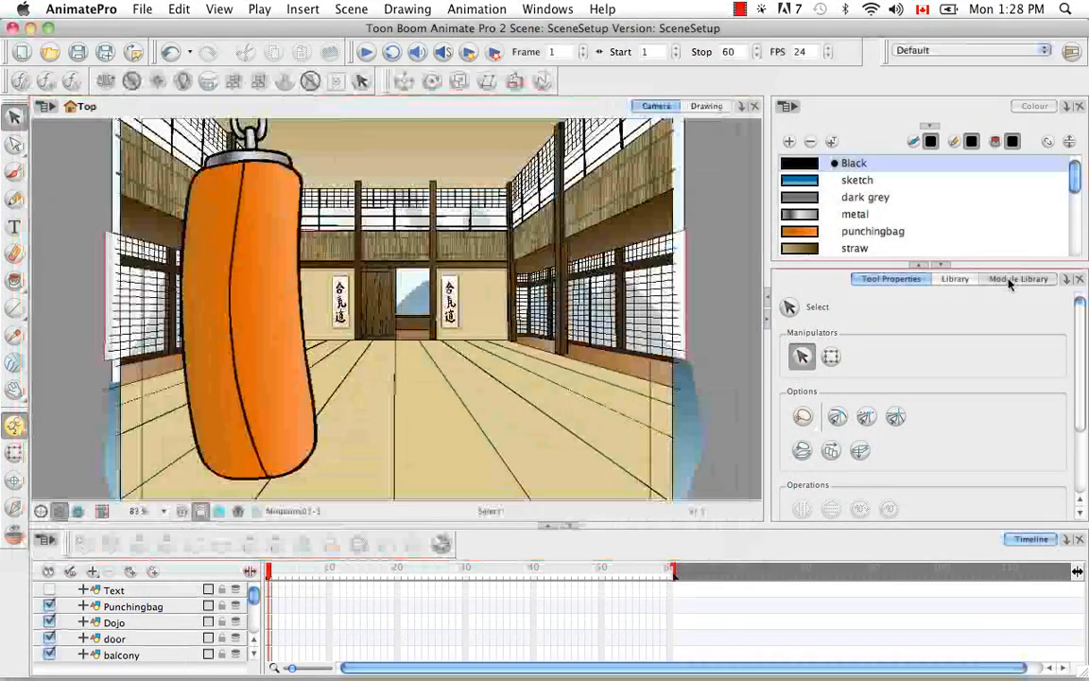
- Open the Module Library and scroll down toward the All modules list
left_click(1019, 278)
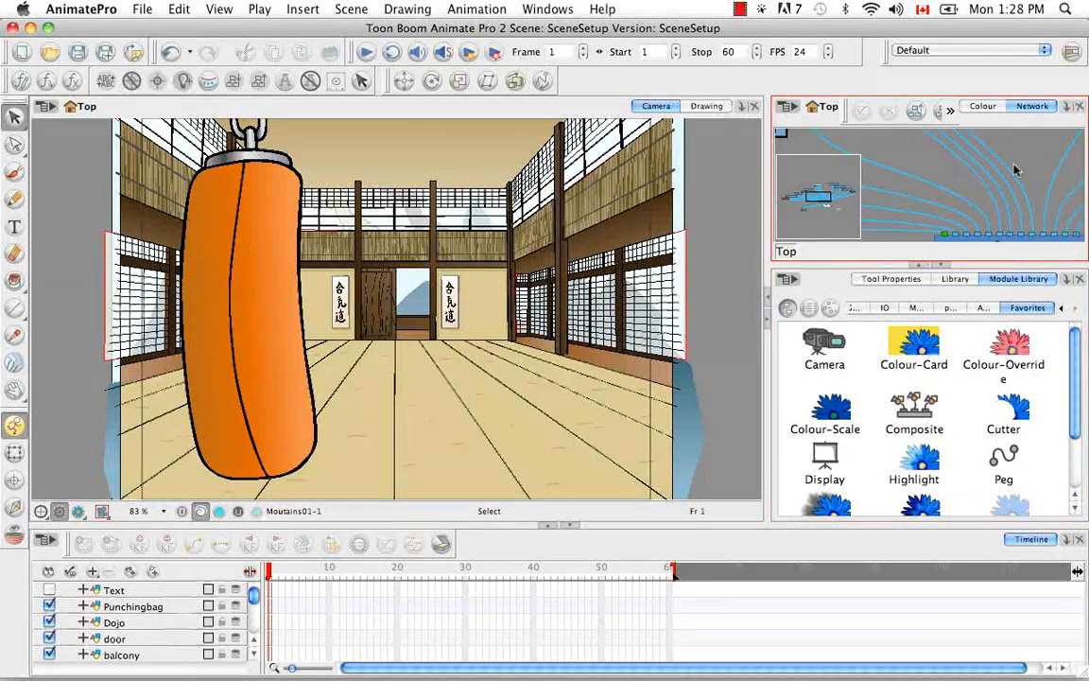
mouse_move(931, 426)
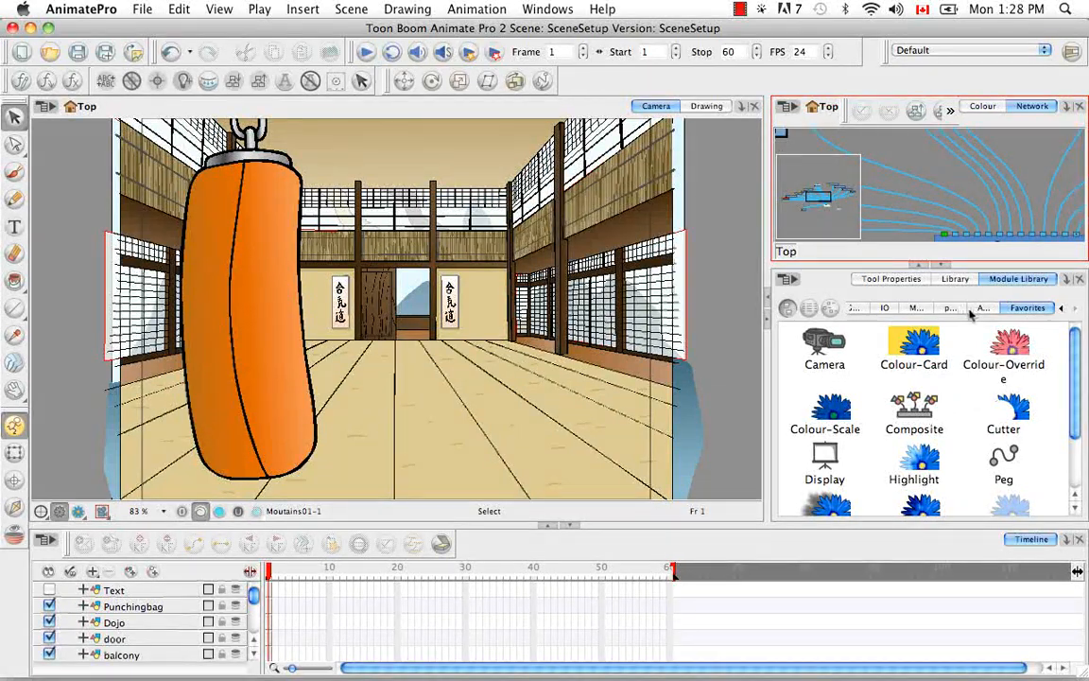
scroll("down", 3)
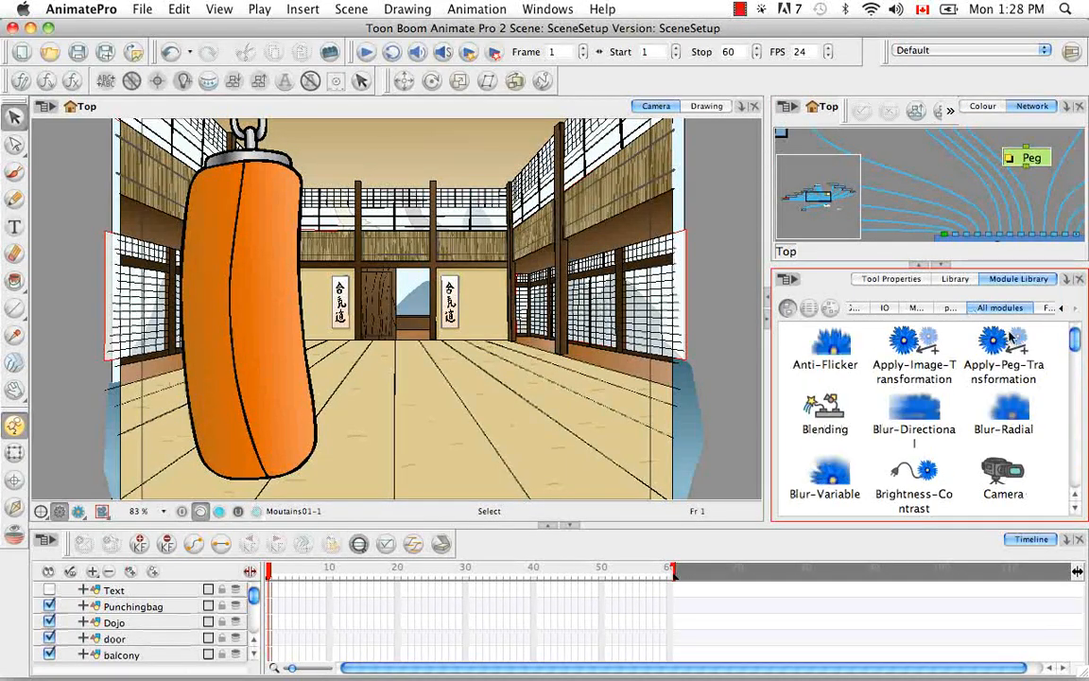
scroll("down", 3)
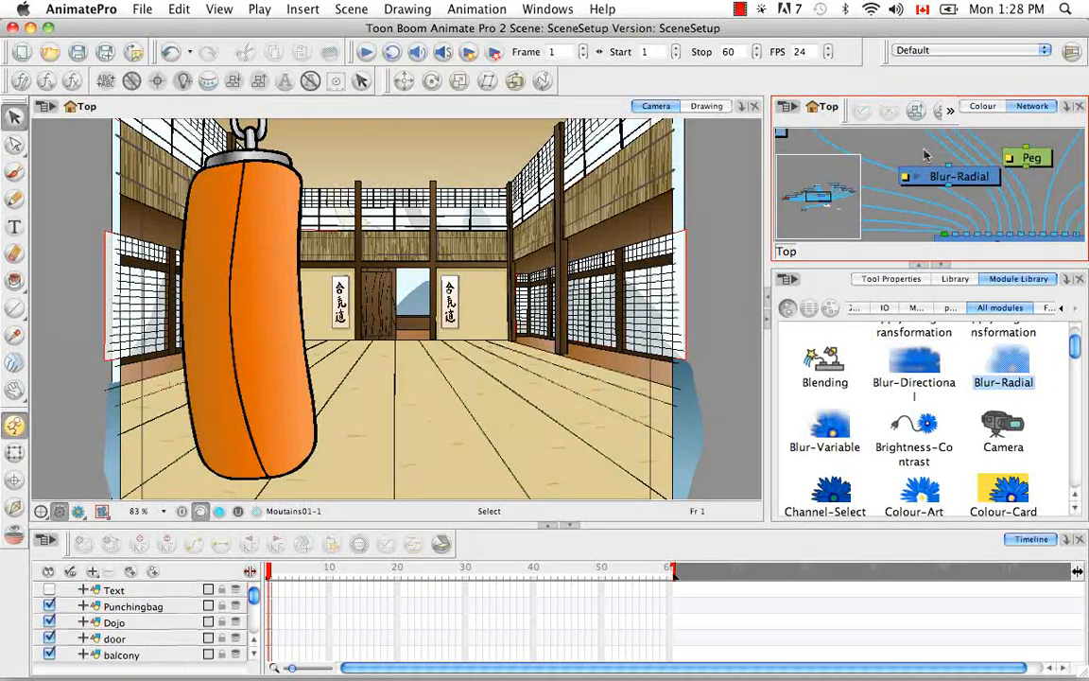
- Maximise the Network view and move the Peg node above the other nodes
key("cmd")
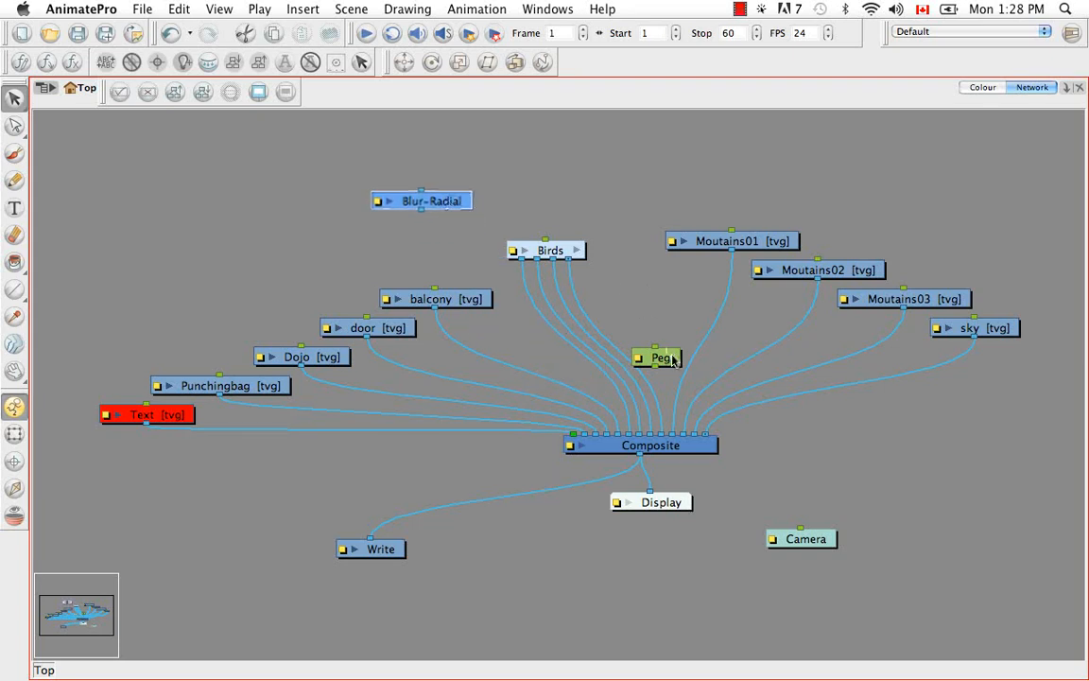
left_click_drag(658, 357, 601, 164)
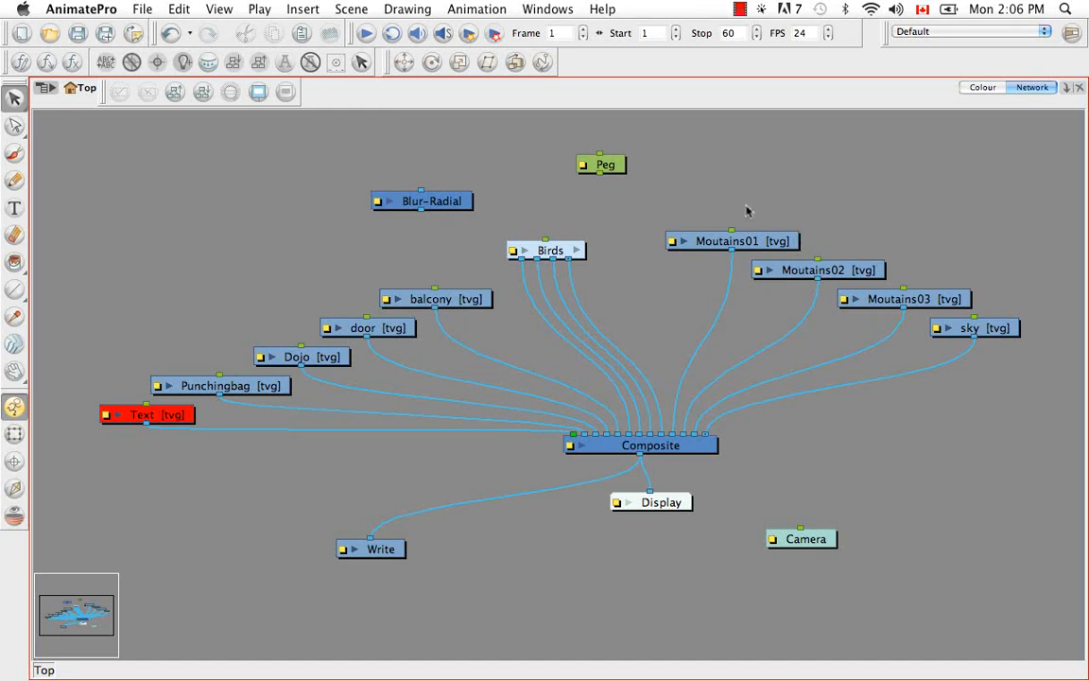
mouse_move(702, 193)
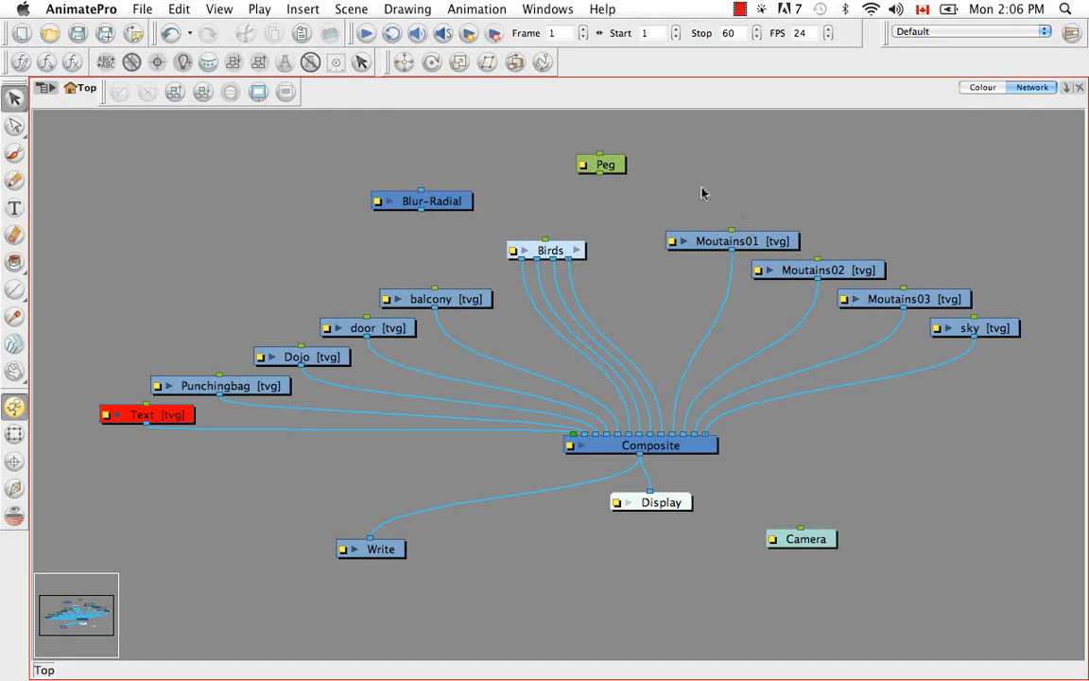
mouse_move(724, 190)
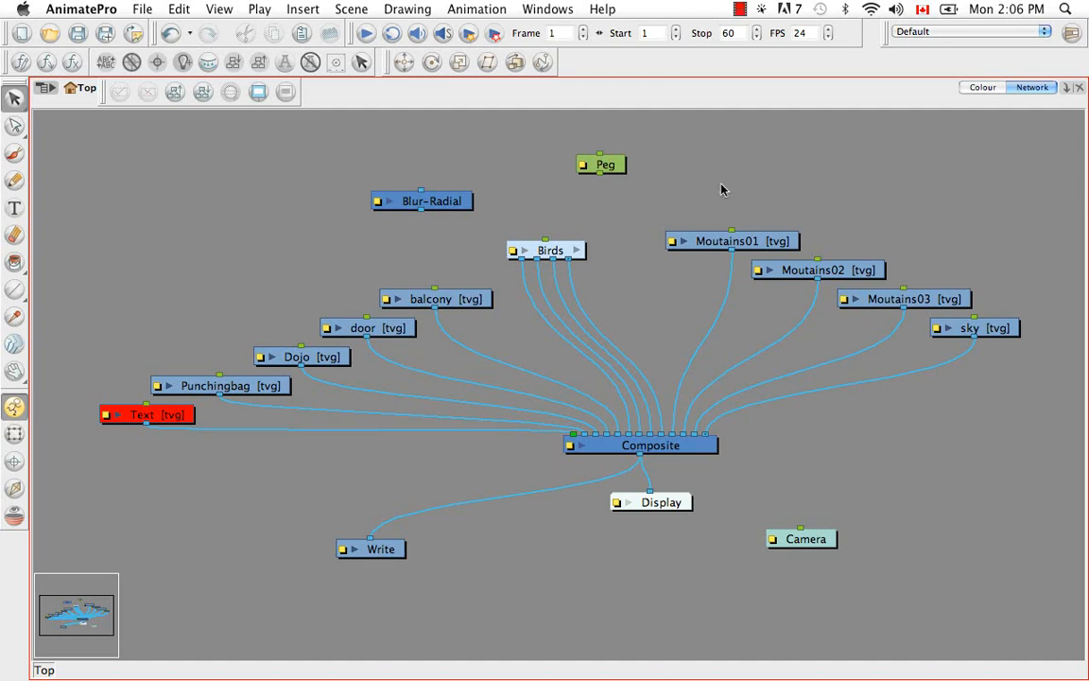
mouse_move(602, 179)
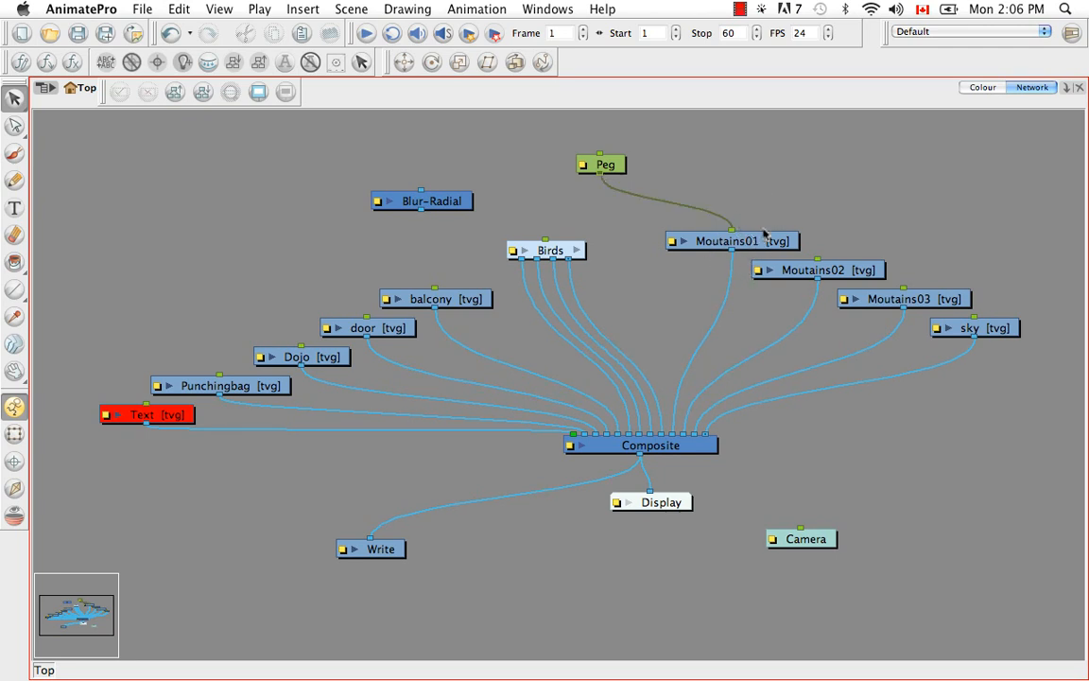
mouse_move(714, 260)
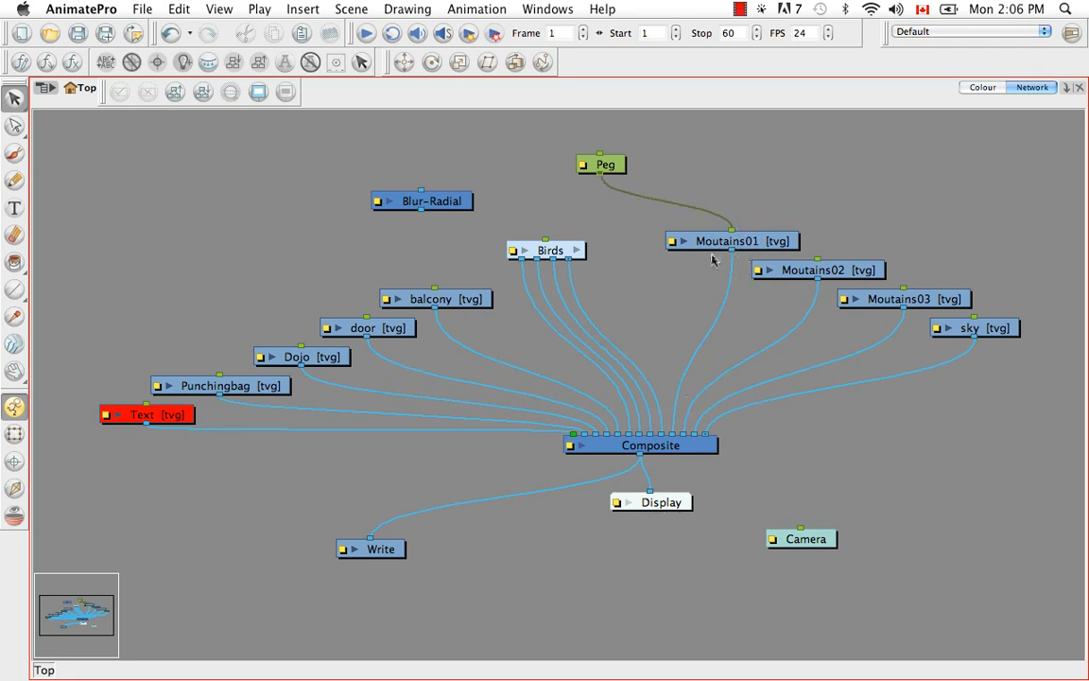
mouse_move(790, 266)
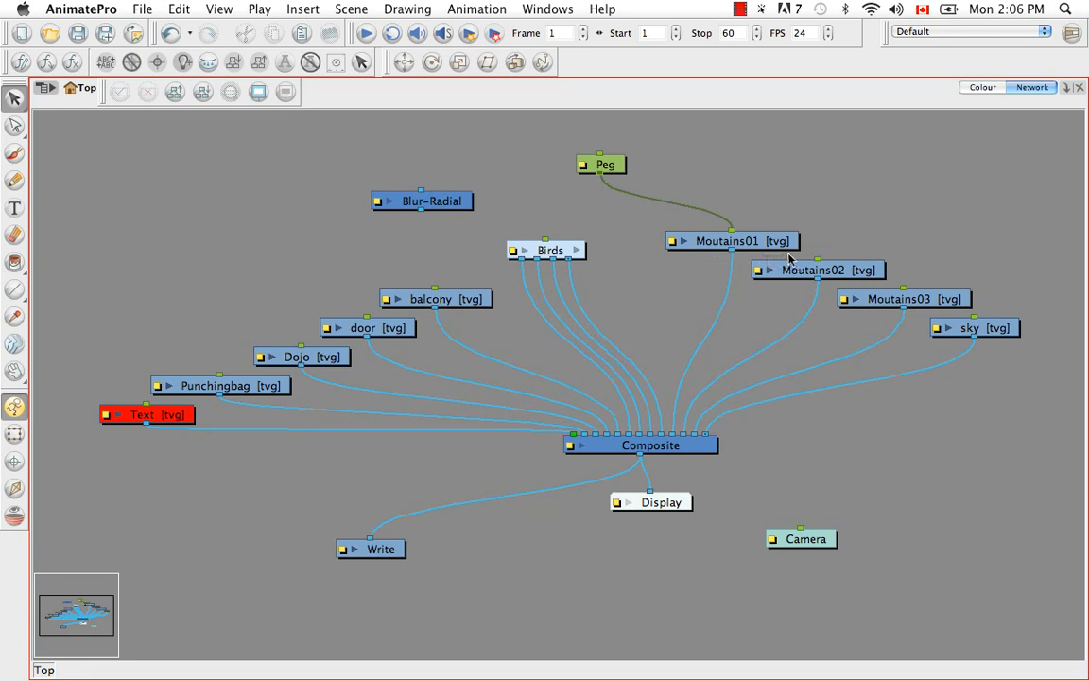
mouse_move(768, 255)
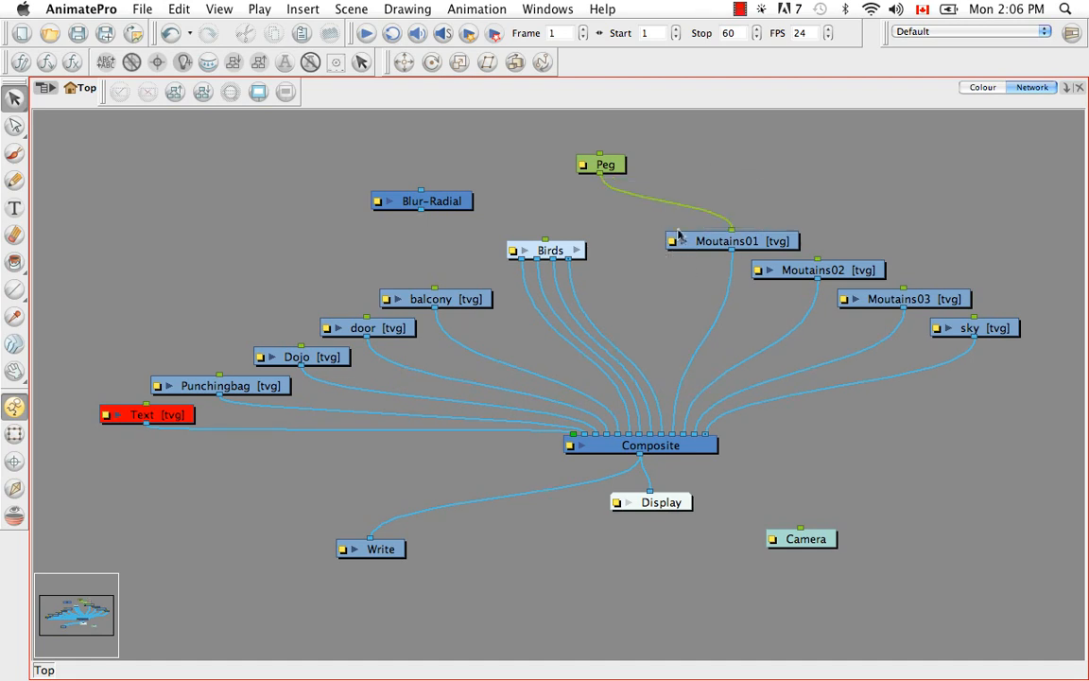
mouse_move(671, 248)
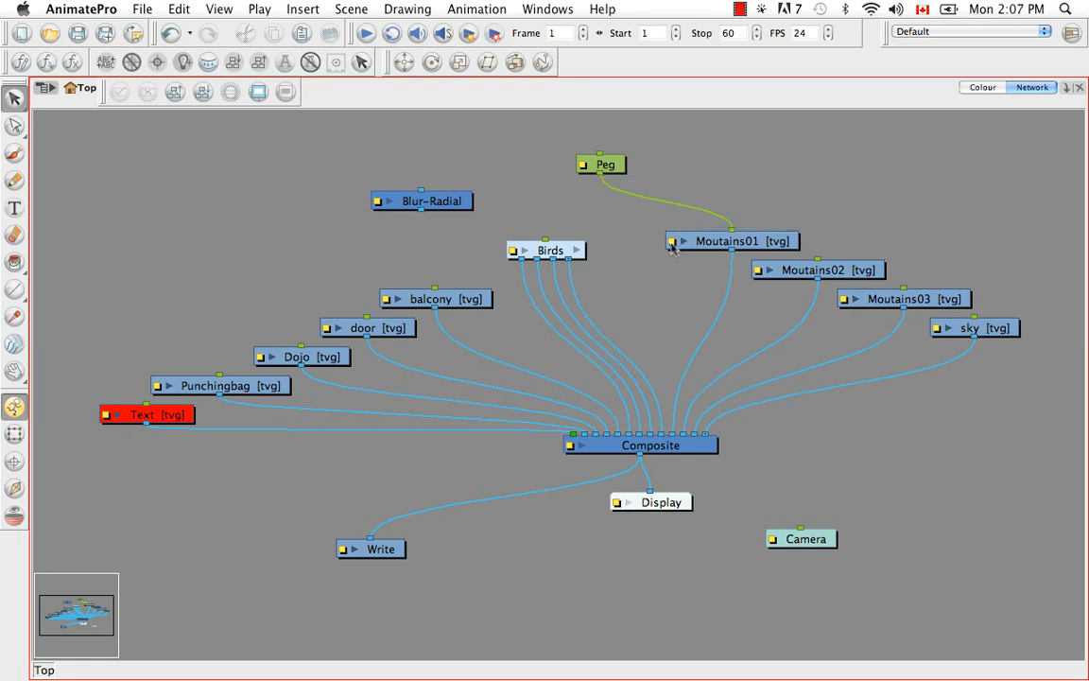
- Open and close the Moutains01 element's layer properties
double_click(731, 241)
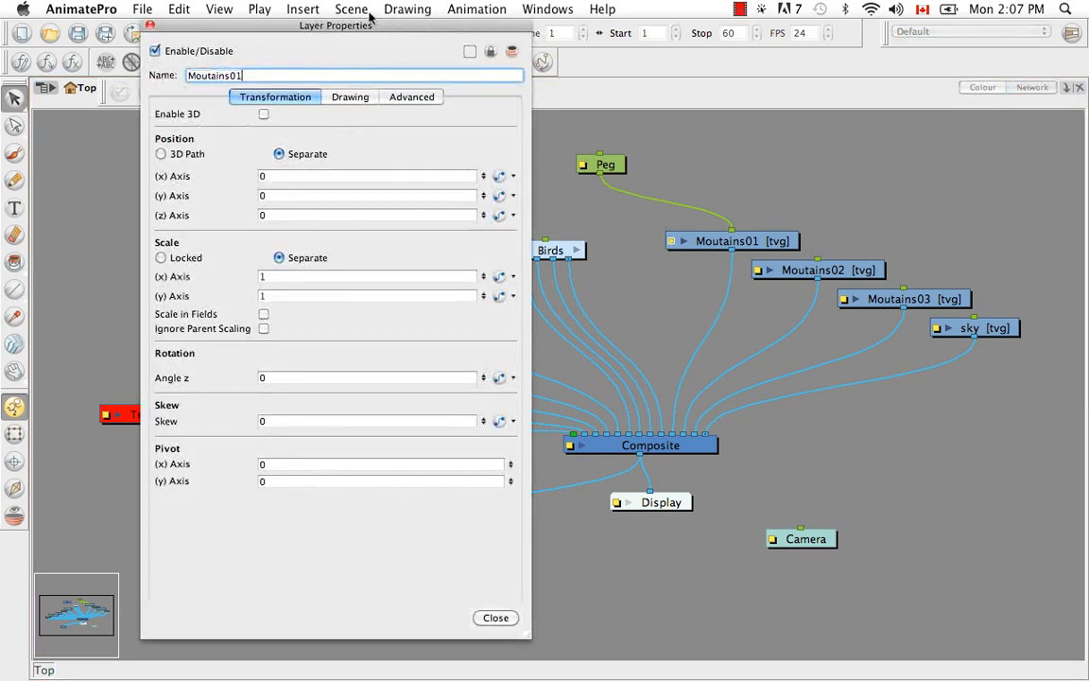
mouse_move(580, 224)
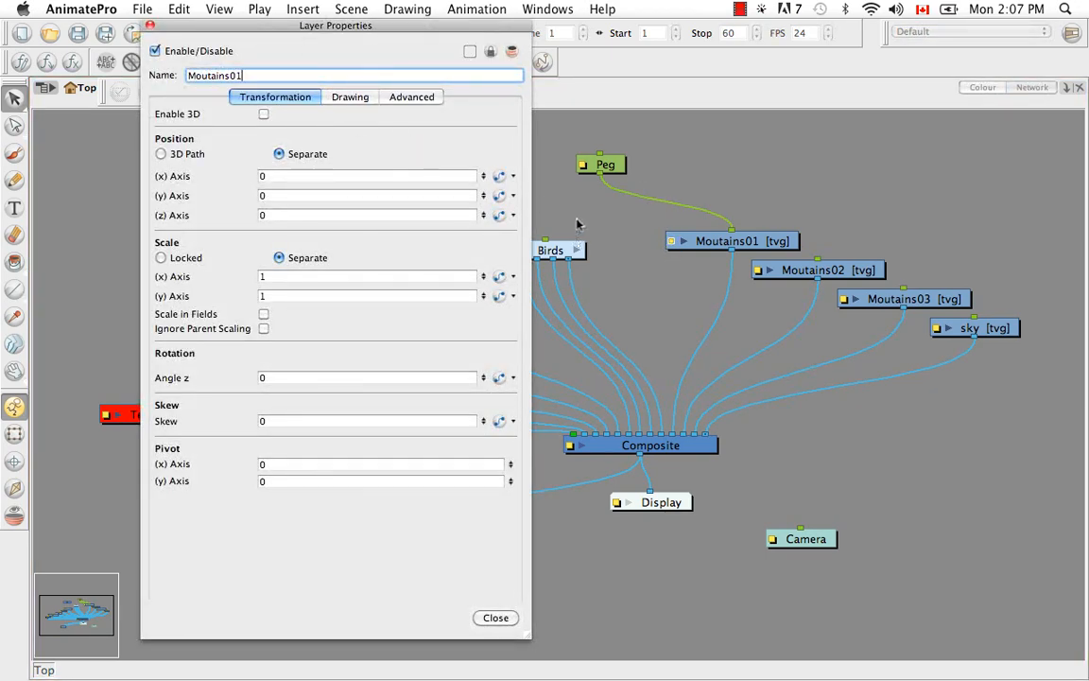
left_click(495, 618)
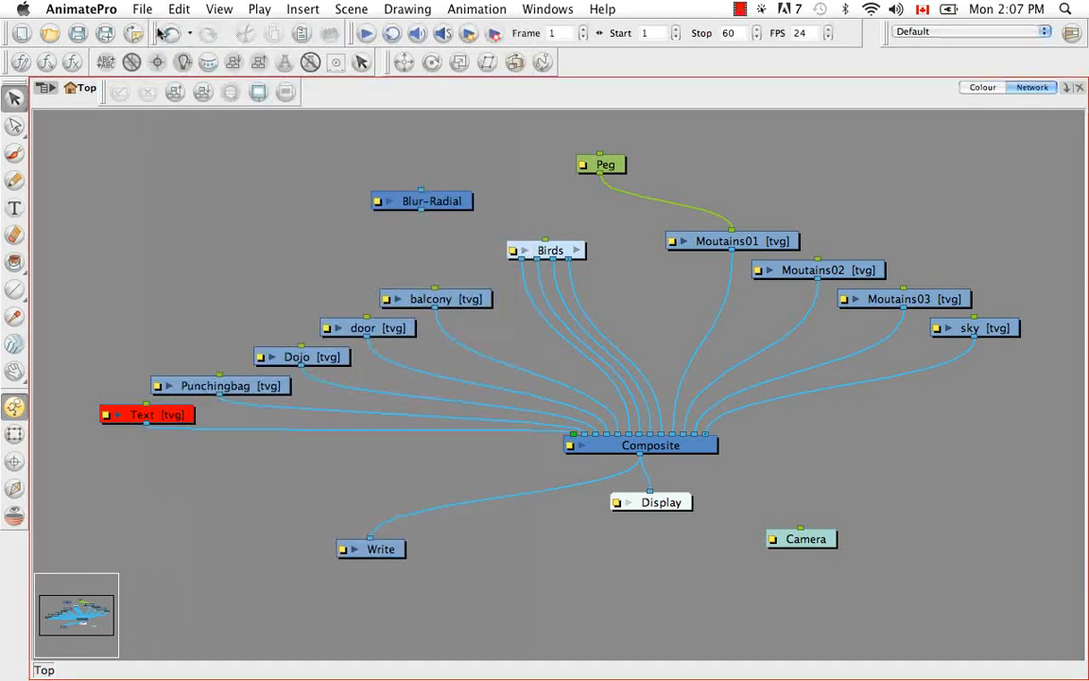
mouse_move(572, 174)
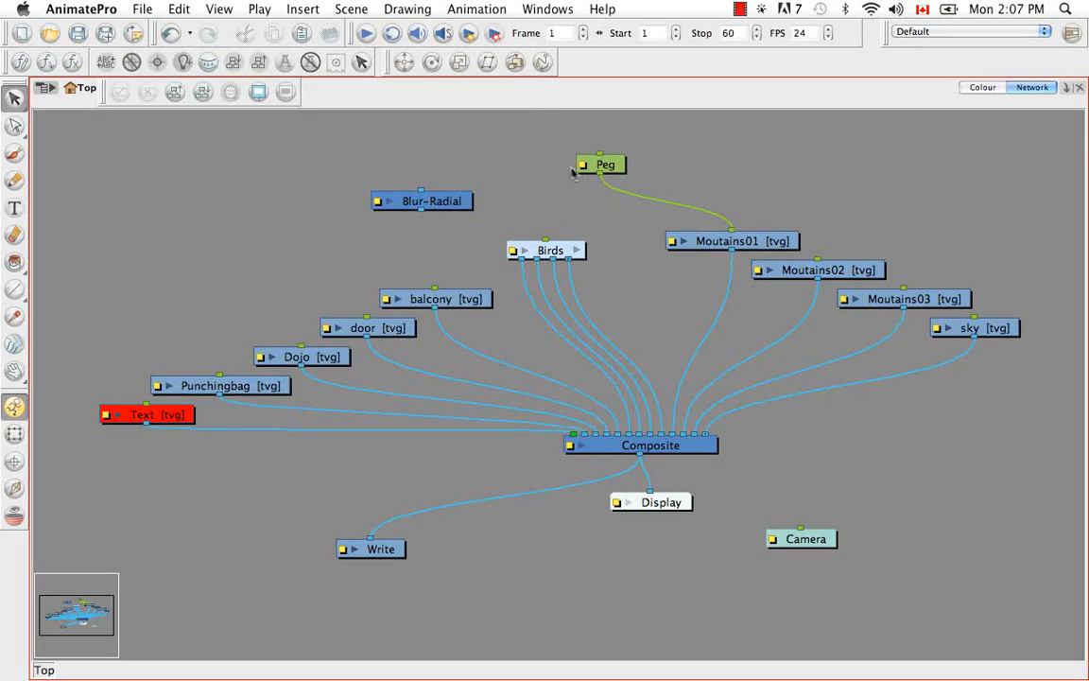
mouse_move(642, 162)
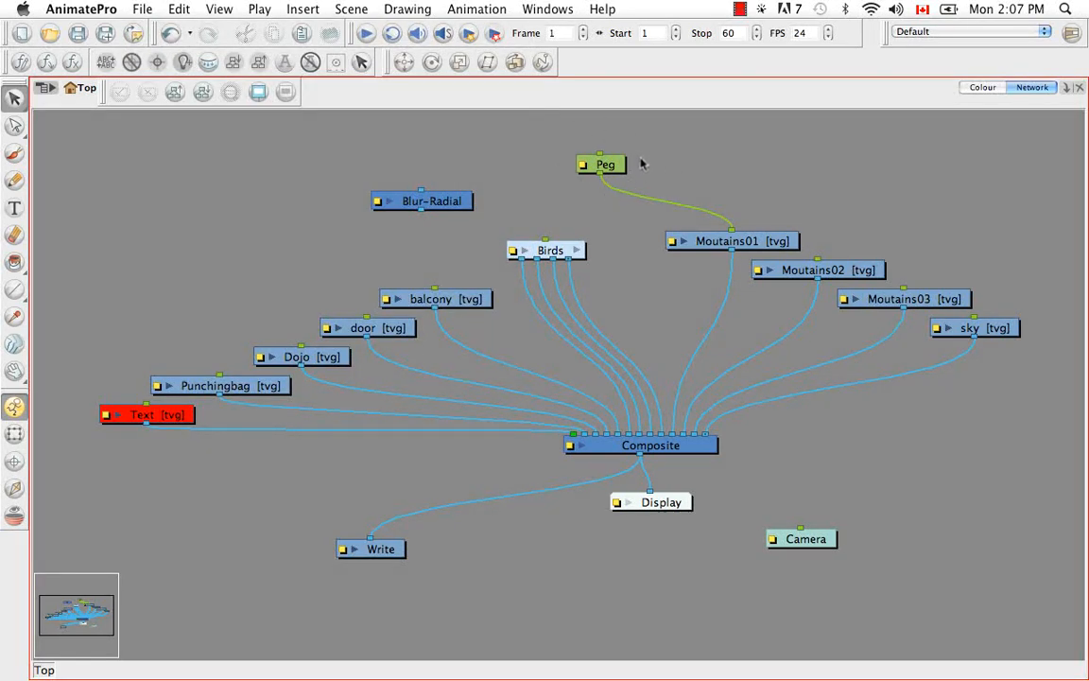
mouse_move(648, 165)
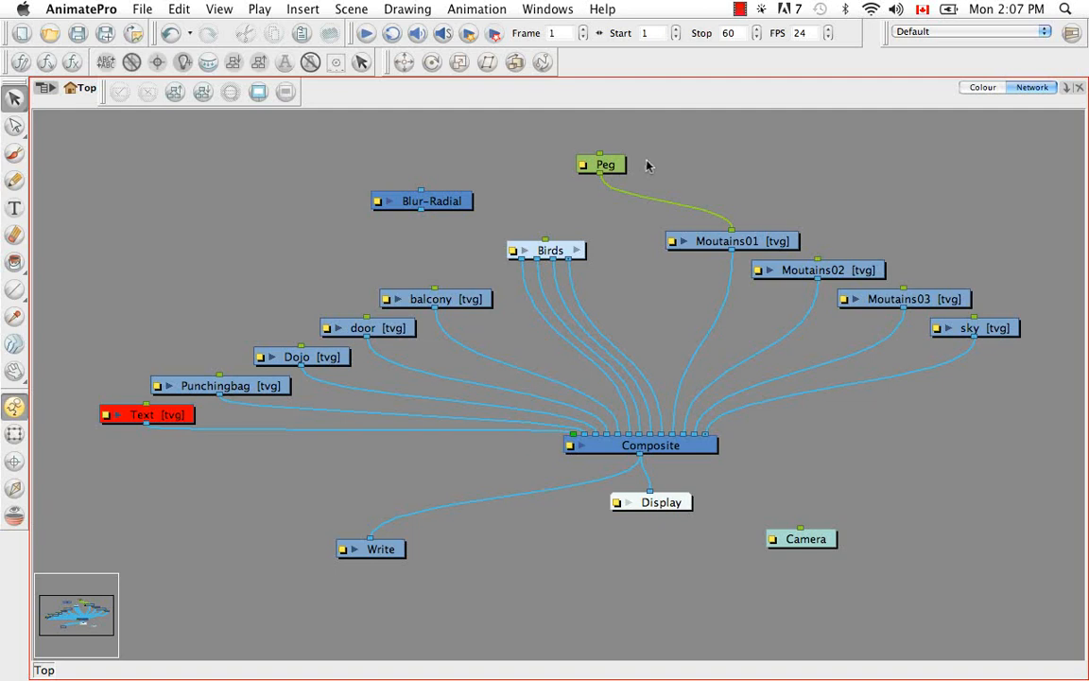
mouse_move(596, 152)
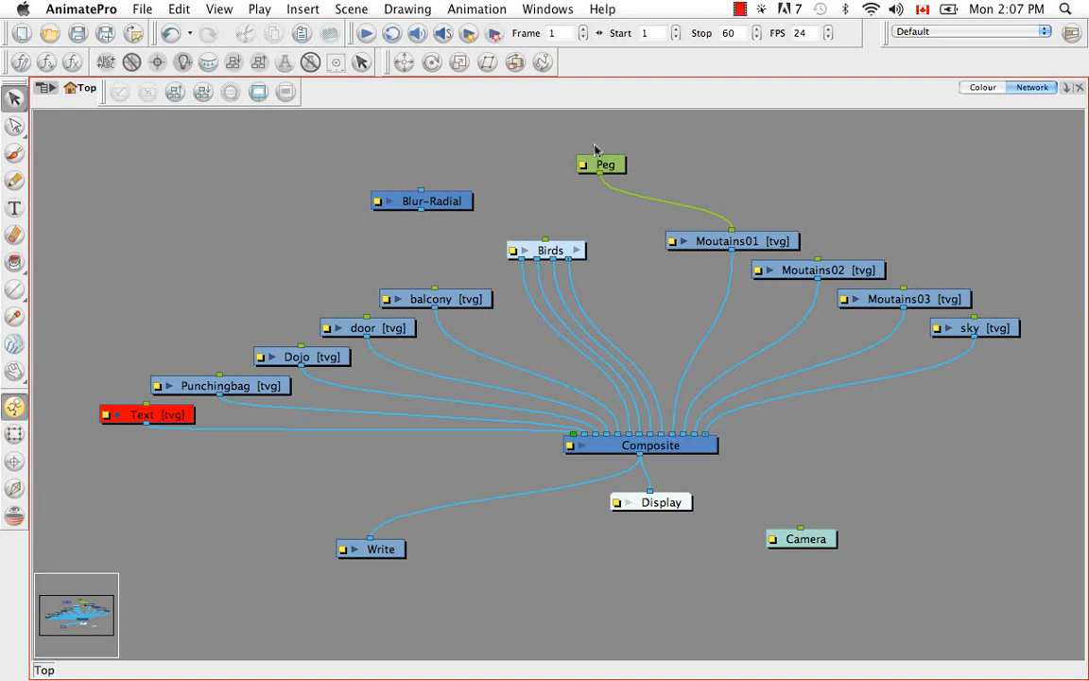
mouse_move(660, 163)
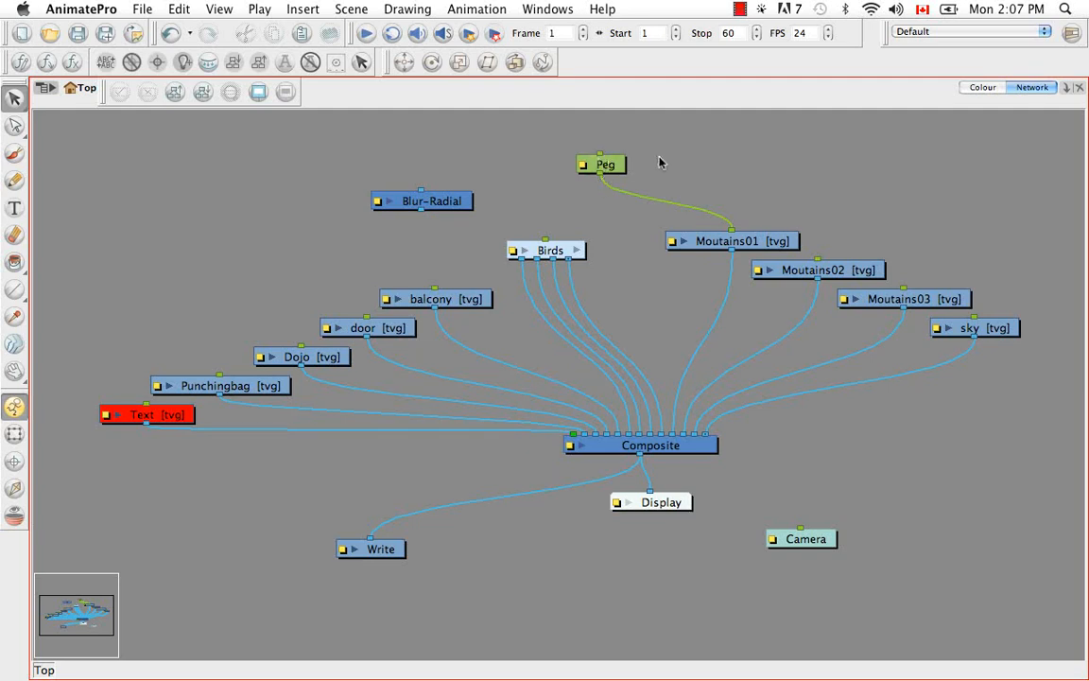
mouse_move(732, 249)
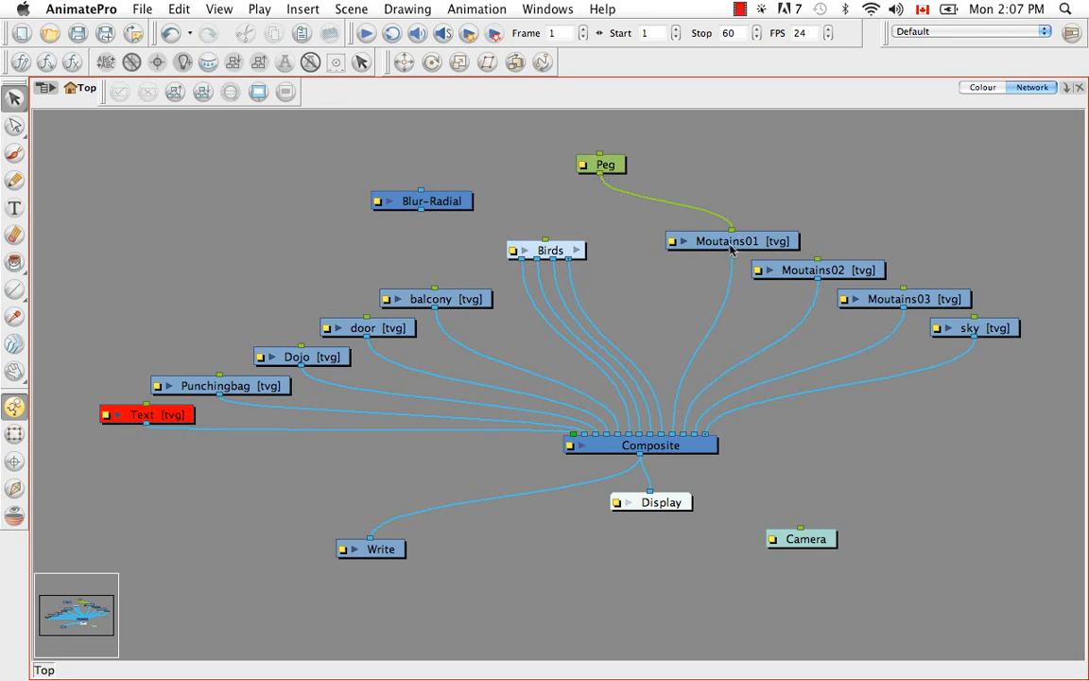
mouse_move(635, 175)
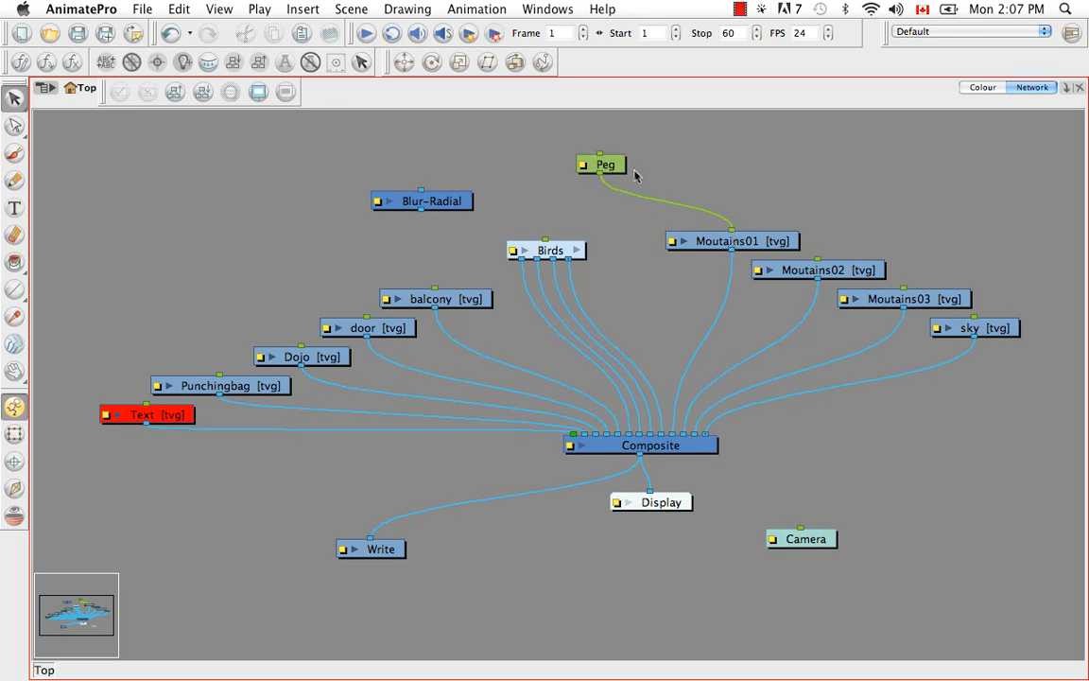
mouse_move(593, 151)
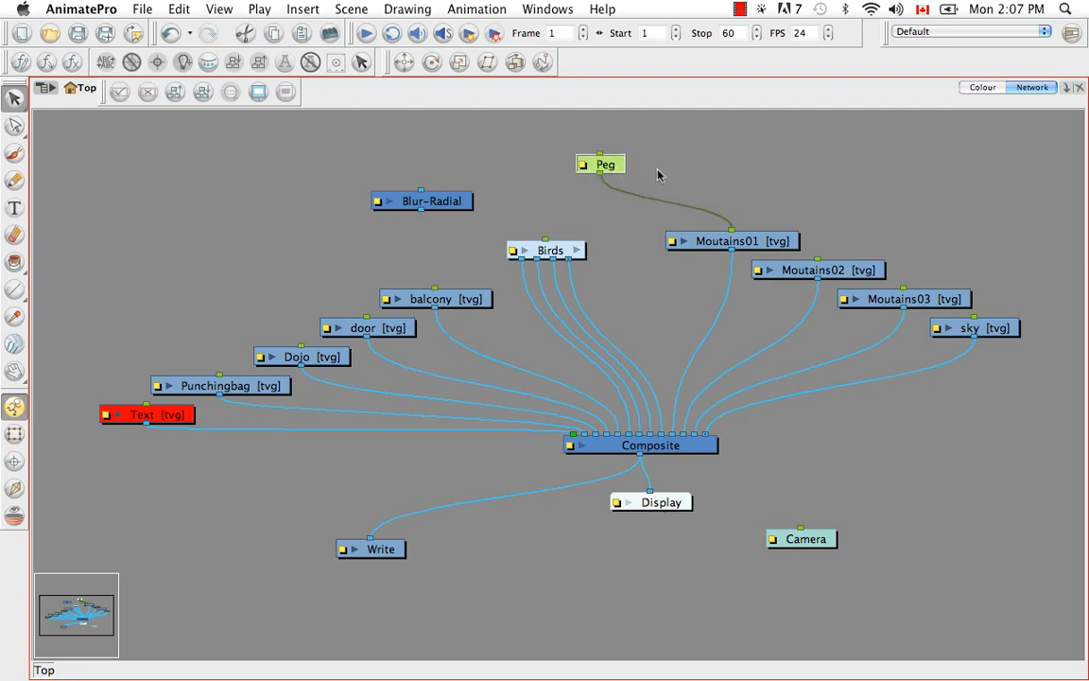
- Paste the Peg_1 copy and place it just above Peg
key("cmd+v")
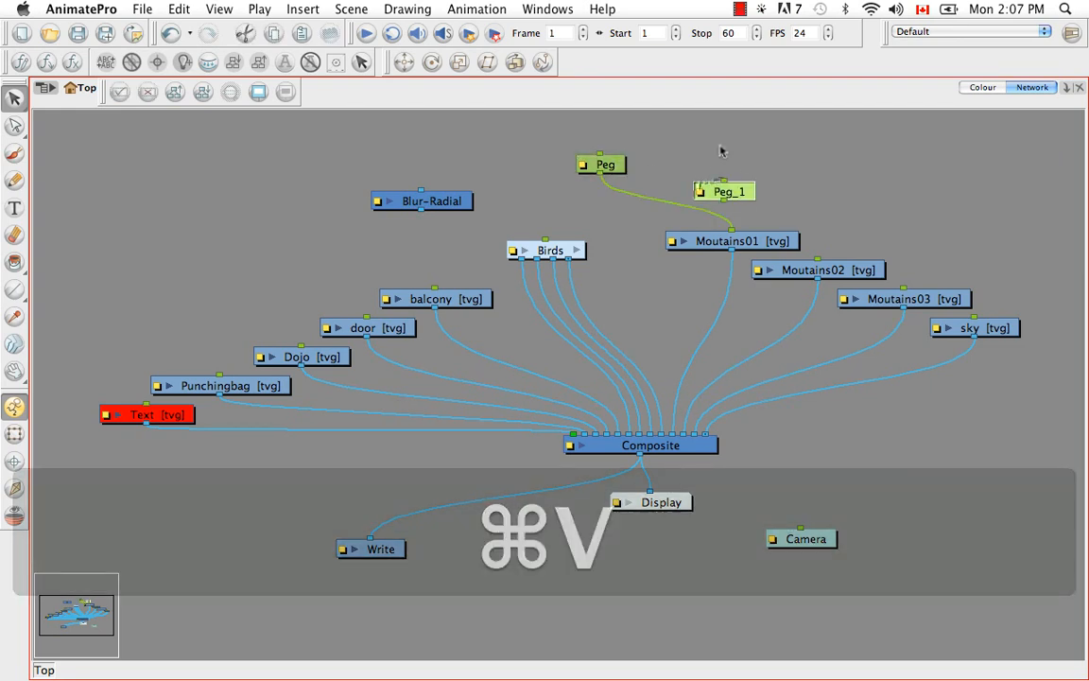
left_click_drag(723, 190, 638, 128)
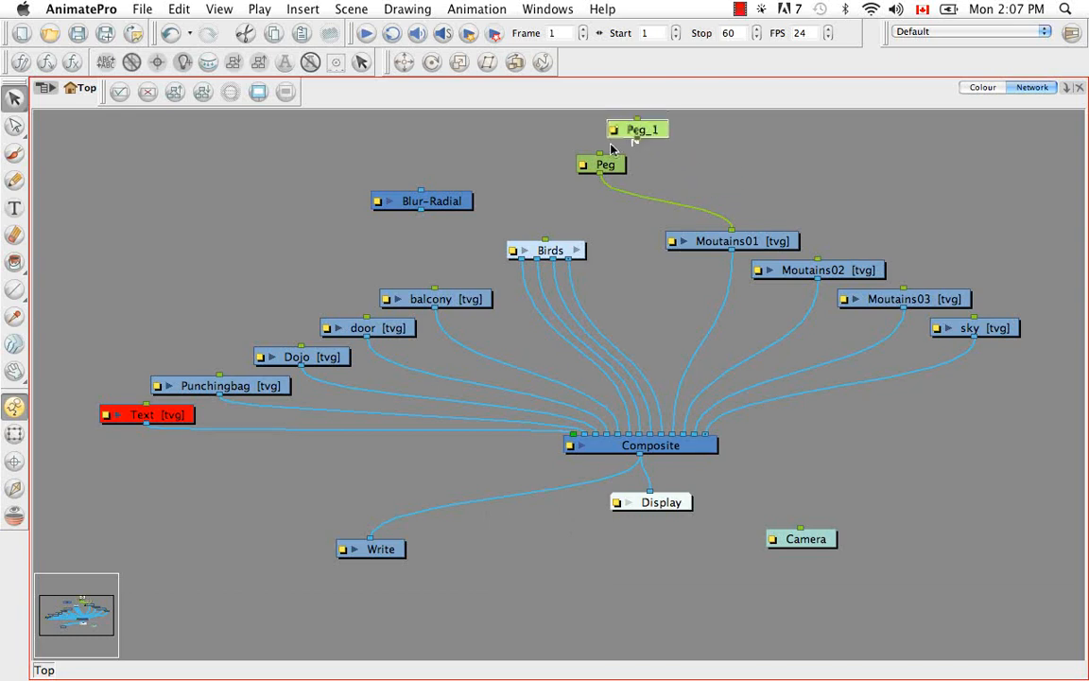
mouse_move(665, 165)
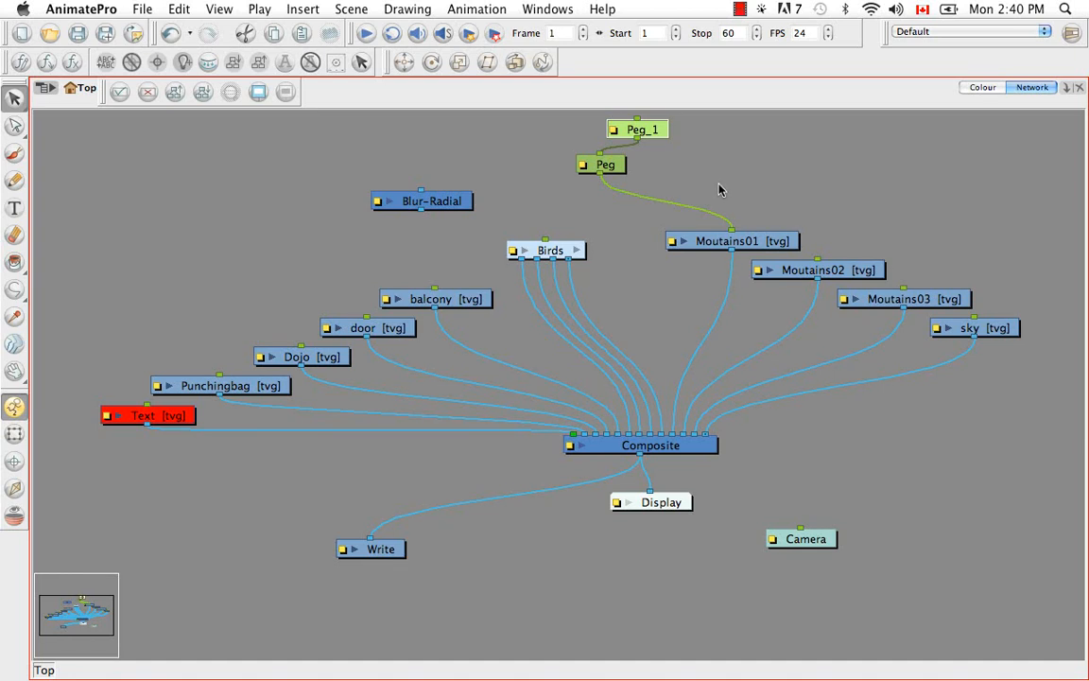
mouse_move(702, 127)
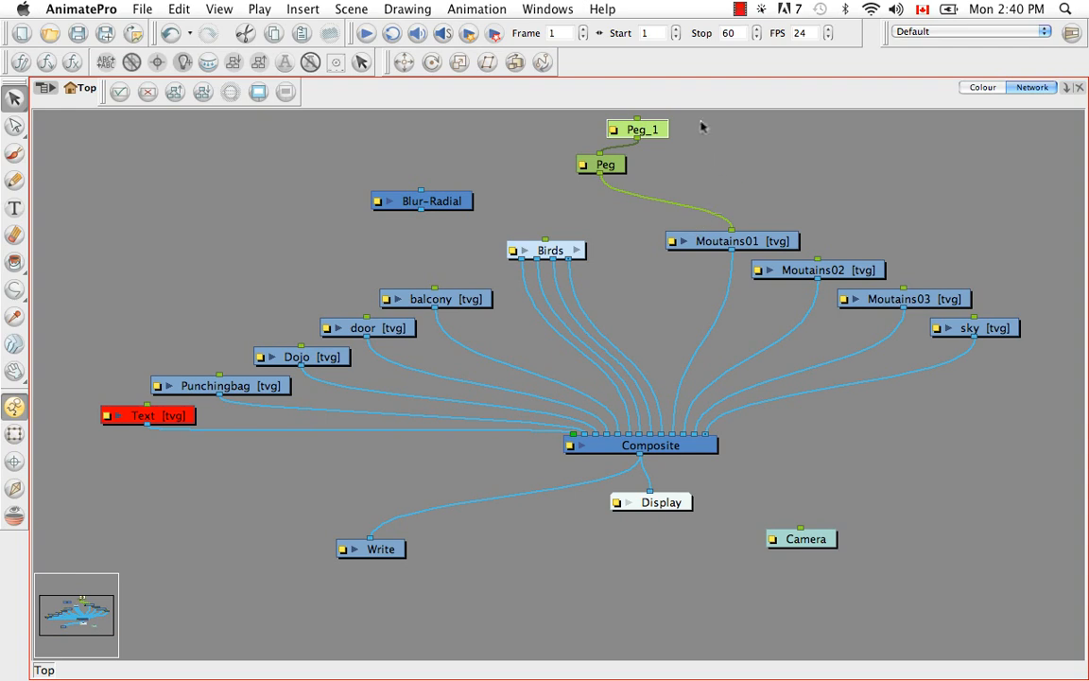
mouse_move(688, 139)
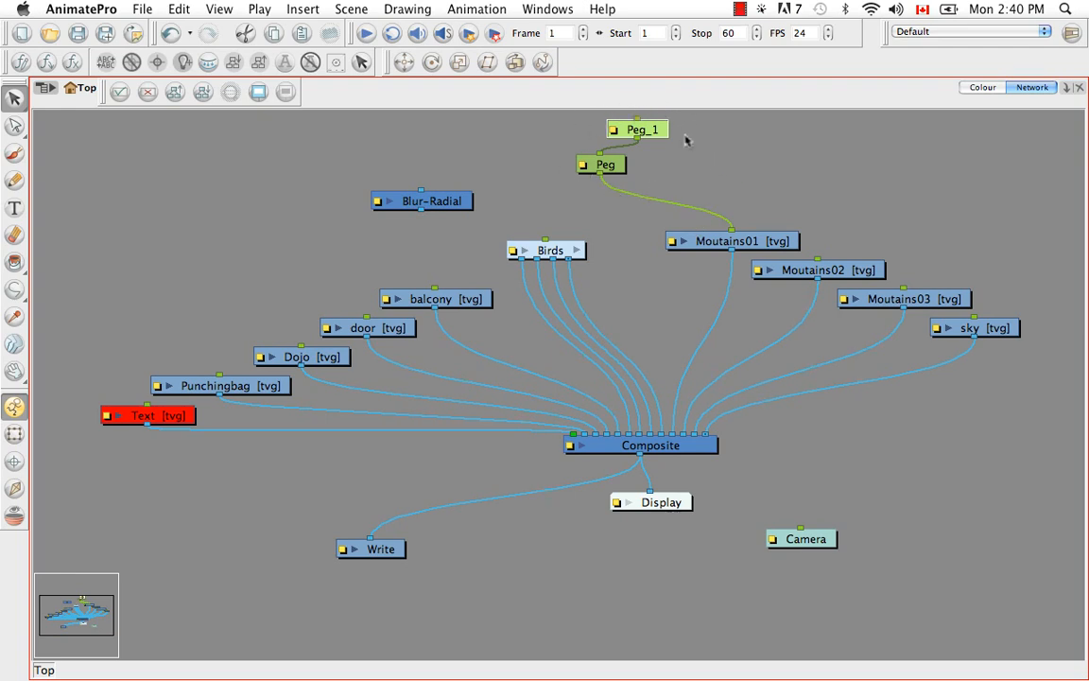
mouse_move(924, 291)
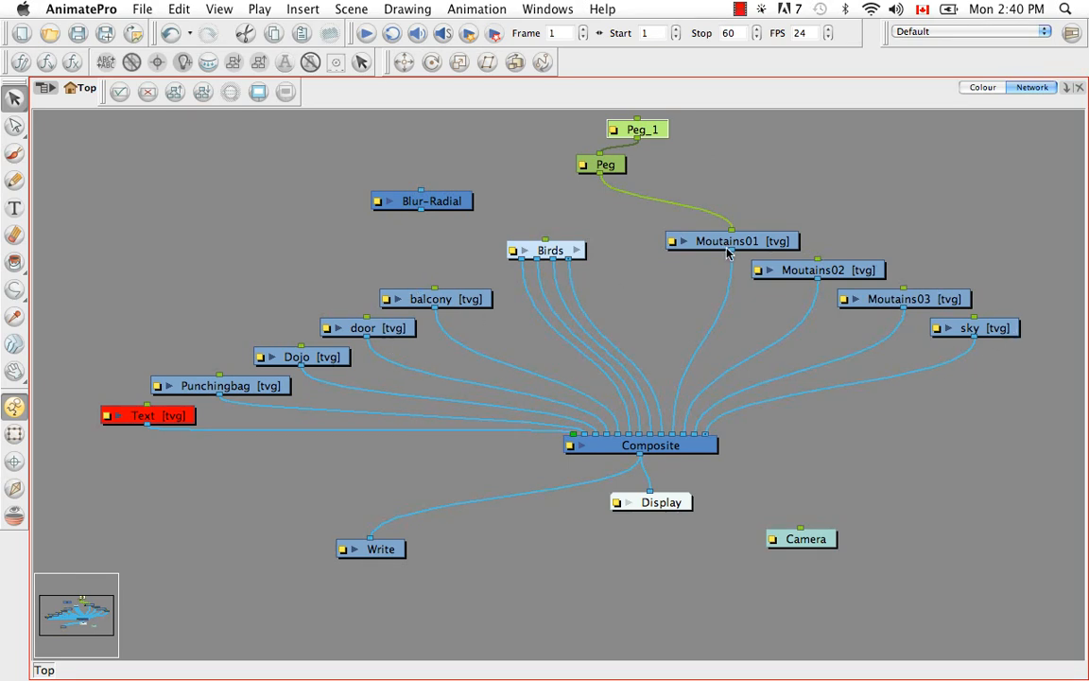
mouse_move(854, 221)
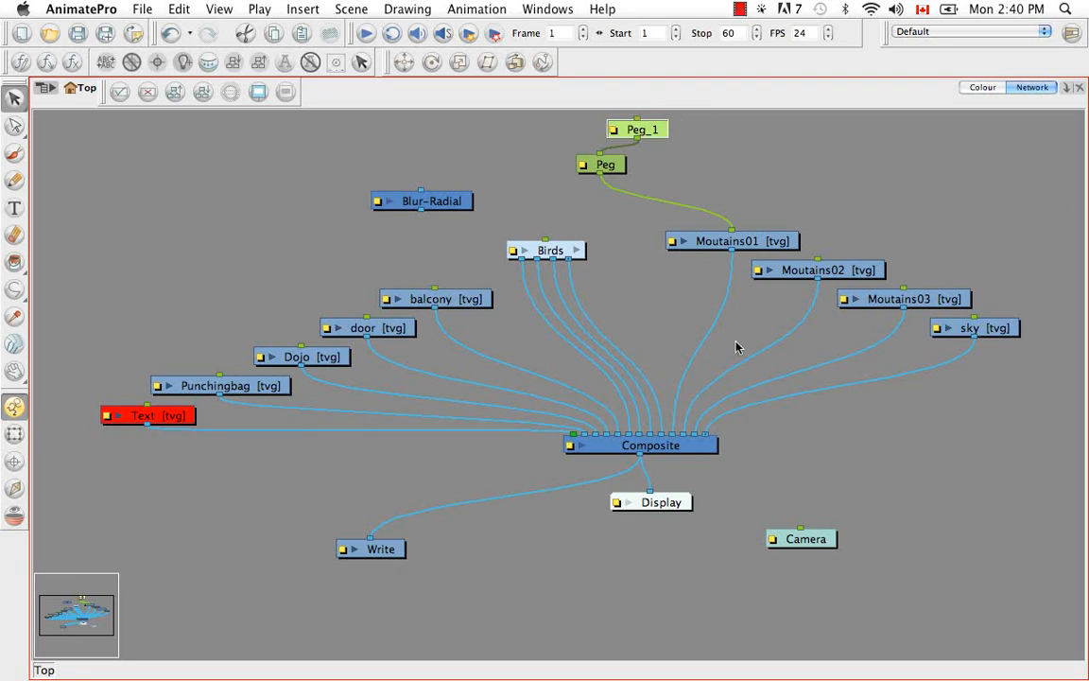
mouse_move(504, 461)
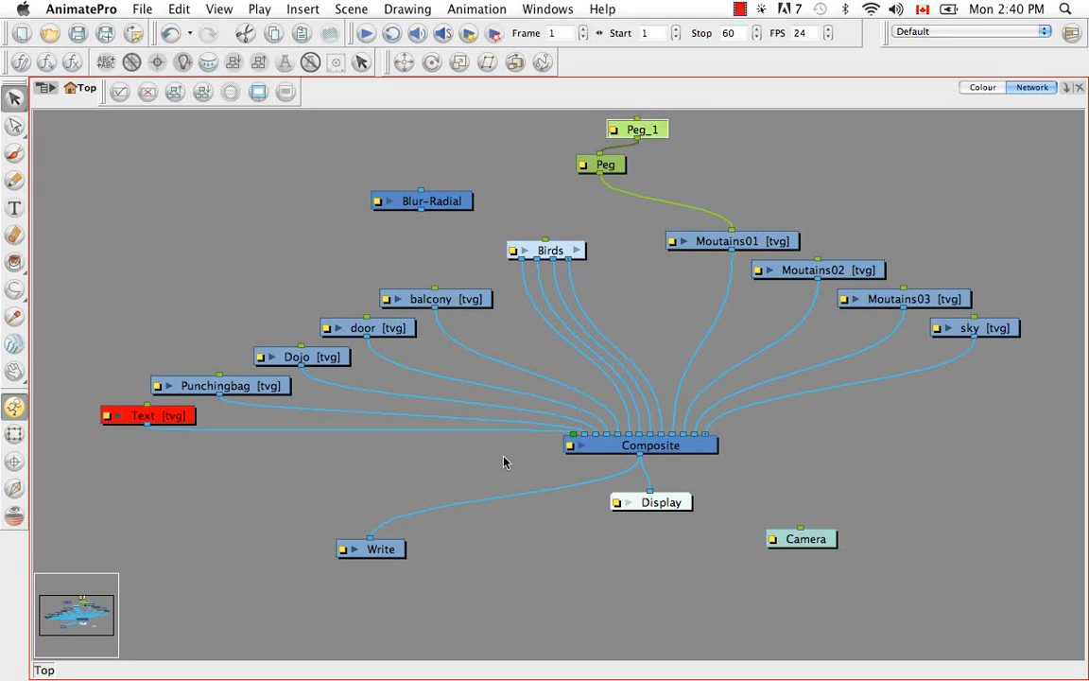
mouse_move(173, 309)
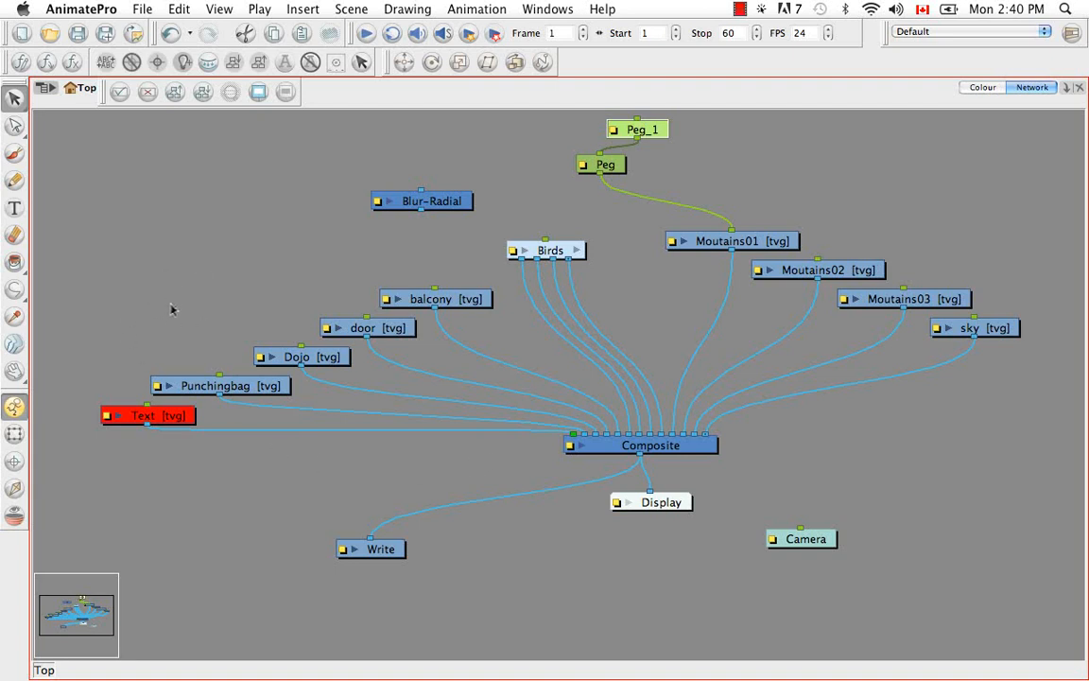
mouse_move(569, 439)
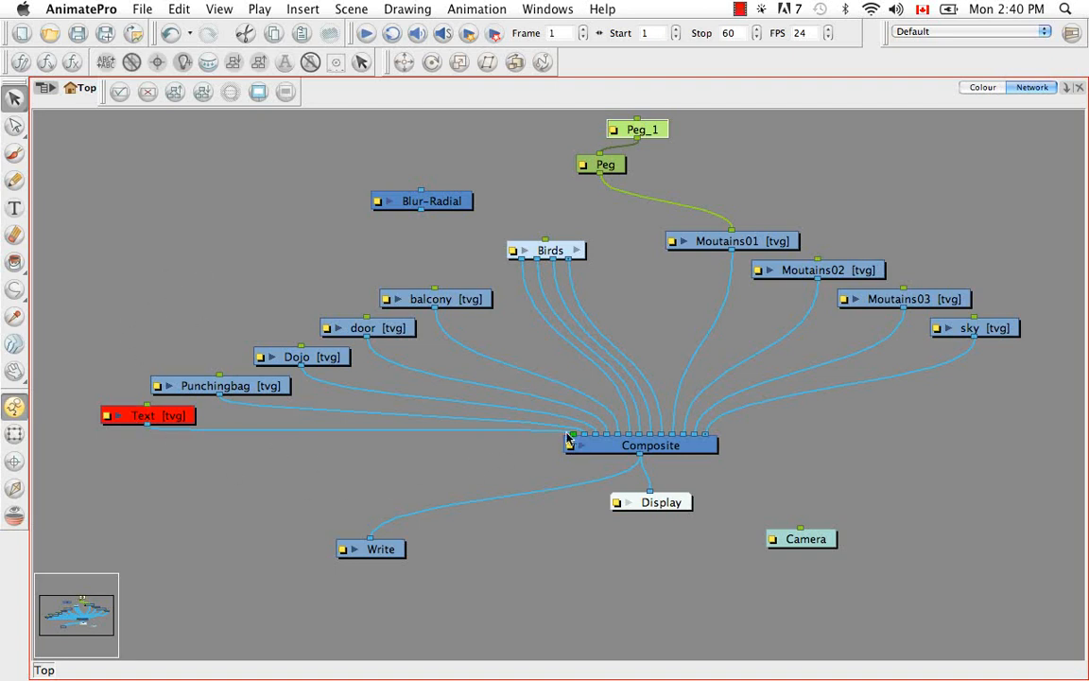
mouse_move(575, 444)
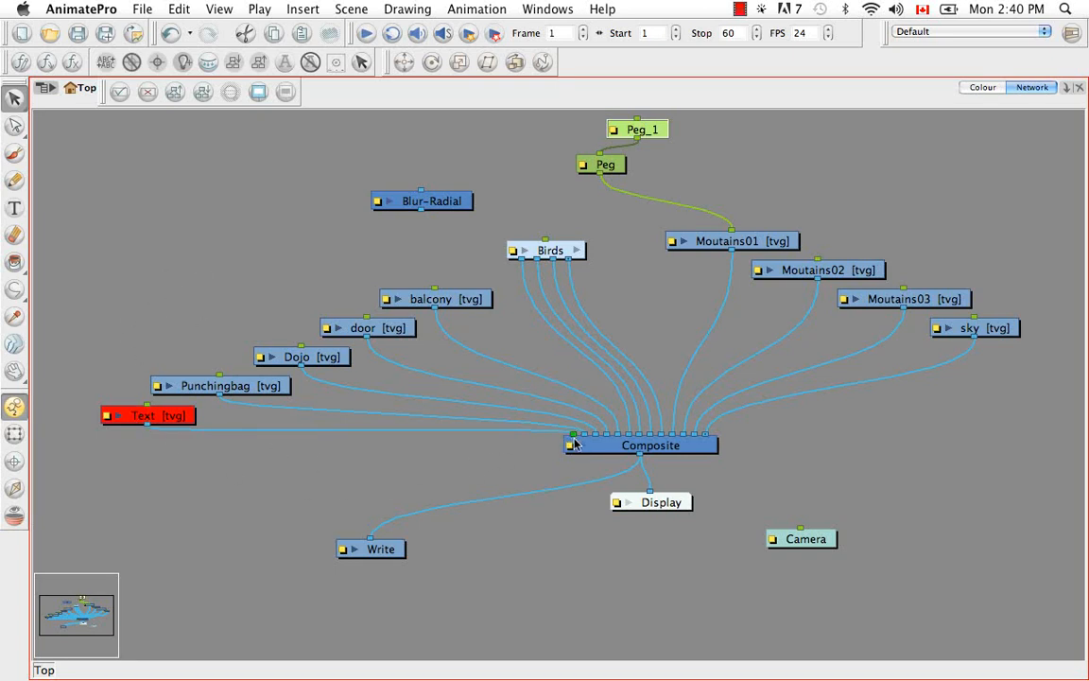
mouse_move(846, 222)
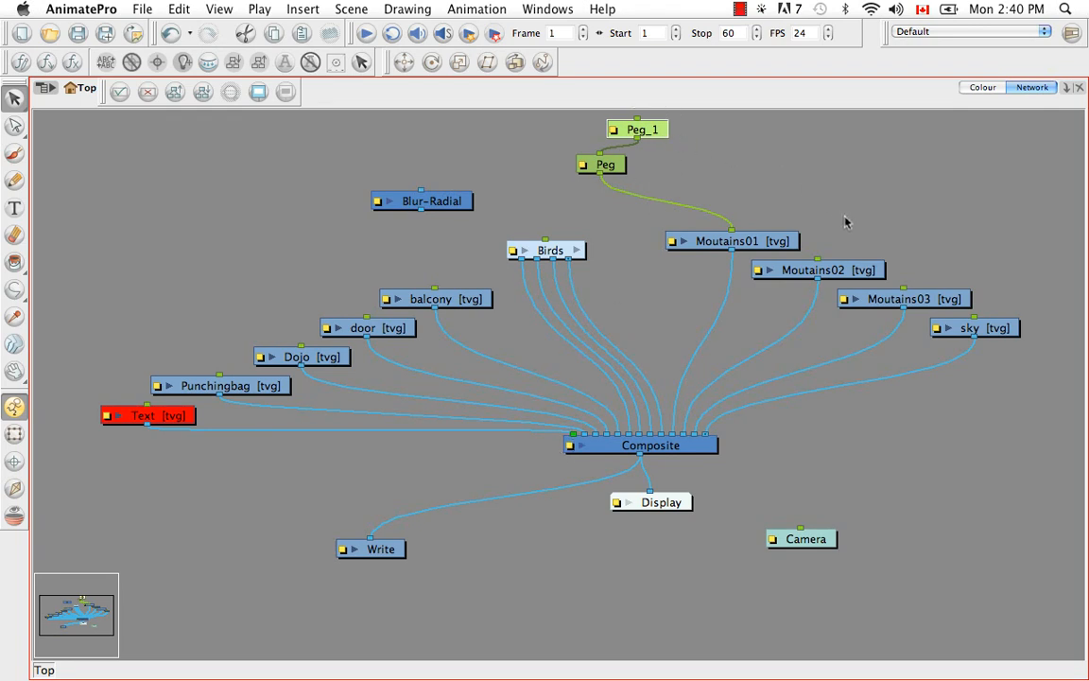
mouse_move(864, 314)
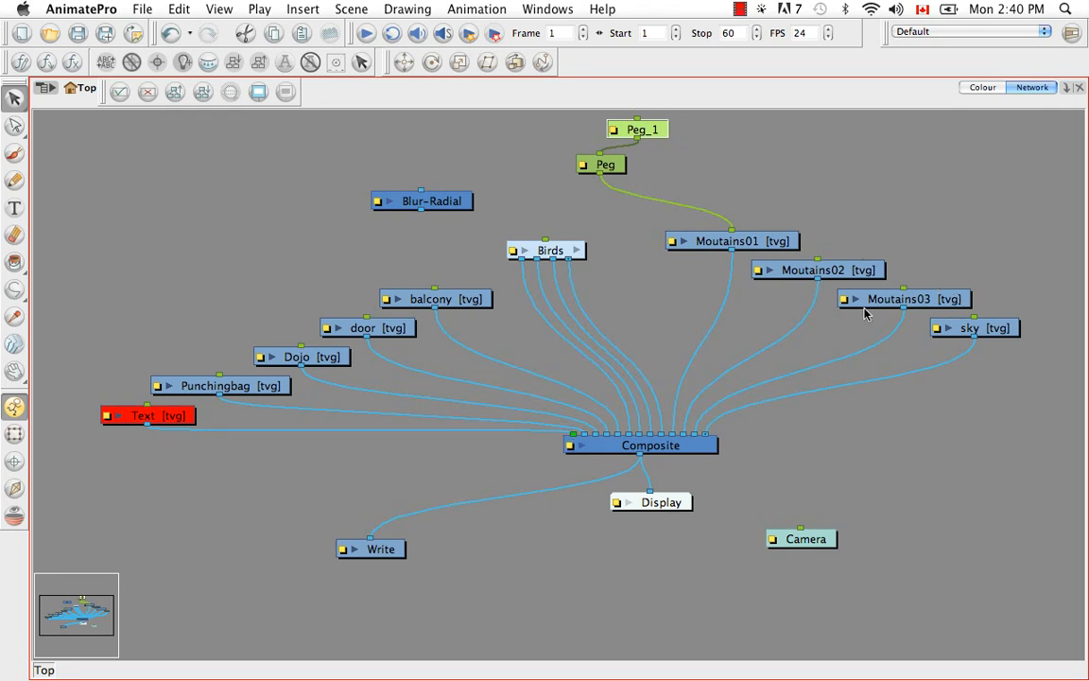
mouse_move(135, 462)
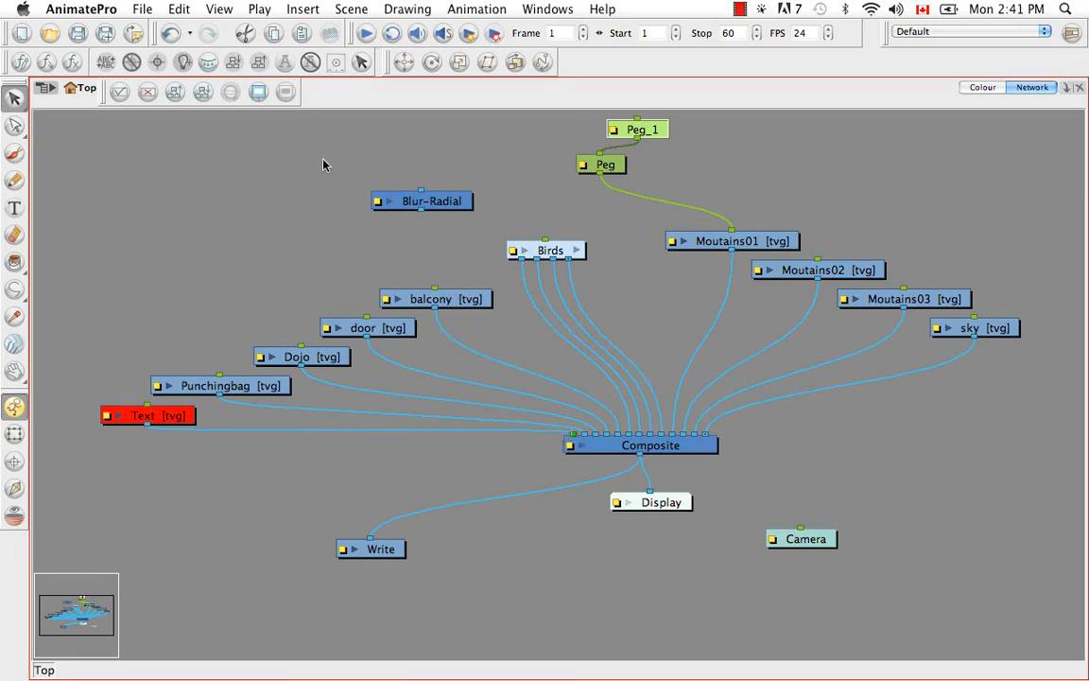
mouse_move(458, 483)
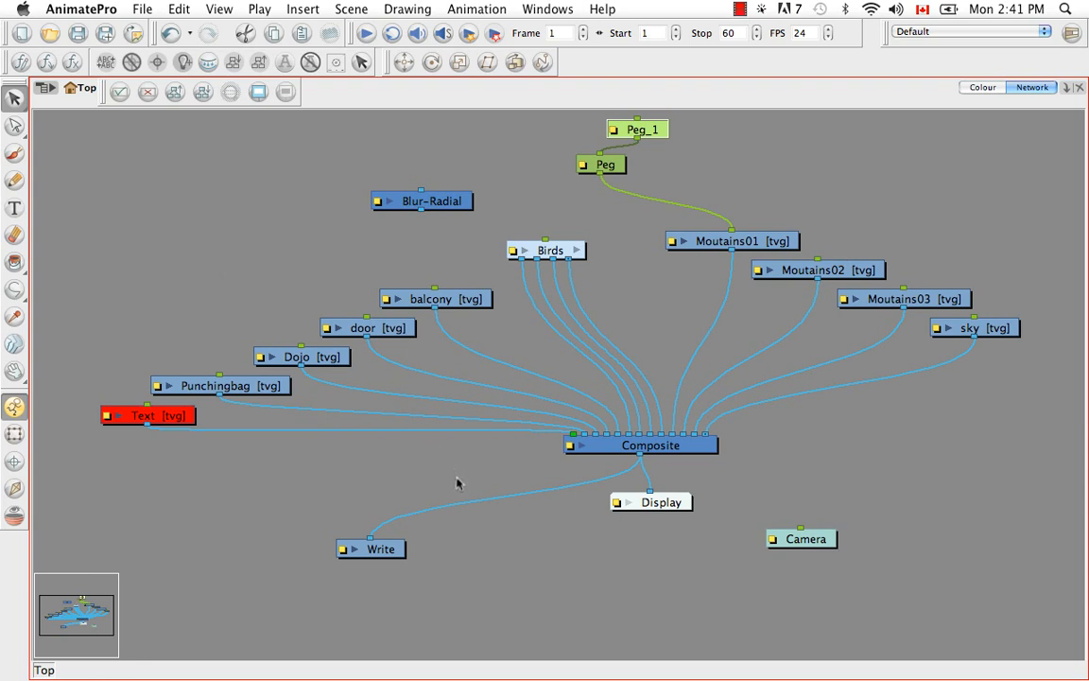
mouse_move(525, 368)
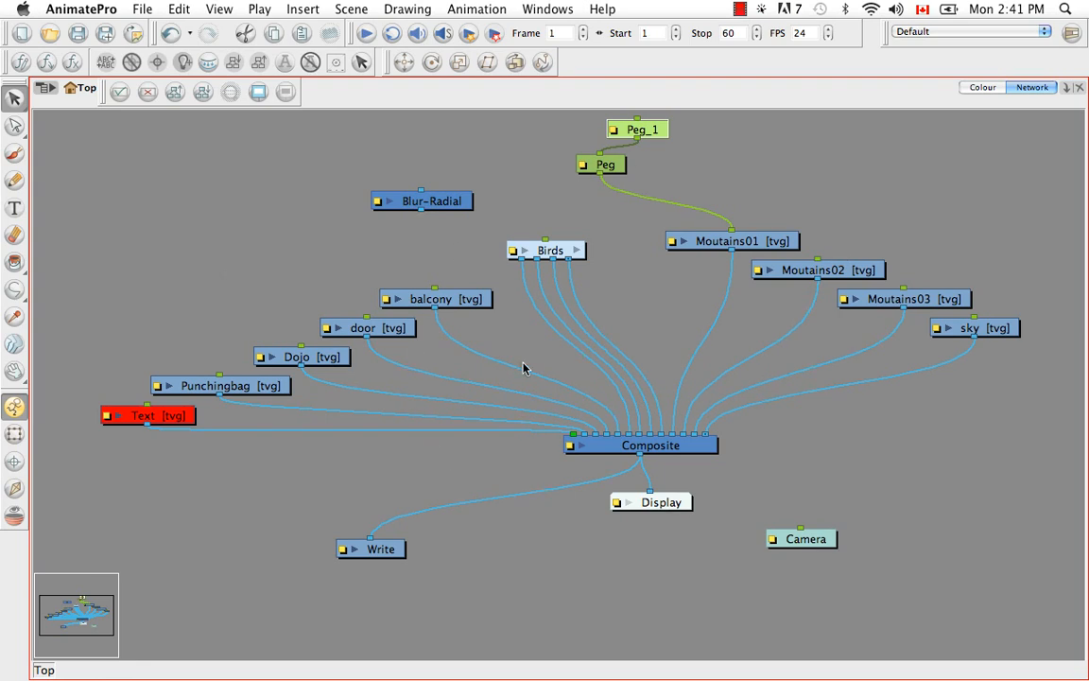
mouse_move(738, 465)
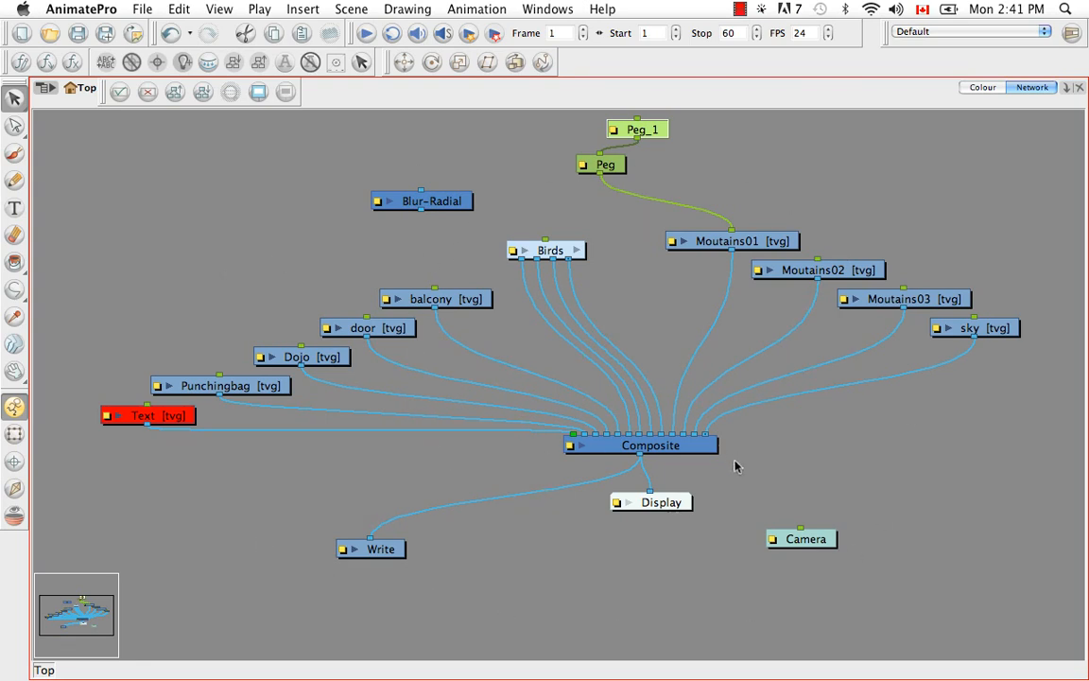
mouse_move(731, 480)
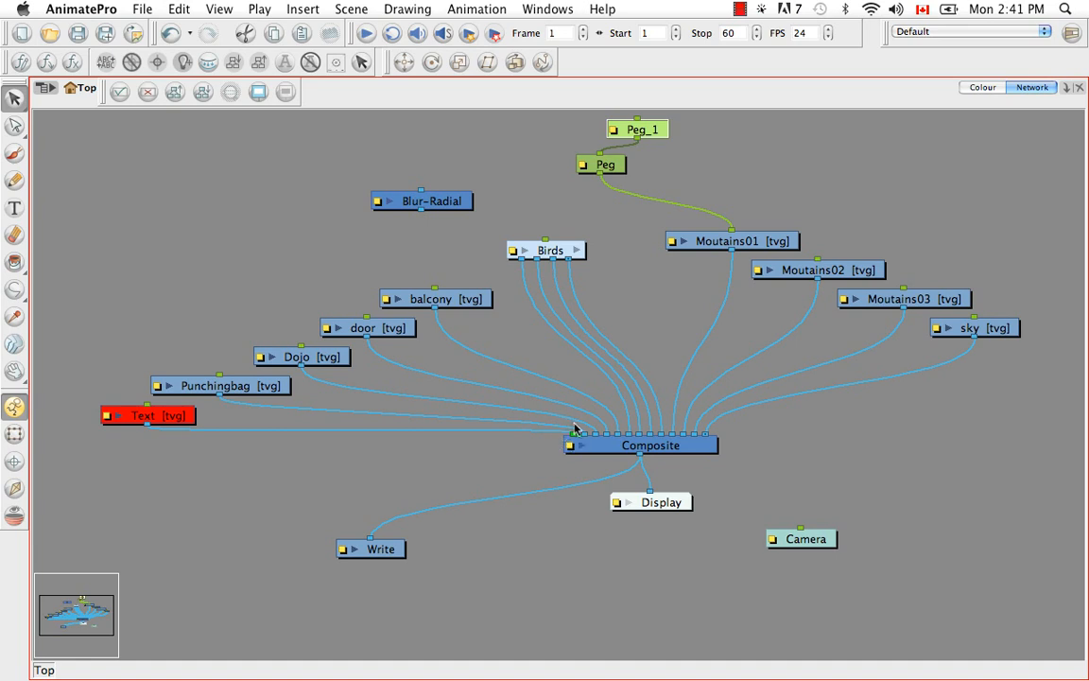
mouse_move(530, 476)
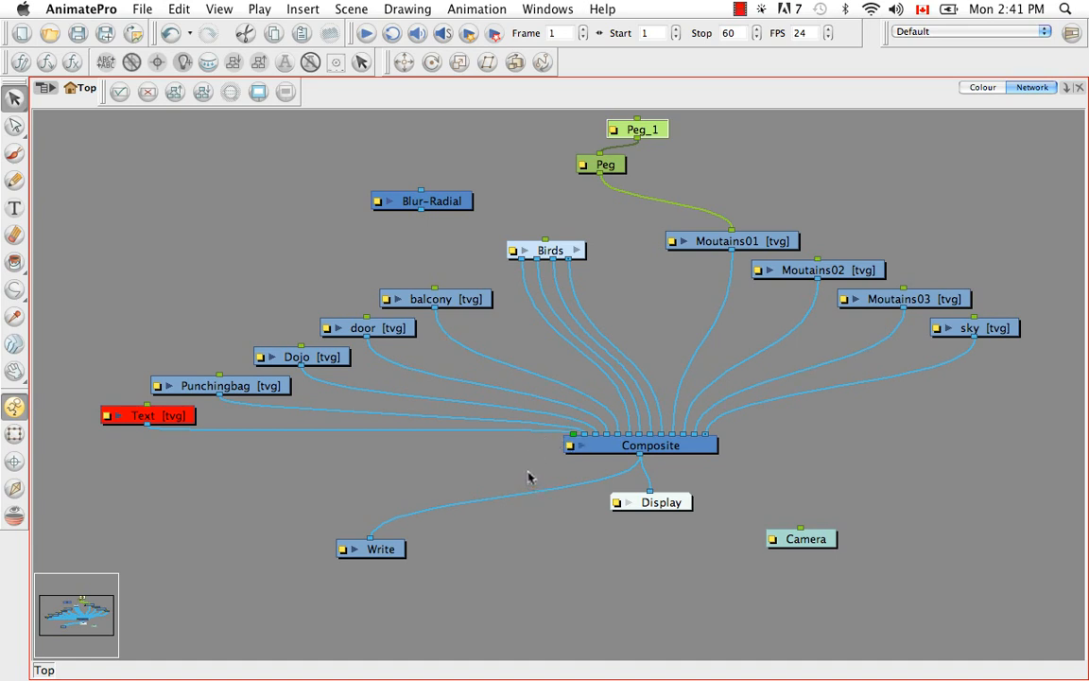
mouse_move(378, 277)
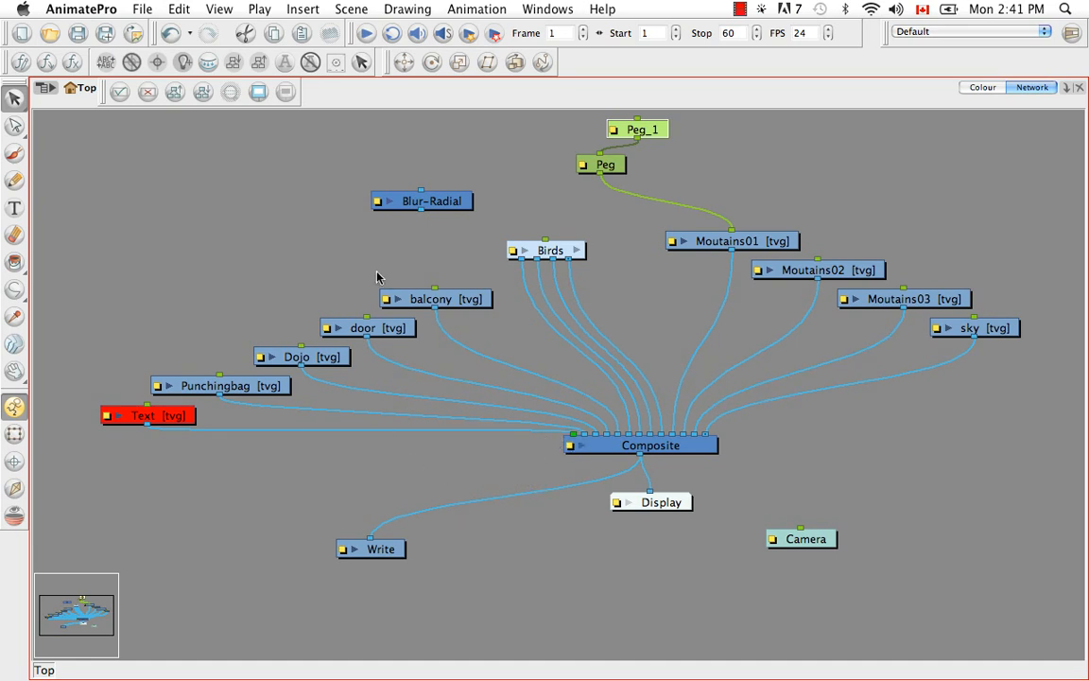
mouse_move(447, 241)
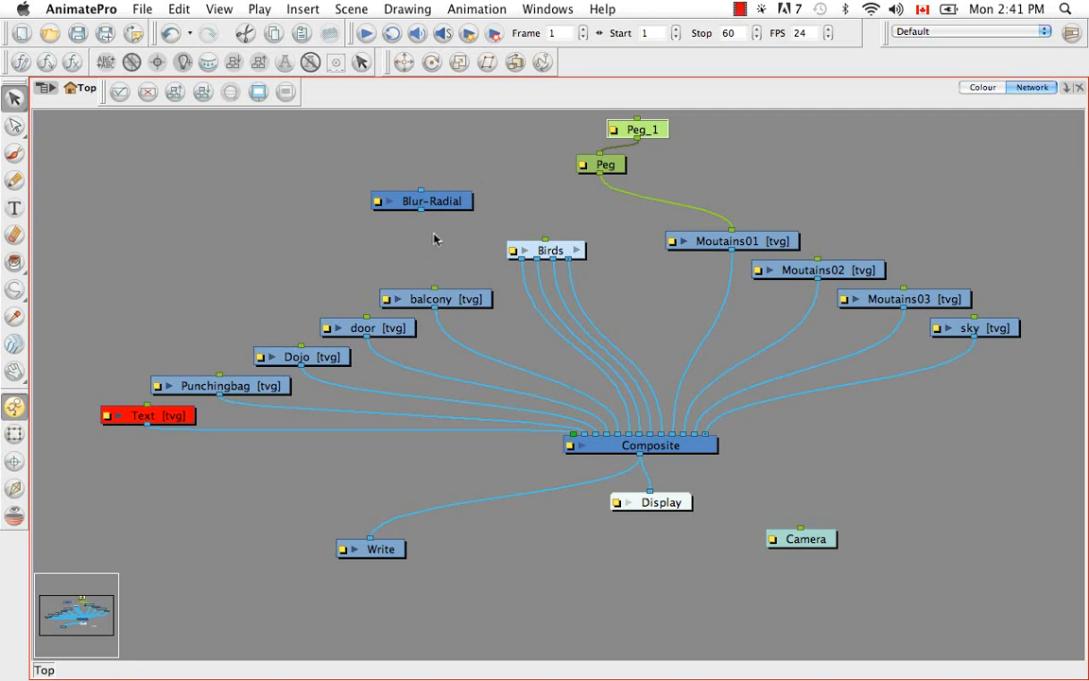
mouse_move(452, 206)
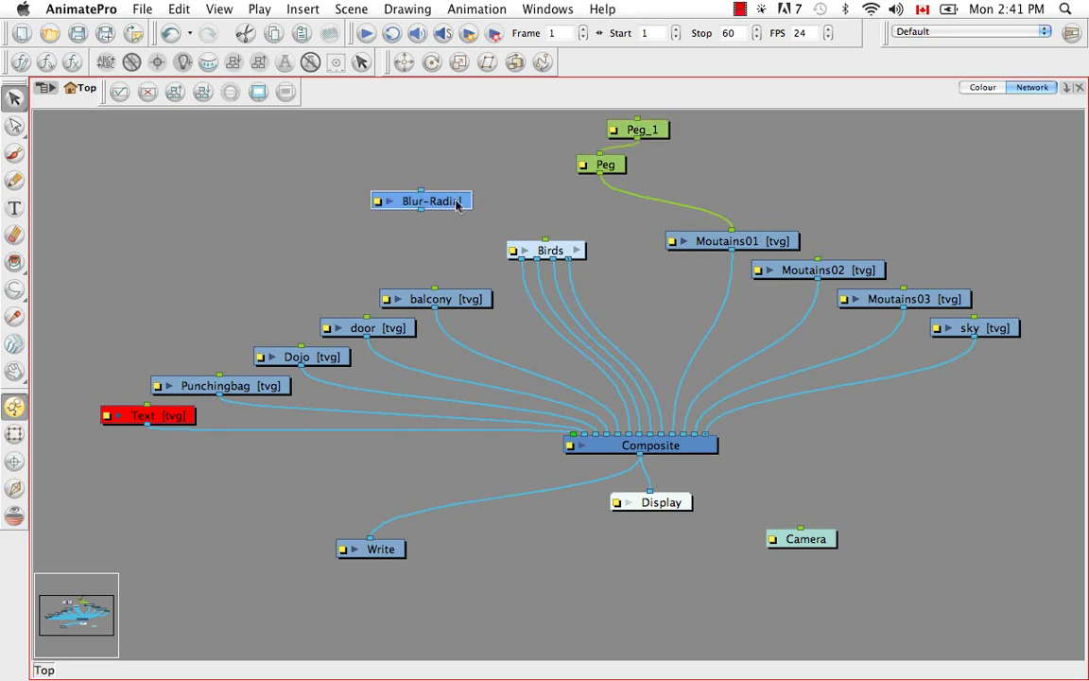
- Insert Blur-Radial between Moutains01 and Composite, check its properties, then pull it back out
left_click_drag(421, 201, 660, 291)
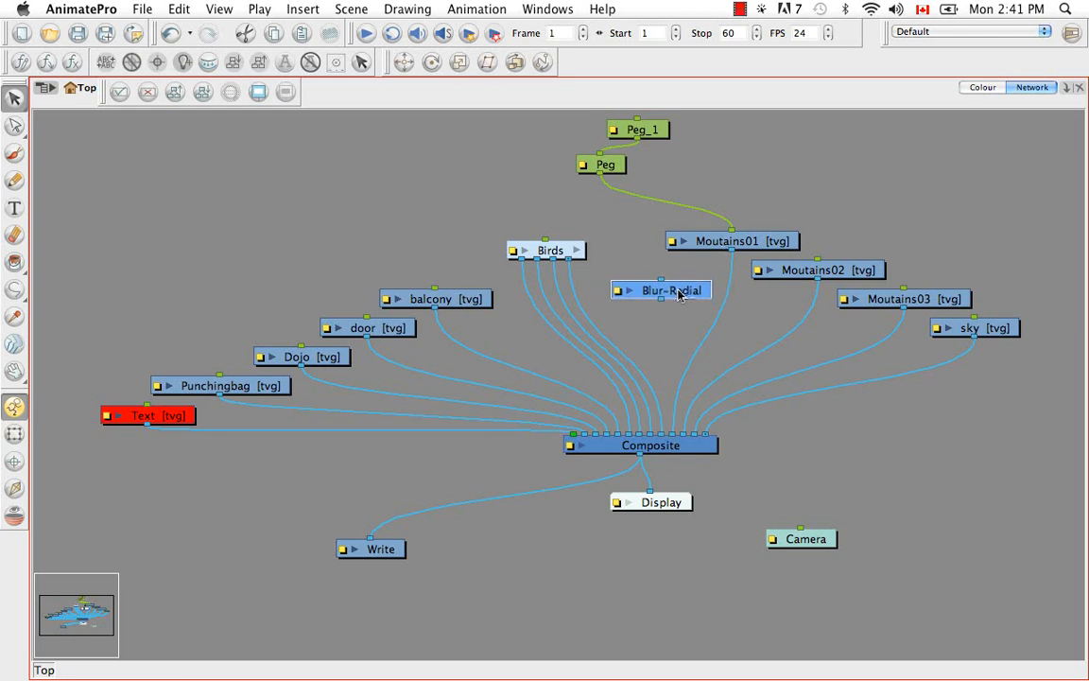
left_click_drag(662, 290, 731, 302)
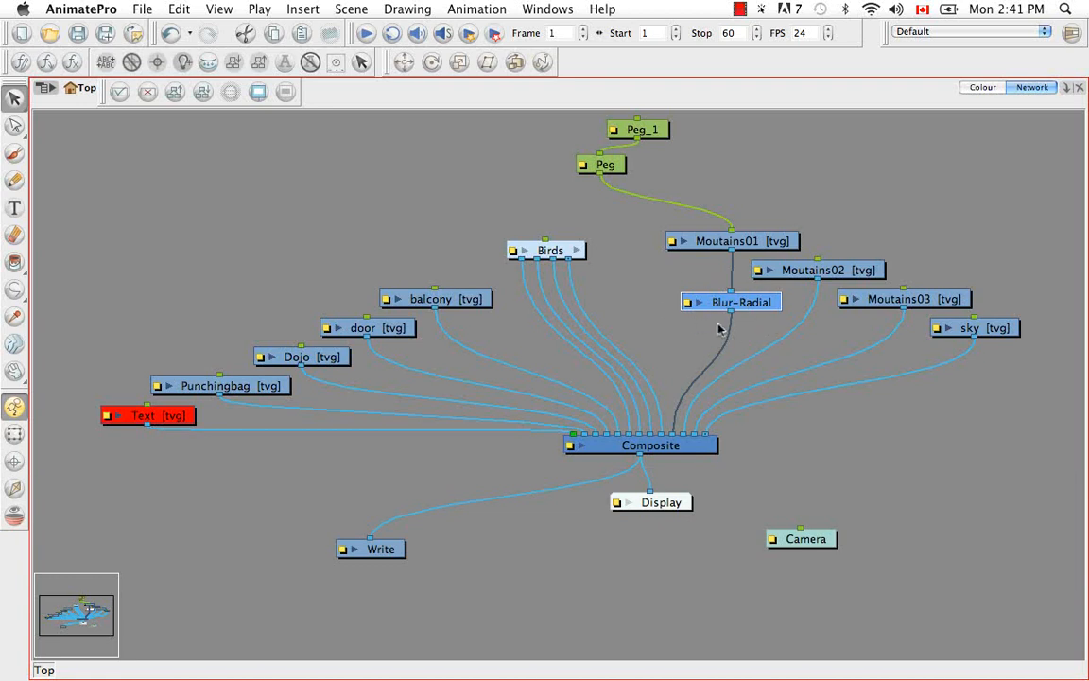
mouse_move(689, 304)
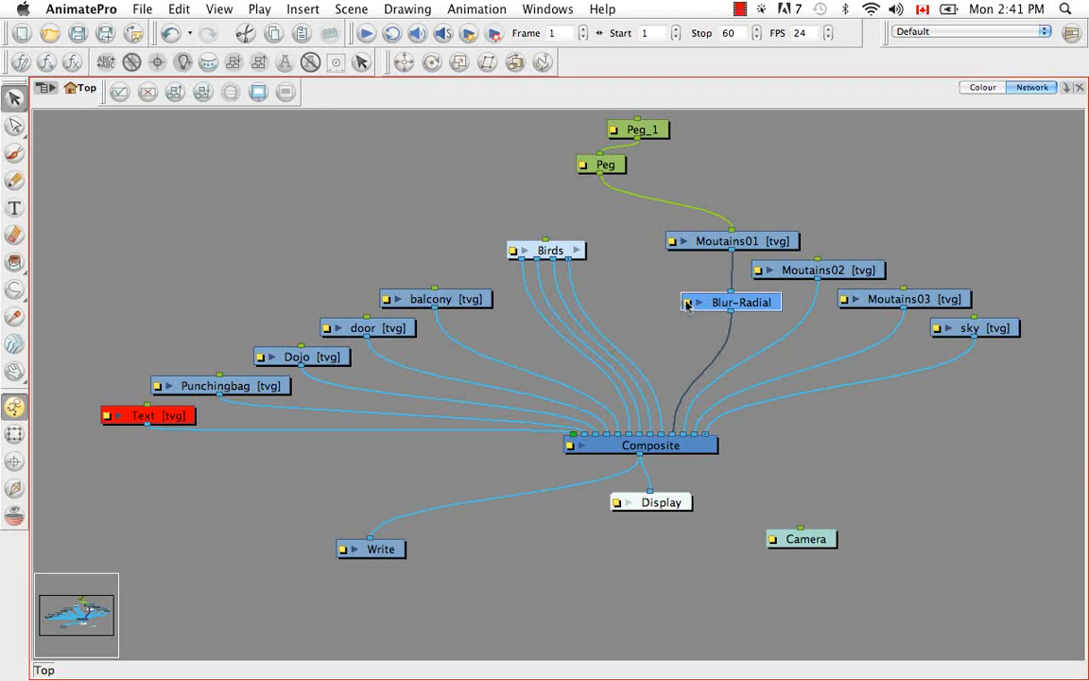
double_click(729, 301)
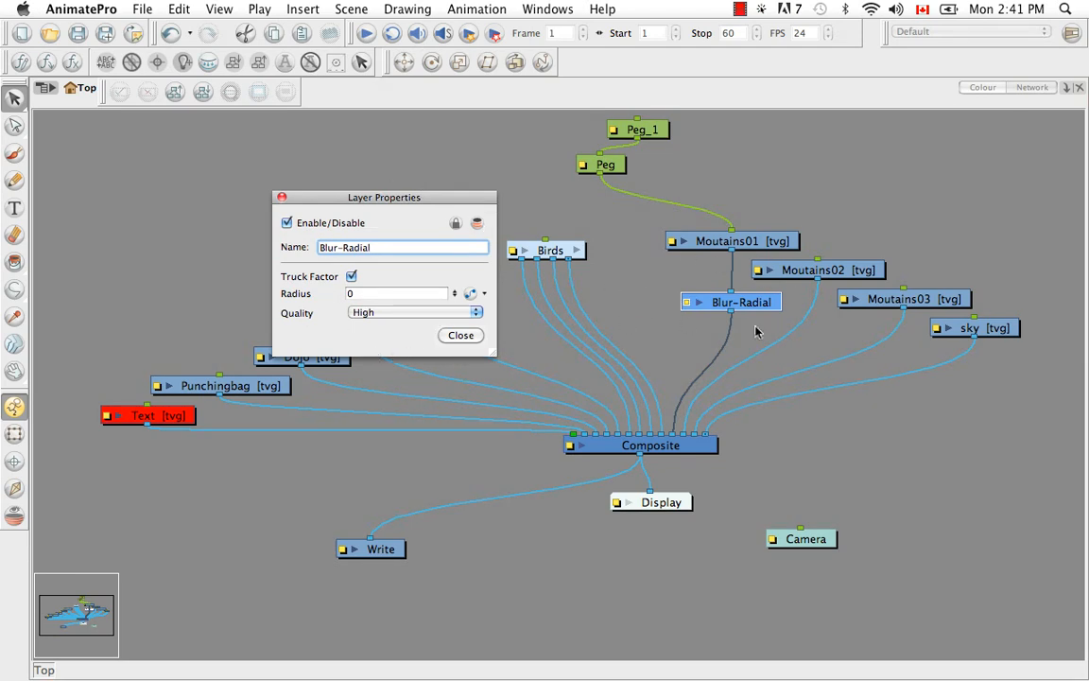
left_click(460, 334)
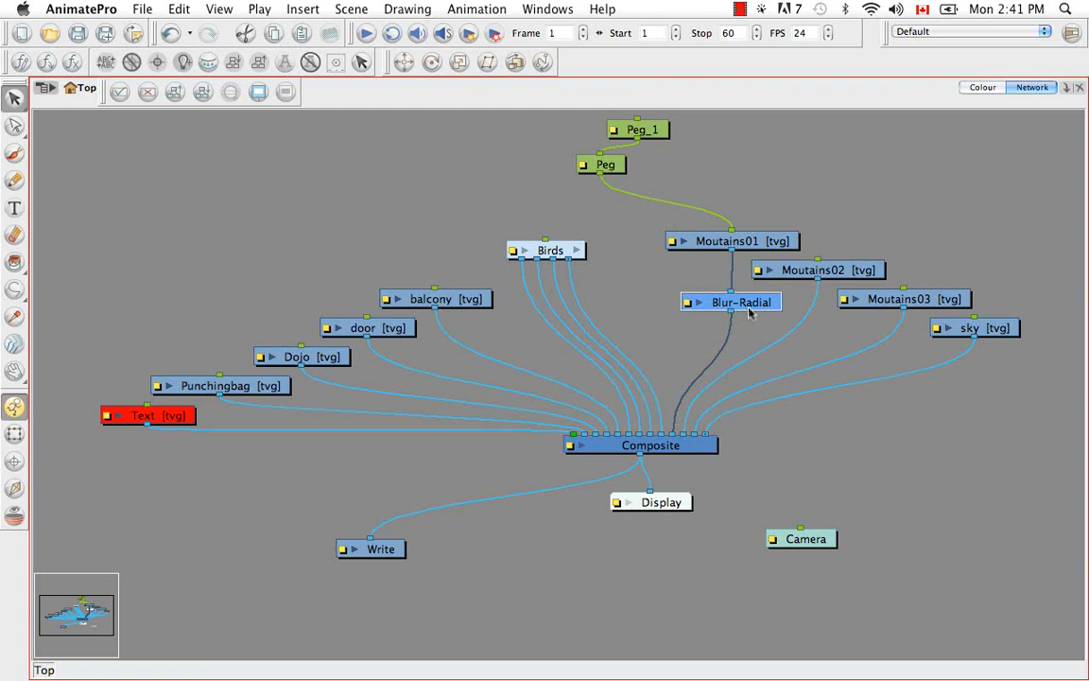
mouse_move(698, 235)
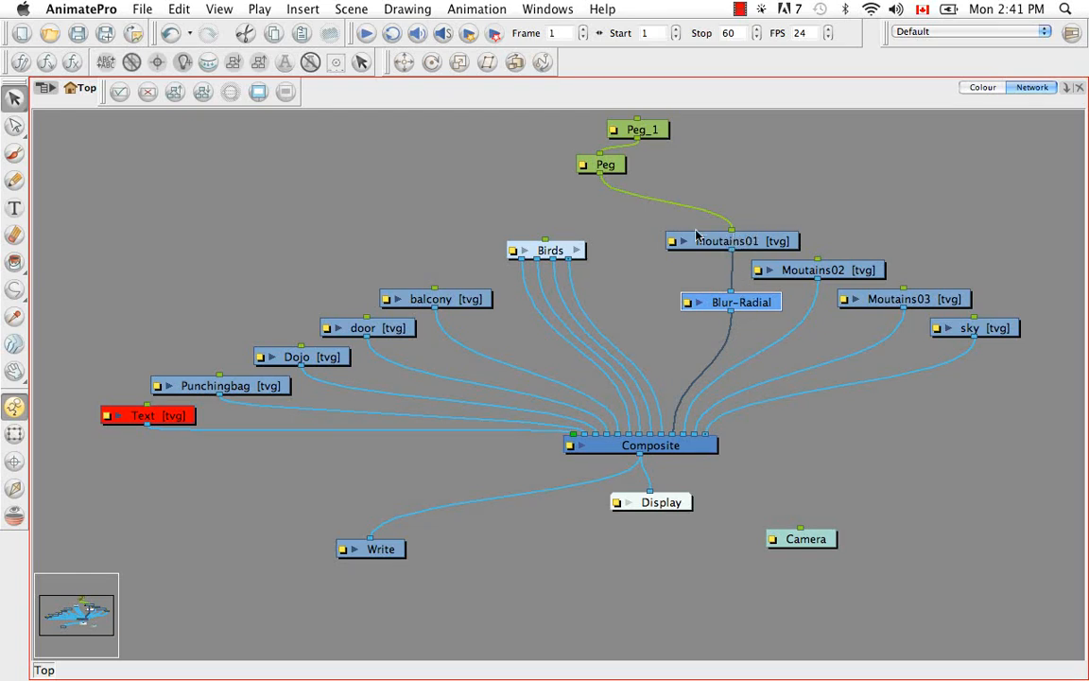
mouse_move(724, 299)
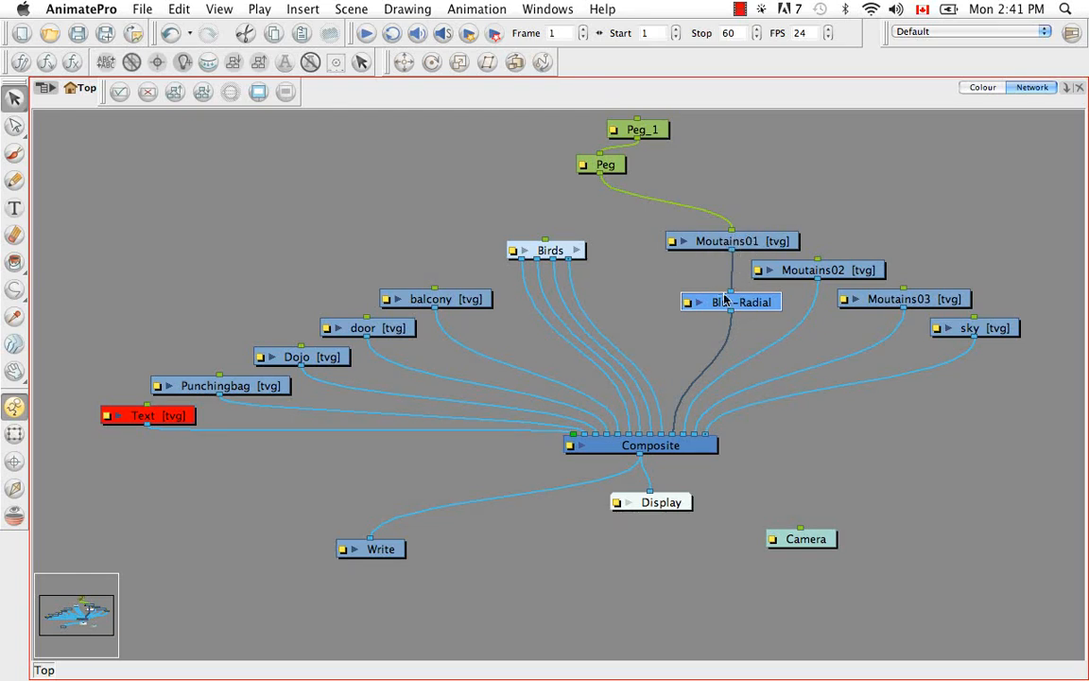
mouse_move(754, 304)
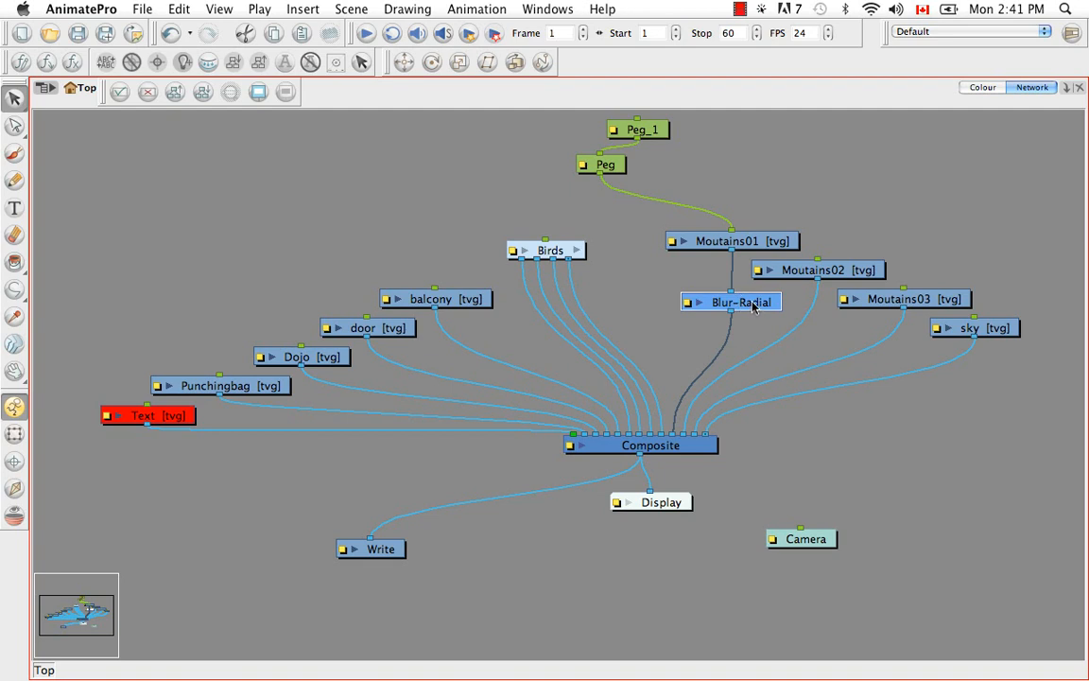
left_click_drag(730, 302, 428, 184)
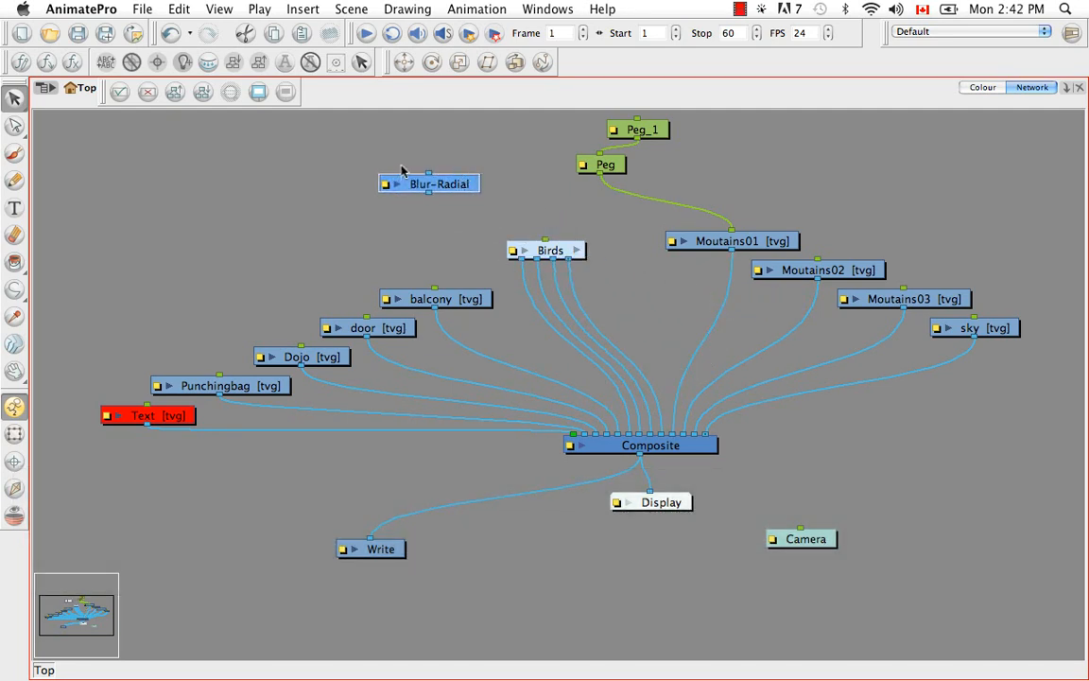
mouse_move(428, 170)
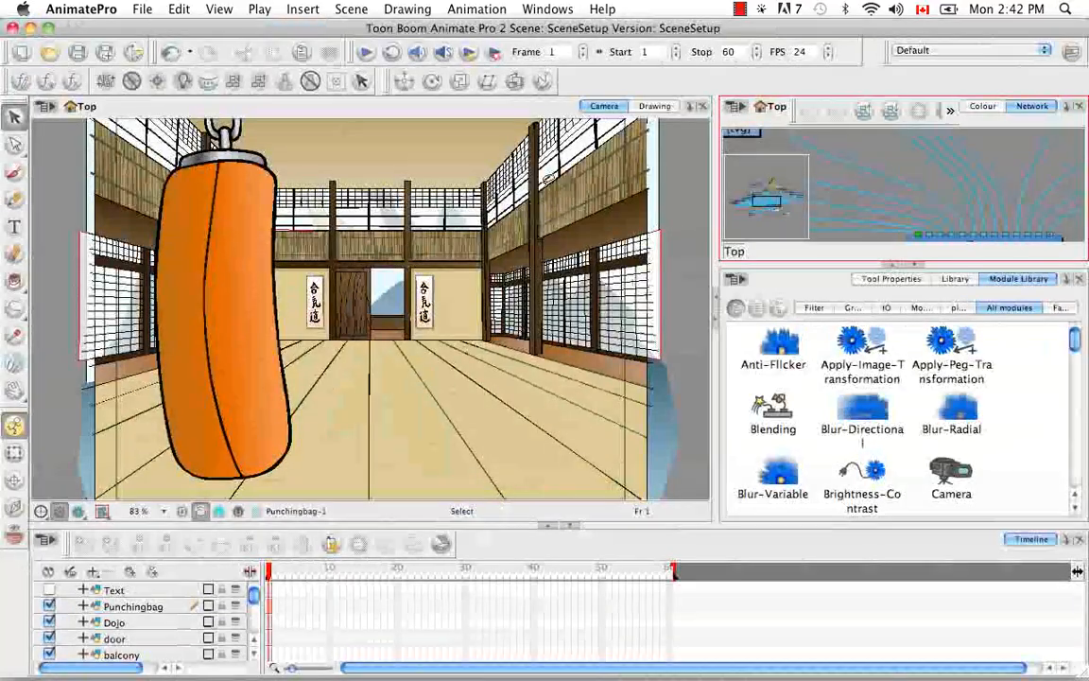
scroll("down", 3)
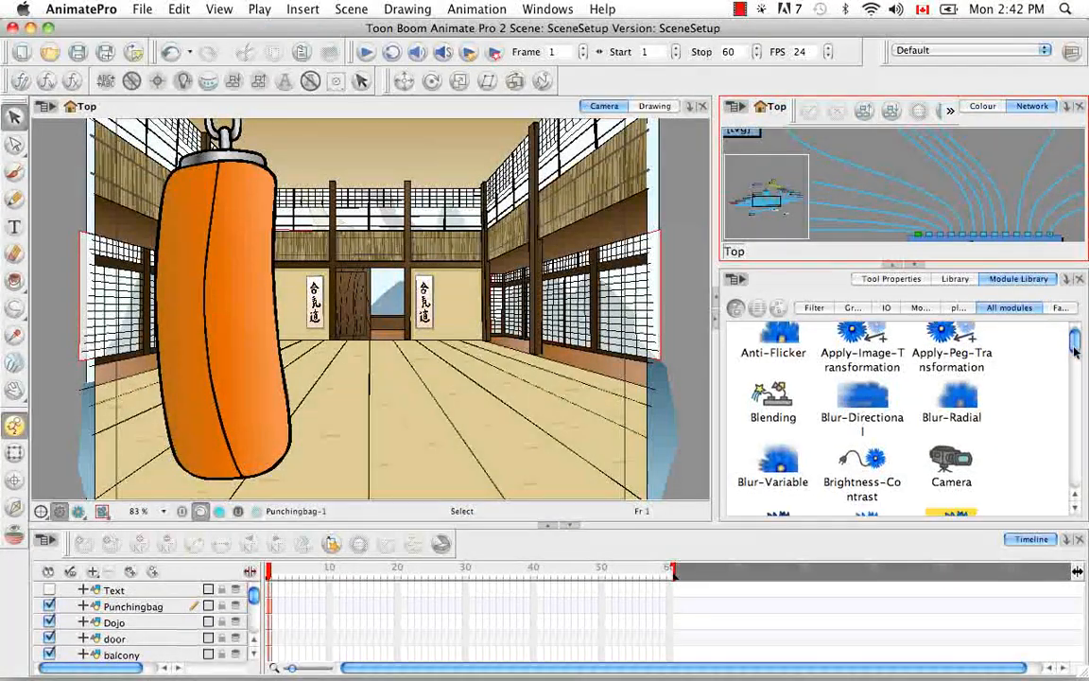
scroll("down", 3)
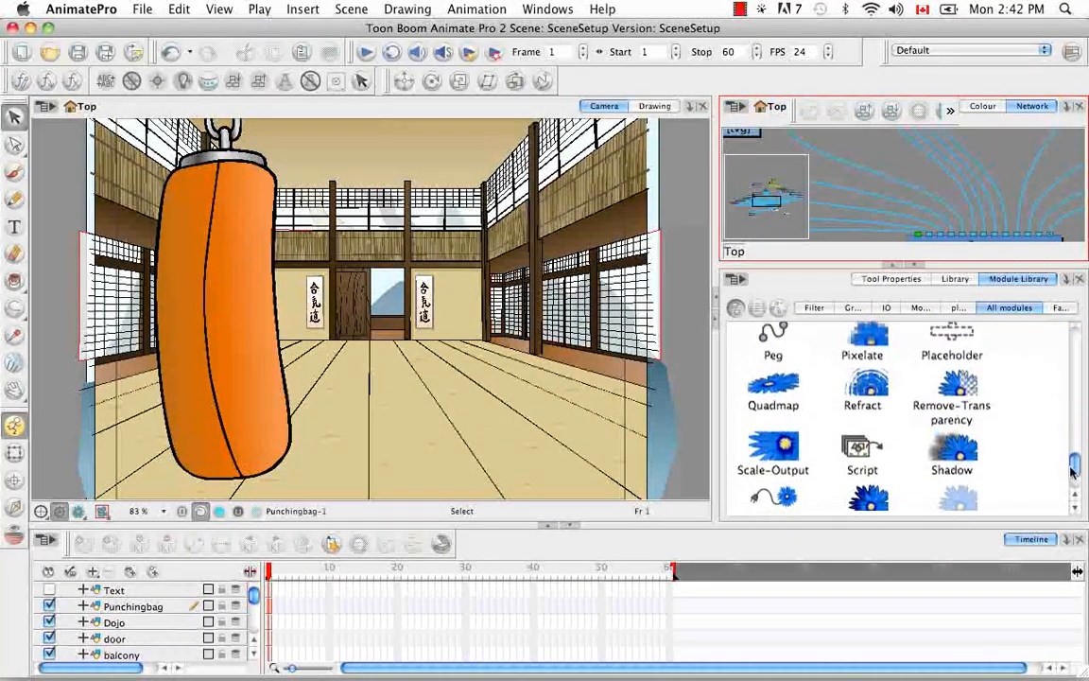
scroll("down", 3)
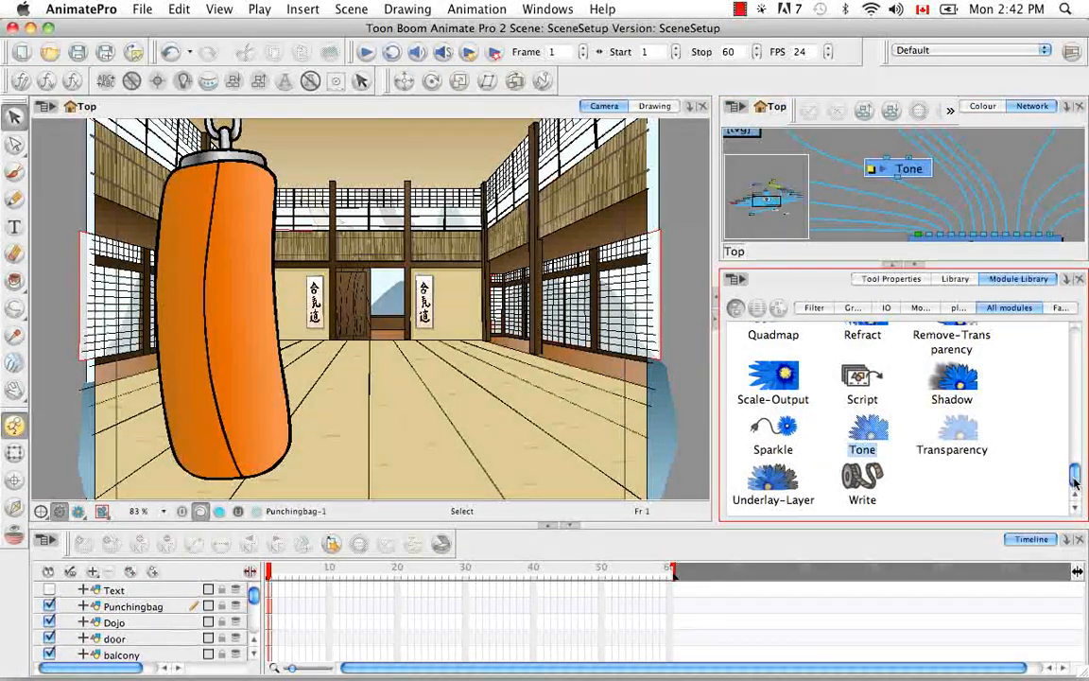
scroll("up", 3)
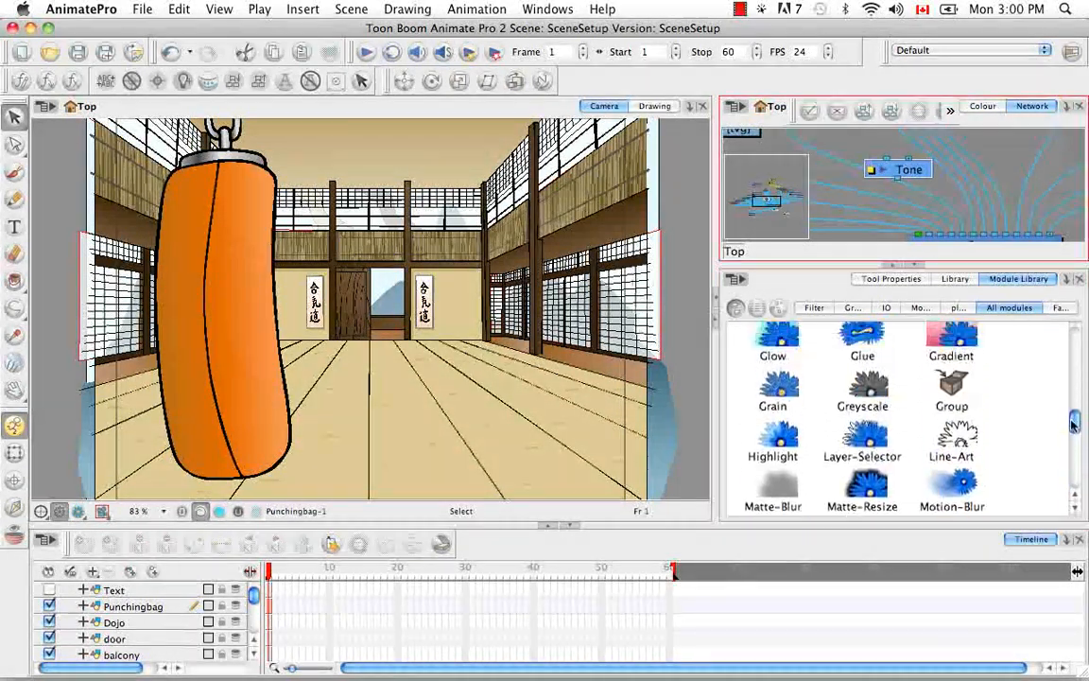
scroll("up", 3)
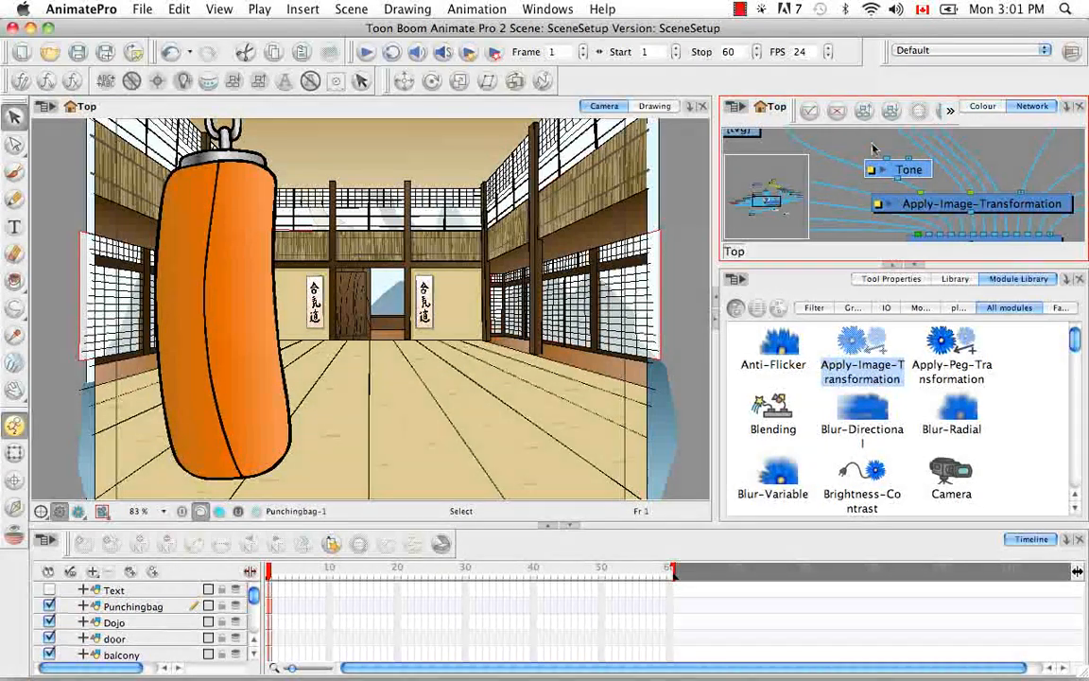
mouse_move(922, 158)
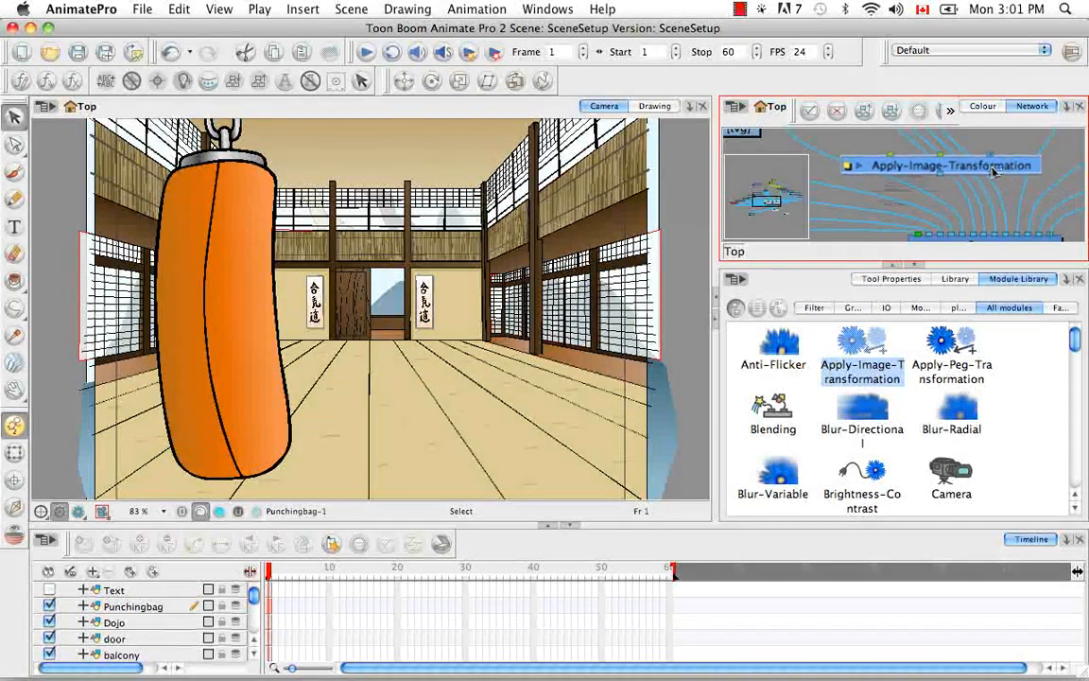
left_click_drag(950, 166, 931, 175)
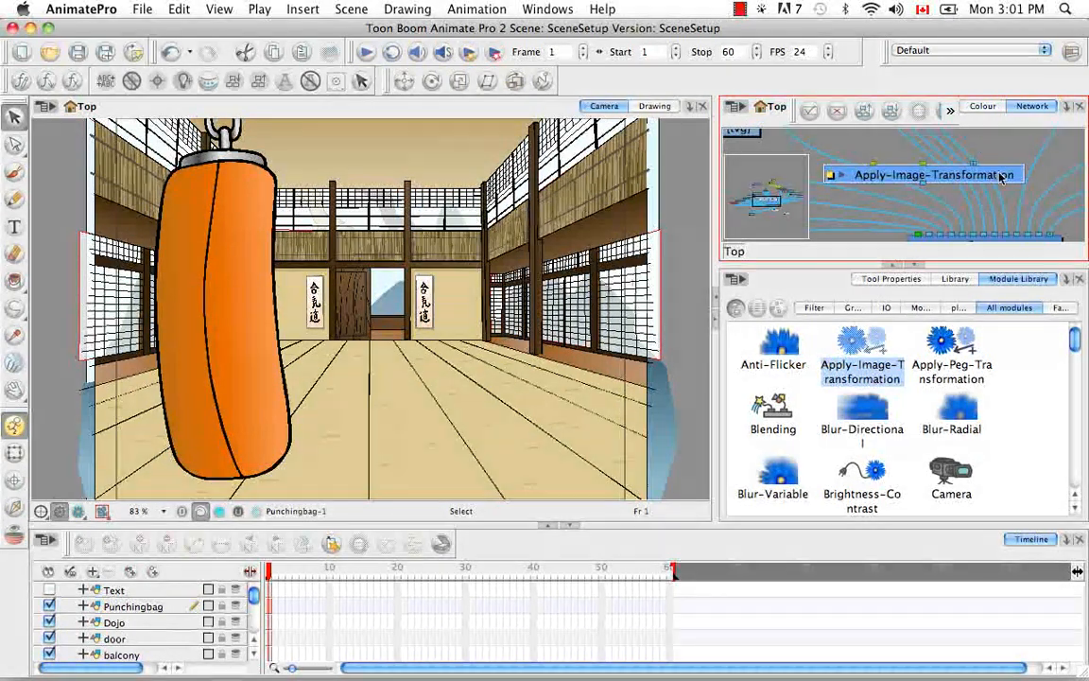
mouse_move(901, 155)
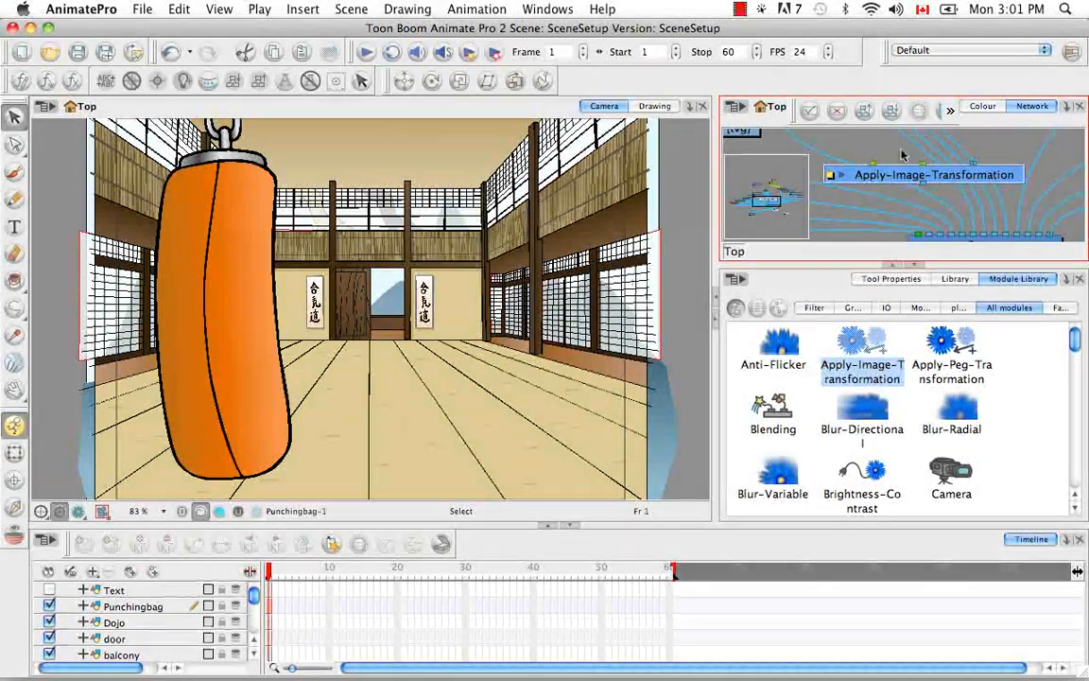
mouse_move(1002, 148)
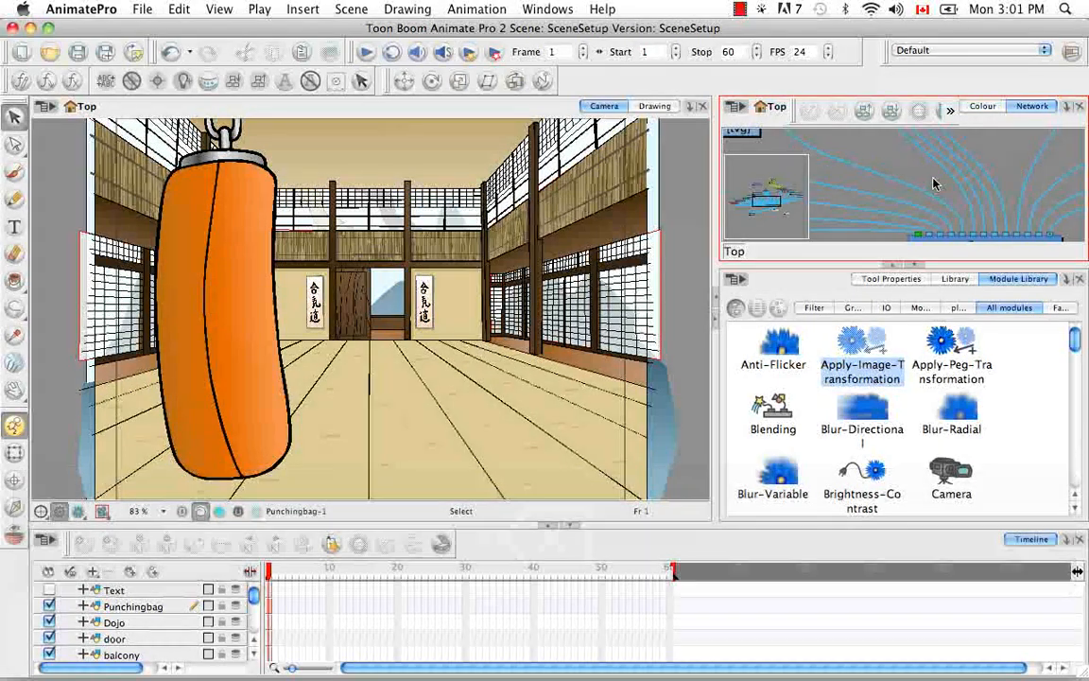
mouse_move(878, 188)
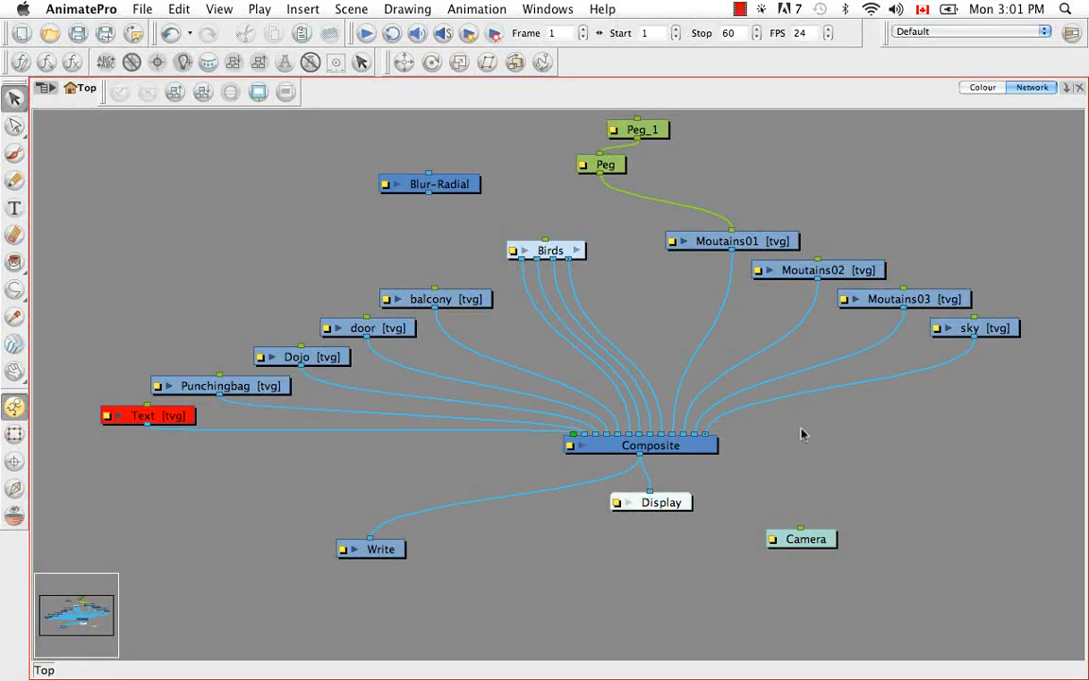
mouse_move(608, 492)
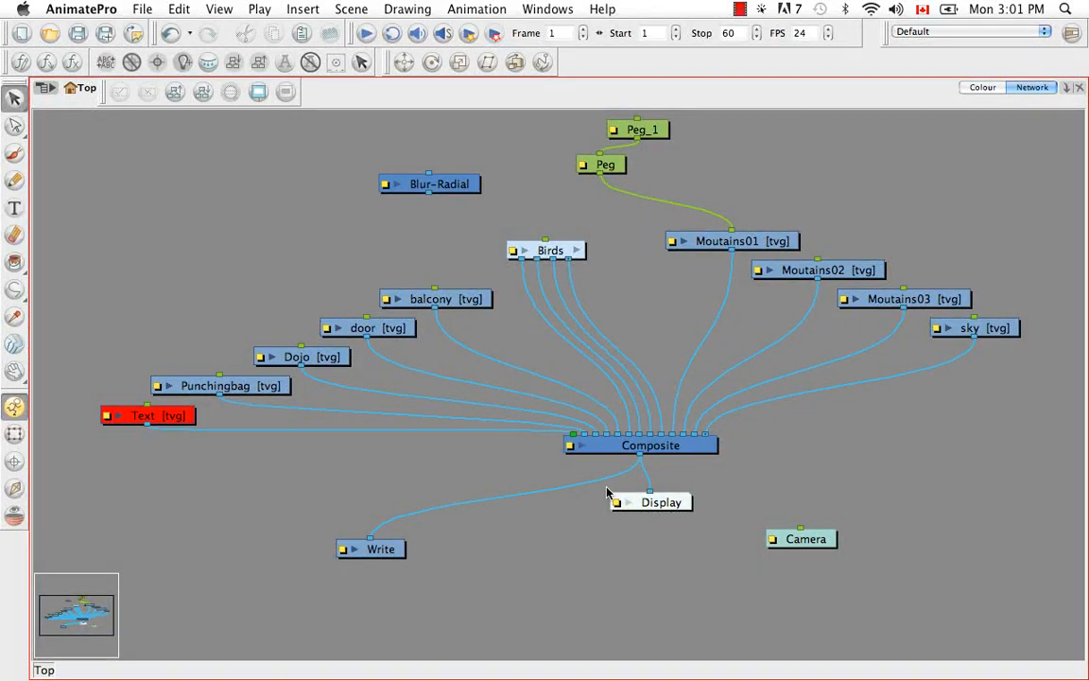
mouse_move(730, 473)
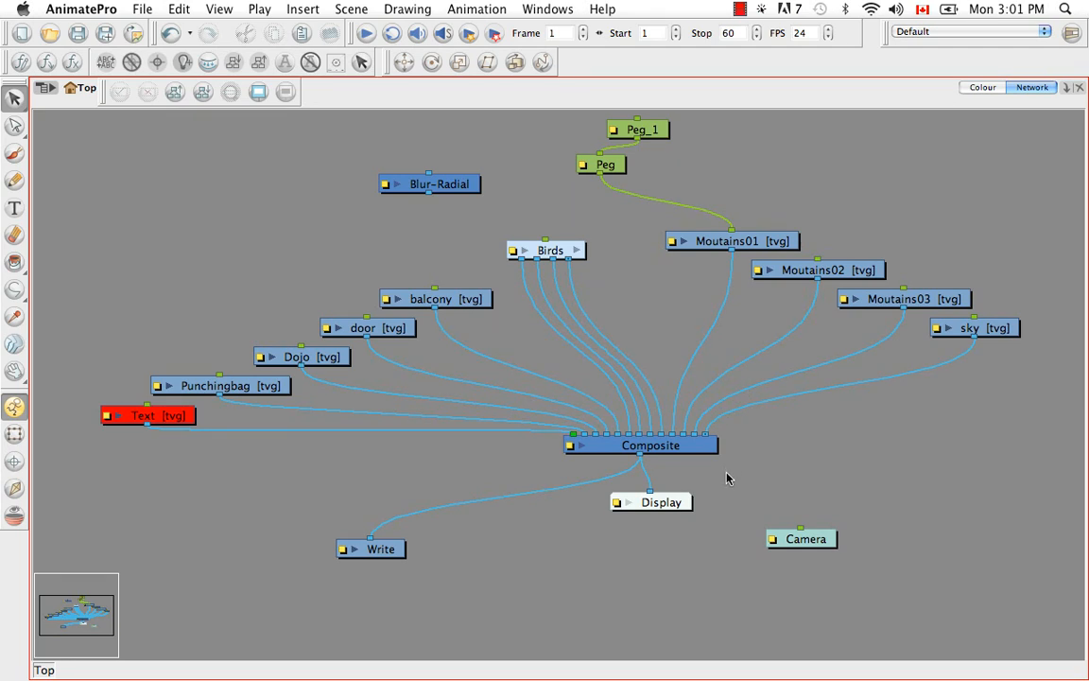
mouse_move(667, 506)
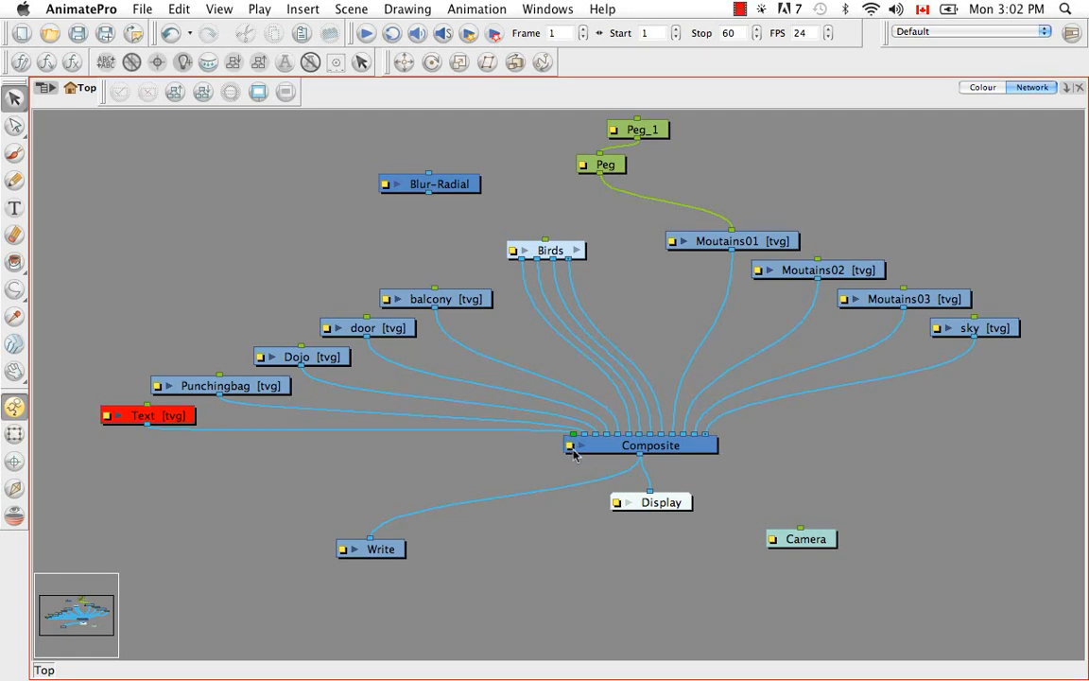
- Set the Composite node to As Vector, then Pass Through, and close its properties
double_click(651, 446)
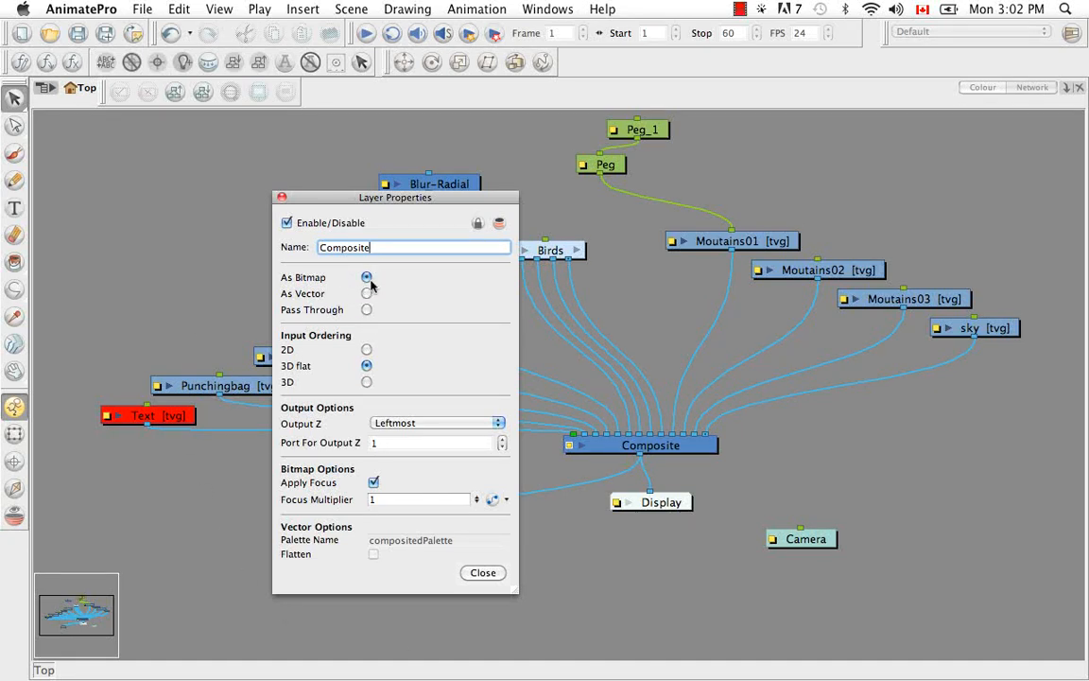
left_click(367, 293)
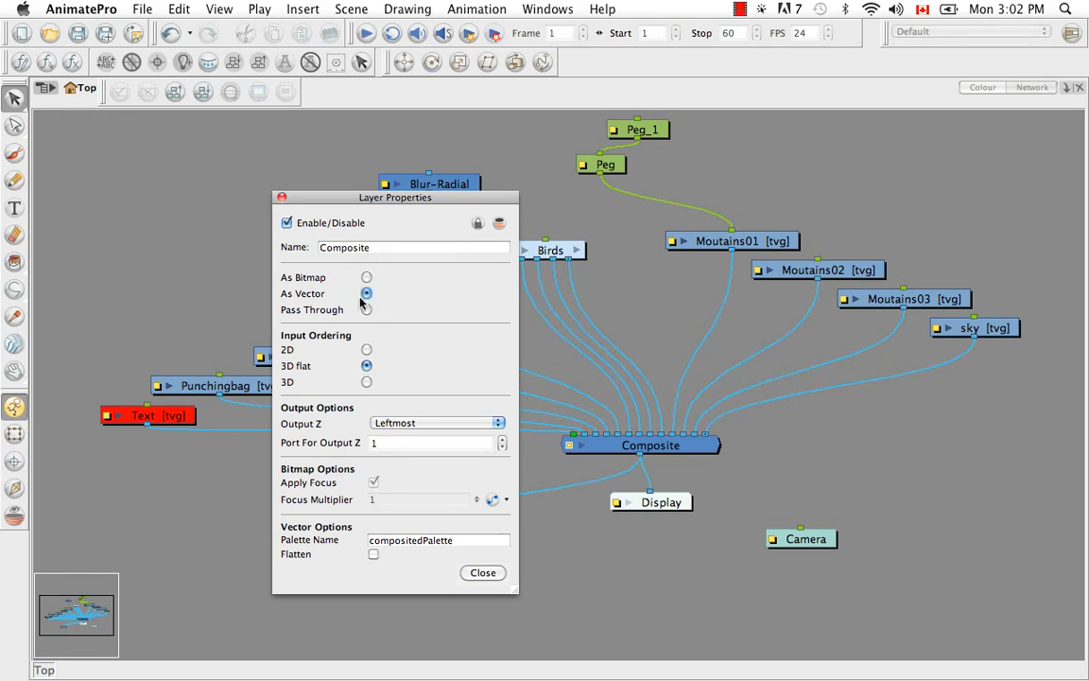
left_click(366, 309)
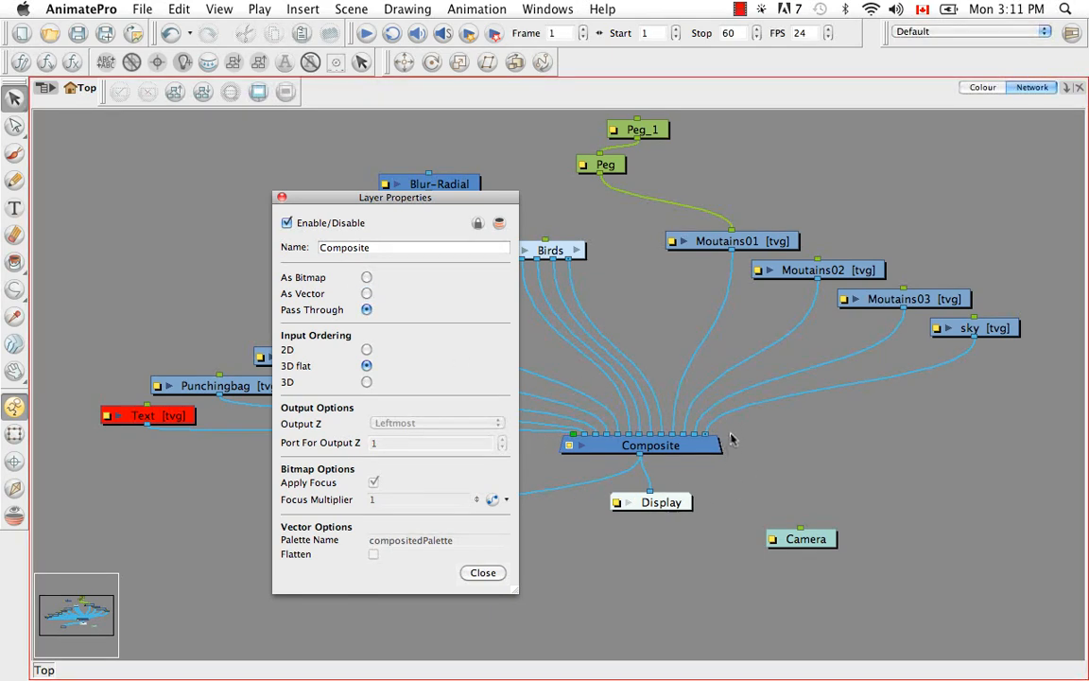
mouse_move(754, 433)
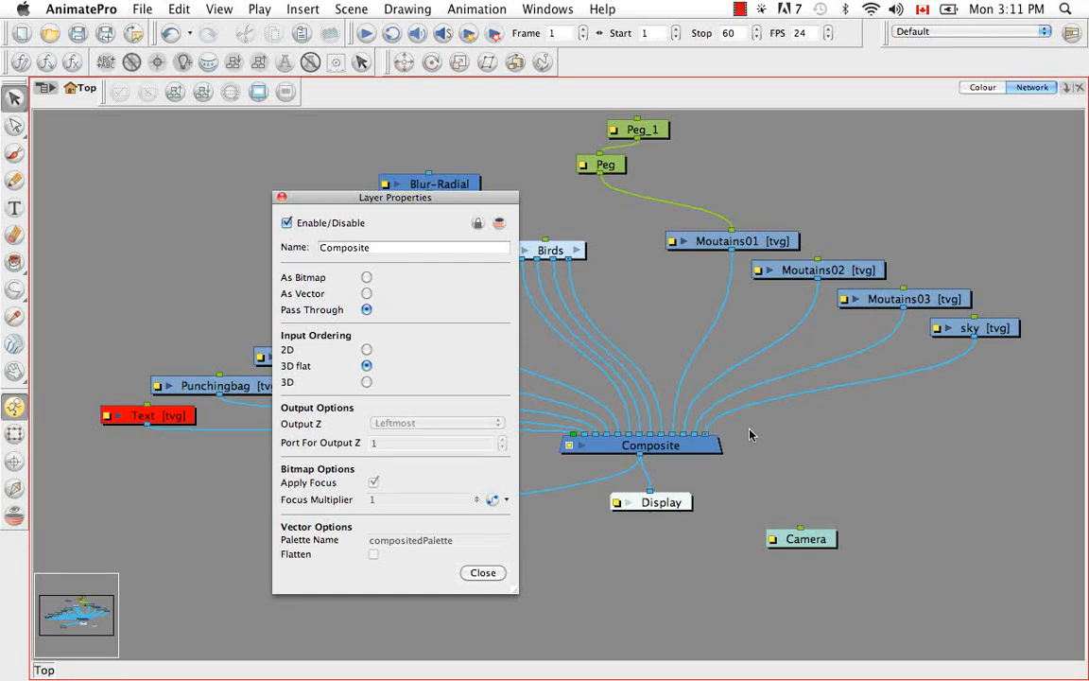
mouse_move(660, 479)
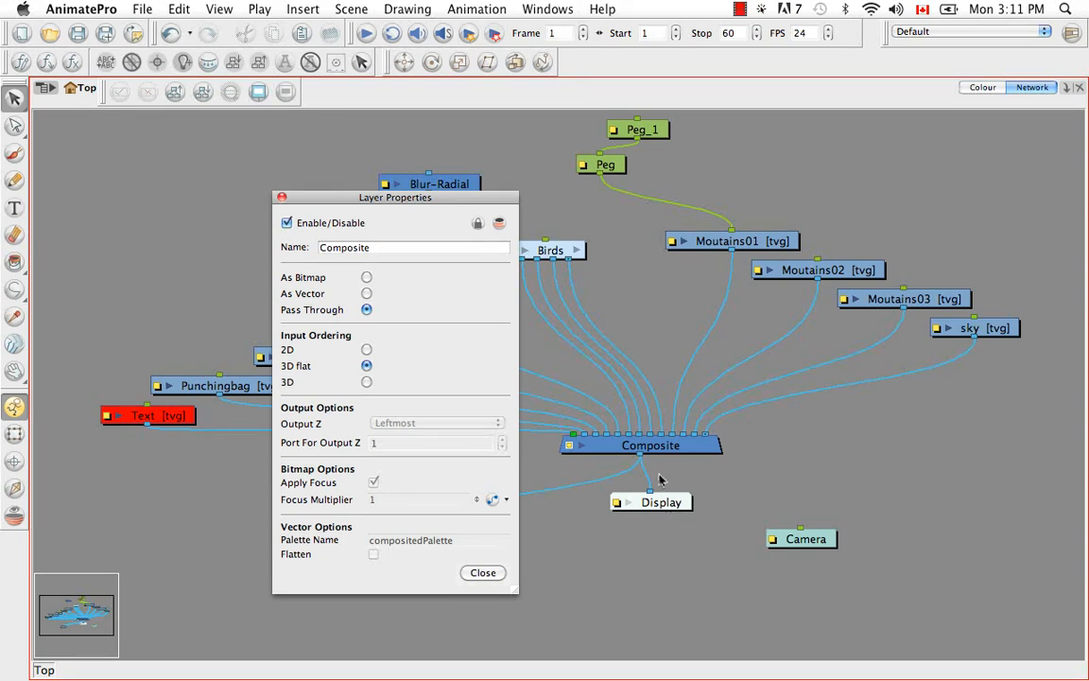
mouse_move(586, 438)
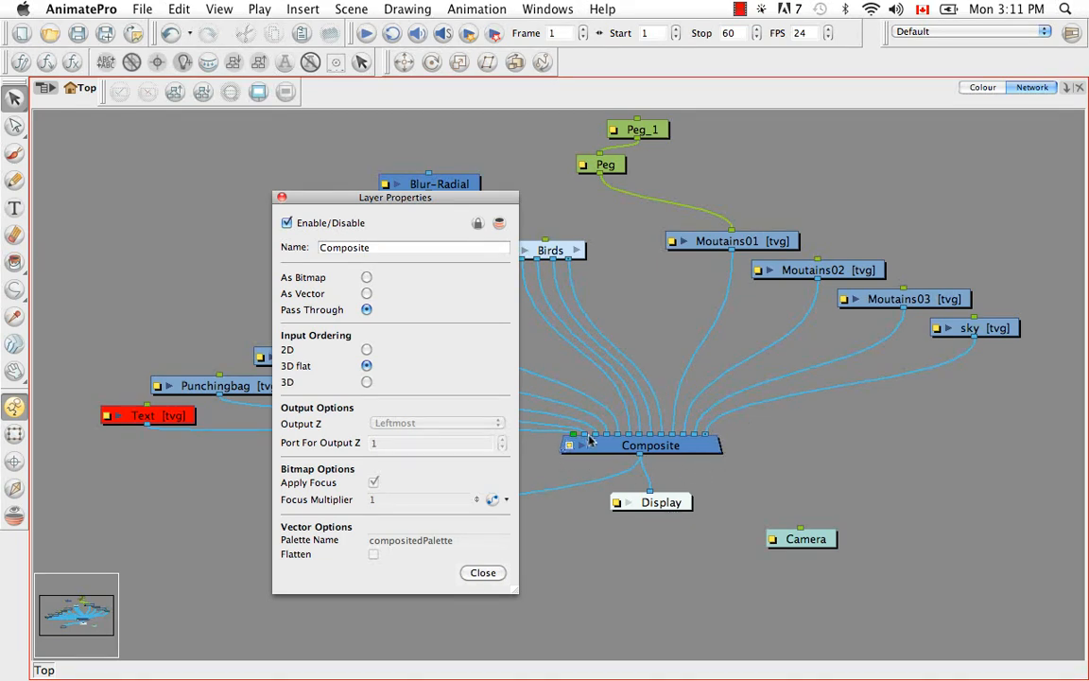
mouse_move(756, 445)
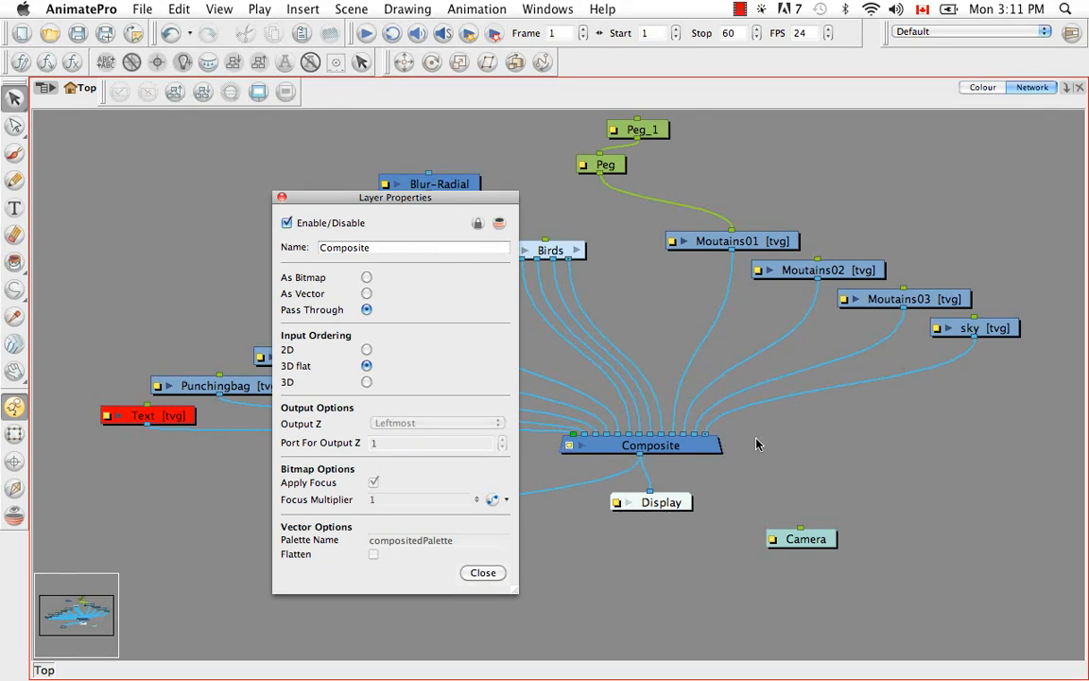
mouse_move(300, 275)
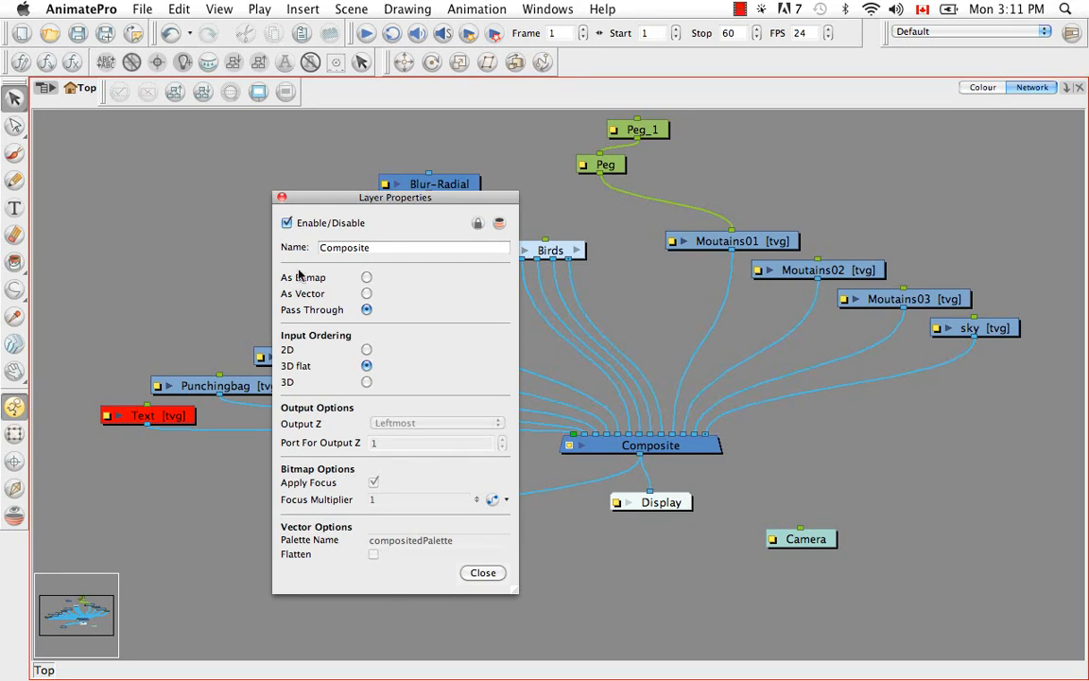
left_click(483, 572)
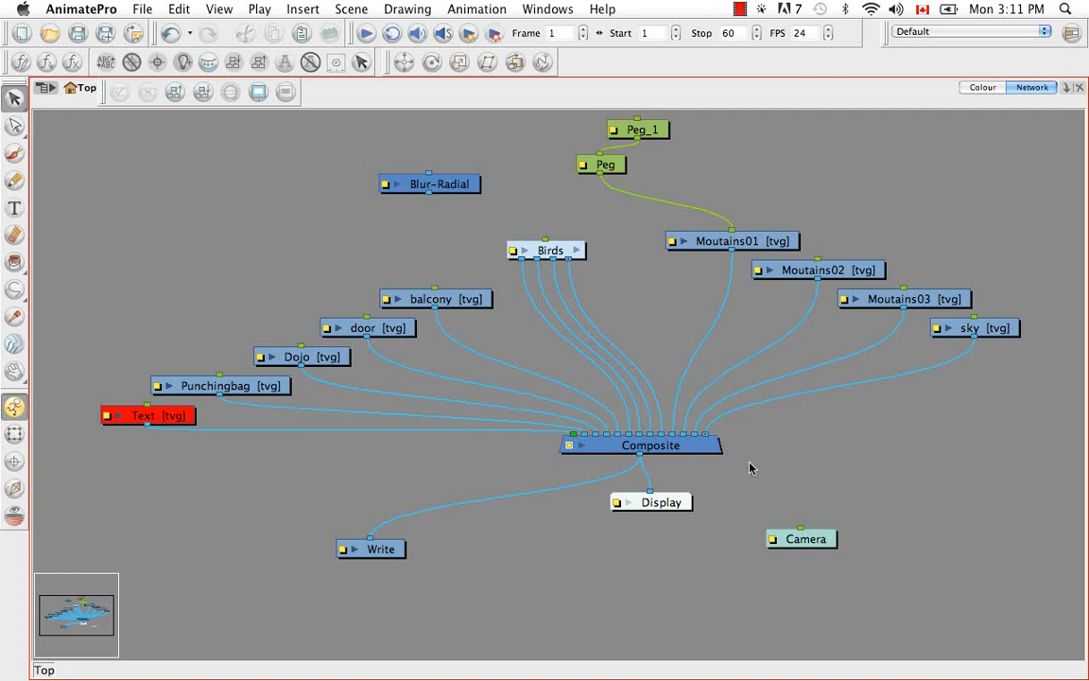
mouse_move(672, 153)
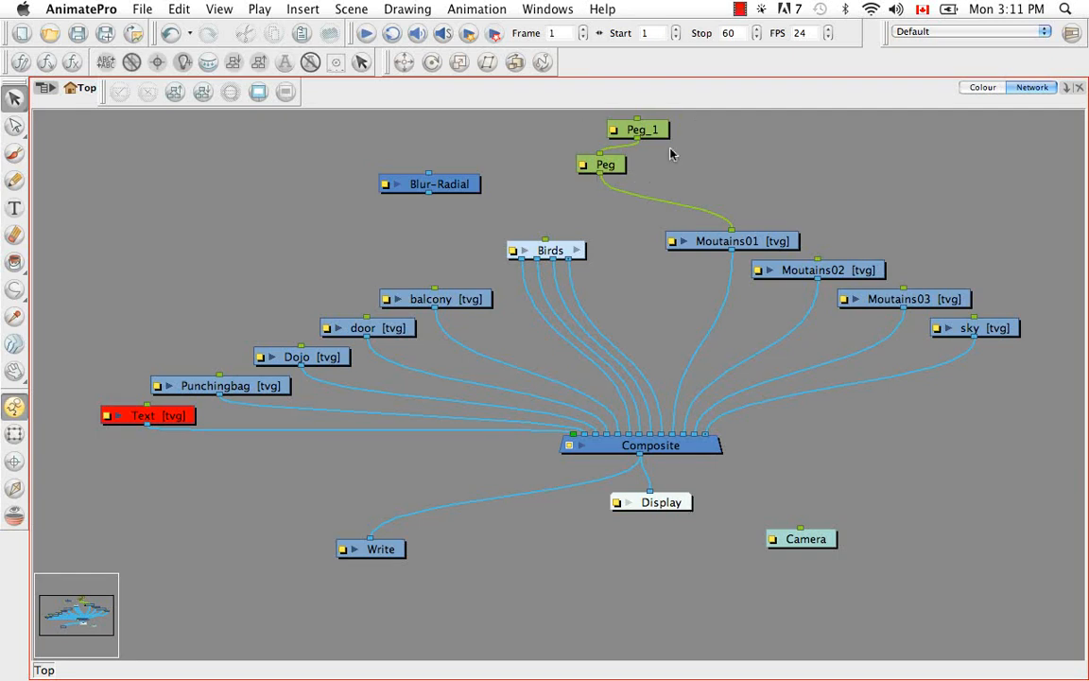
mouse_move(609, 397)
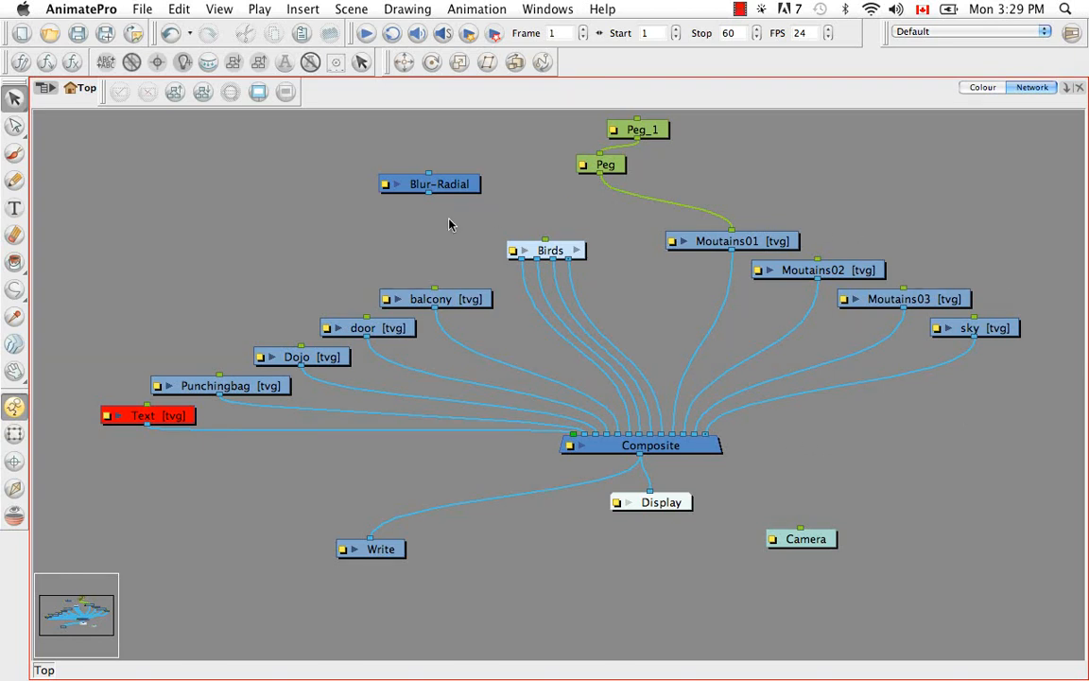
mouse_move(858, 456)
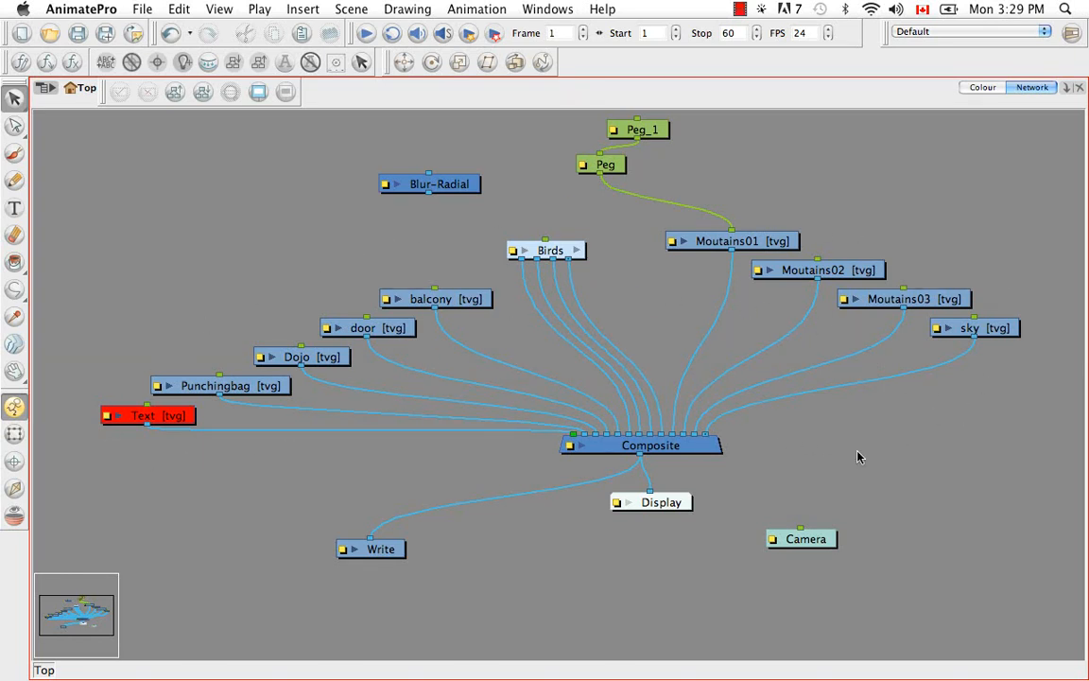
mouse_move(783, 461)
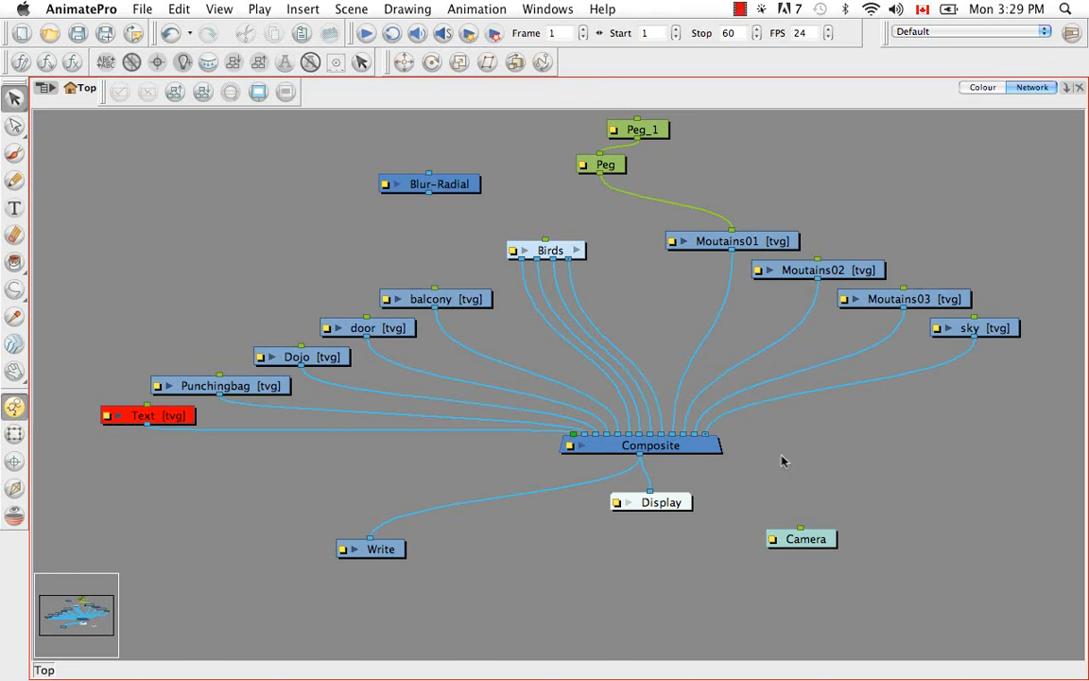
mouse_move(583, 399)
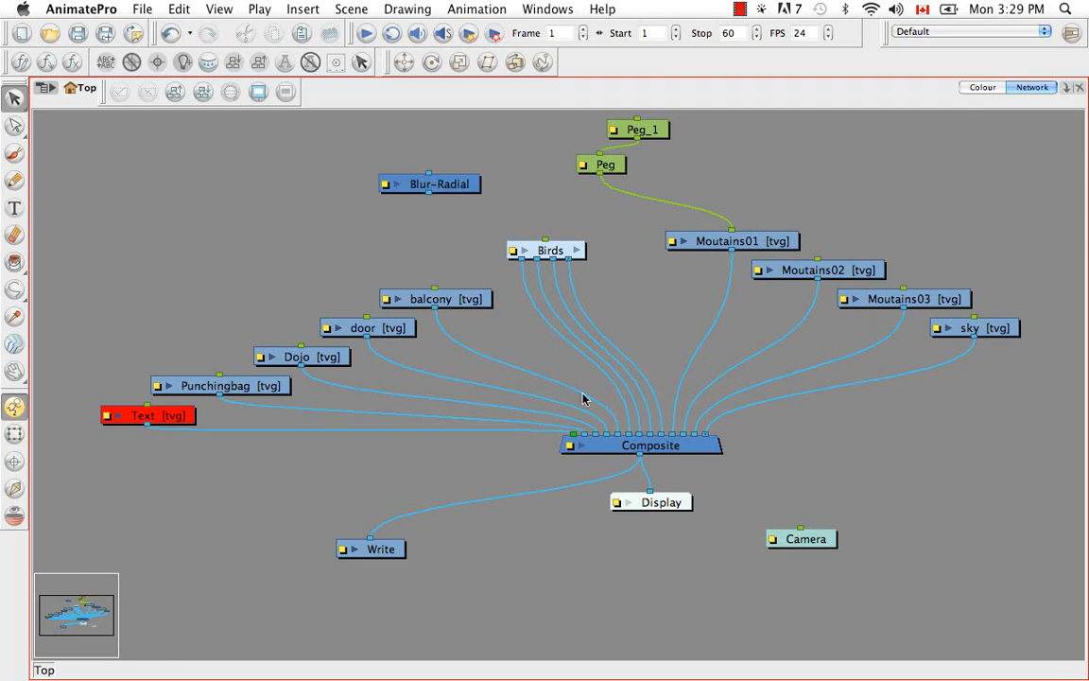
mouse_move(530, 486)
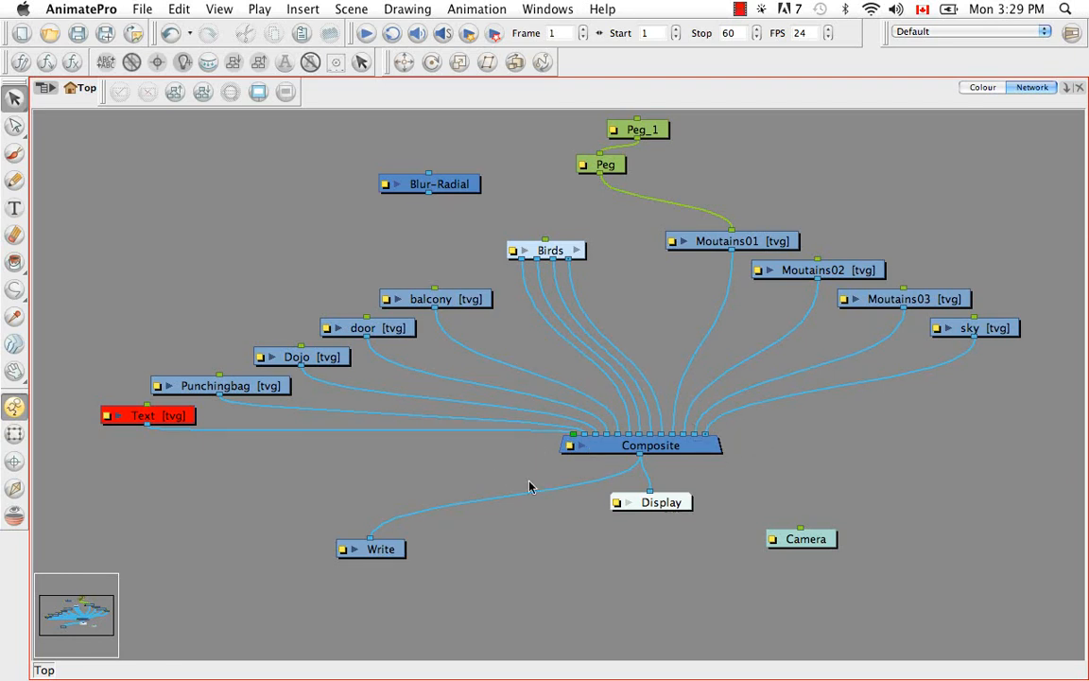
mouse_move(574, 457)
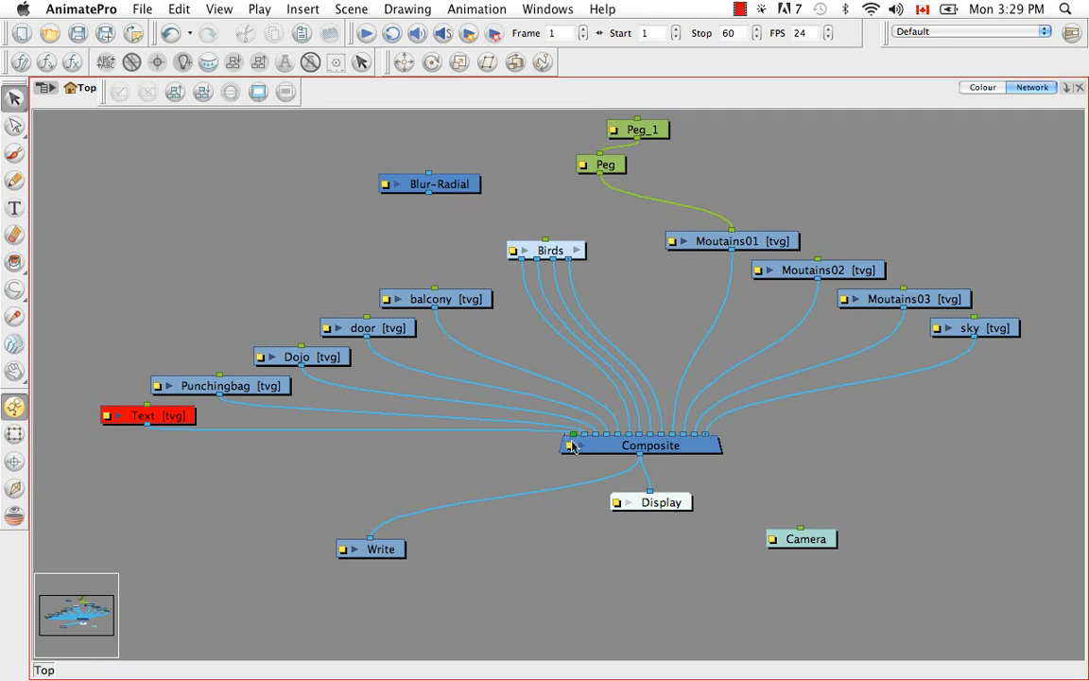
mouse_move(468, 293)
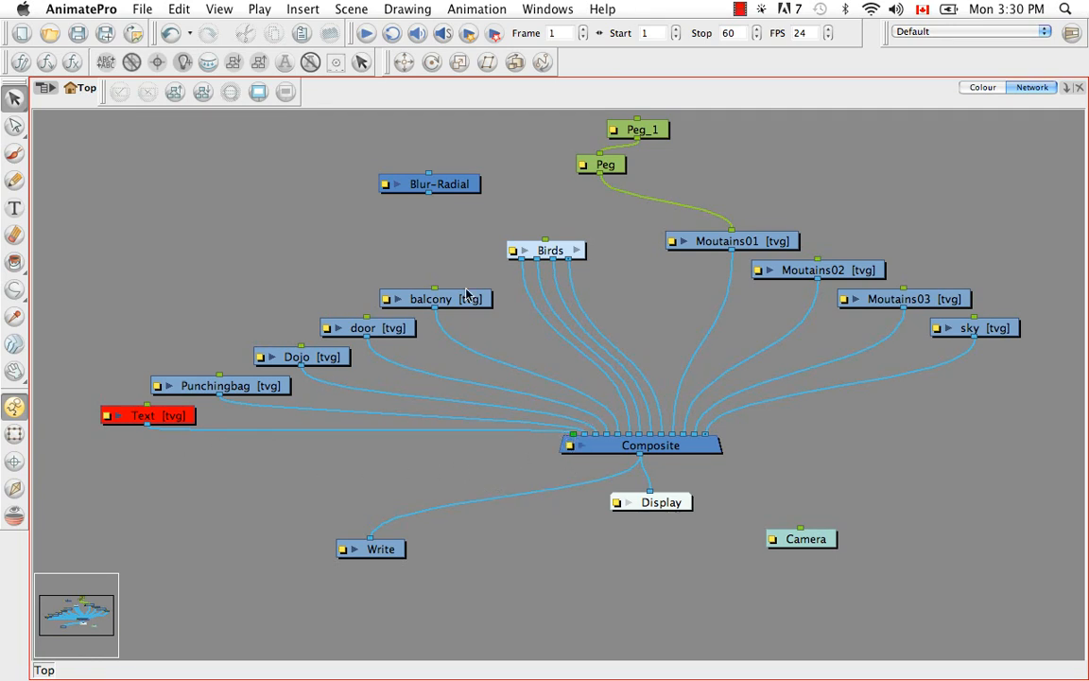
mouse_move(291, 385)
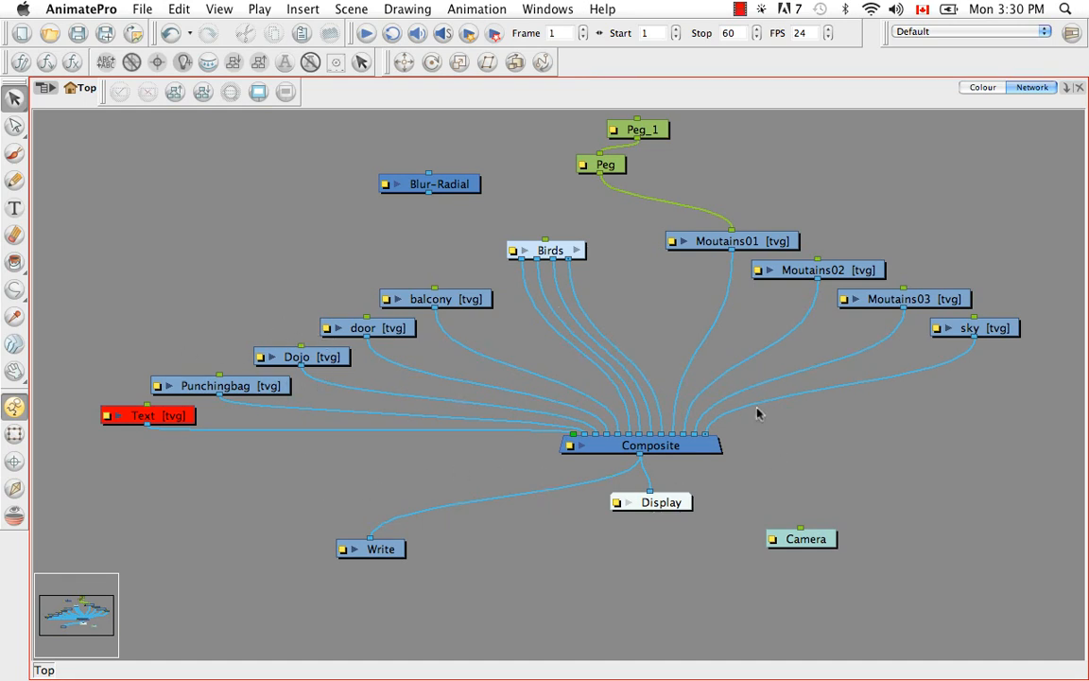
mouse_move(826, 448)
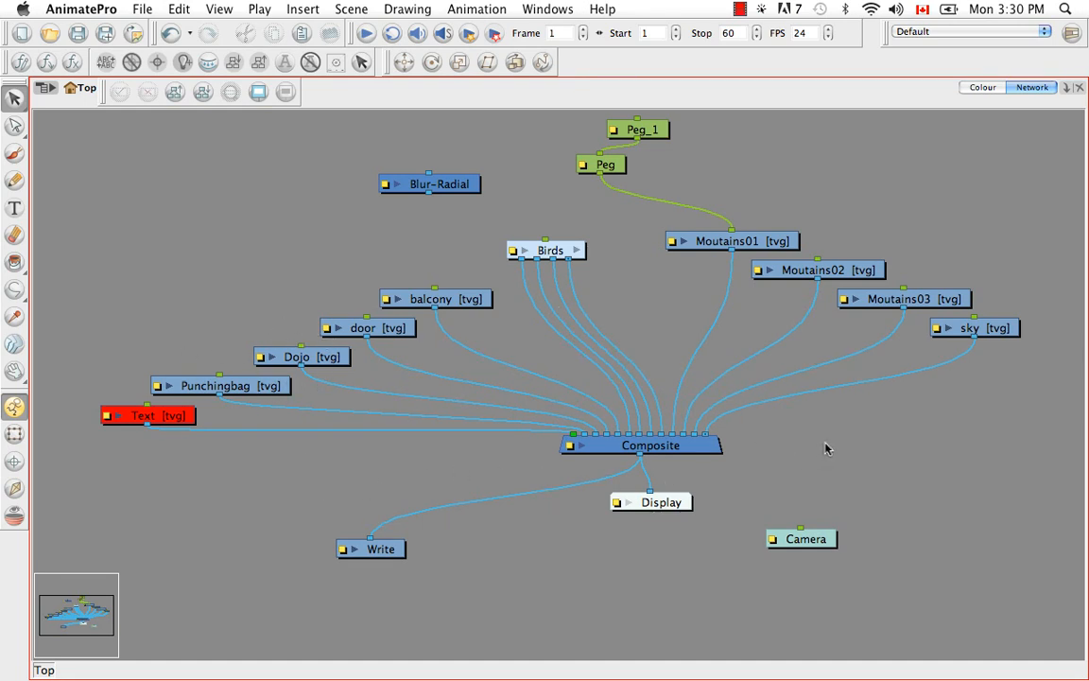
mouse_move(662, 400)
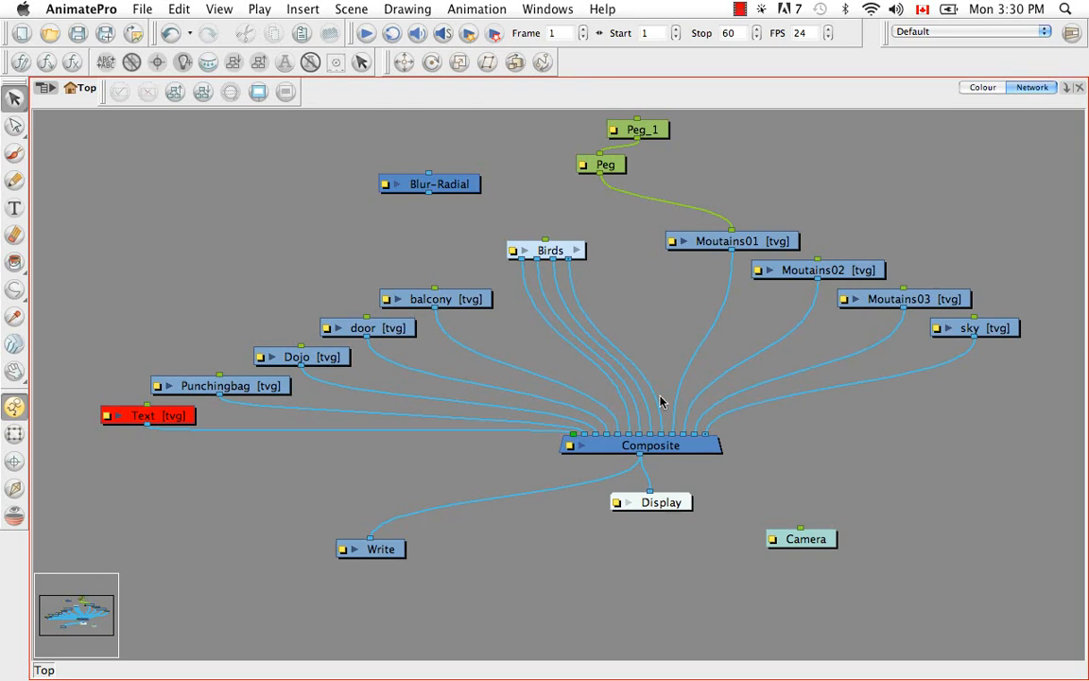
mouse_move(936, 333)
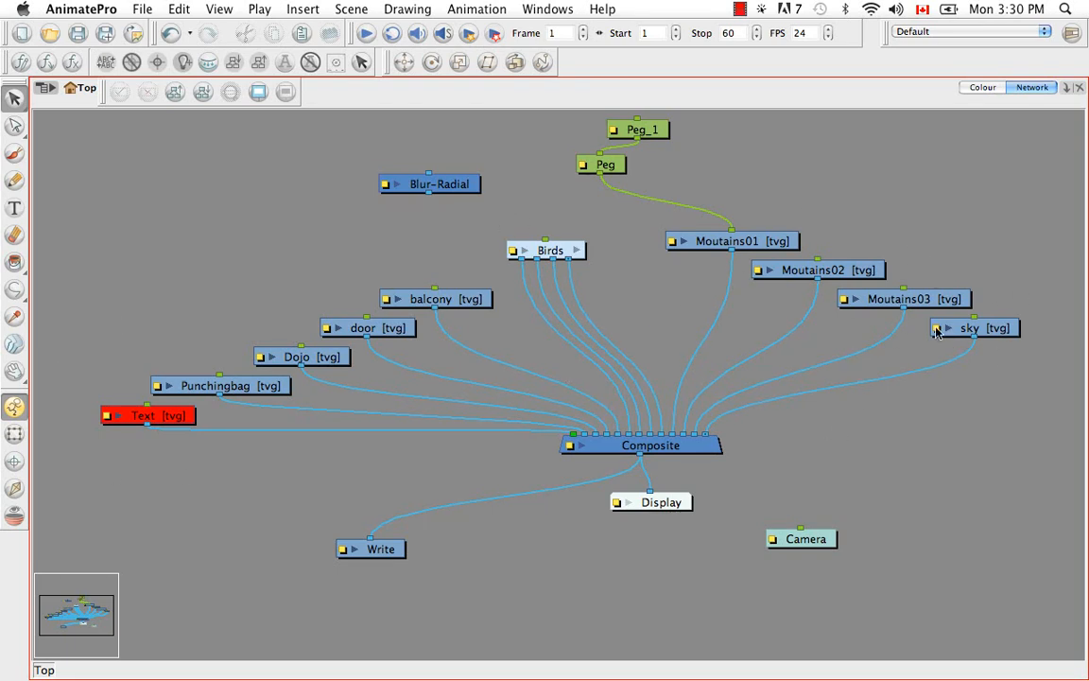
mouse_move(843, 446)
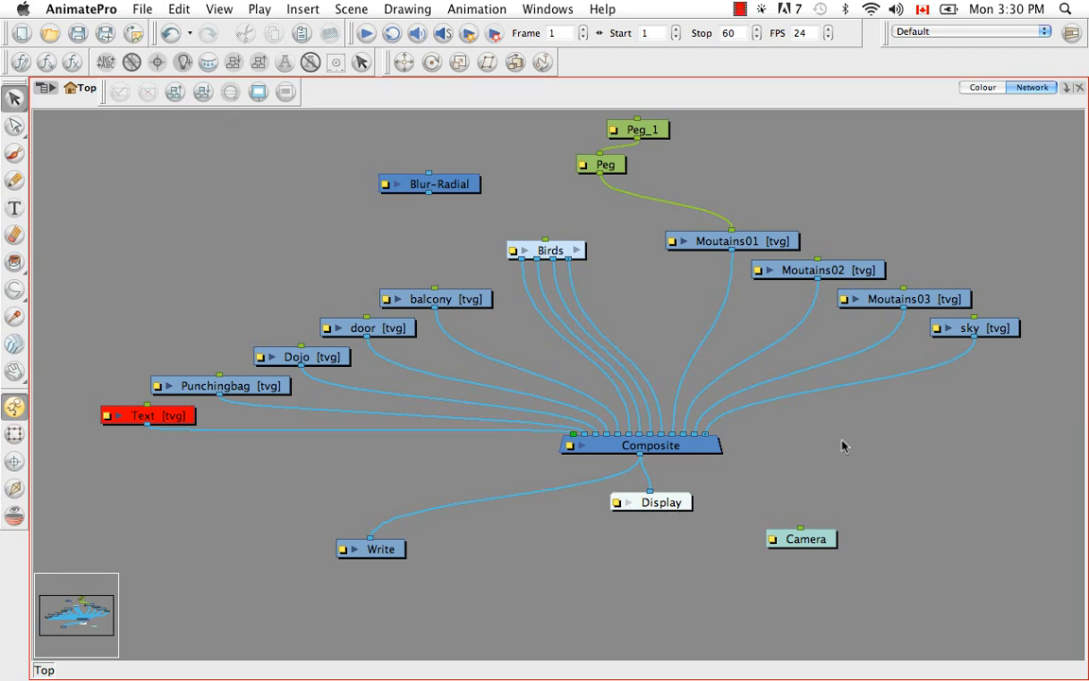
mouse_move(744, 488)
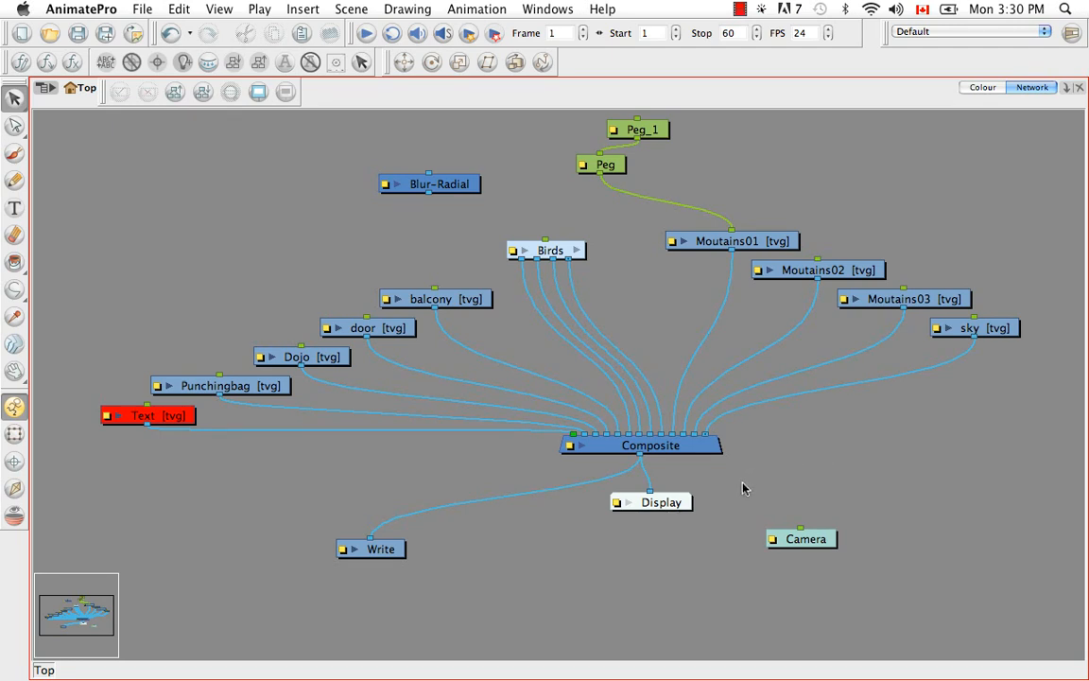
mouse_move(642, 570)
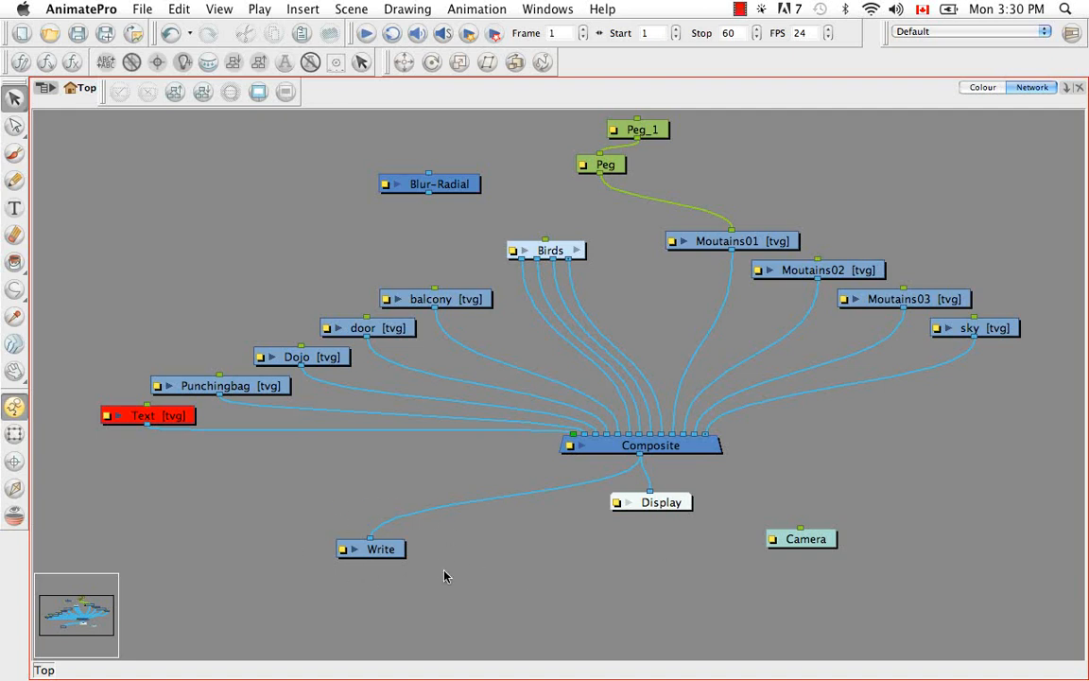
mouse_move(480, 574)
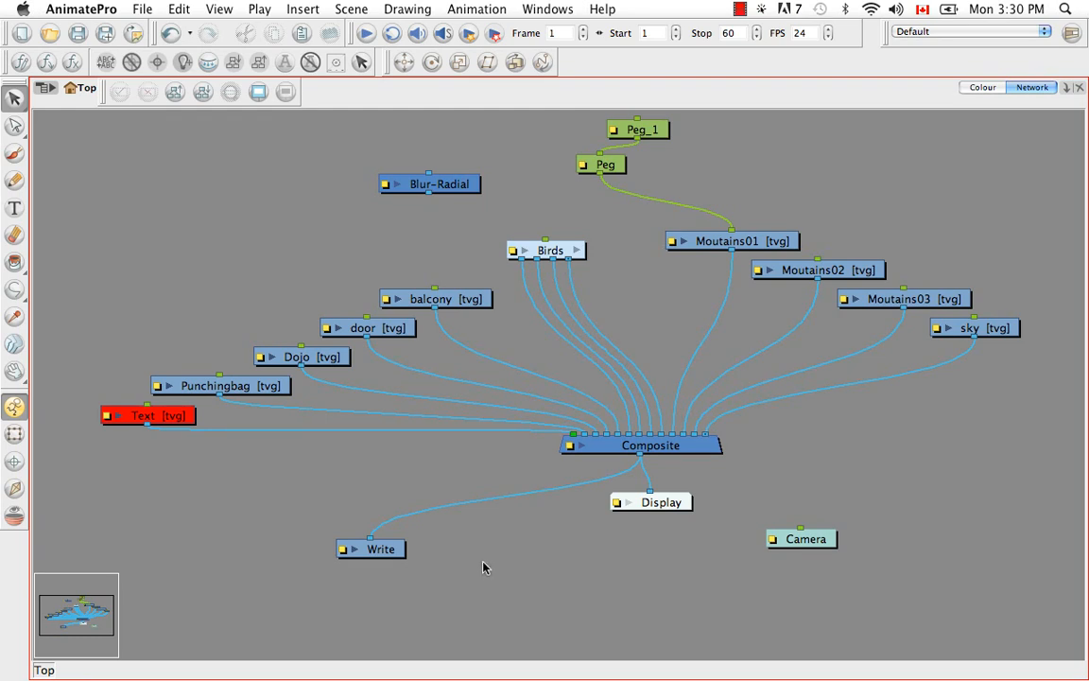
mouse_move(491, 569)
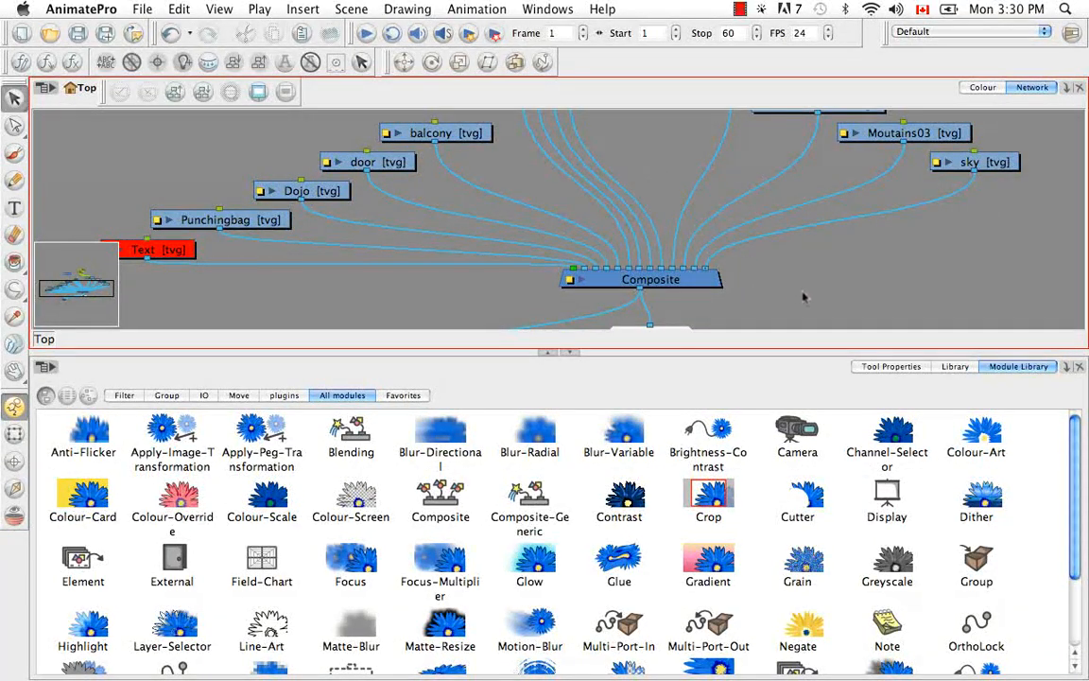
- Reposition the peg above the network, then try adding an element node and remove it
key("space")
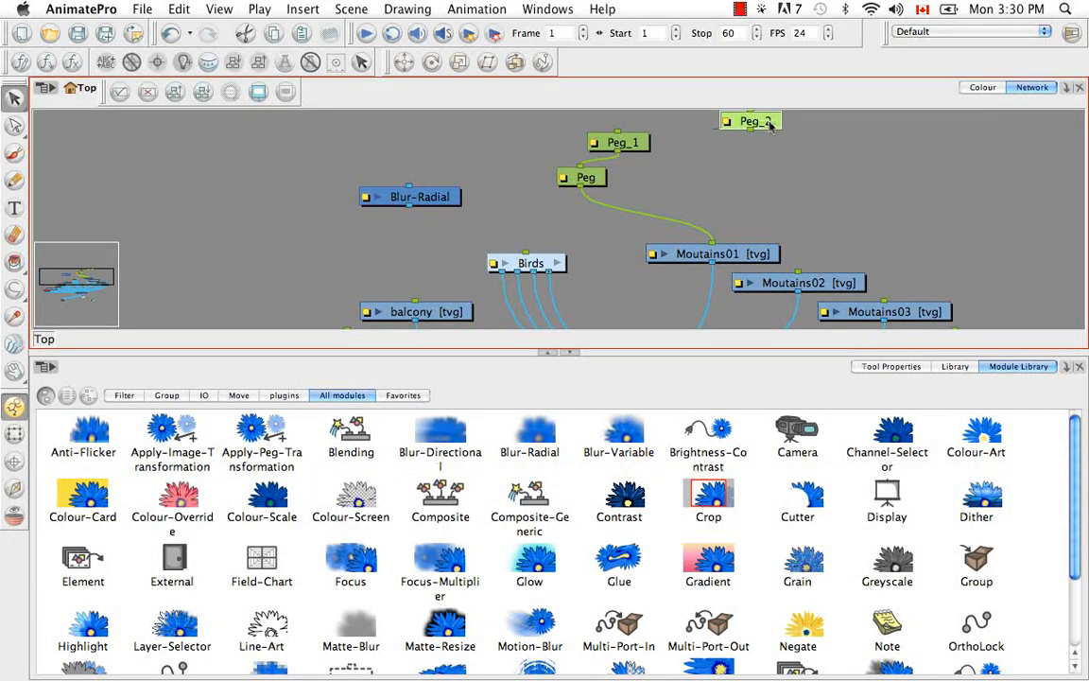
left_click_drag(750, 121, 731, 169)
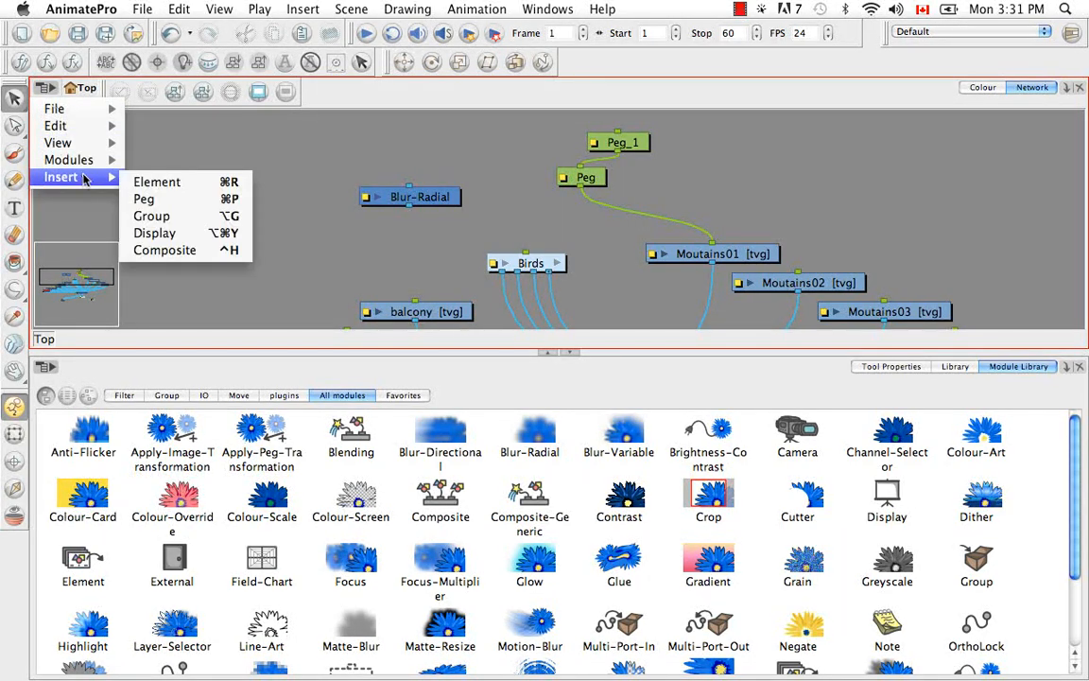
left_click(157, 181)
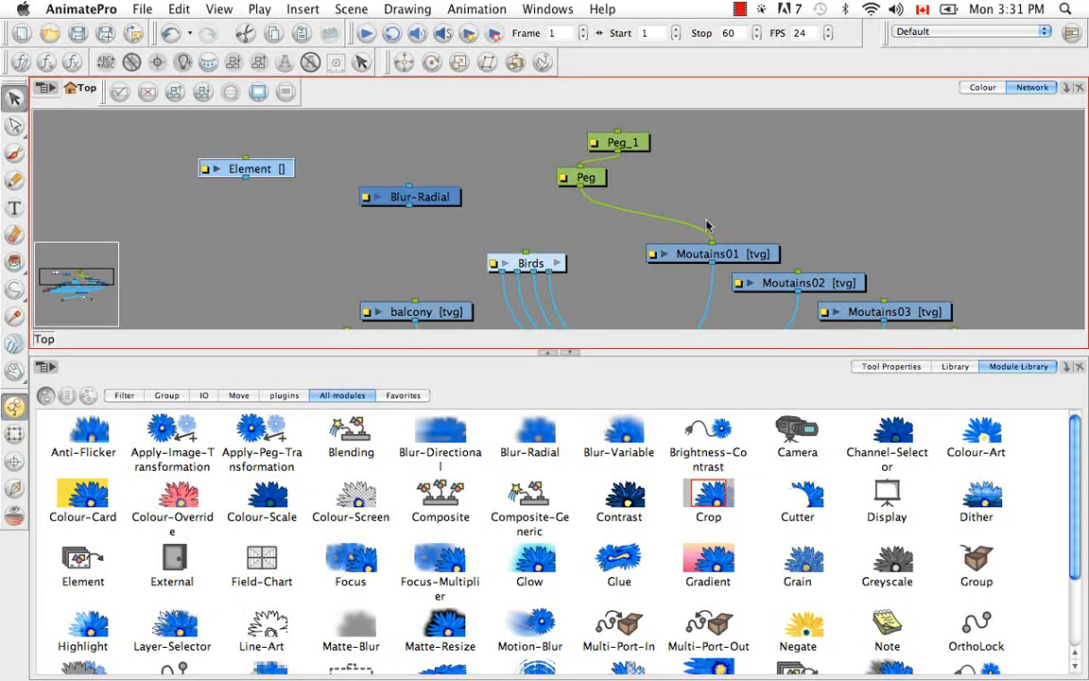
key("cmd+r")
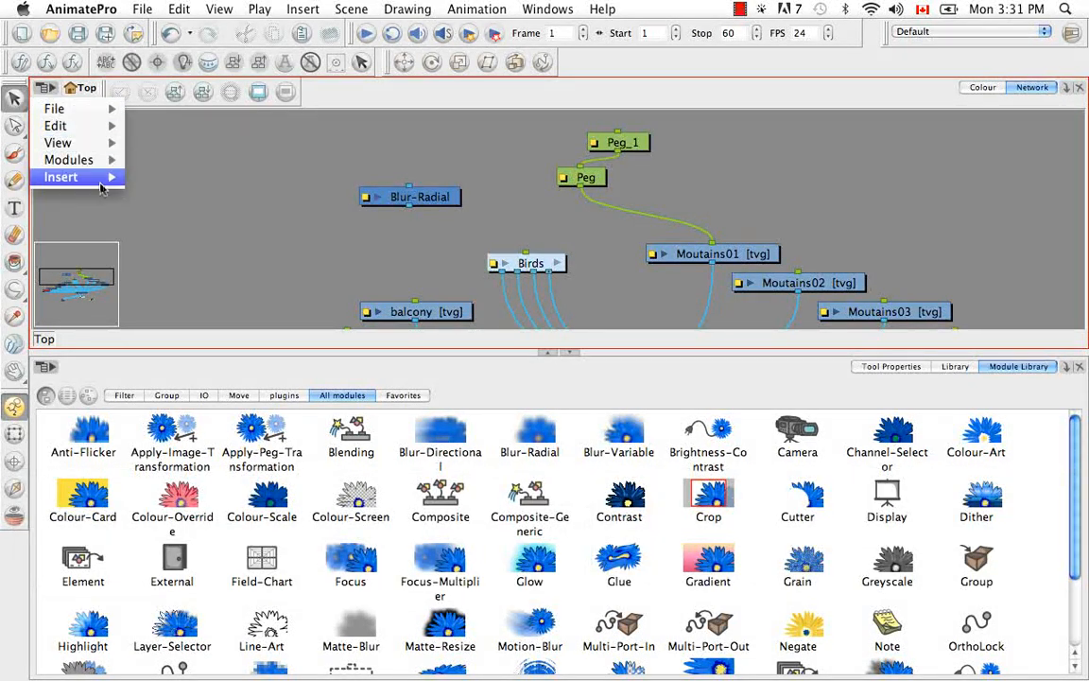
left_click(60, 177)
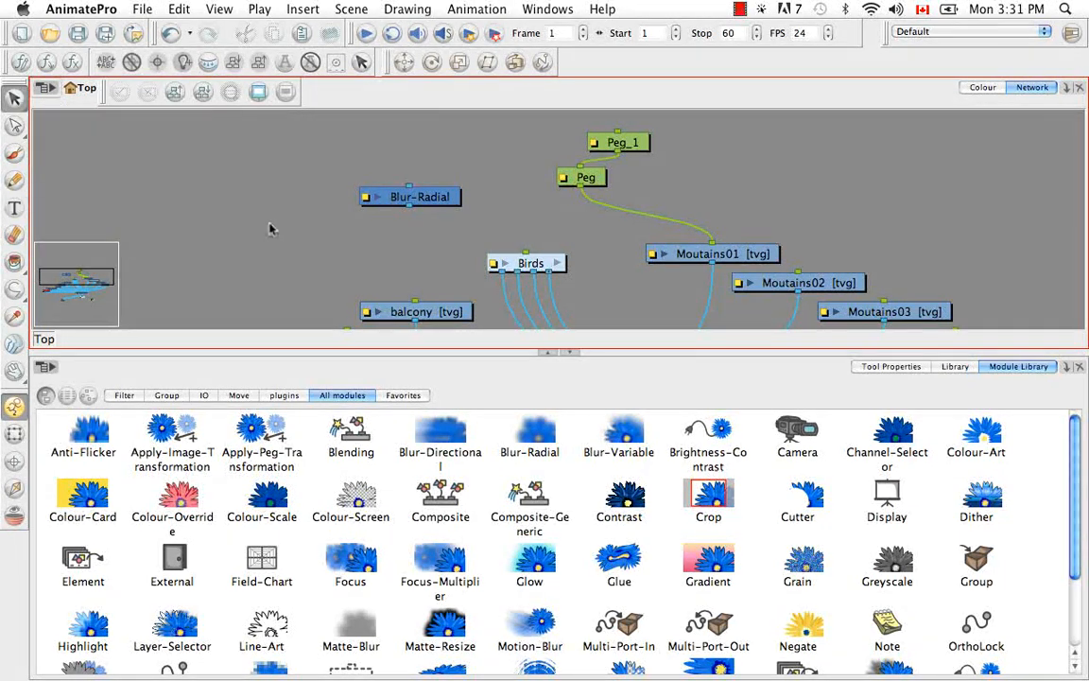
mouse_move(775, 195)
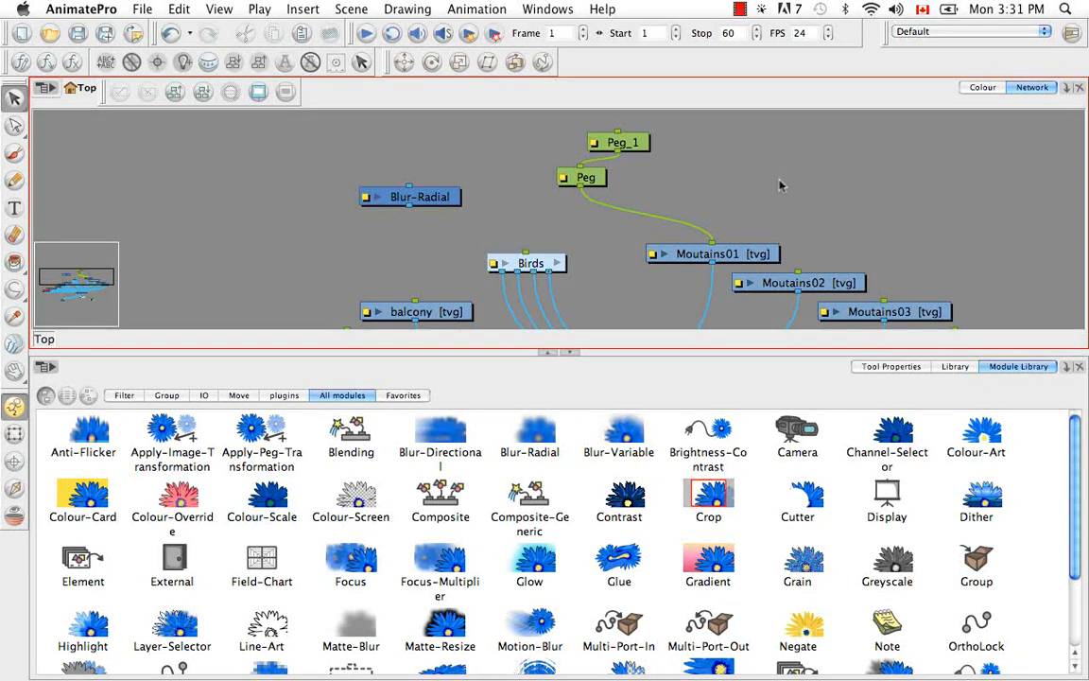
mouse_move(569, 357)
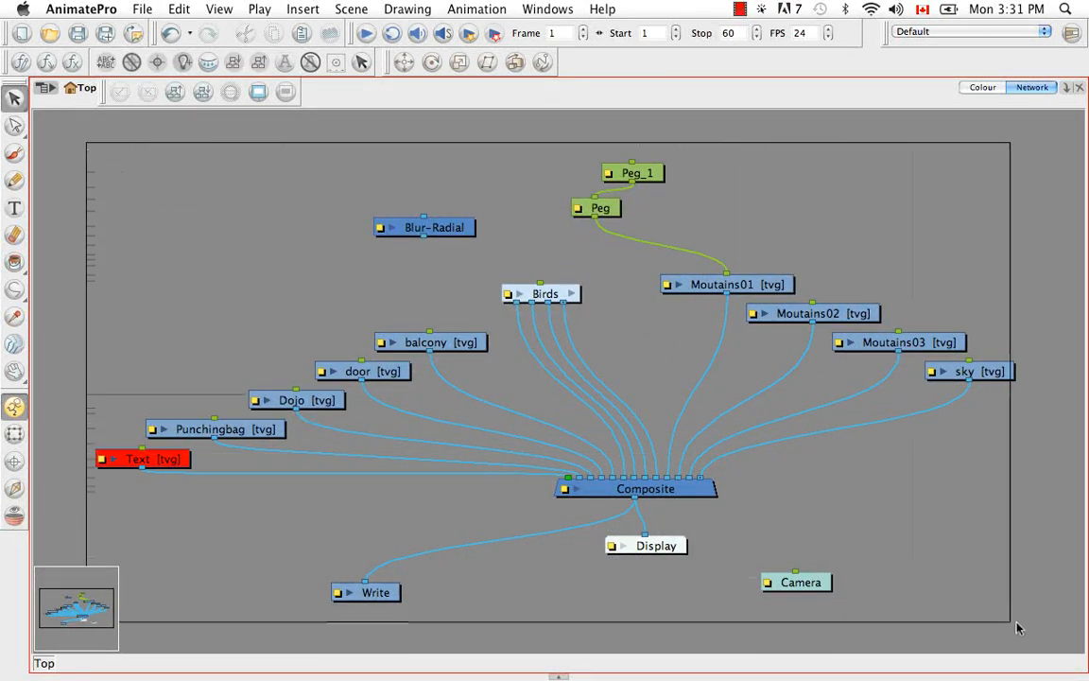
mouse_move(913, 537)
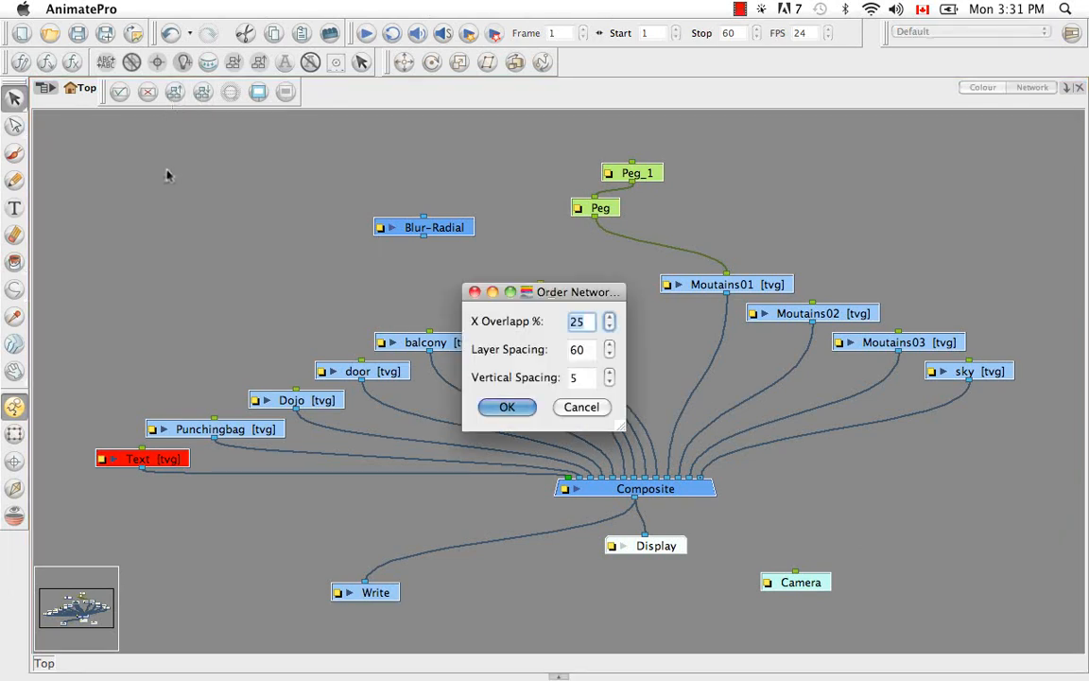
mouse_move(634, 312)
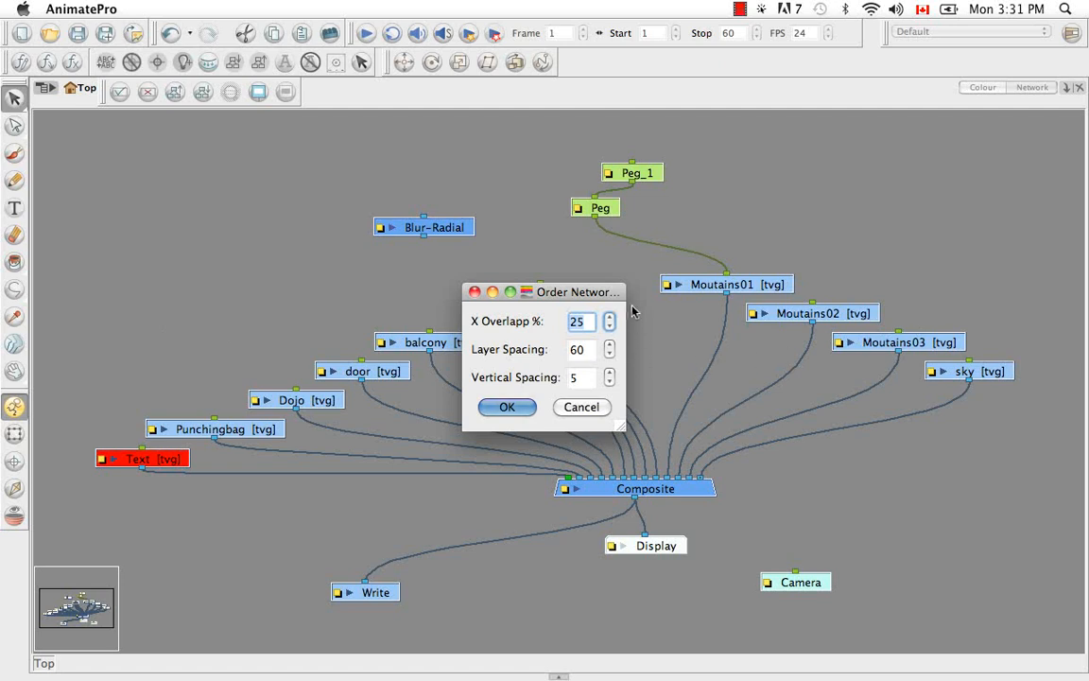
mouse_move(638, 323)
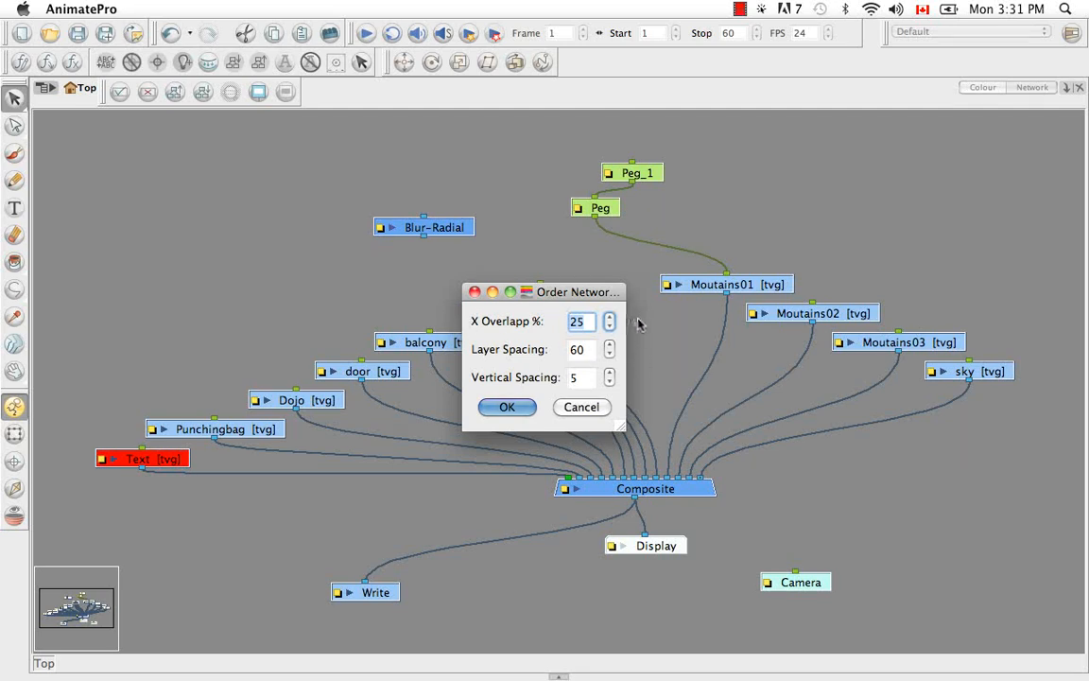
mouse_move(487, 334)
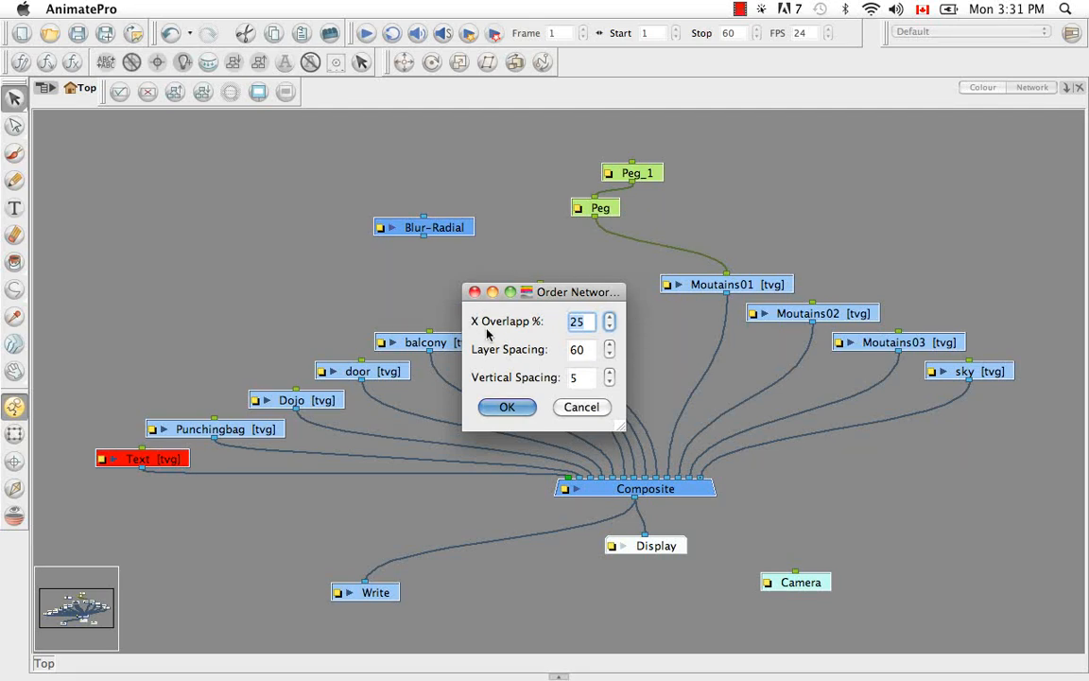
mouse_move(527, 367)
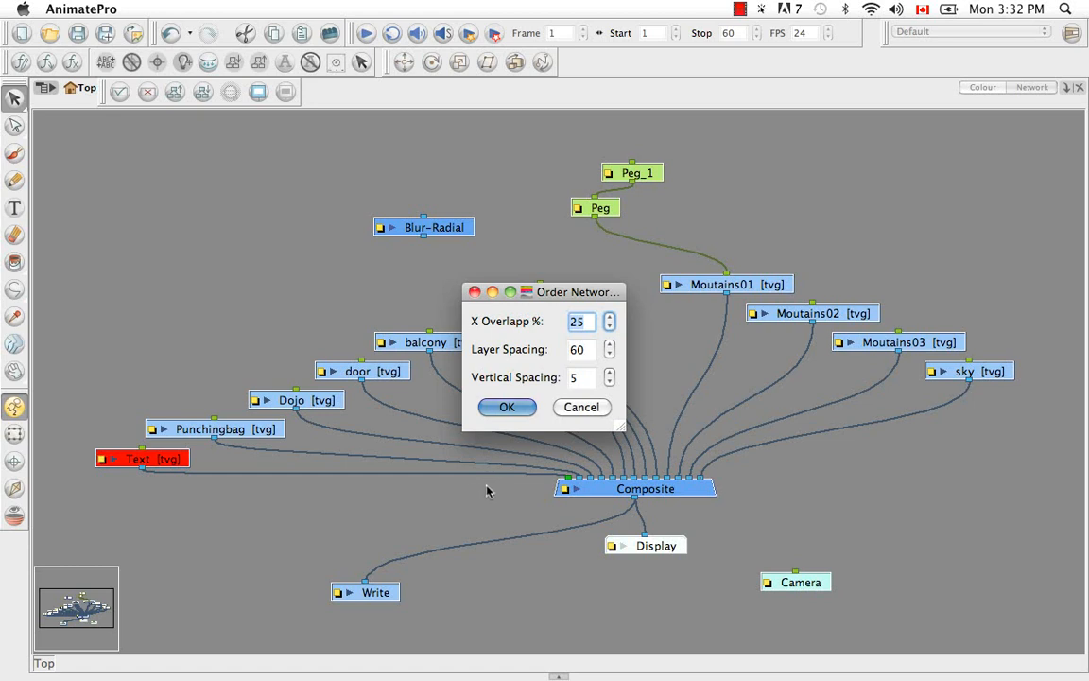
mouse_move(623, 463)
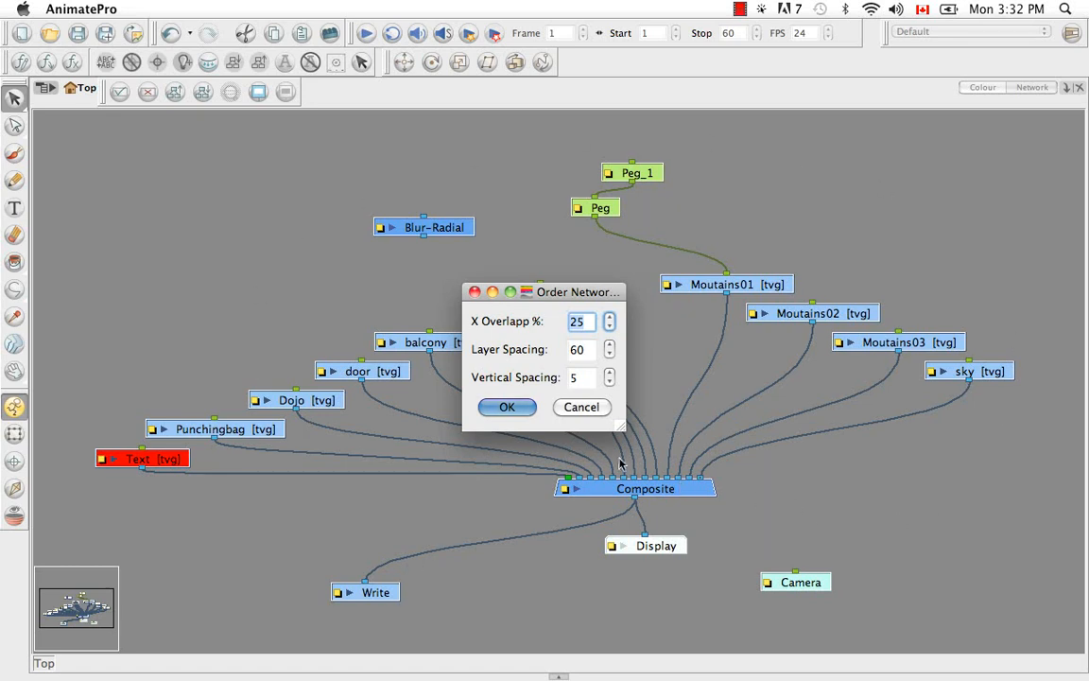
- Apply Order Network with X Overlap 25, Layer Spacing 60 and Vertical Spacing 5
left_click(507, 406)
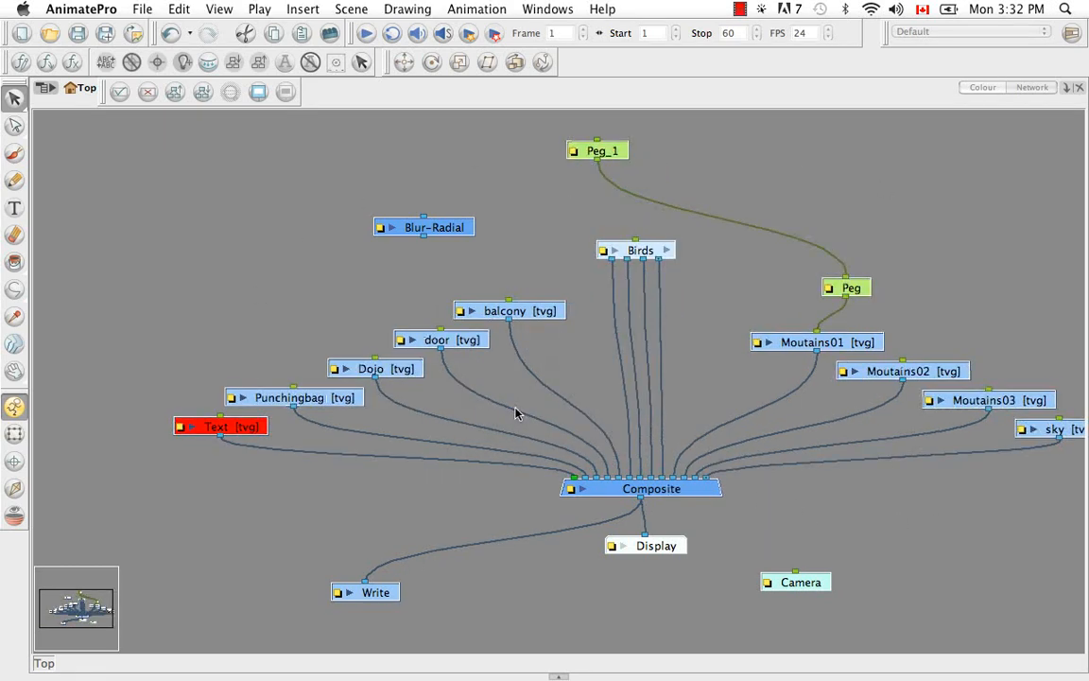
mouse_move(894, 526)
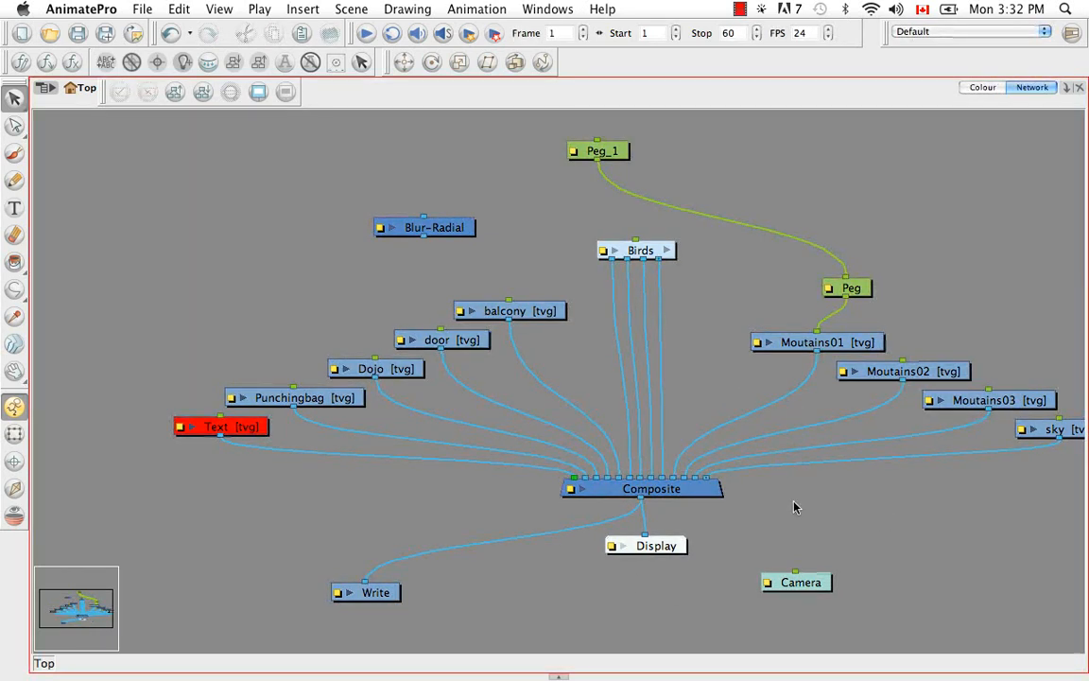
mouse_move(665, 489)
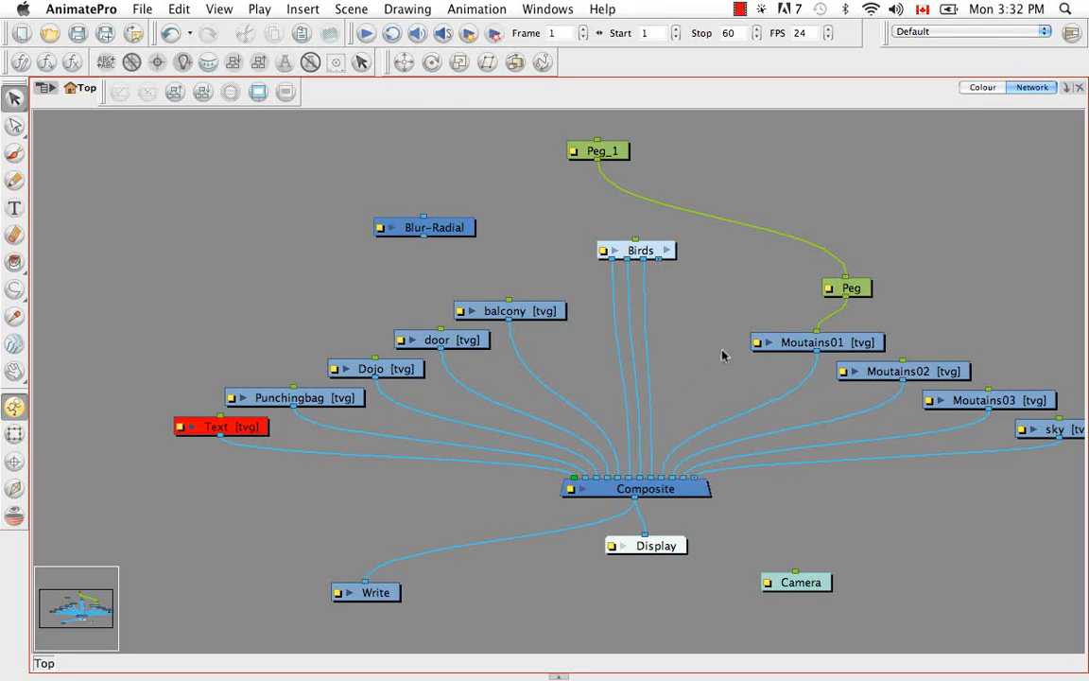
mouse_move(667, 362)
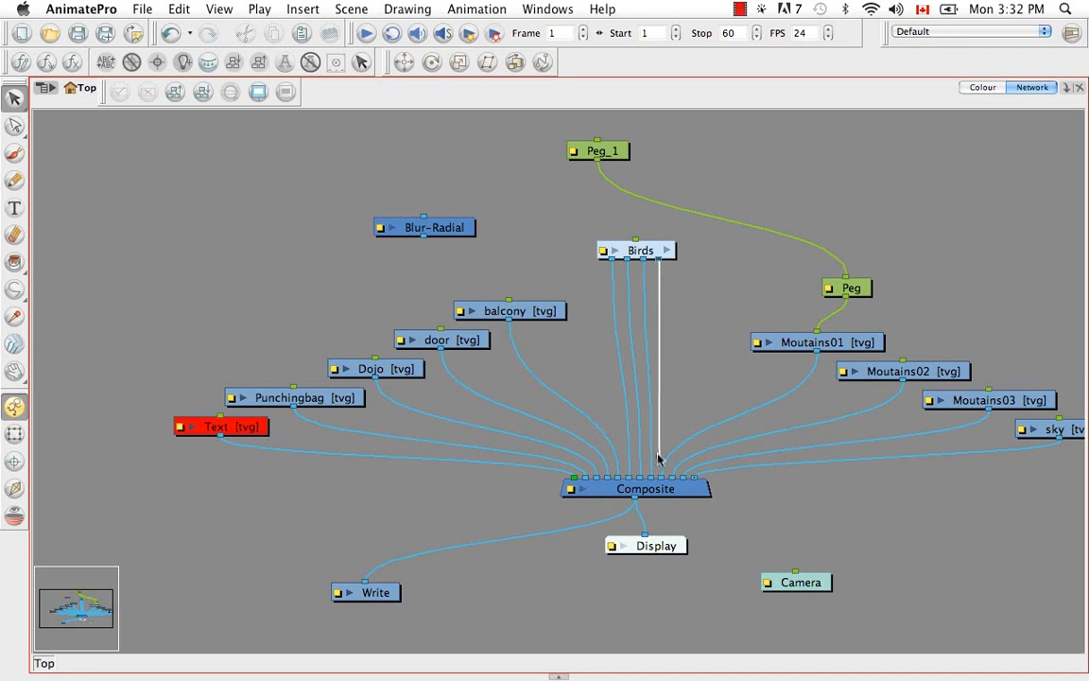
left_click(646, 488)
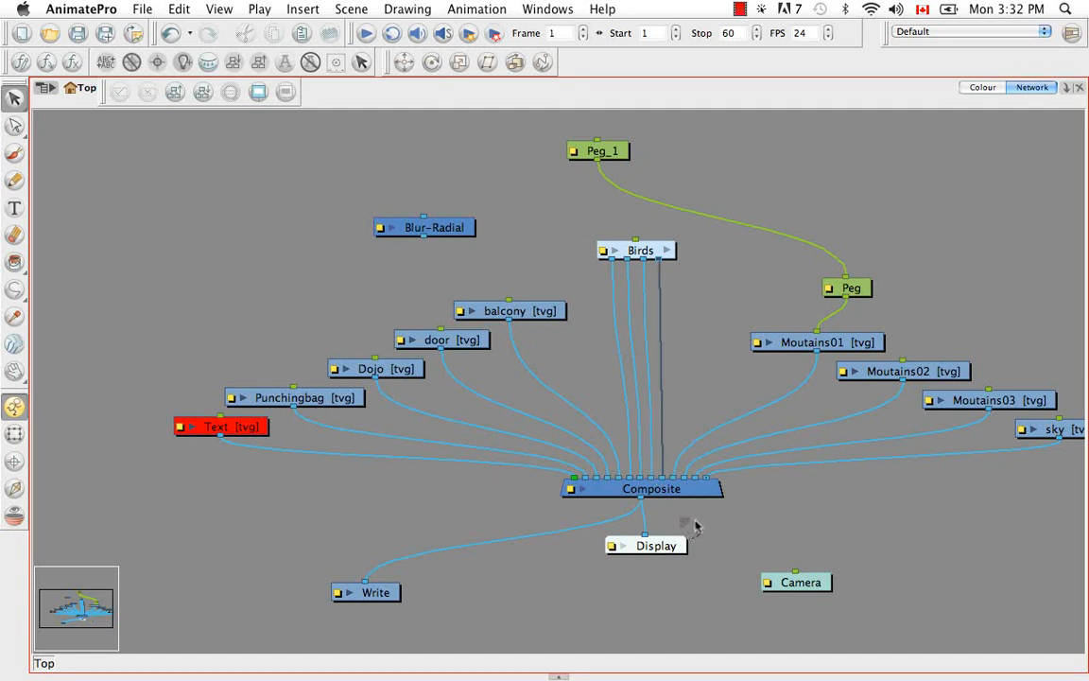
mouse_move(454, 242)
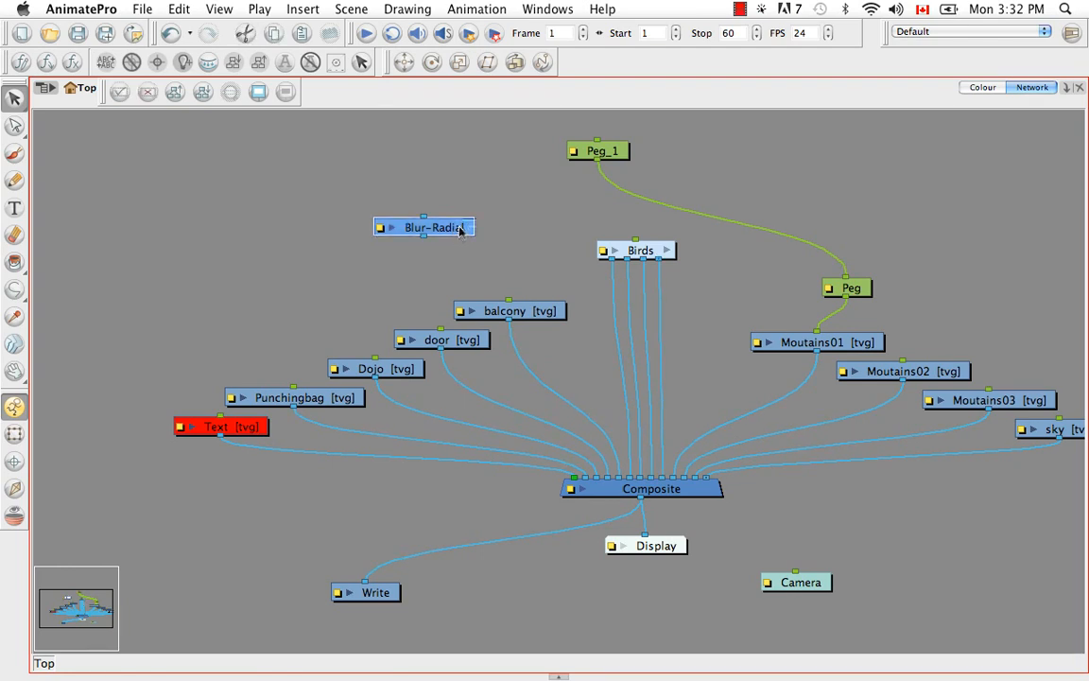
left_click_drag(424, 227, 582, 285)
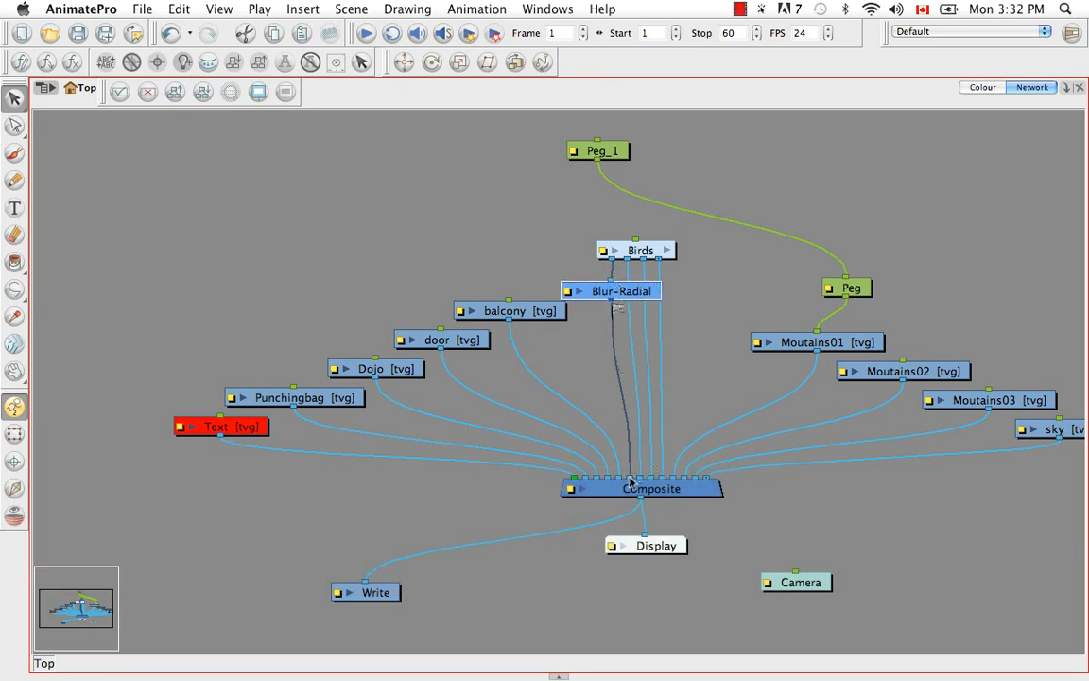
left_click_drag(610, 290, 606, 326)
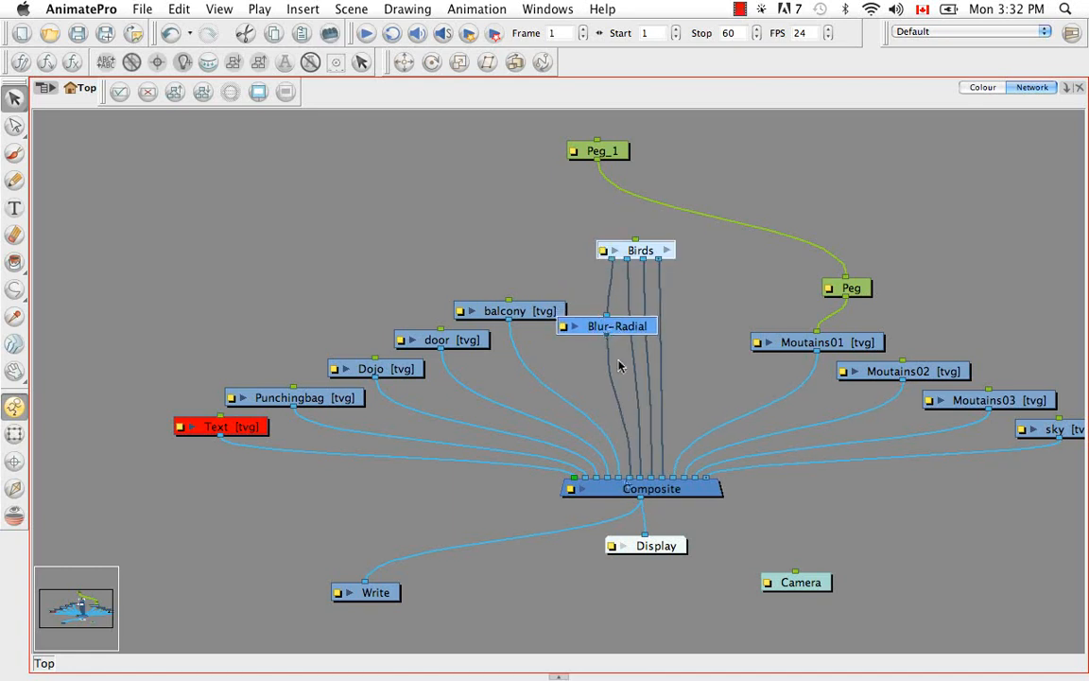
left_click(615, 325)
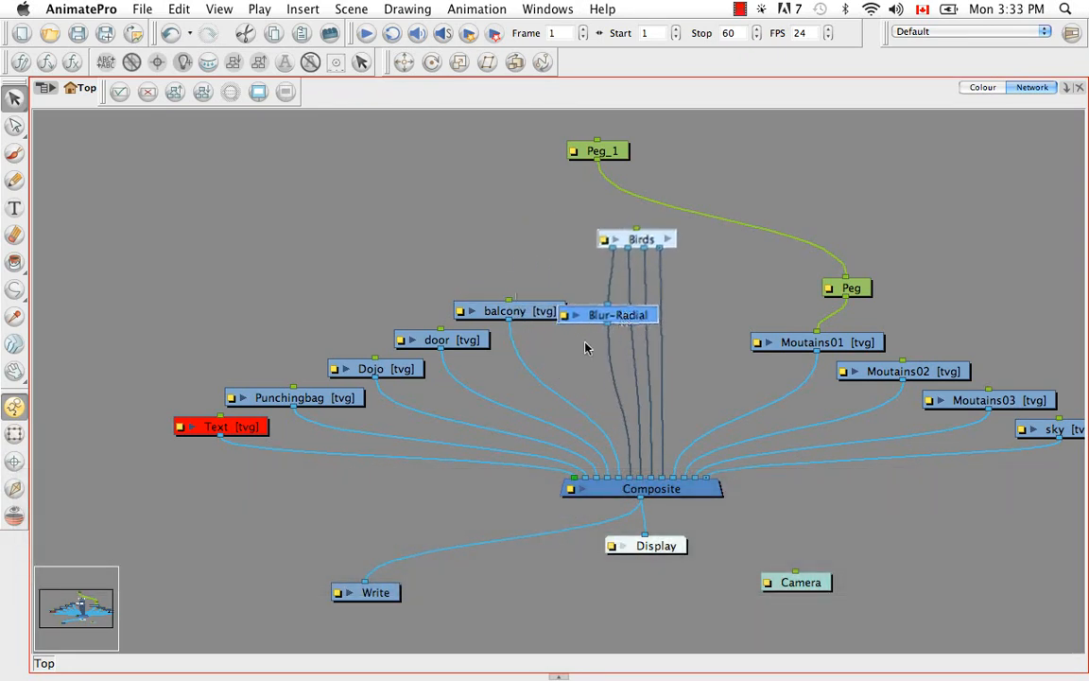
left_click_drag(619, 314, 445, 222)
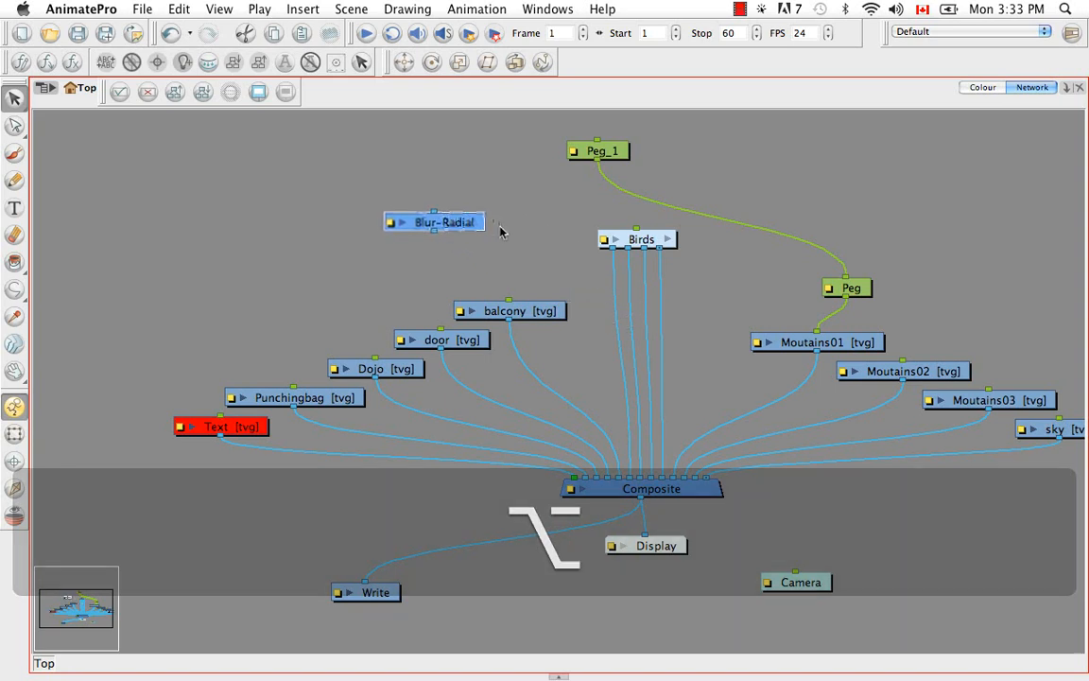
left_click(571, 267)
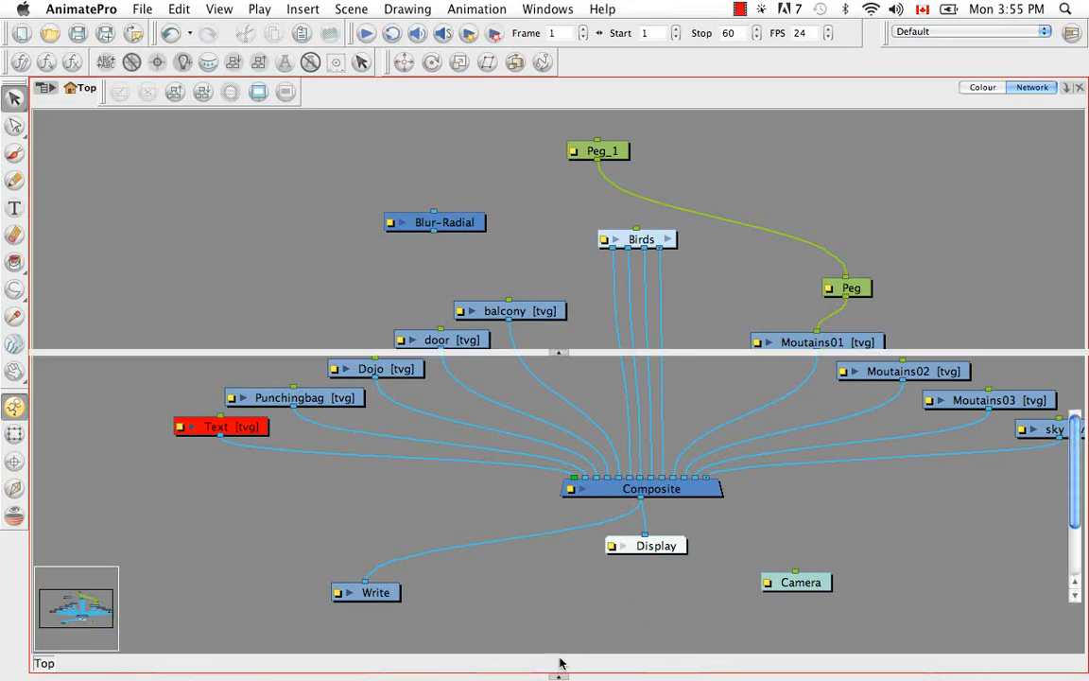
- Show the camera, network and timeline layout, then disable and re-enable Punchingbag
key("cmd+f")
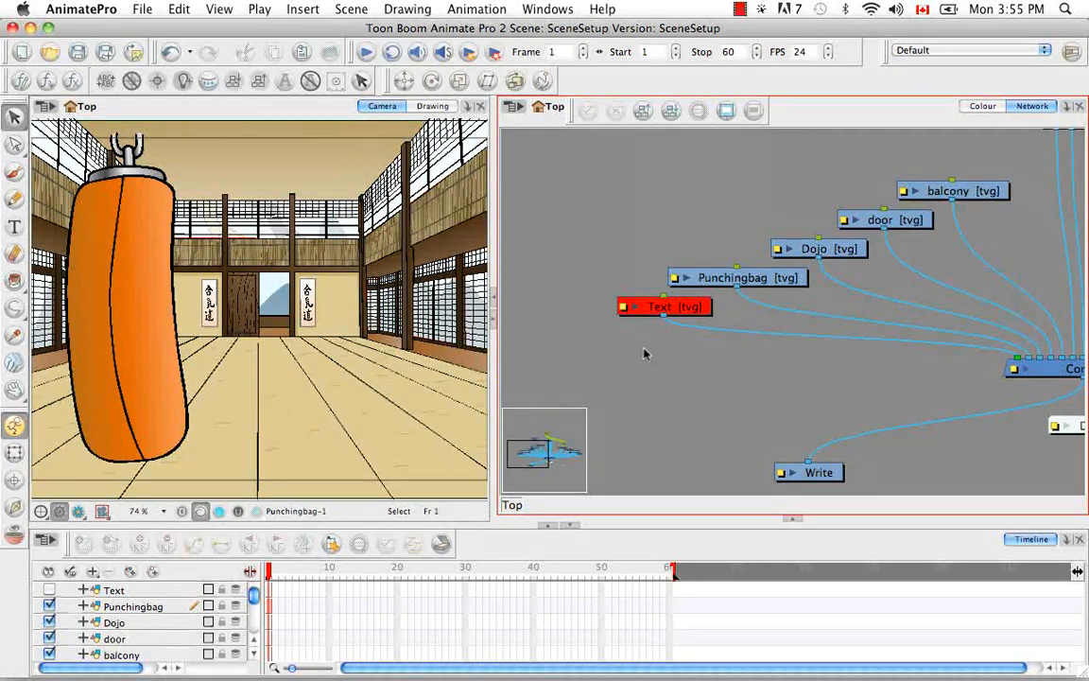
mouse_move(700, 283)
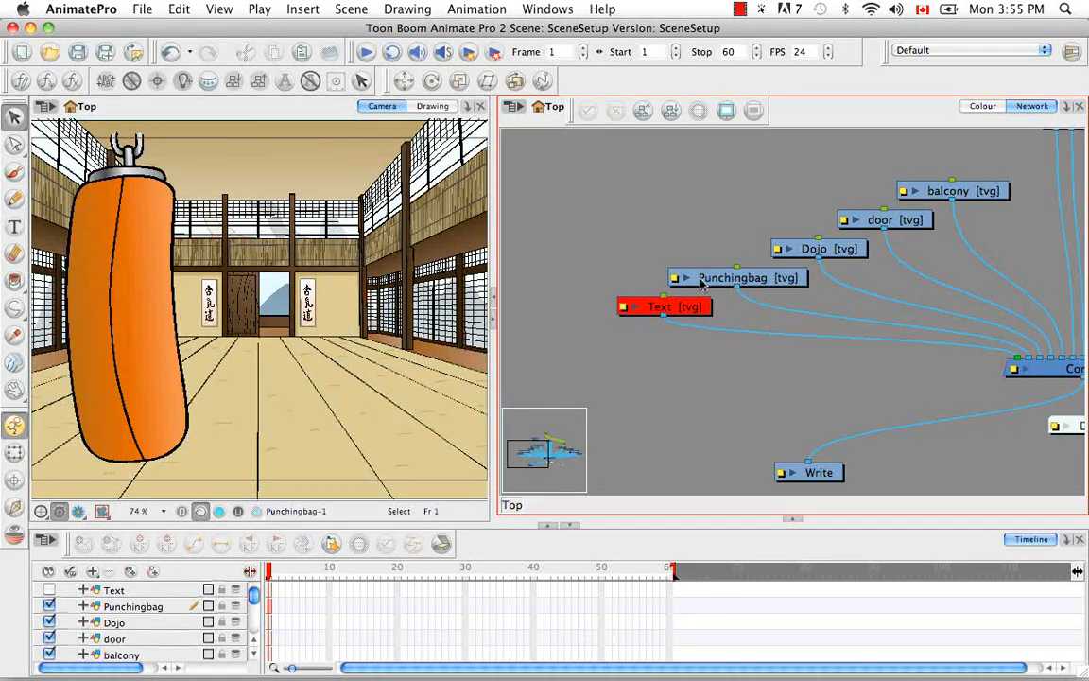
left_click(737, 277)
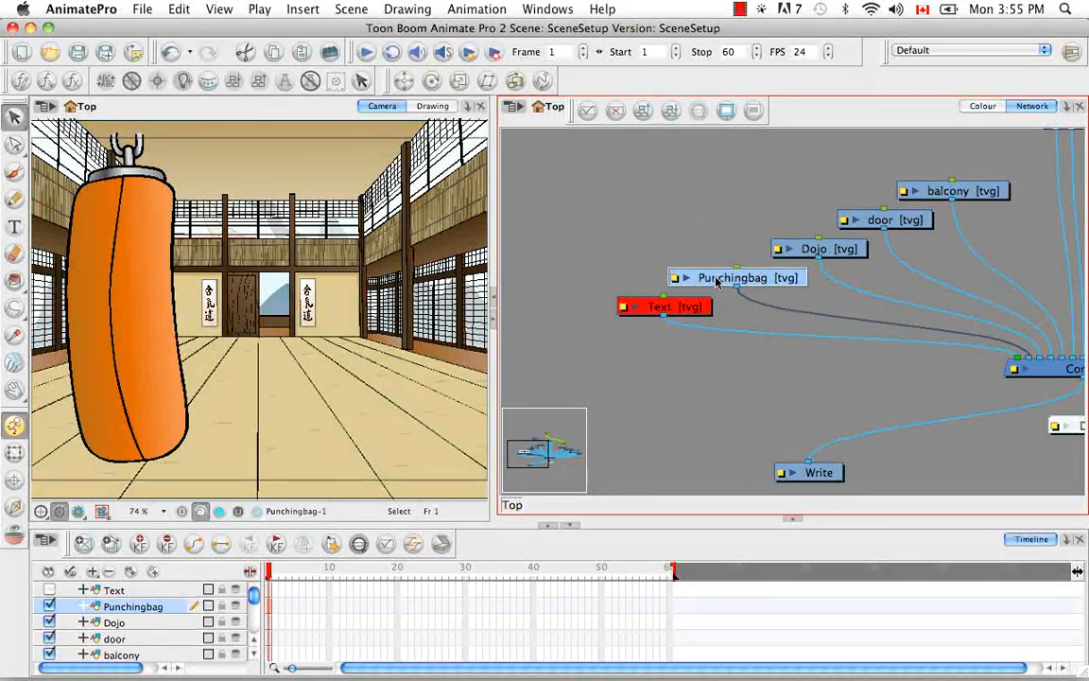
left_click(736, 277)
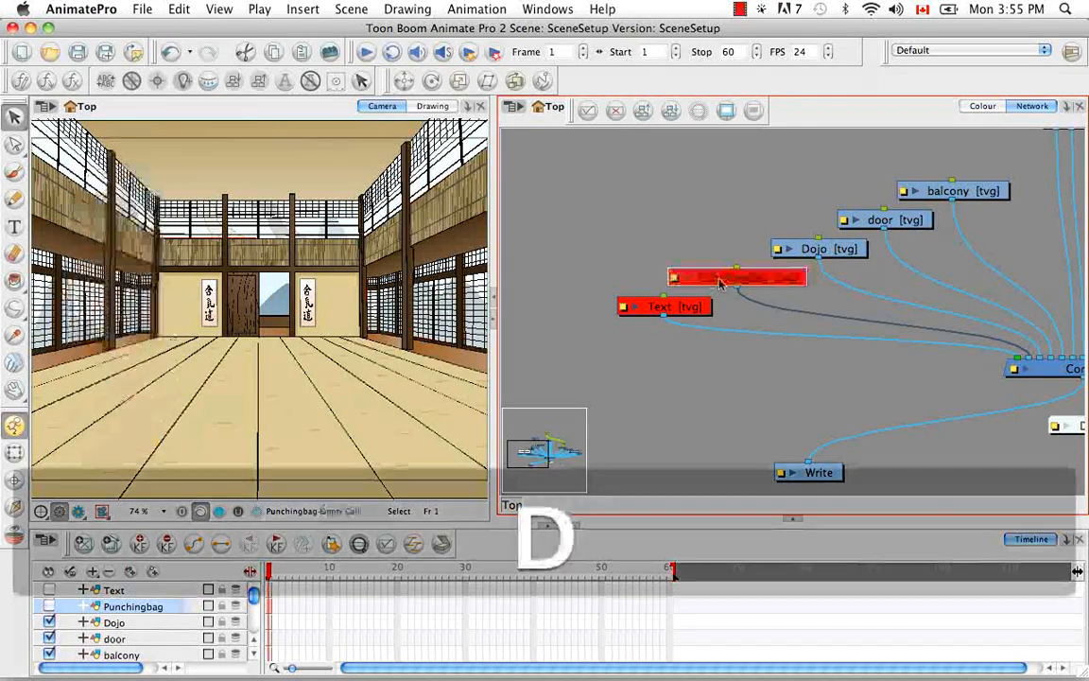
left_click(738, 277)
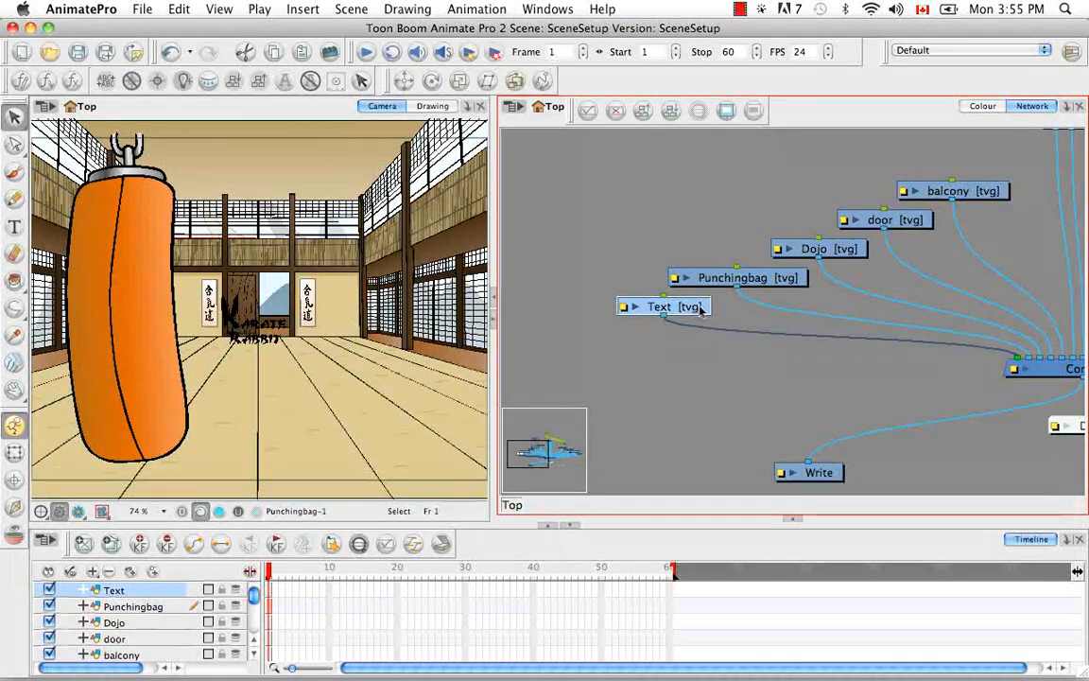
- Disable the Text module, then re-enable it with Enable
left_click(662, 306)
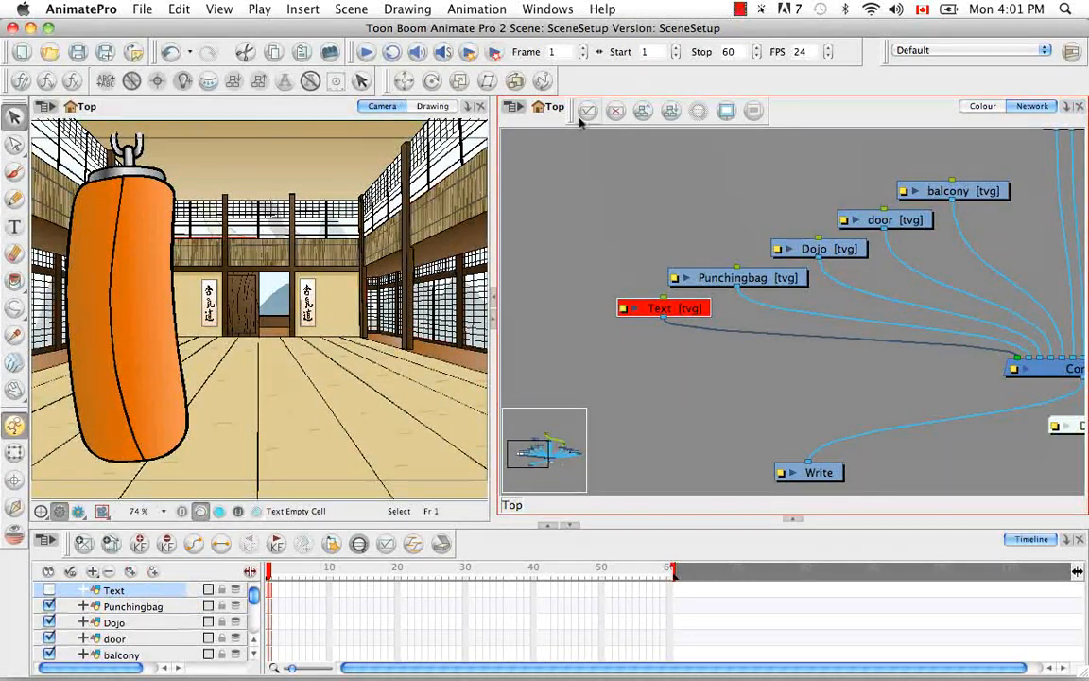
left_click(587, 111)
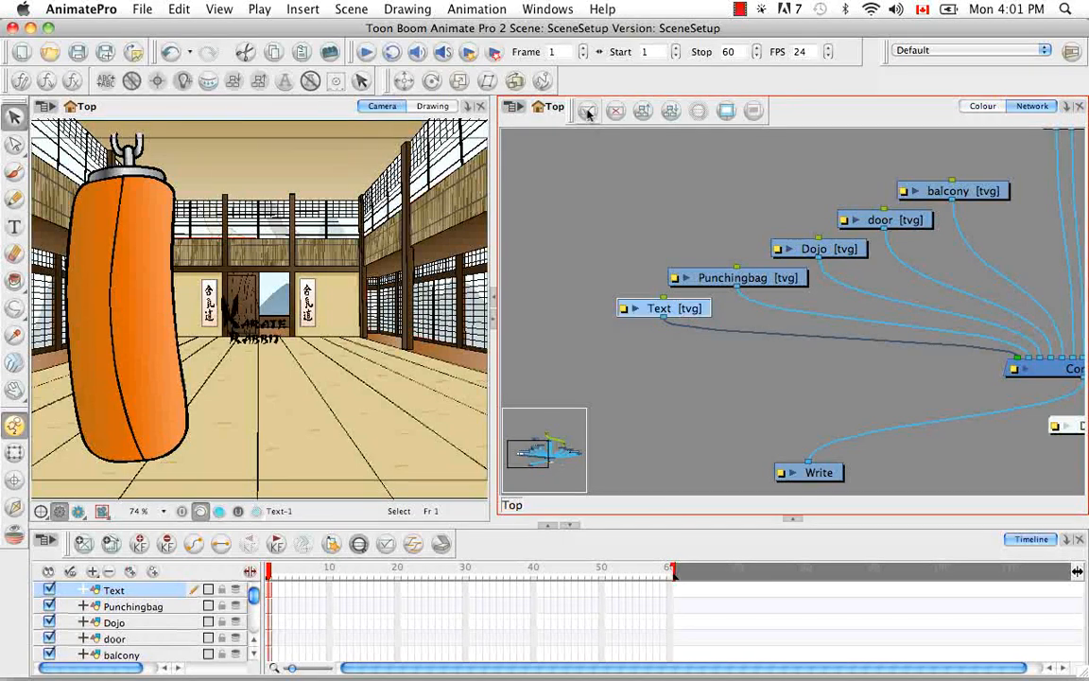
left_click(661, 308)
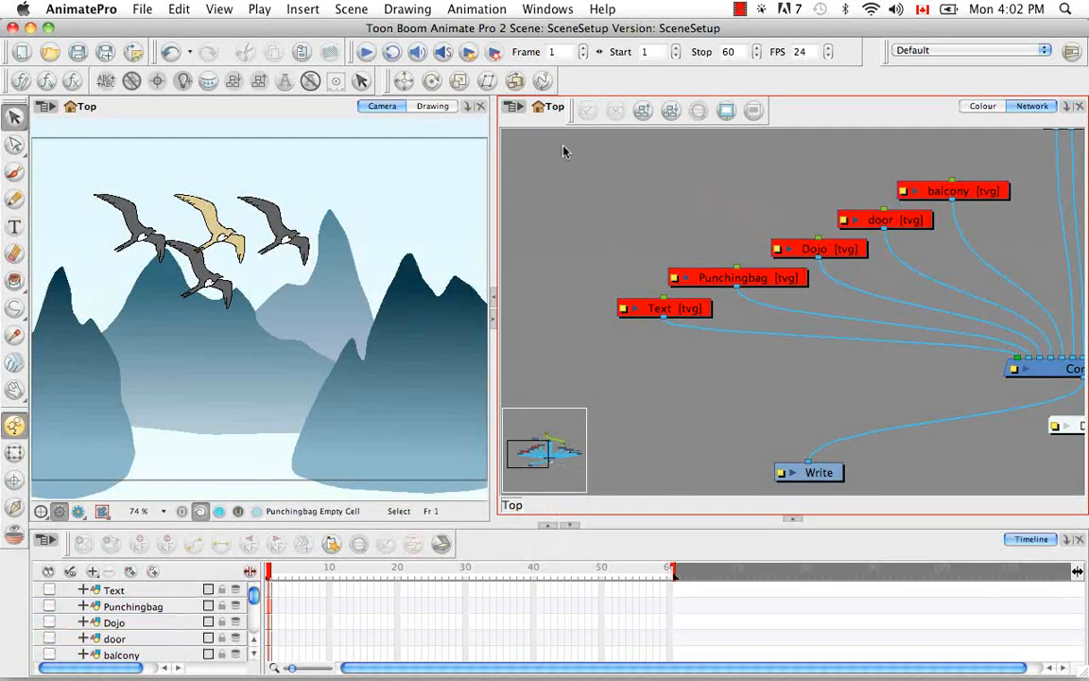
left_click(514, 110)
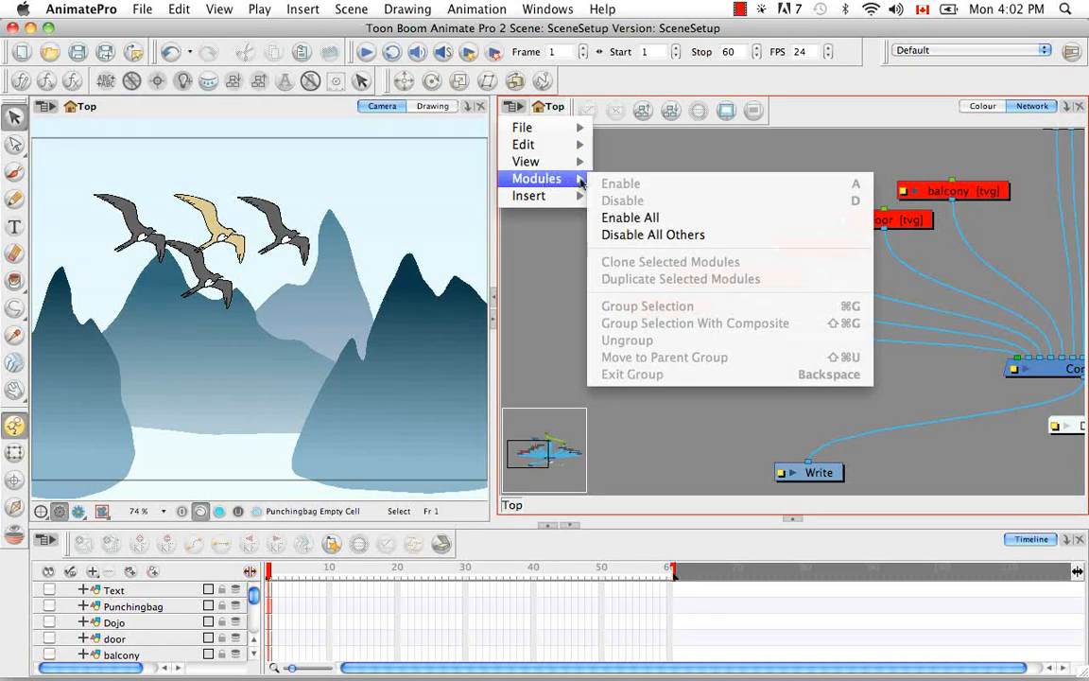
left_click(630, 218)
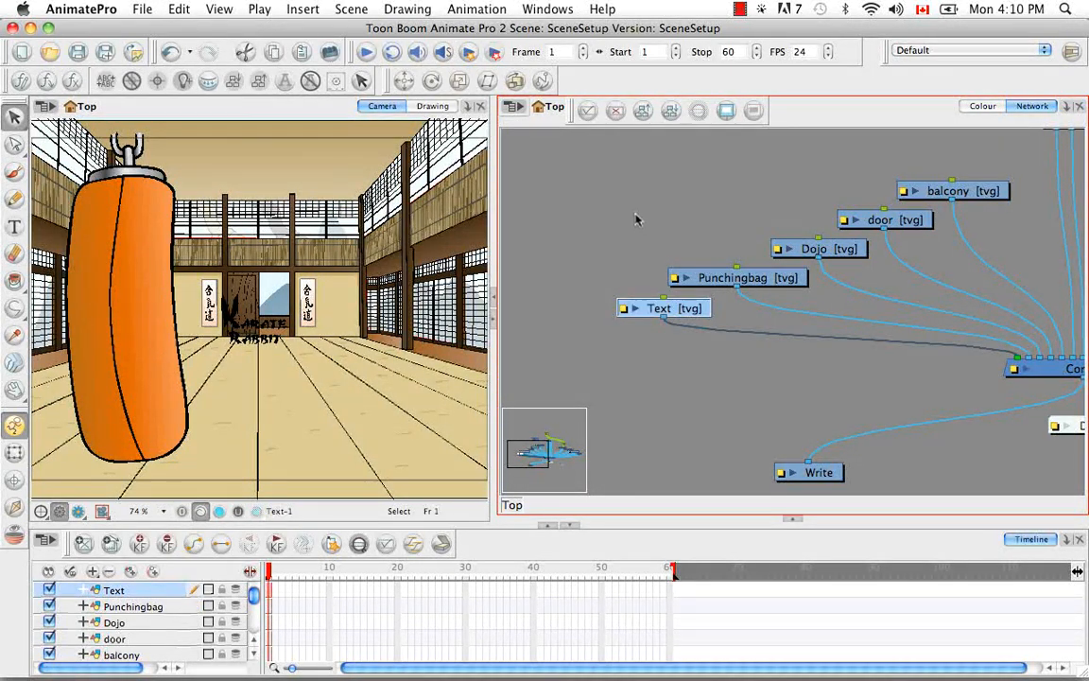
mouse_move(766, 220)
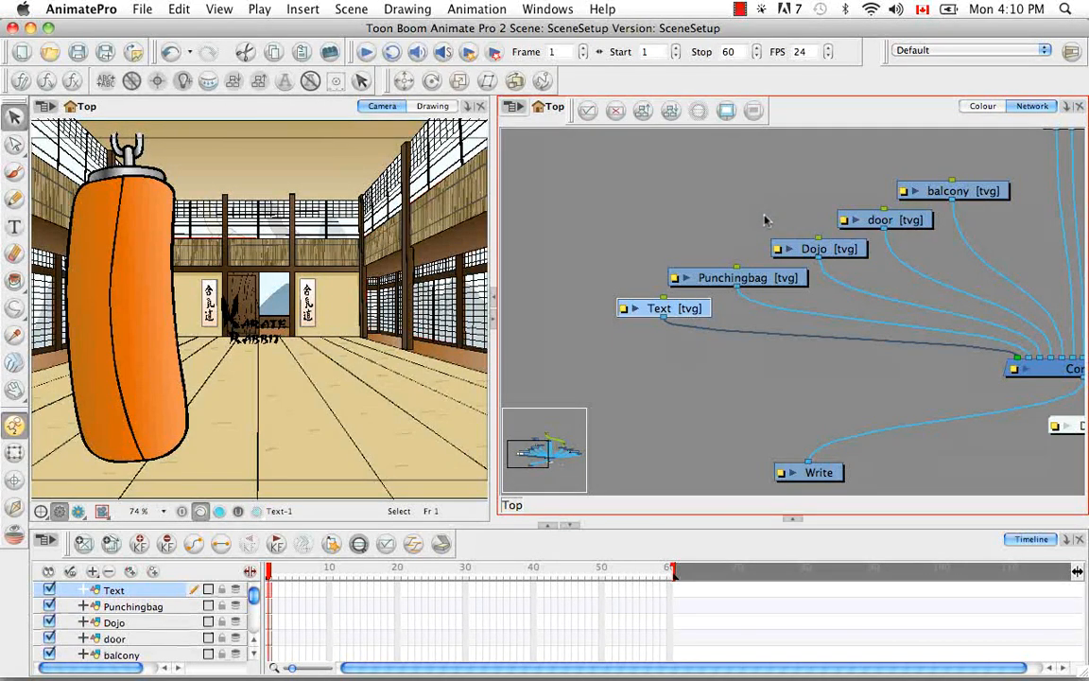
scroll("down", 3)
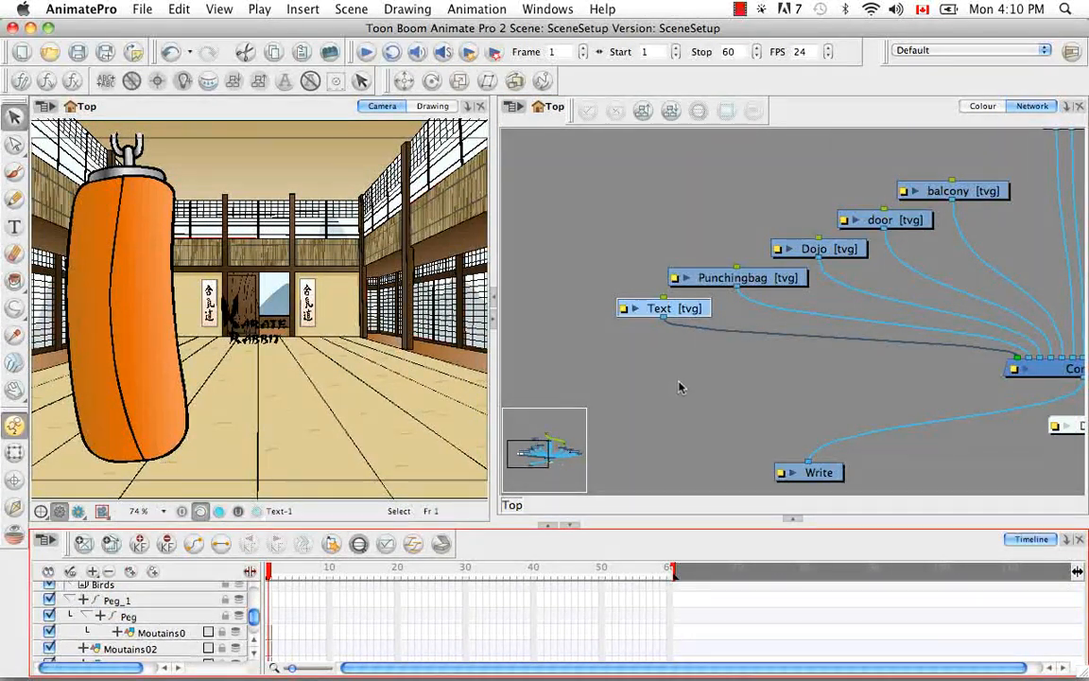
left_click(813, 248)
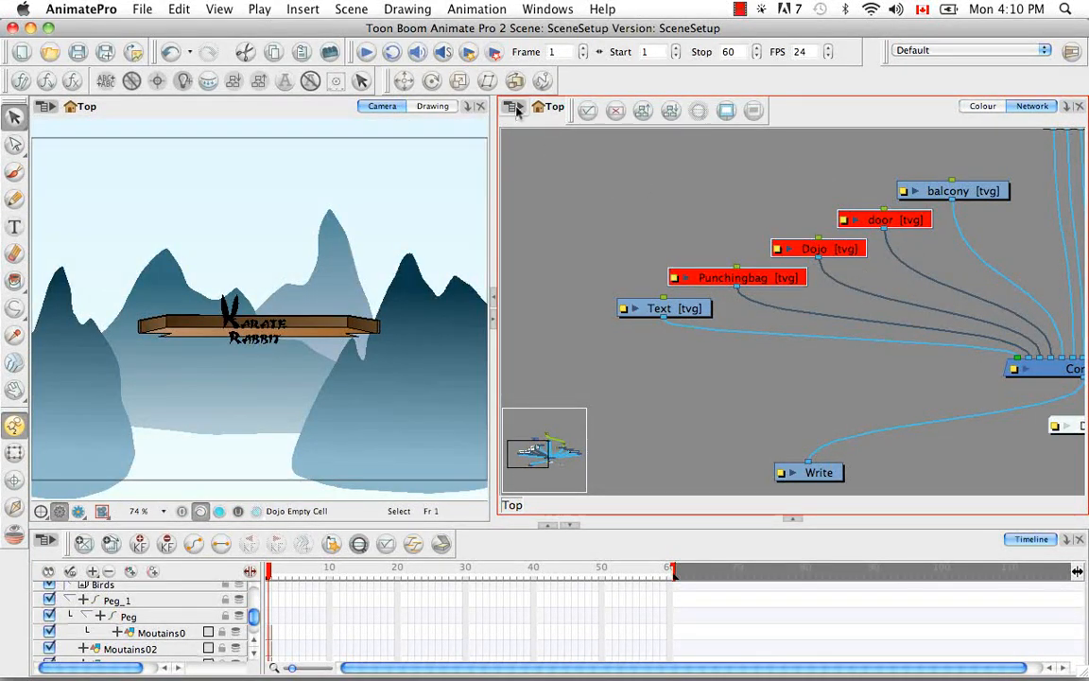
left_click(513, 107)
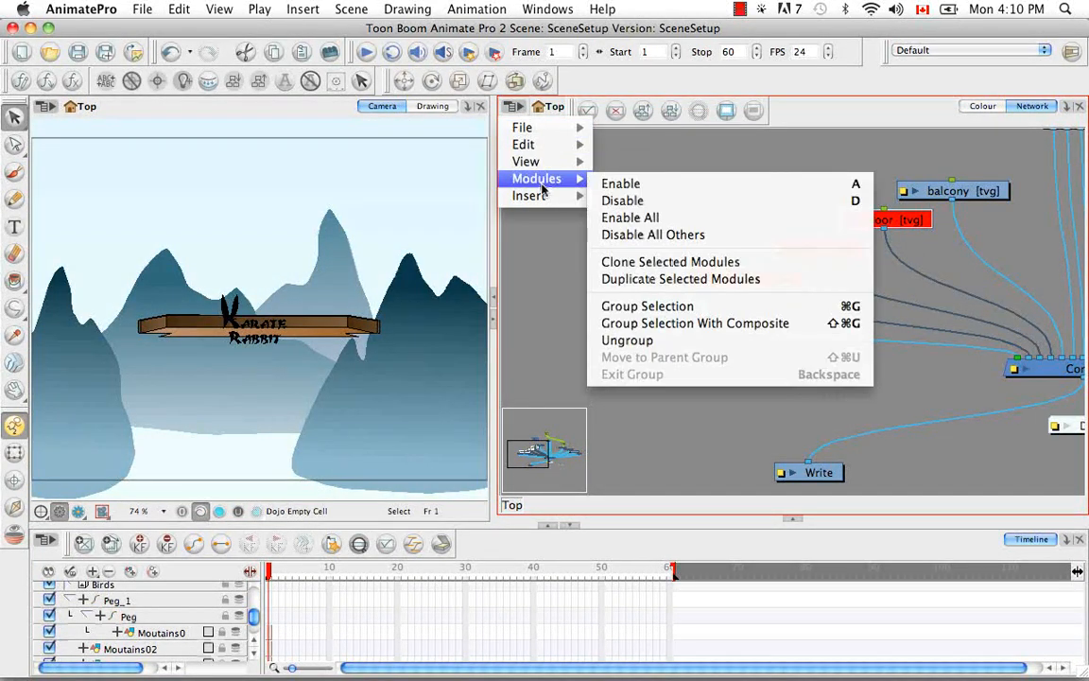
left_click(630, 217)
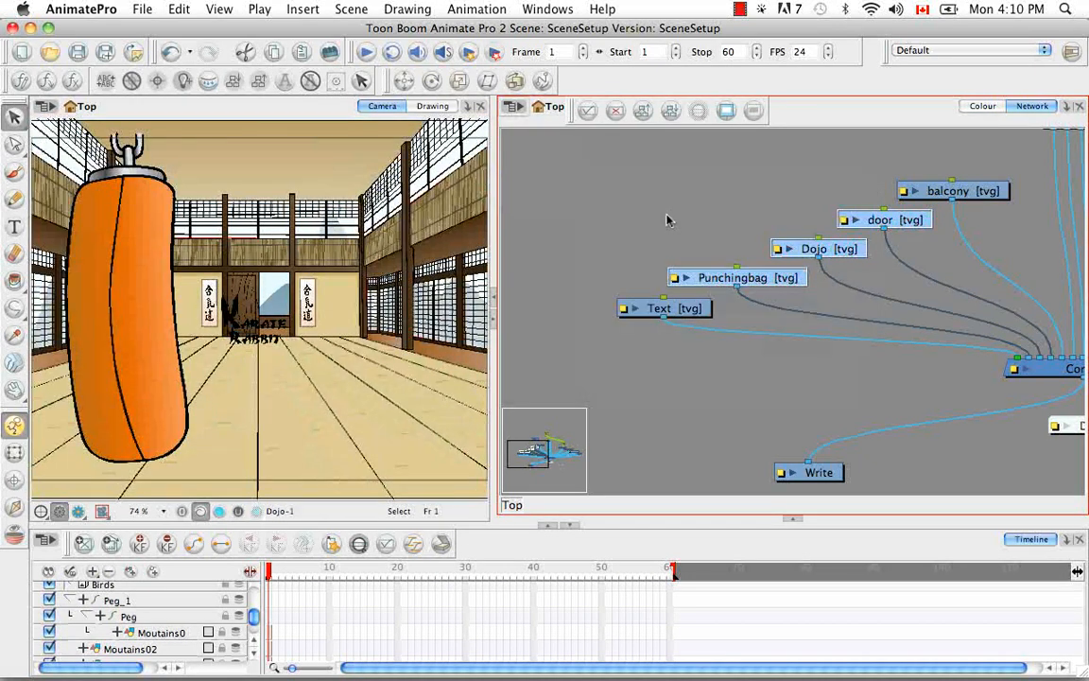
scroll("down", 3)
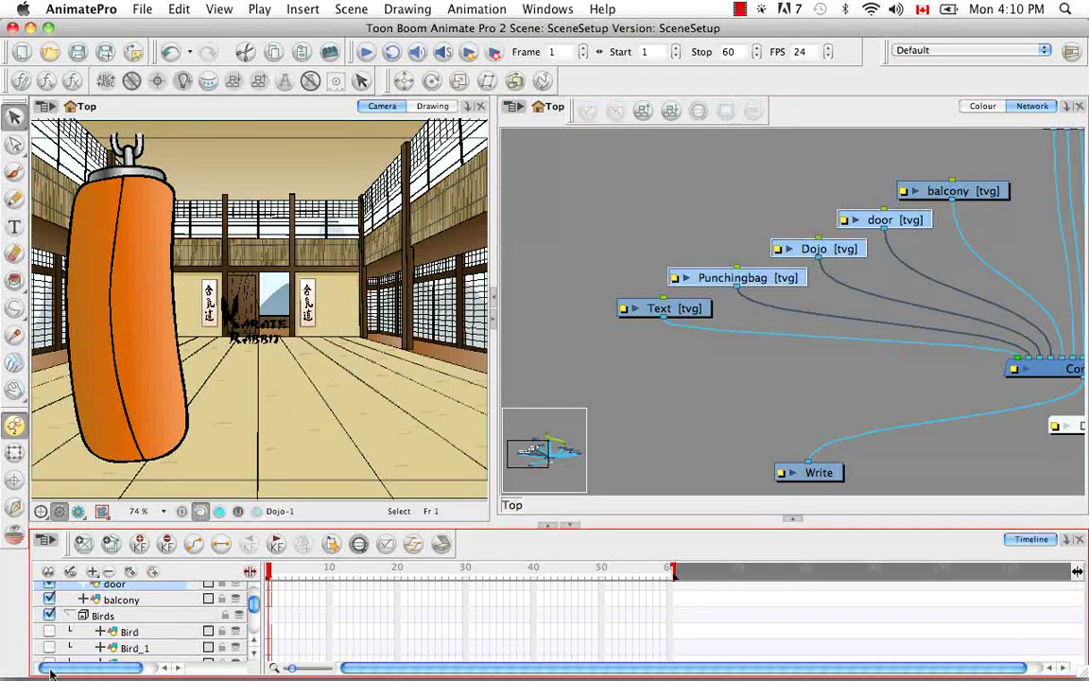
scroll("down", 3)
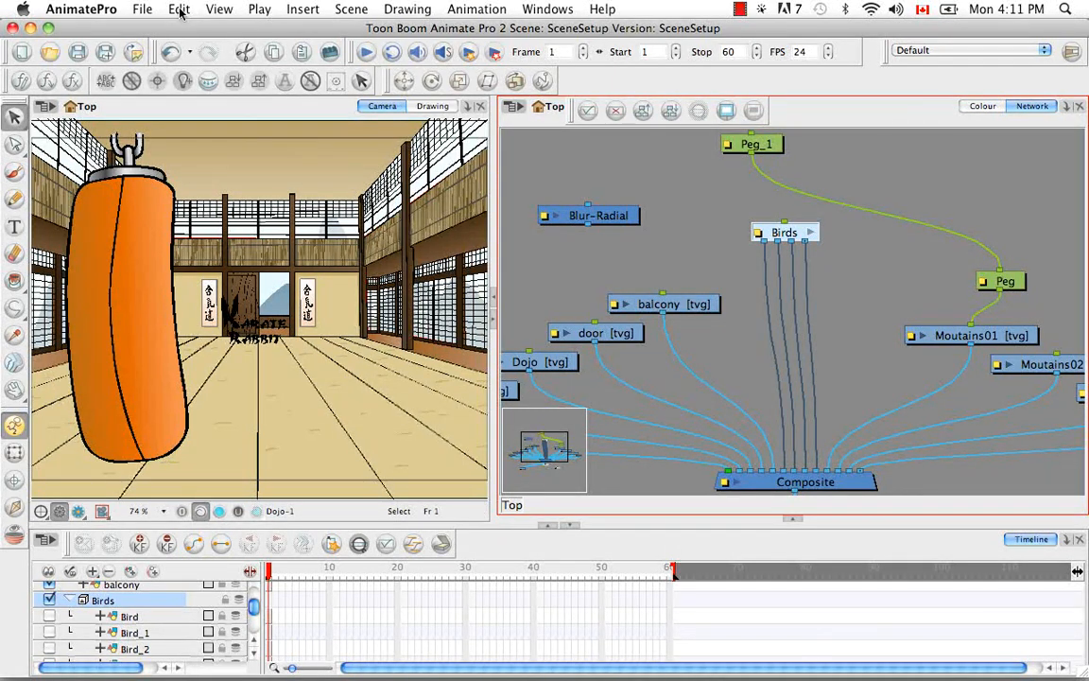
- Ungroup Birds so Bird, Bird_1, Bird_2 and Bird_3 feed Composite directly
left_click(179, 8)
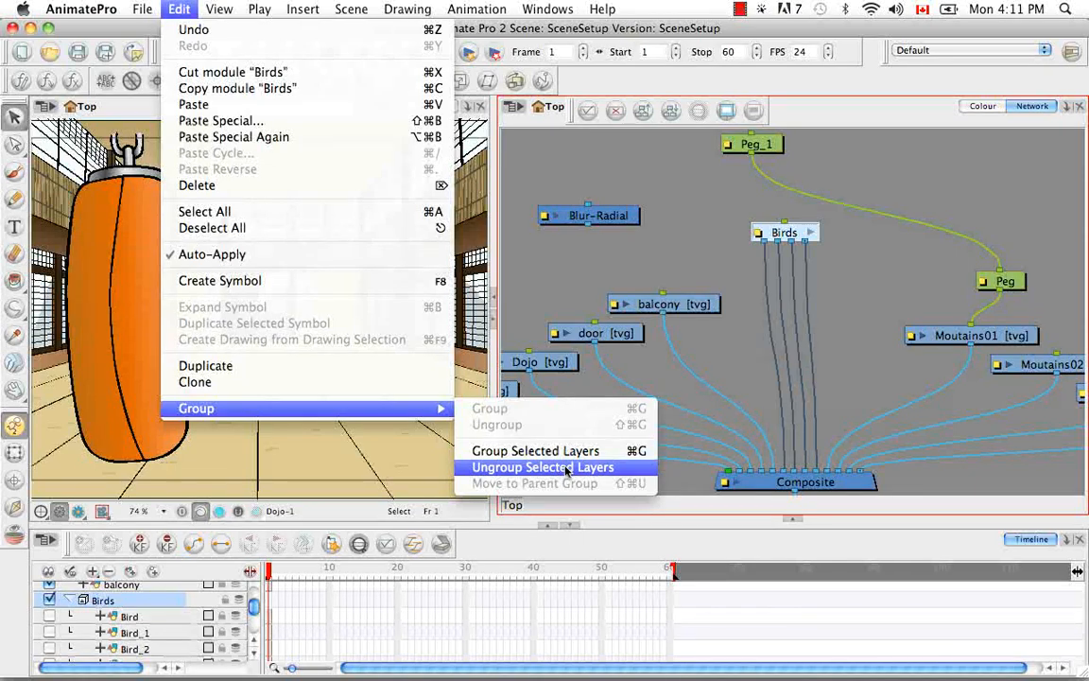
left_click(542, 467)
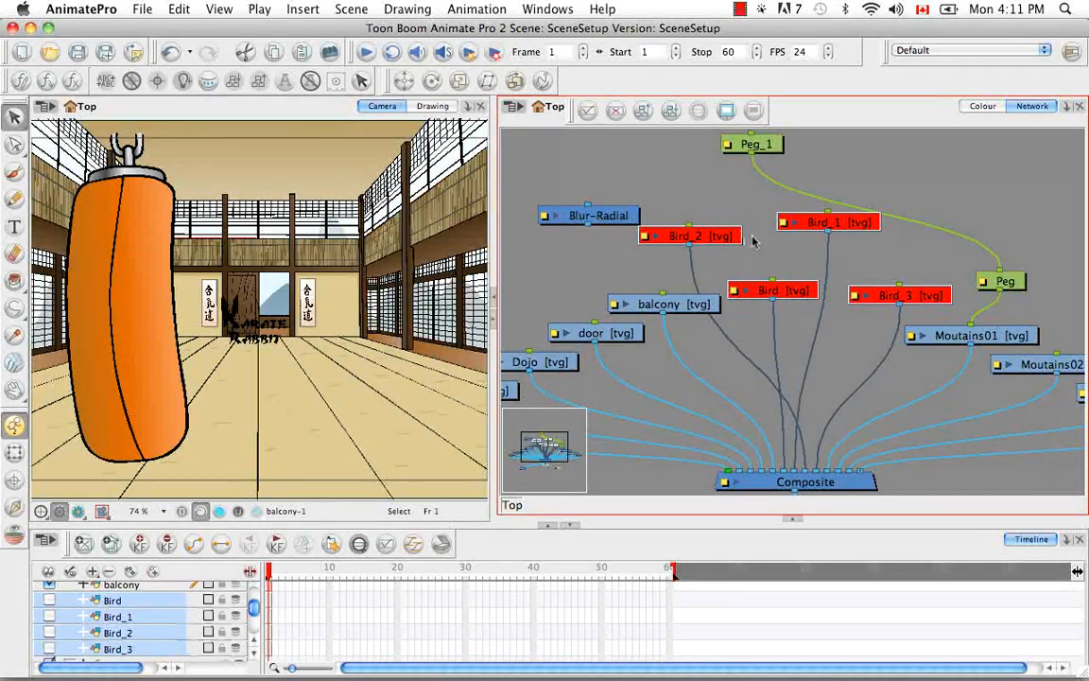
mouse_move(746, 246)
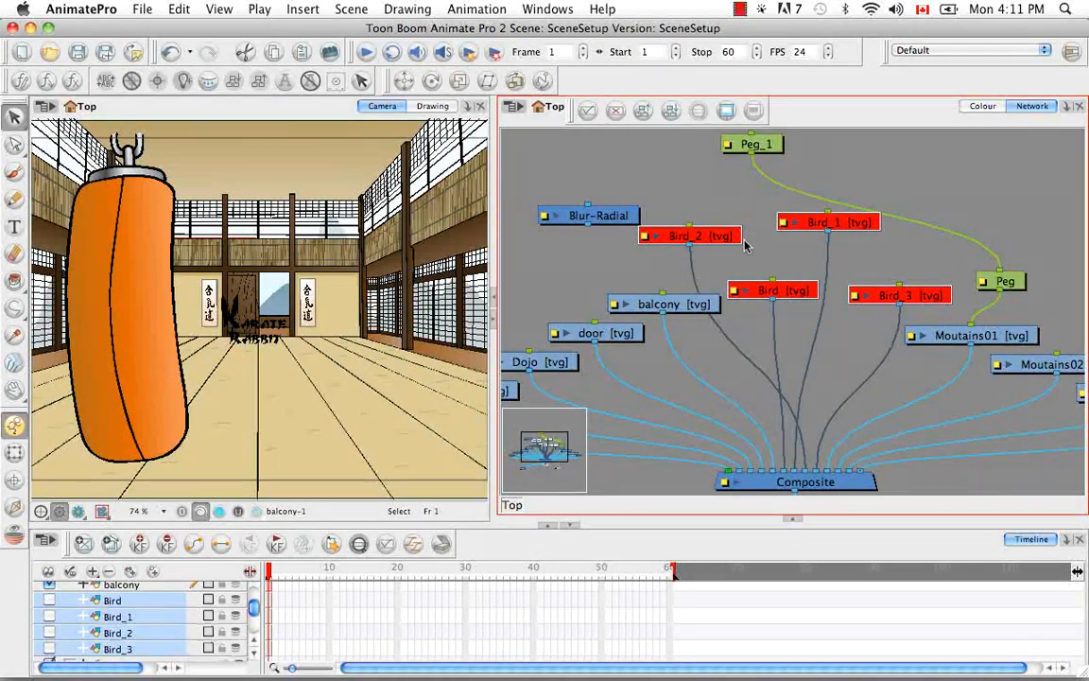
left_click(179, 8)
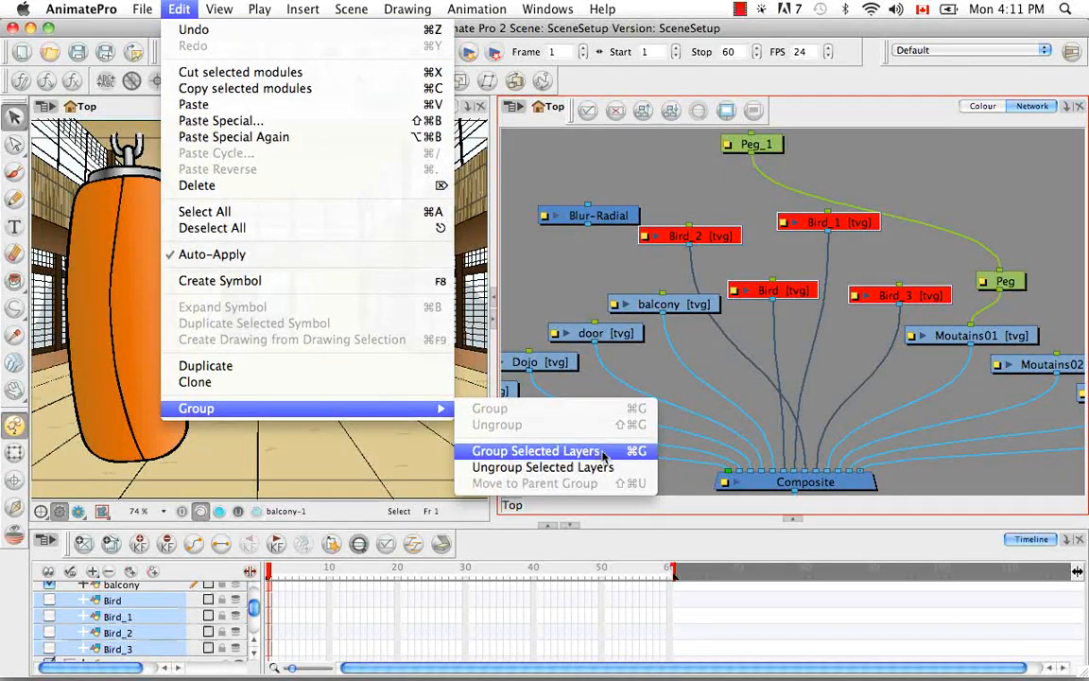
mouse_move(752, 397)
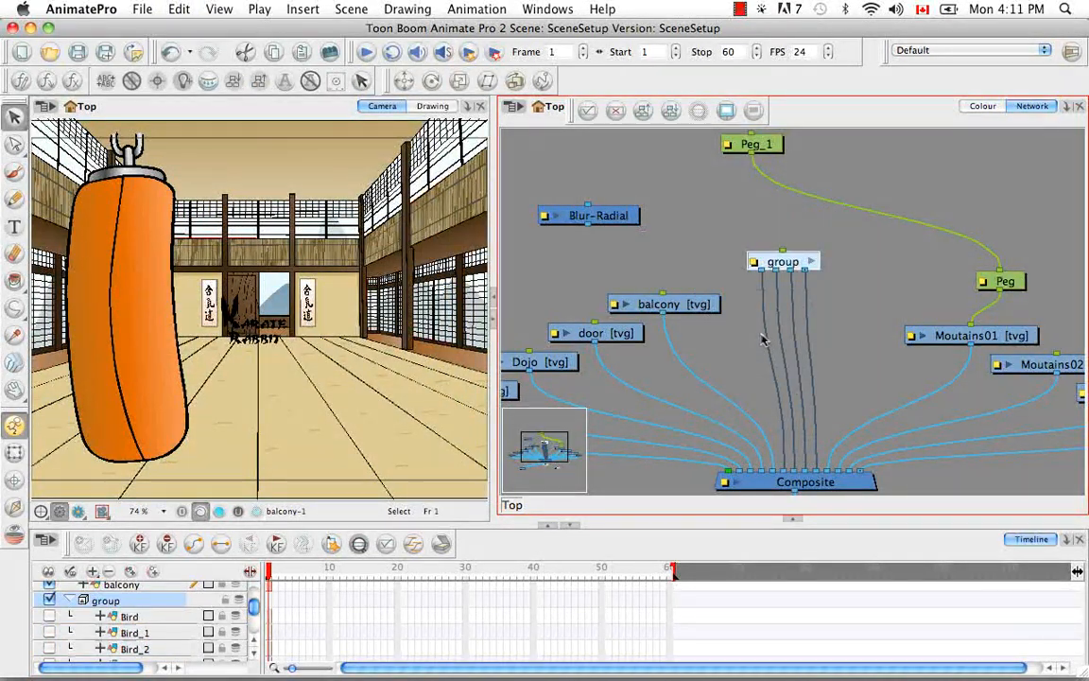
mouse_move(822, 246)
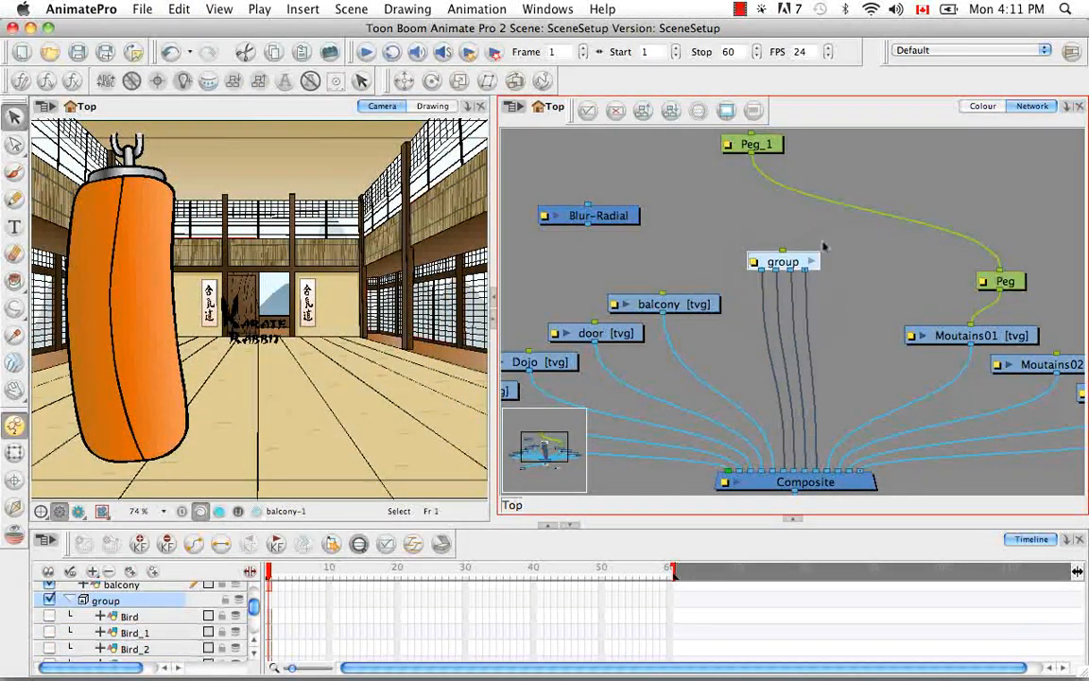
mouse_move(764, 284)
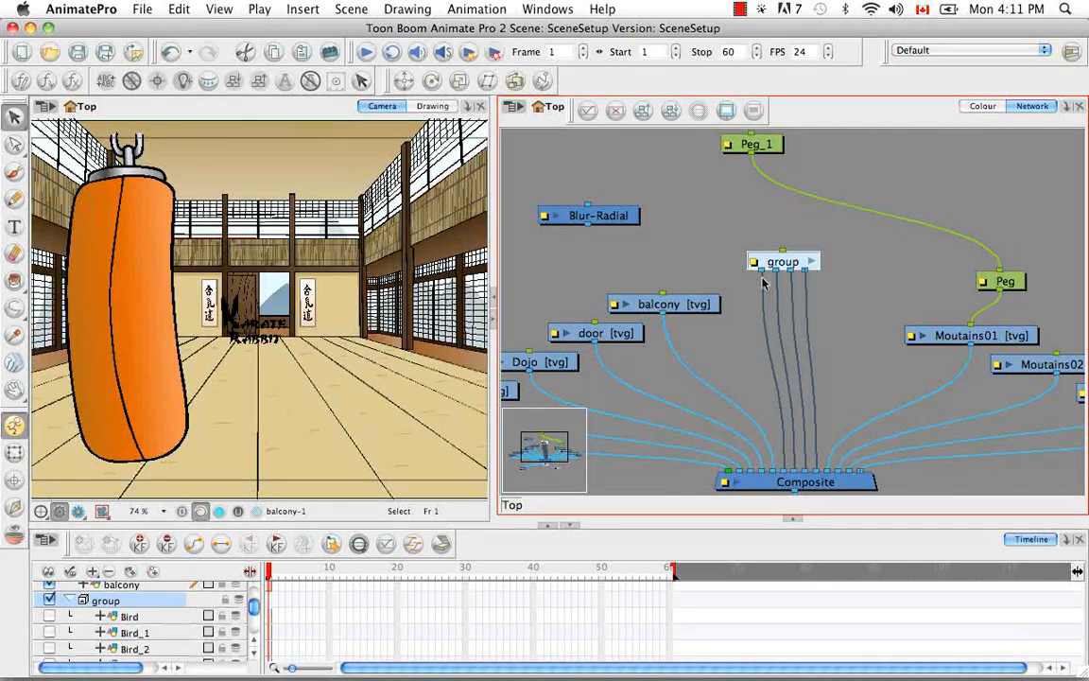
mouse_move(806, 324)
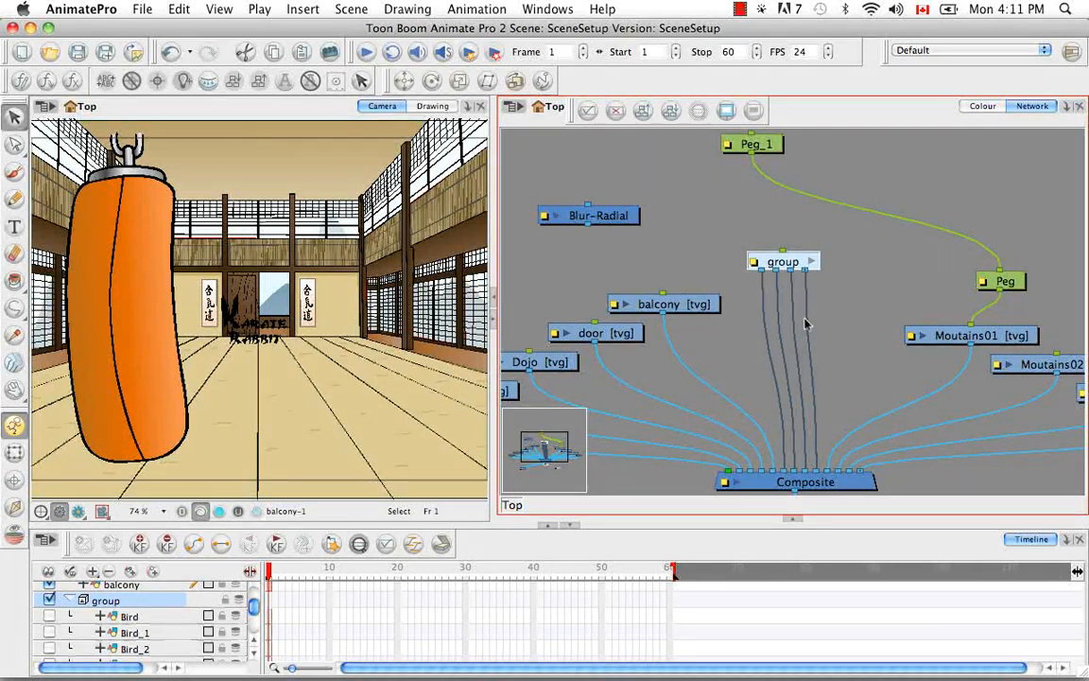
- Open the bird group and confirm Order Network to tidy its nodes
double_click(783, 261)
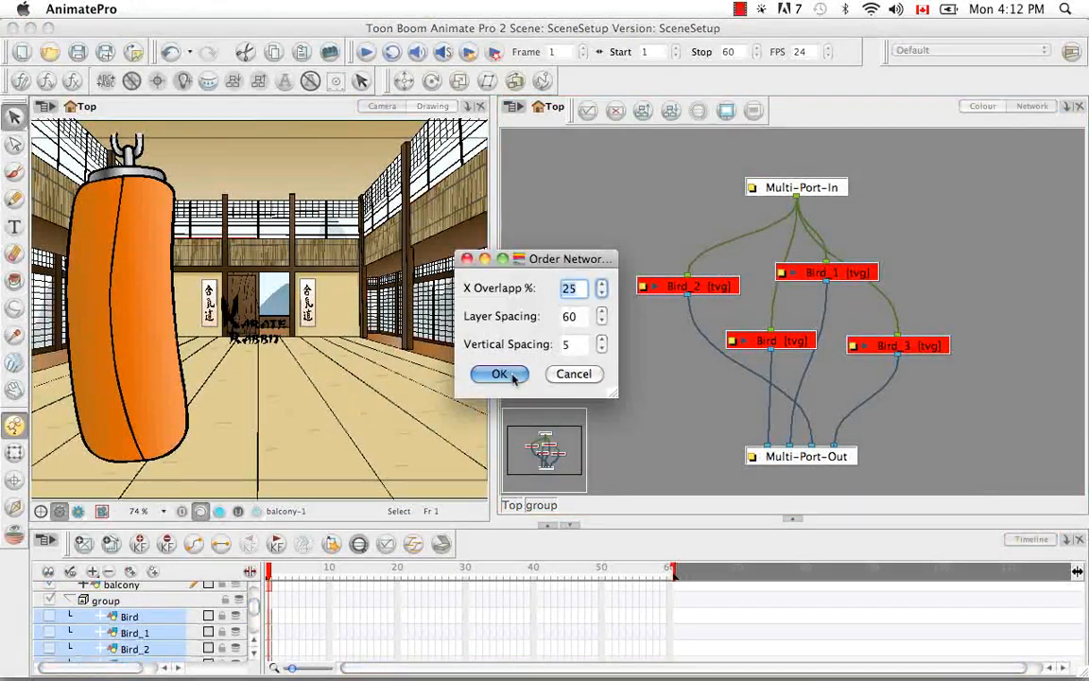
left_click(499, 374)
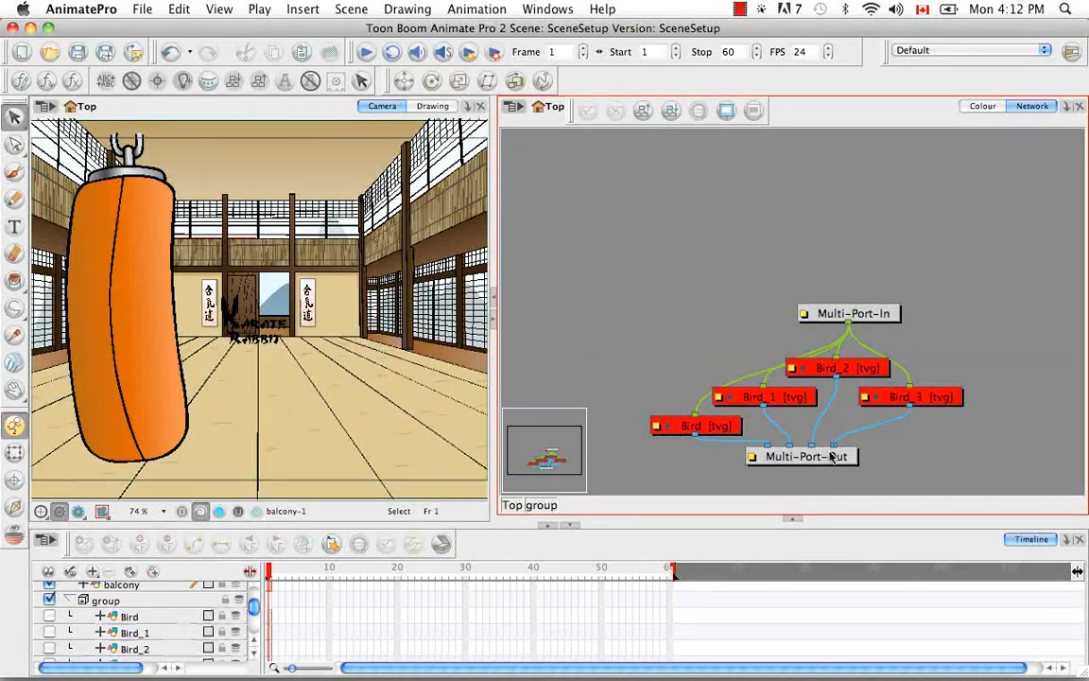
mouse_move(901, 215)
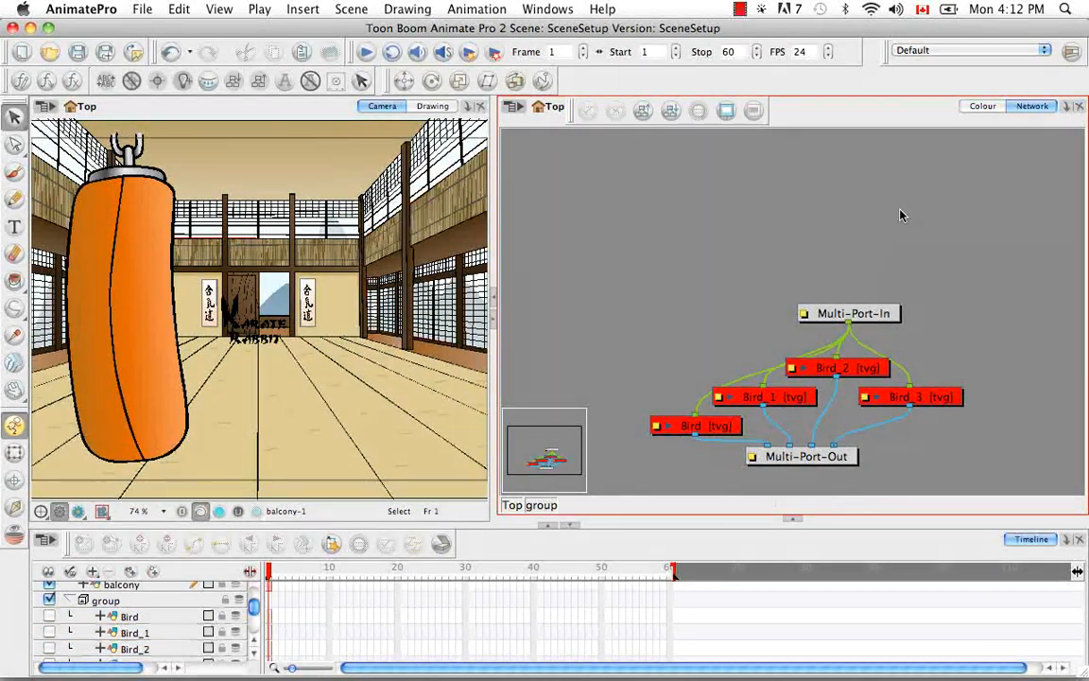
mouse_move(819, 419)
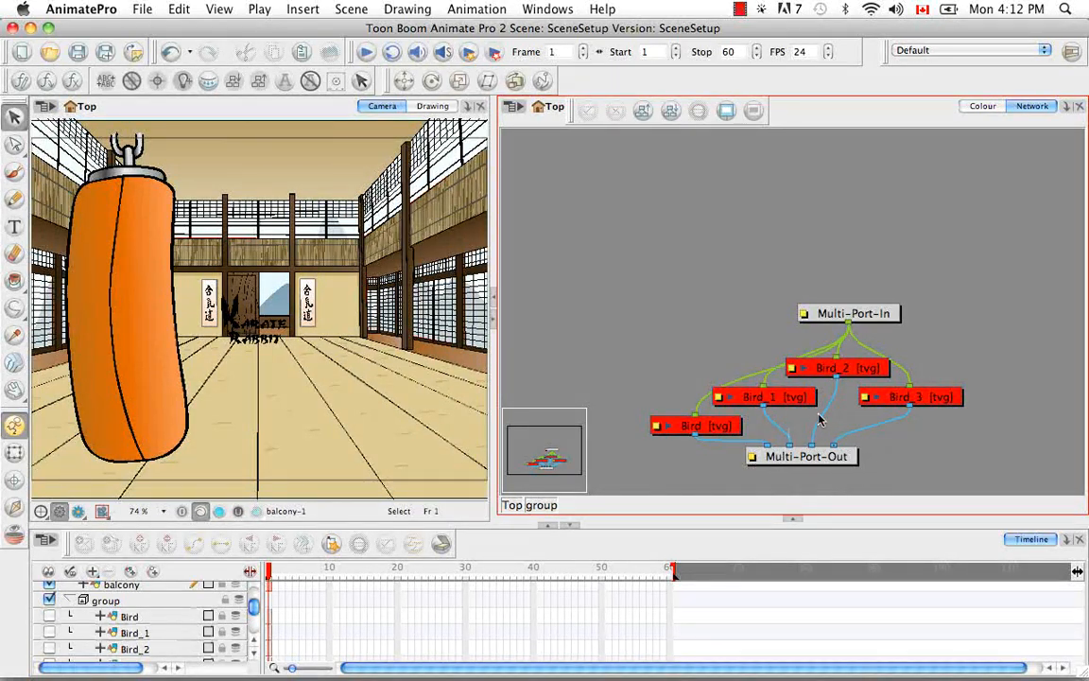
mouse_move(862, 316)
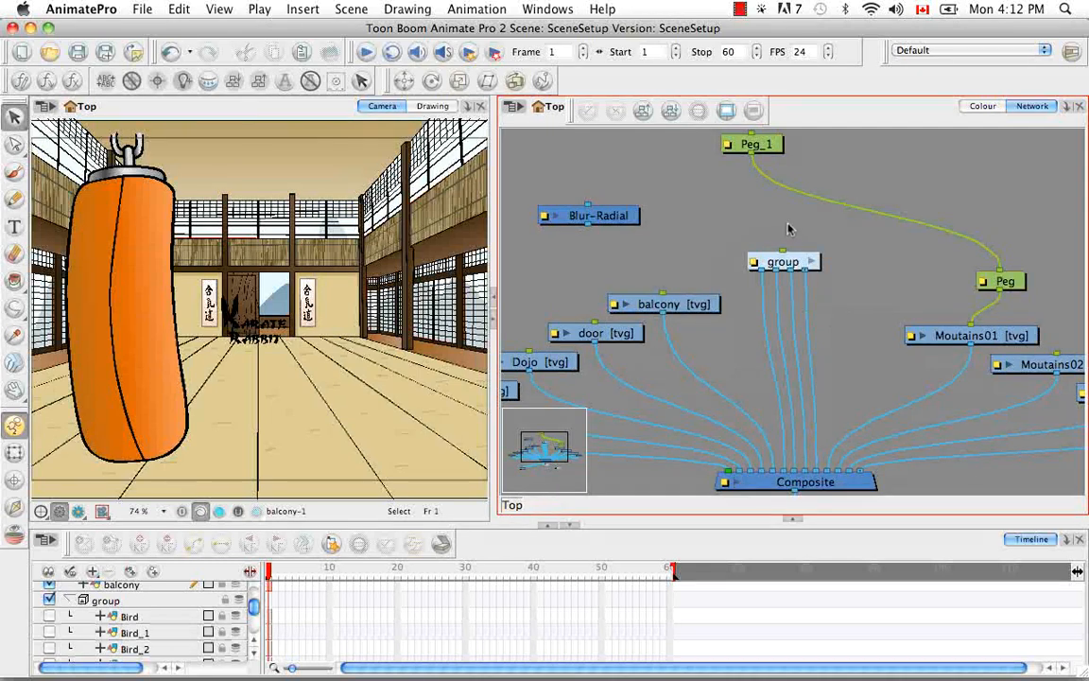
mouse_move(777, 301)
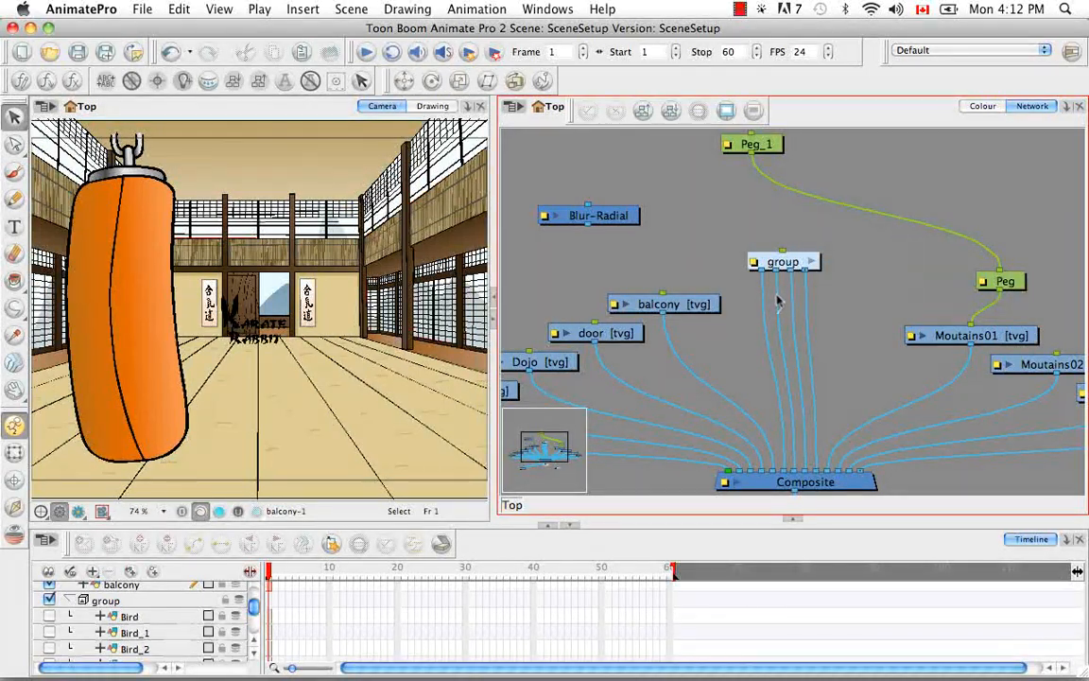
mouse_move(775, 296)
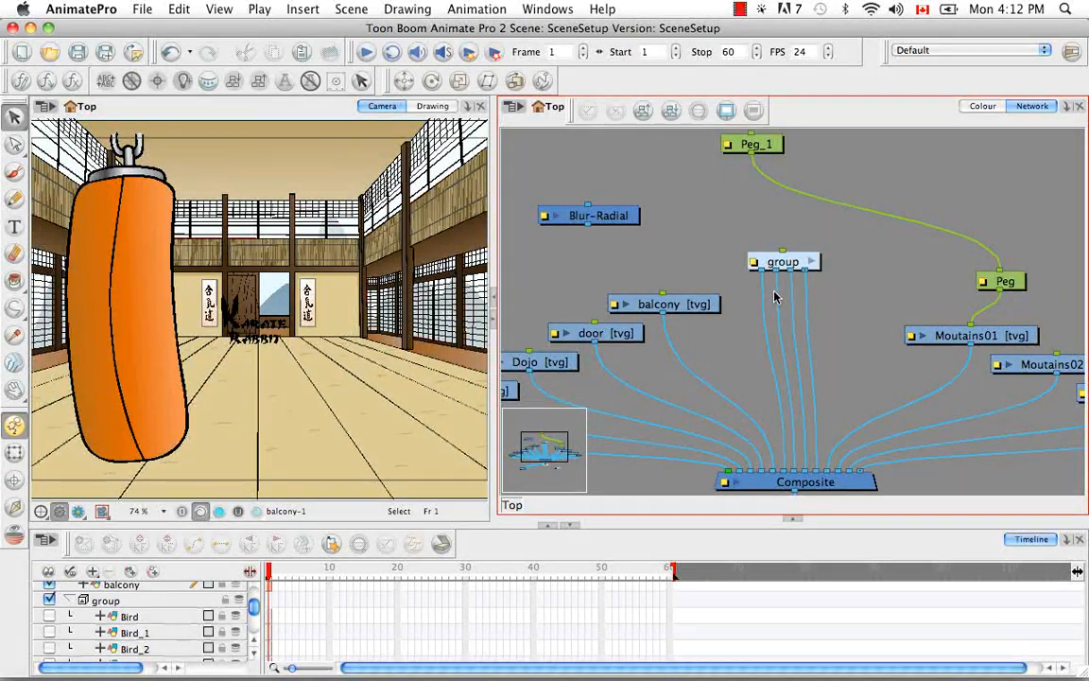
- Rename the group node to Birds in Layer Properties, then select it
double_click(783, 261)
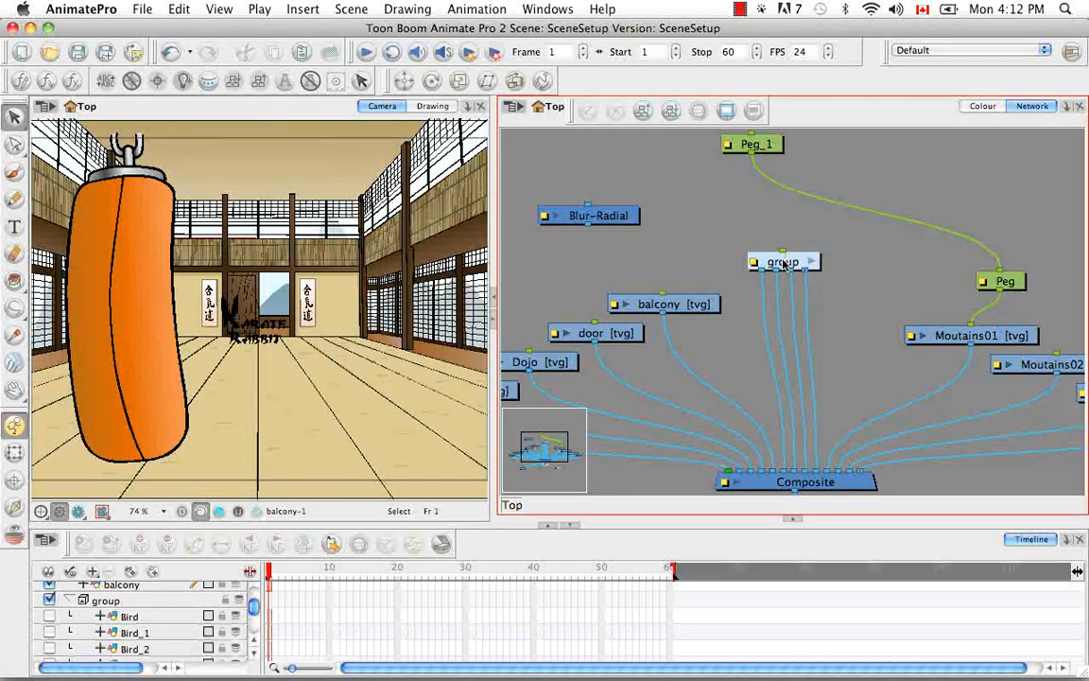
double_click(783, 262)
type("Birds")
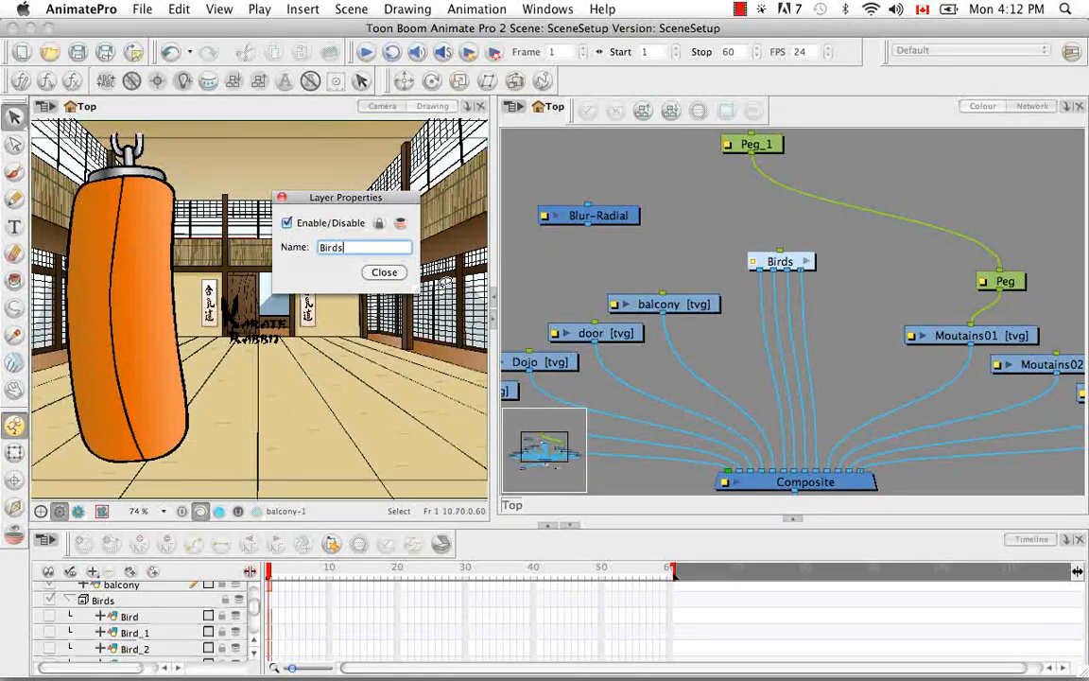
left_click(384, 273)
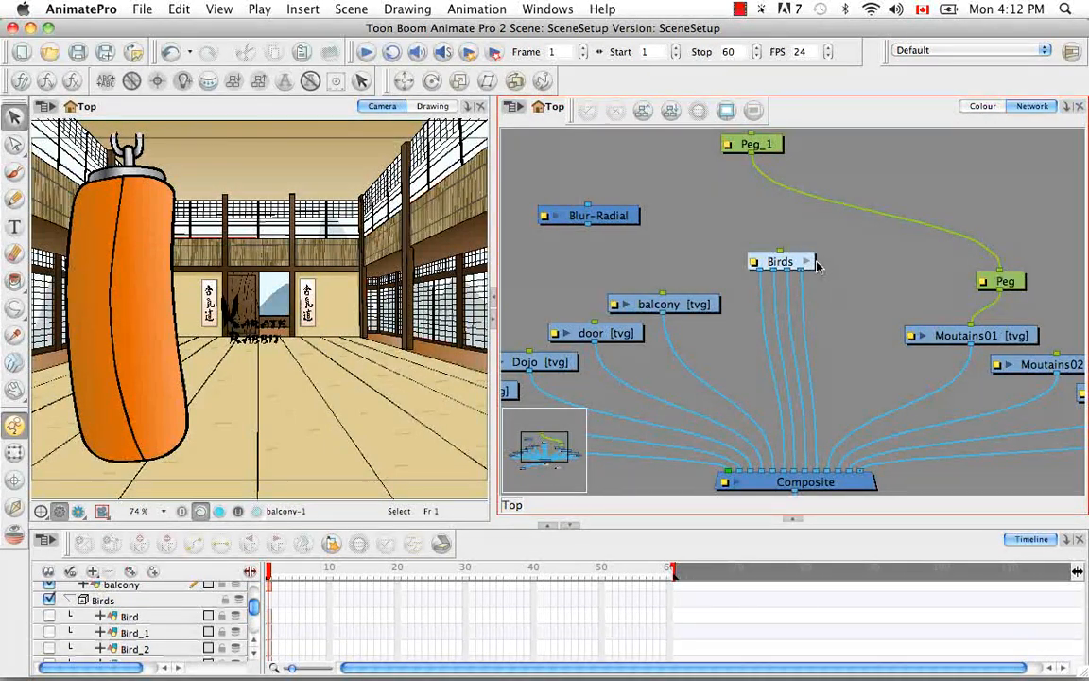
mouse_move(821, 249)
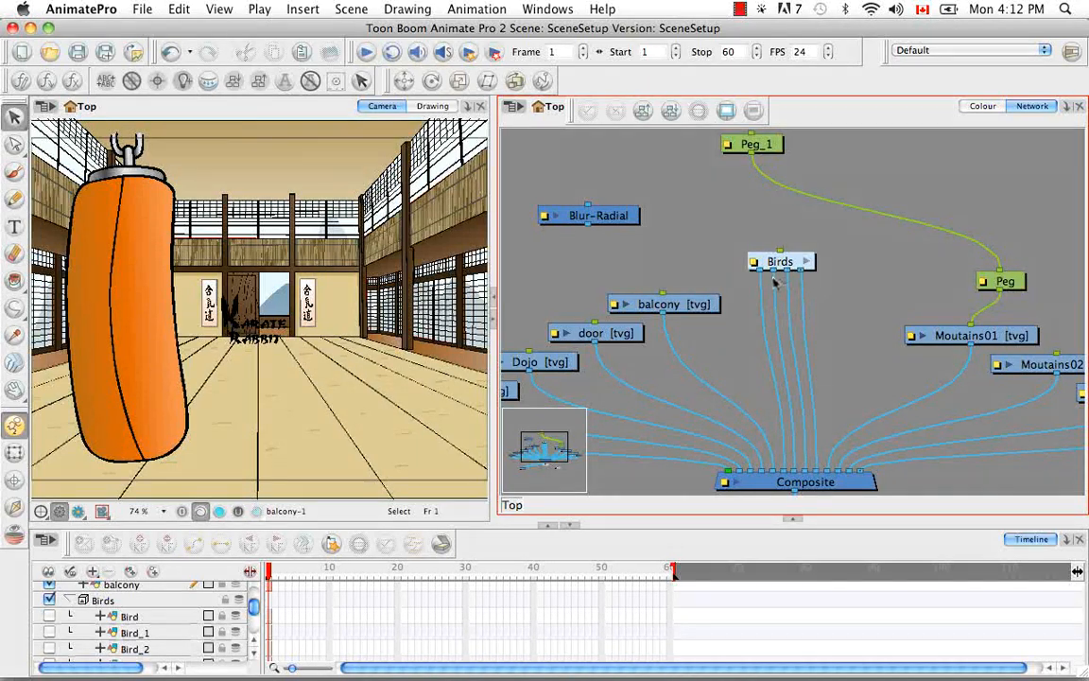
mouse_move(841, 279)
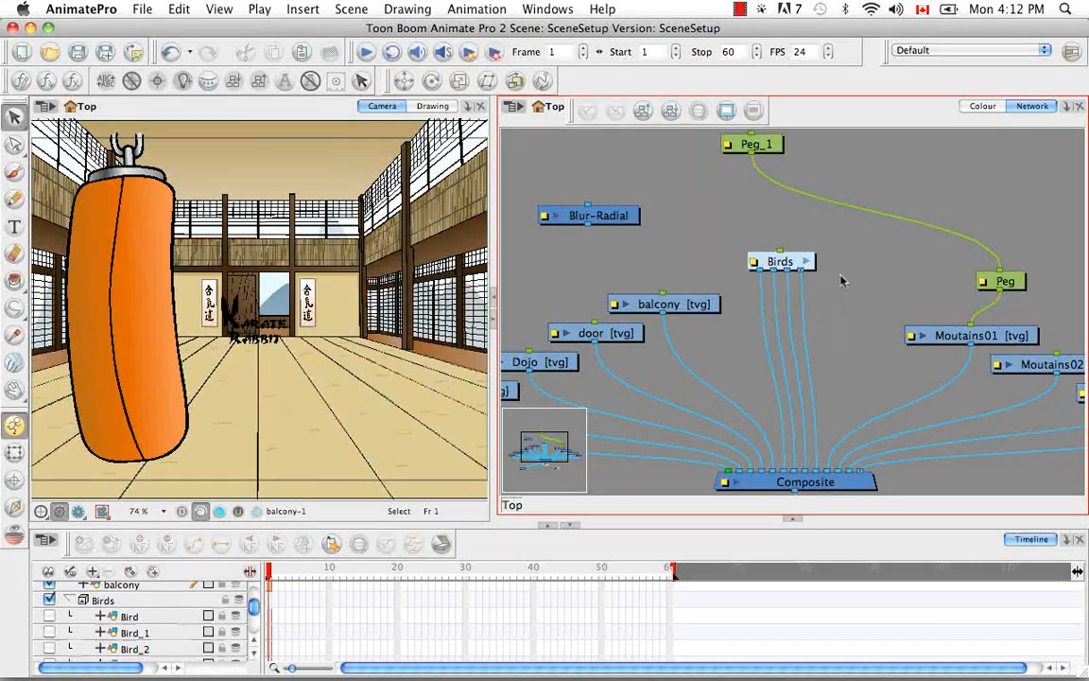
mouse_move(743, 258)
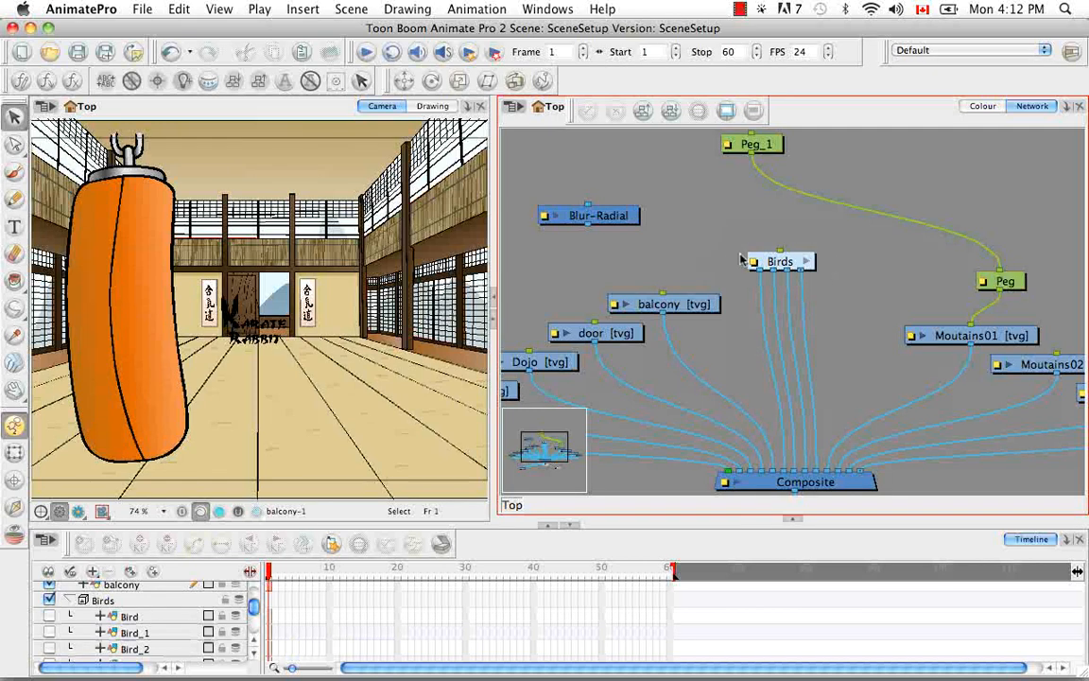
left_click(780, 261)
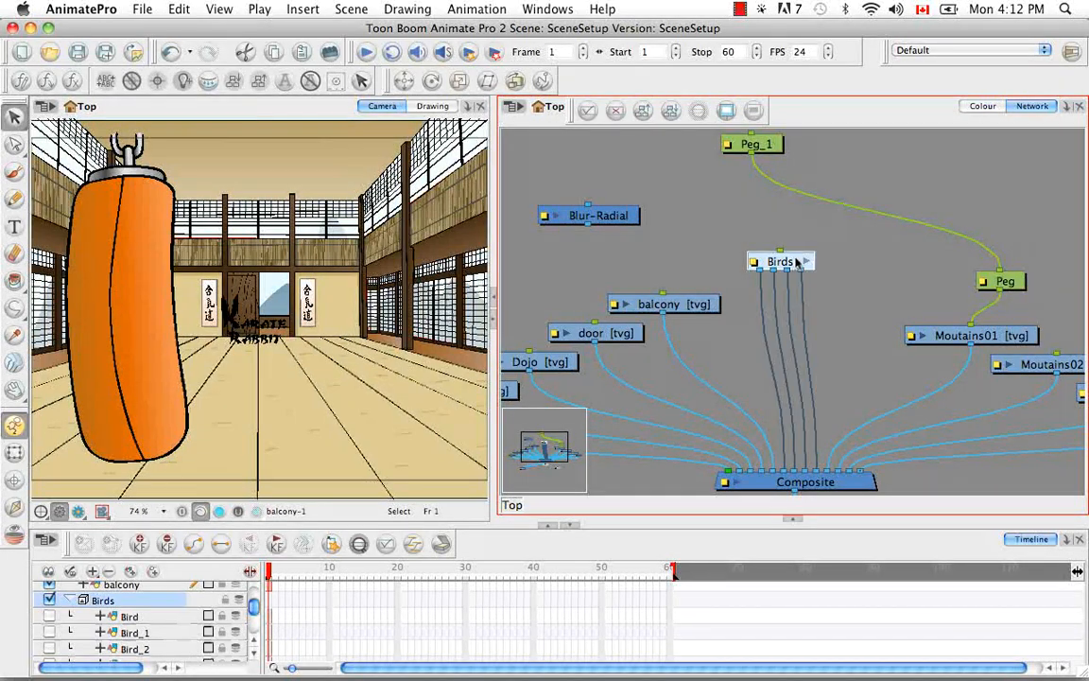
- Ungroup Birds, group the four bird nodes with composite as Bird-G, and open it
left_click(178, 9)
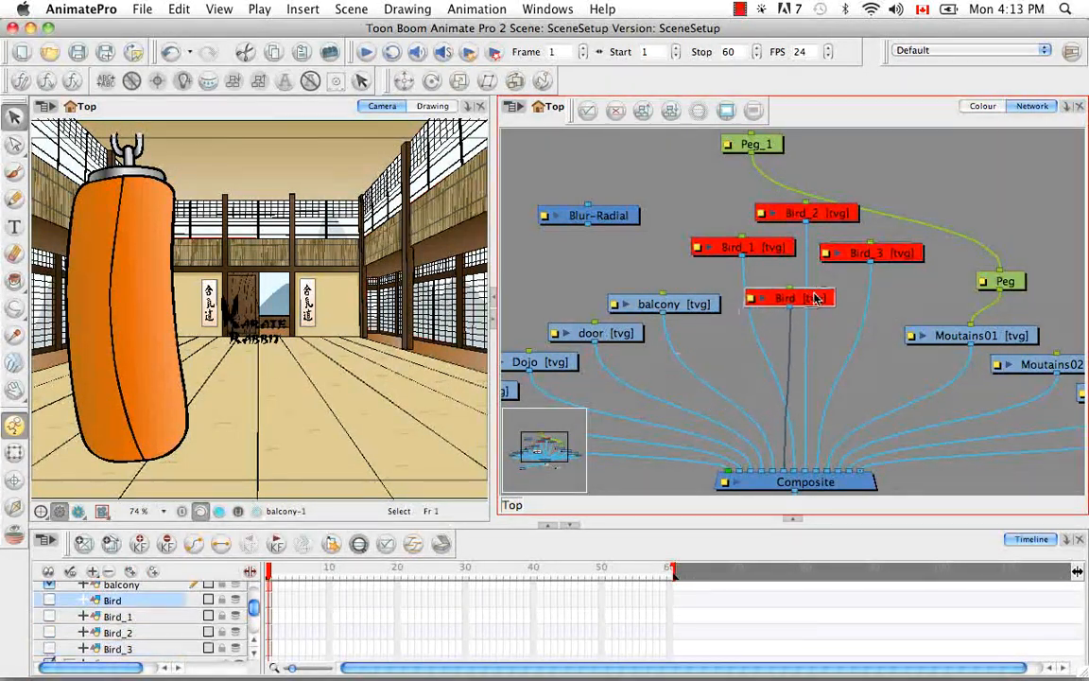
left_click_drag(790, 298, 797, 287)
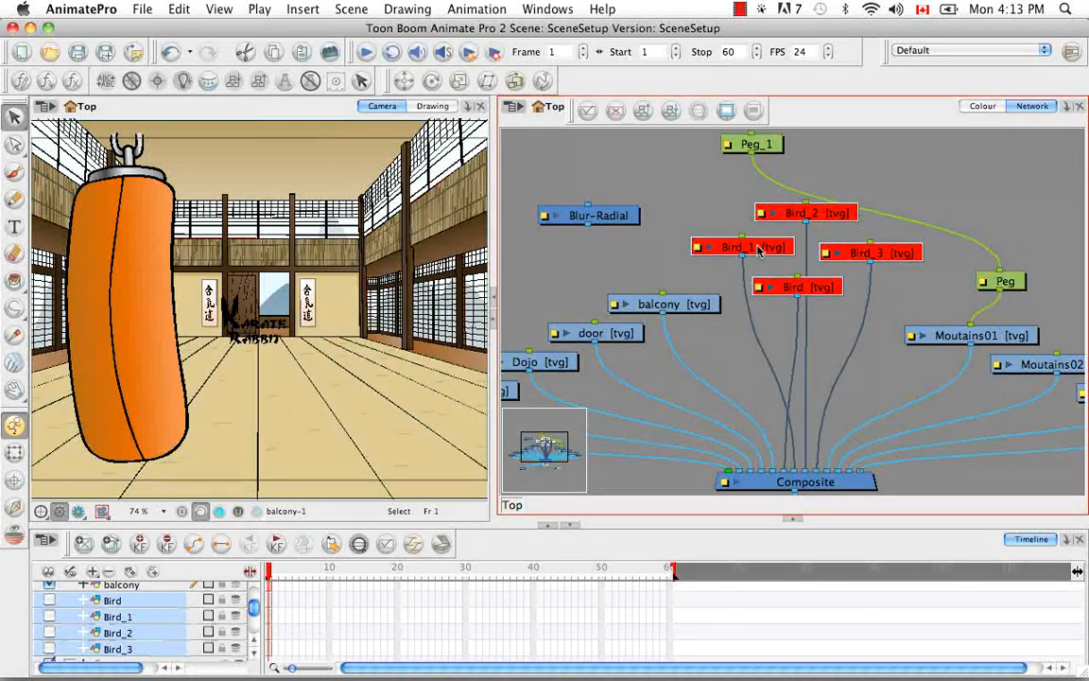
right_click(742, 246)
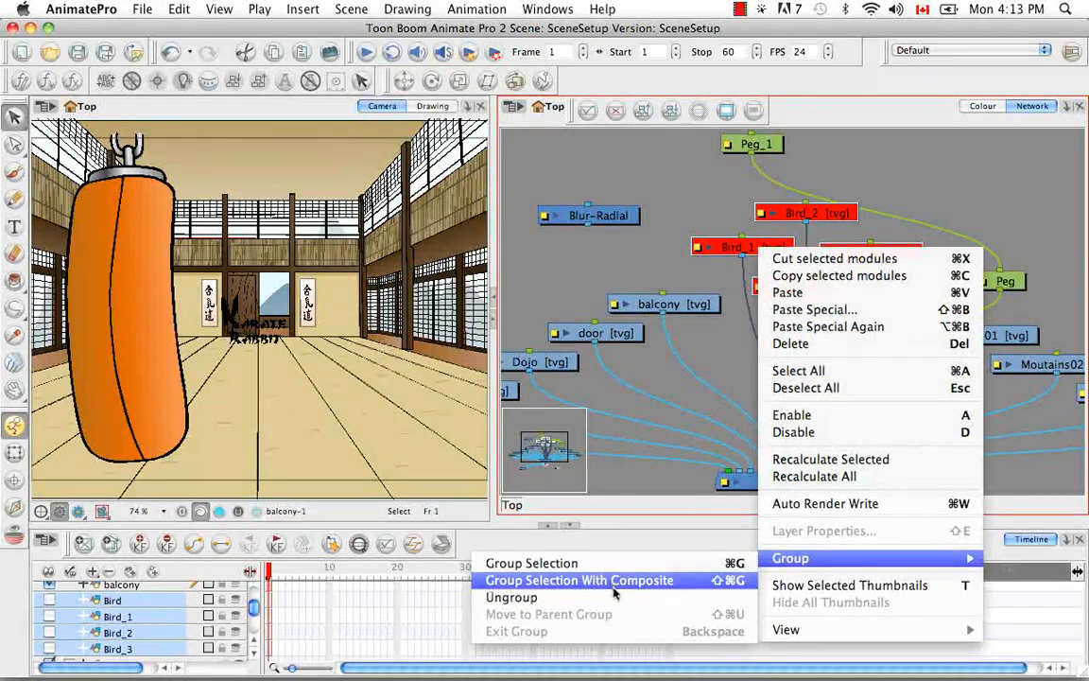
mouse_move(695, 588)
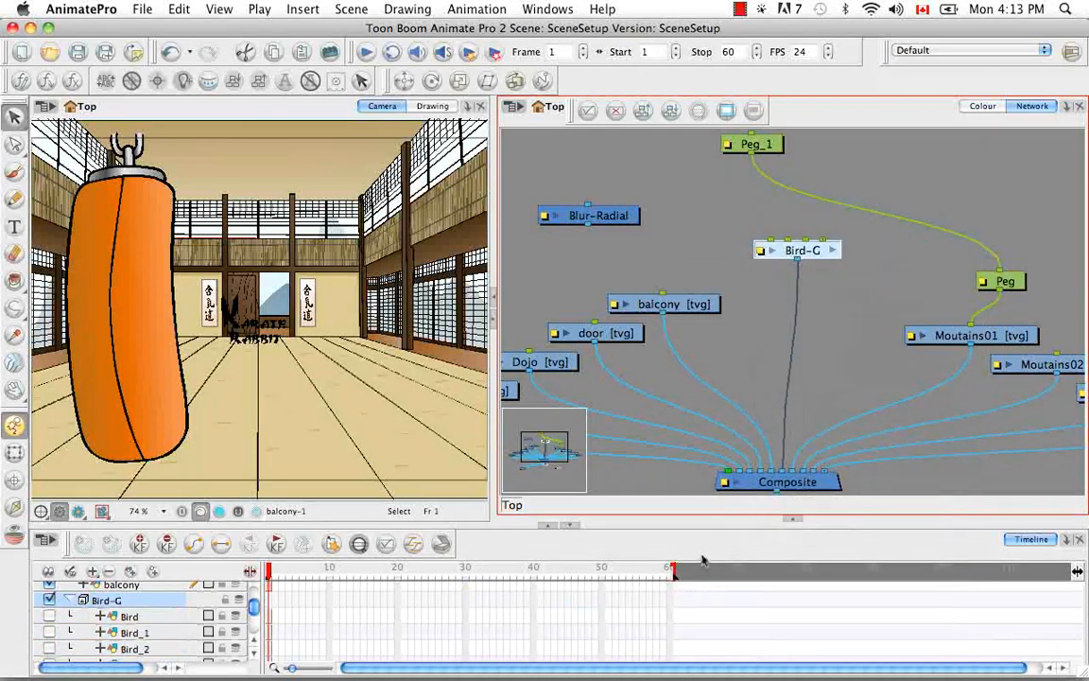
mouse_move(783, 458)
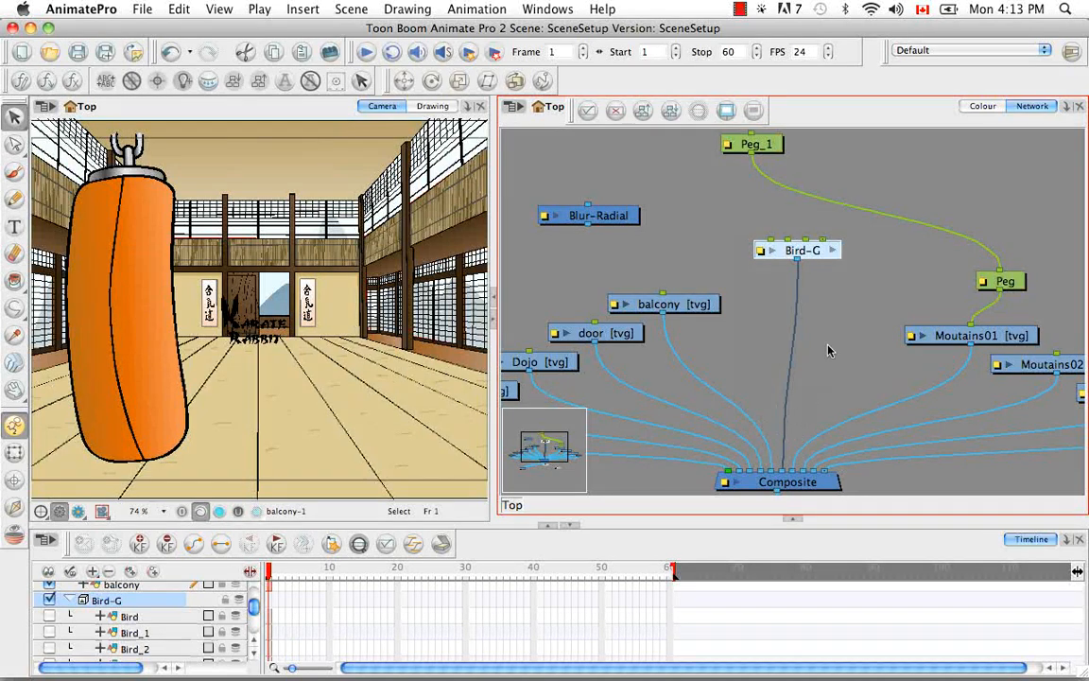
mouse_move(821, 245)
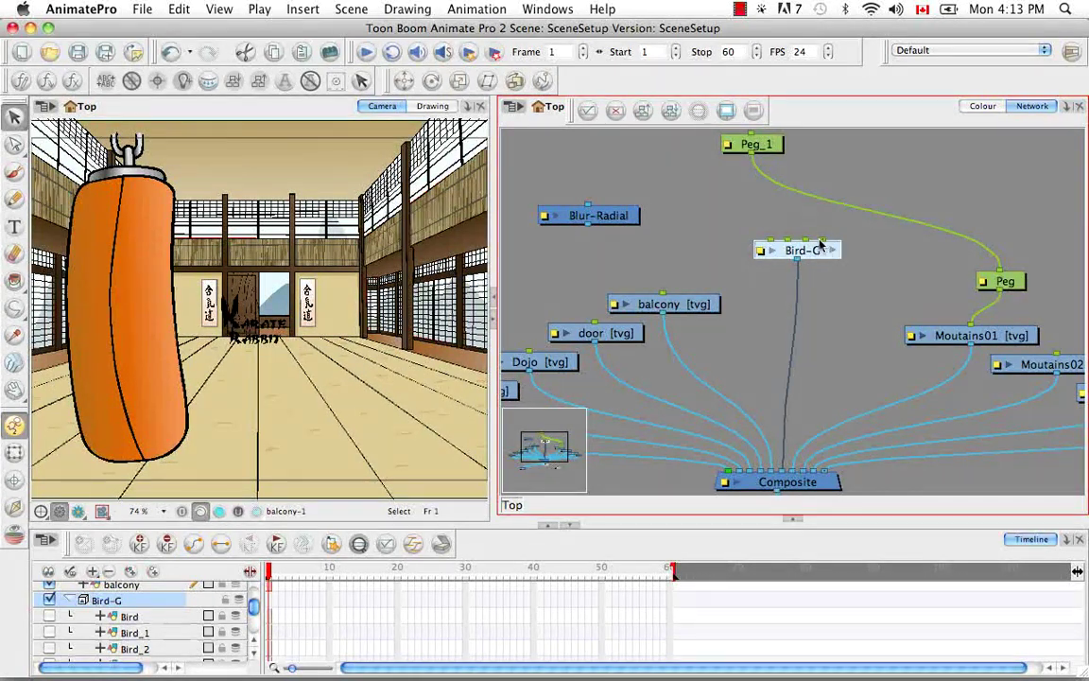
mouse_move(750, 209)
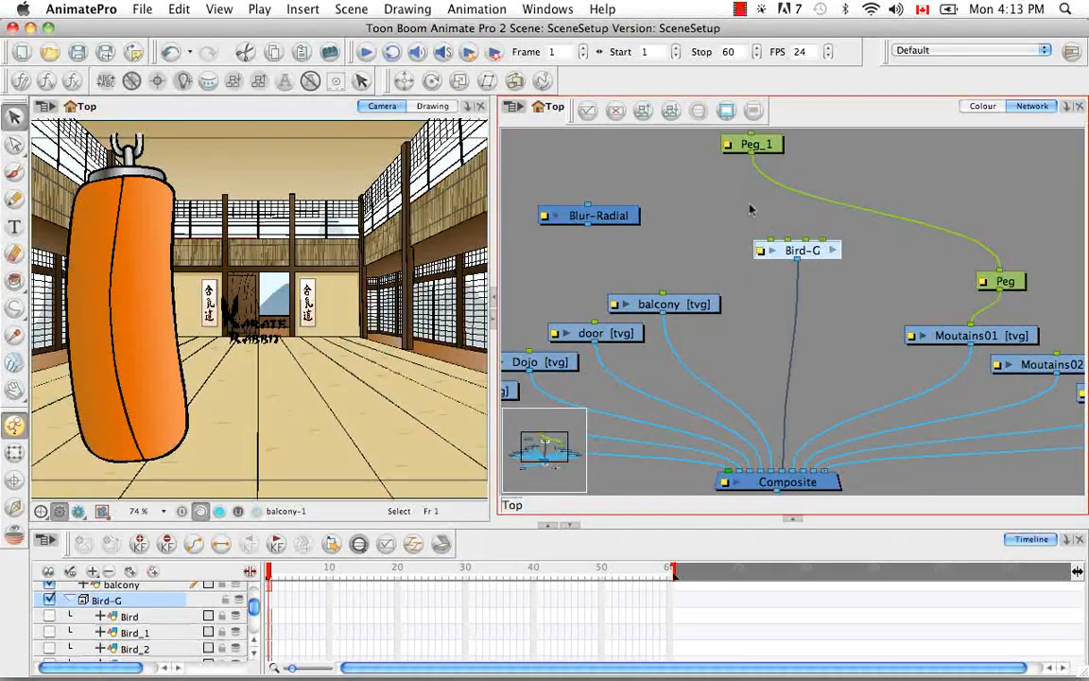
mouse_move(836, 304)
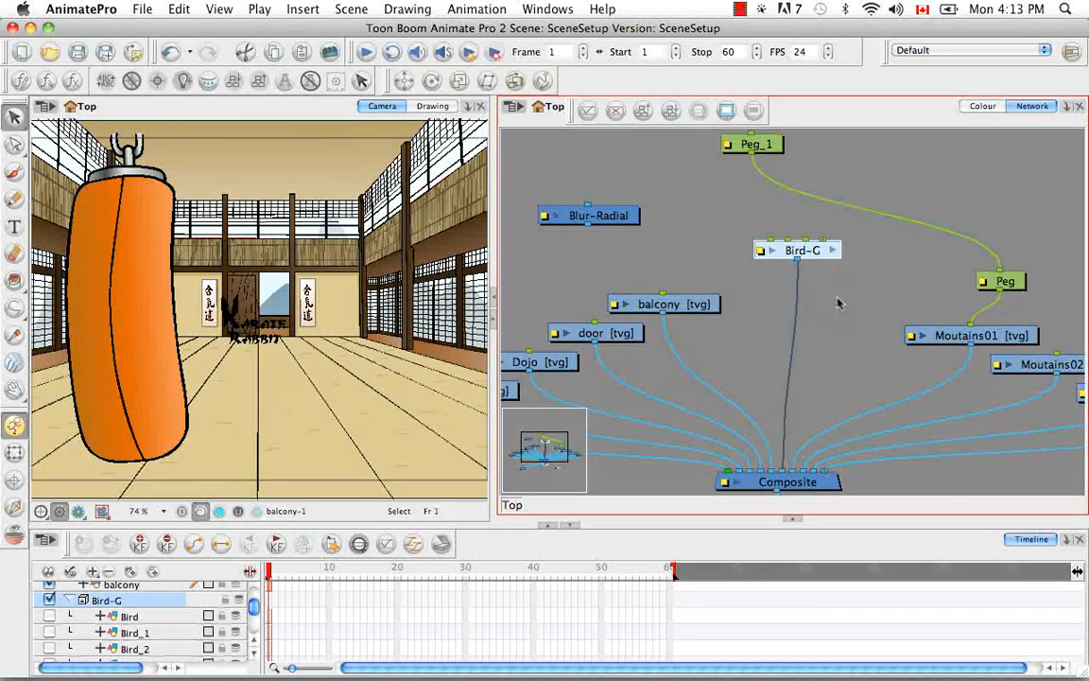
double_click(801, 250)
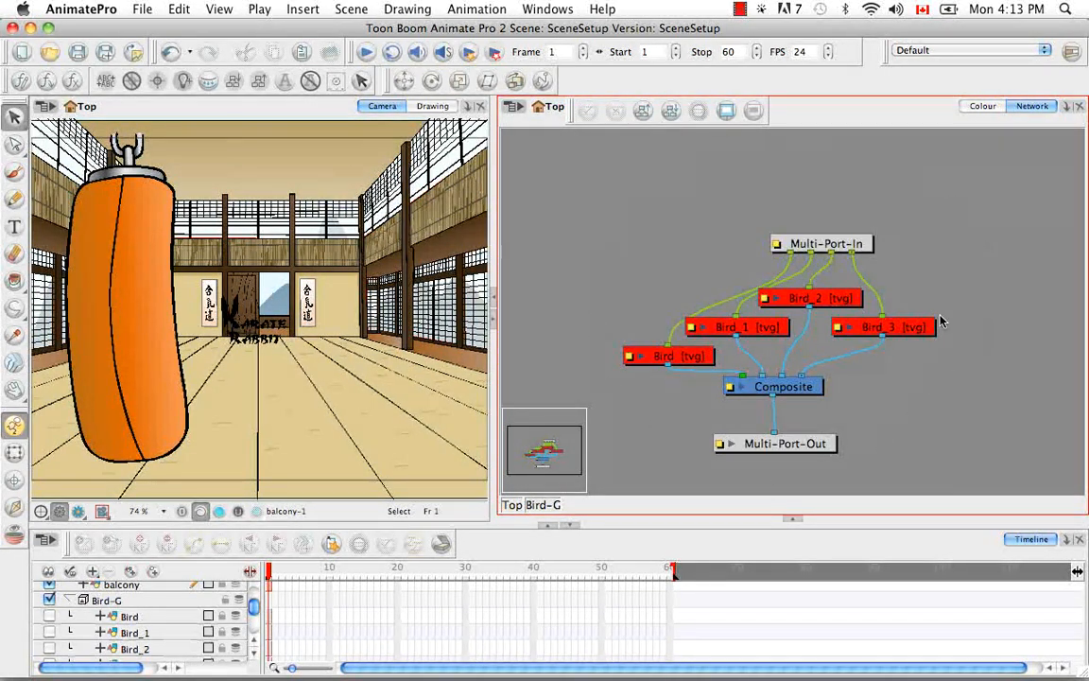
mouse_move(868, 397)
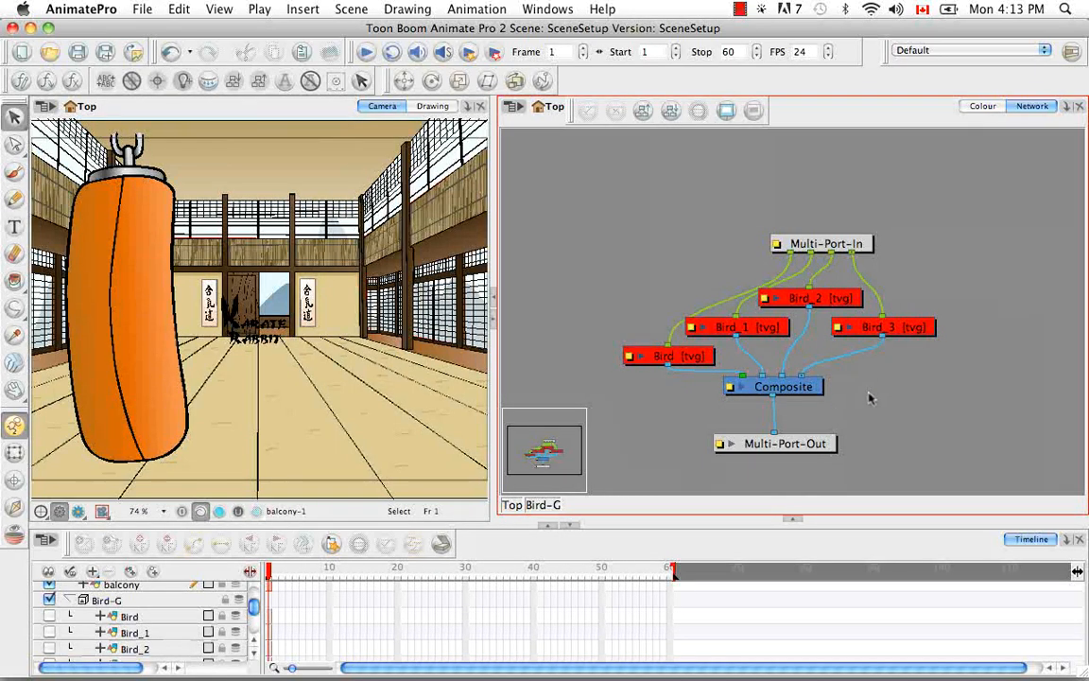
mouse_move(862, 403)
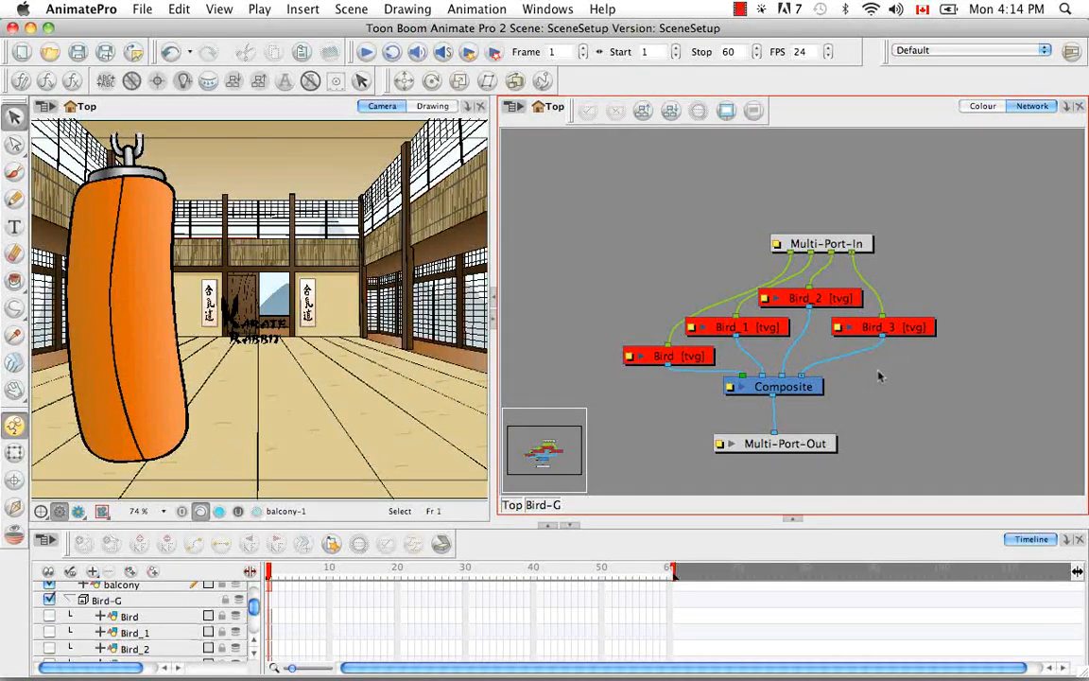
mouse_move(870, 400)
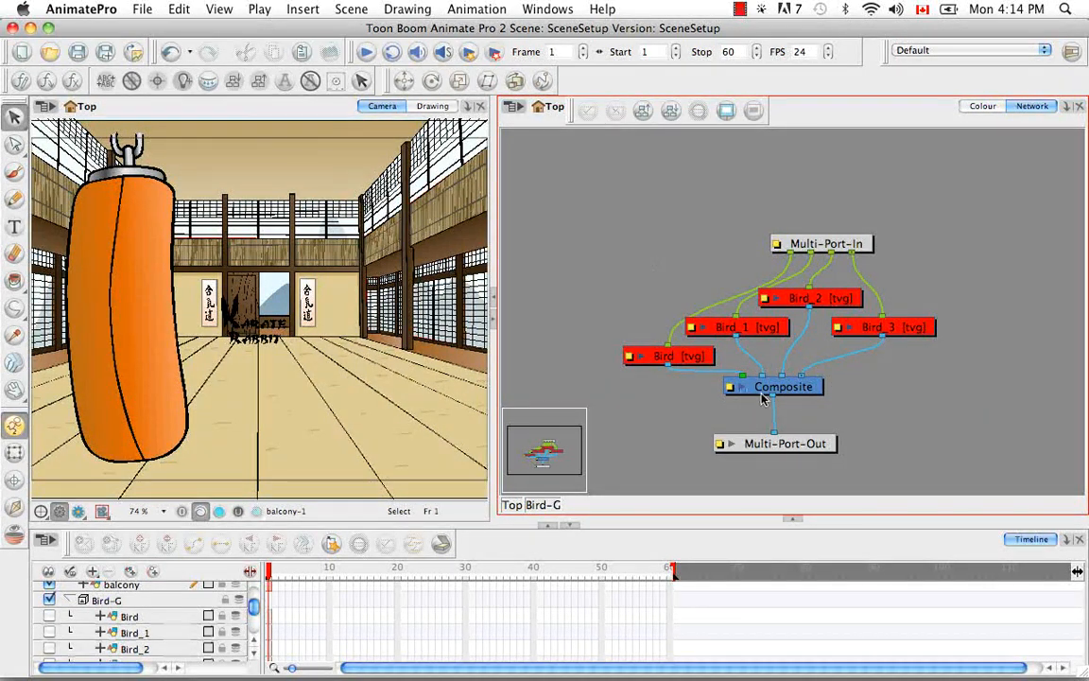
mouse_move(898, 427)
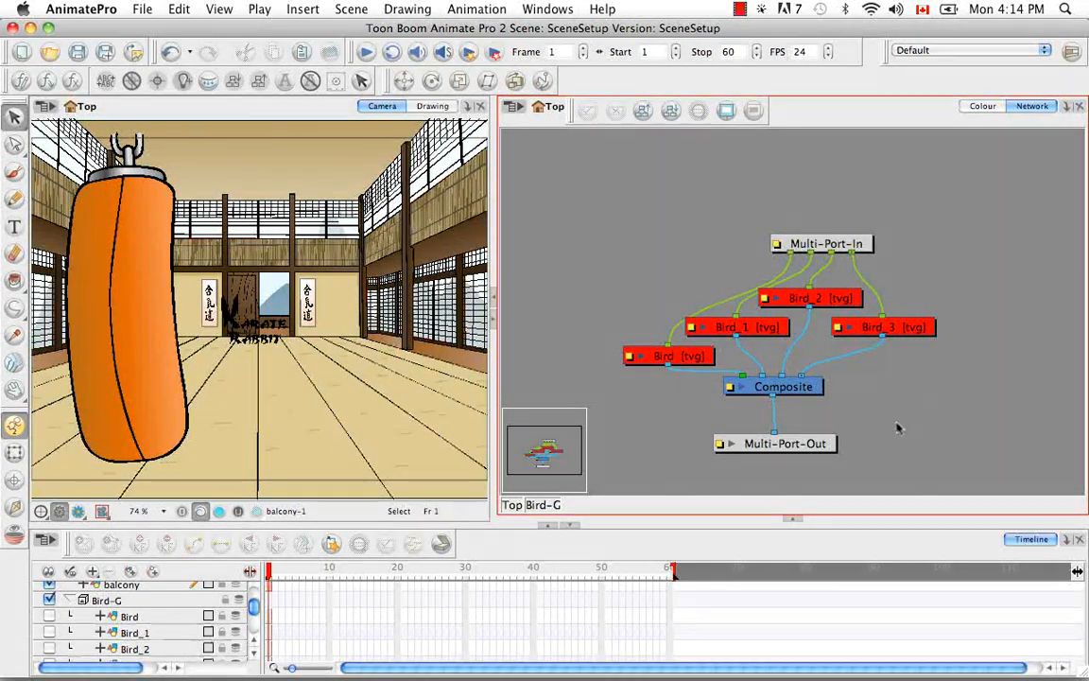
mouse_move(895, 419)
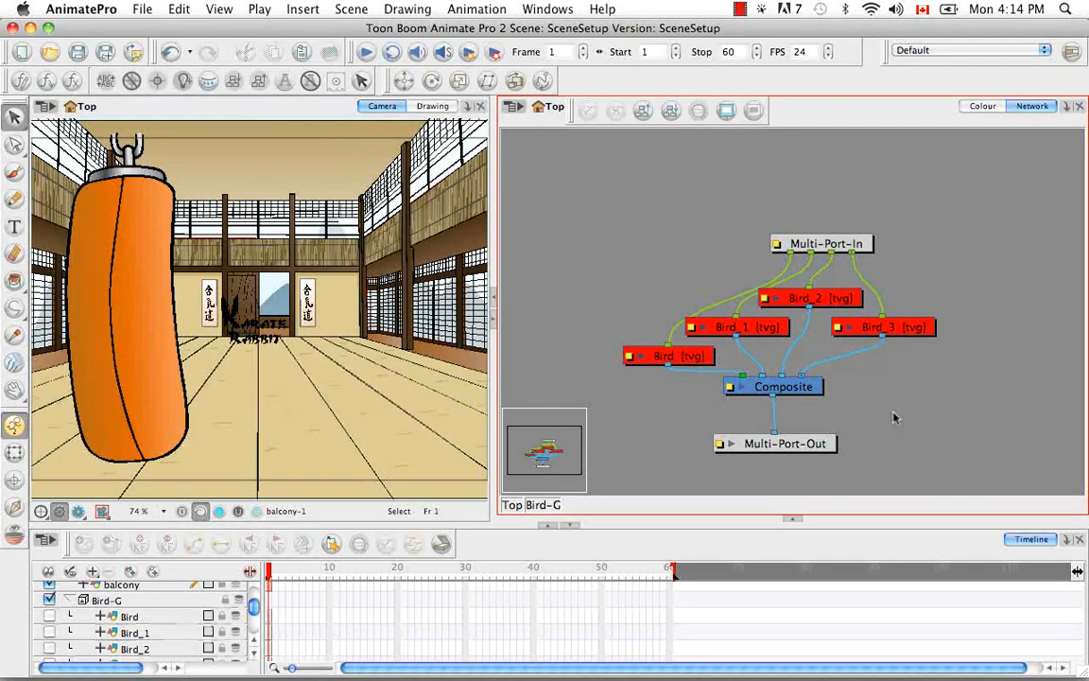
mouse_move(875, 458)
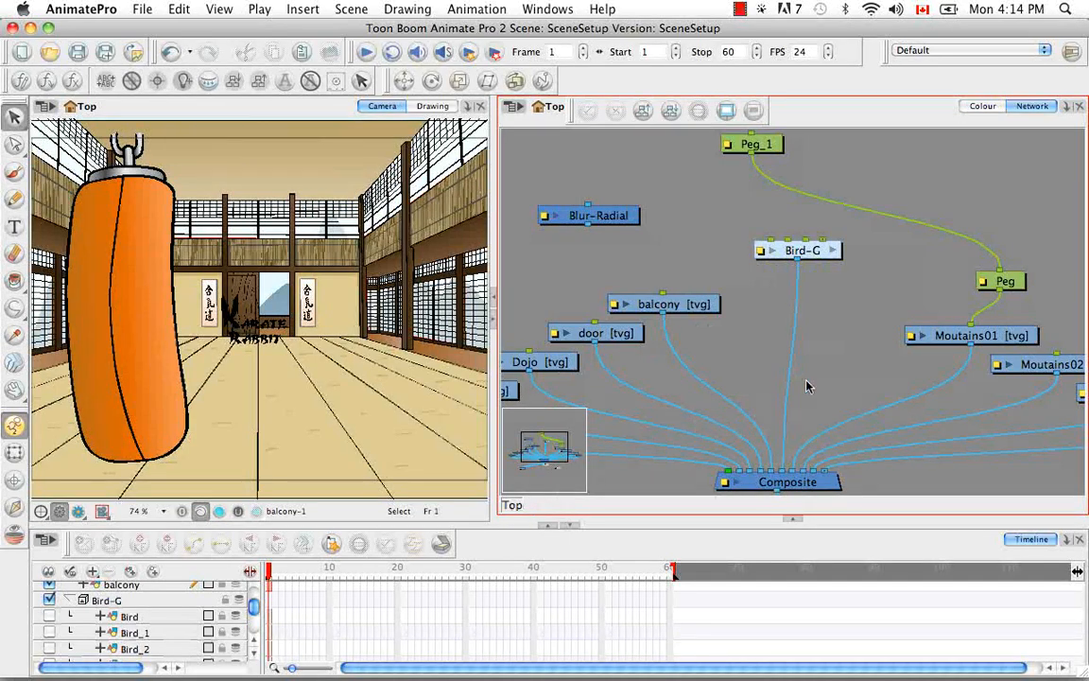
mouse_move(804, 355)
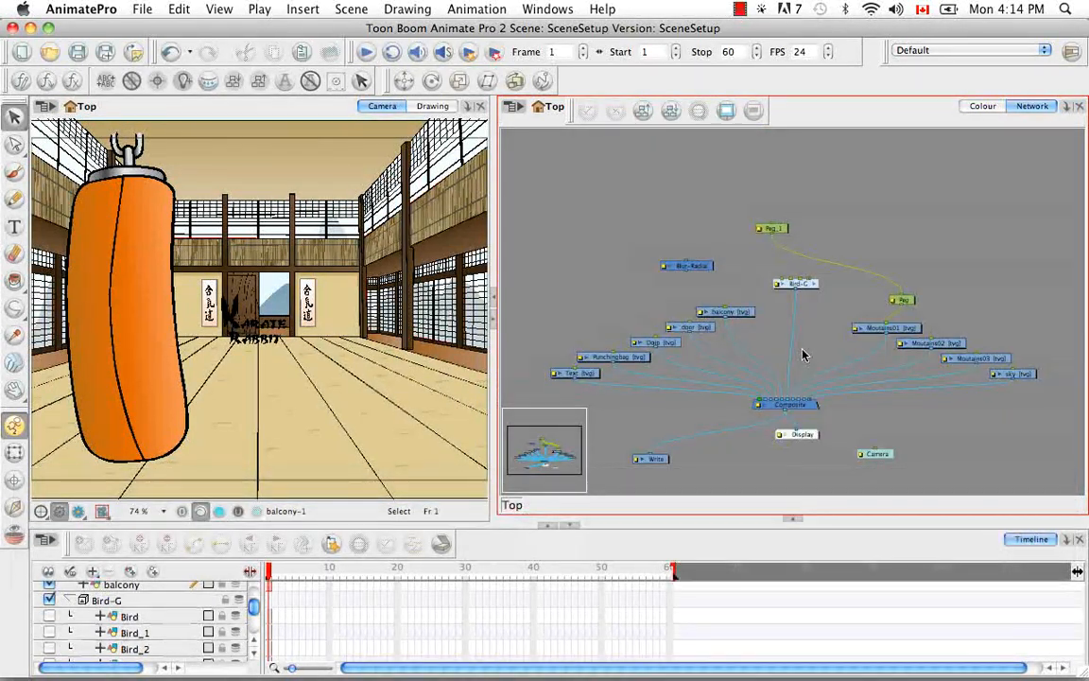
mouse_move(818, 309)
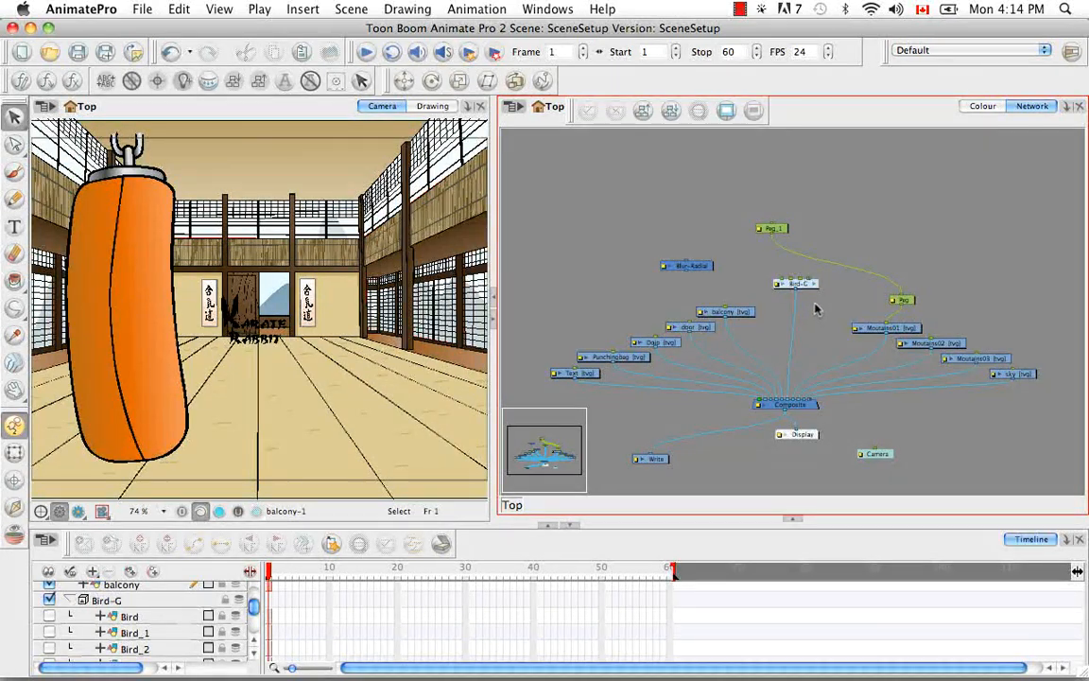
double_click(796, 283)
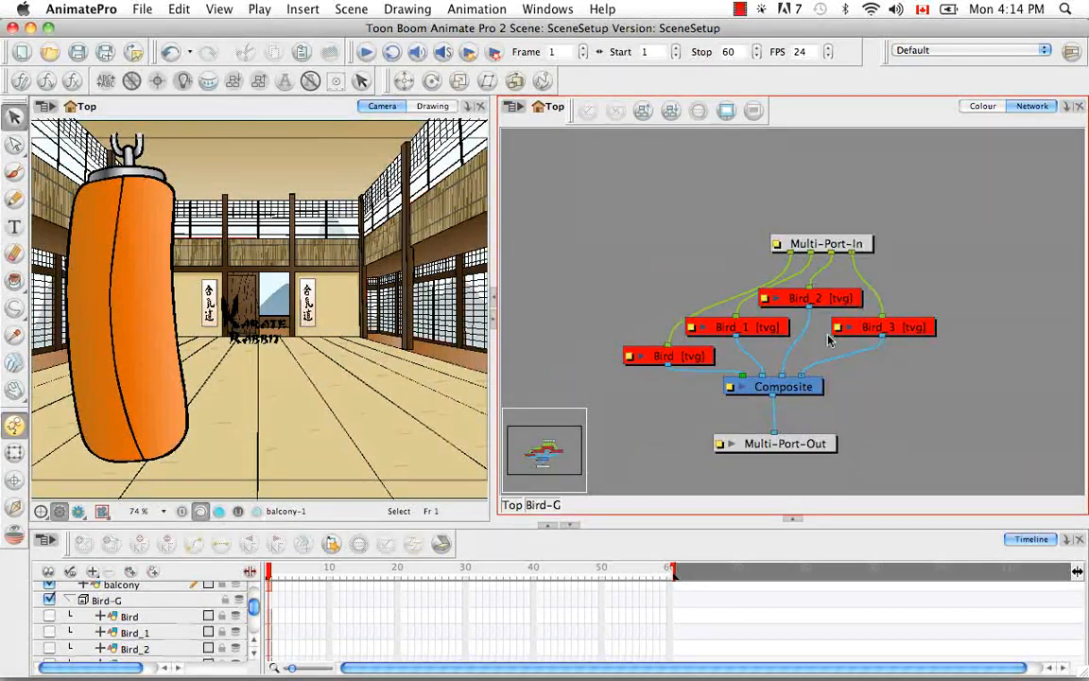
mouse_move(887, 407)
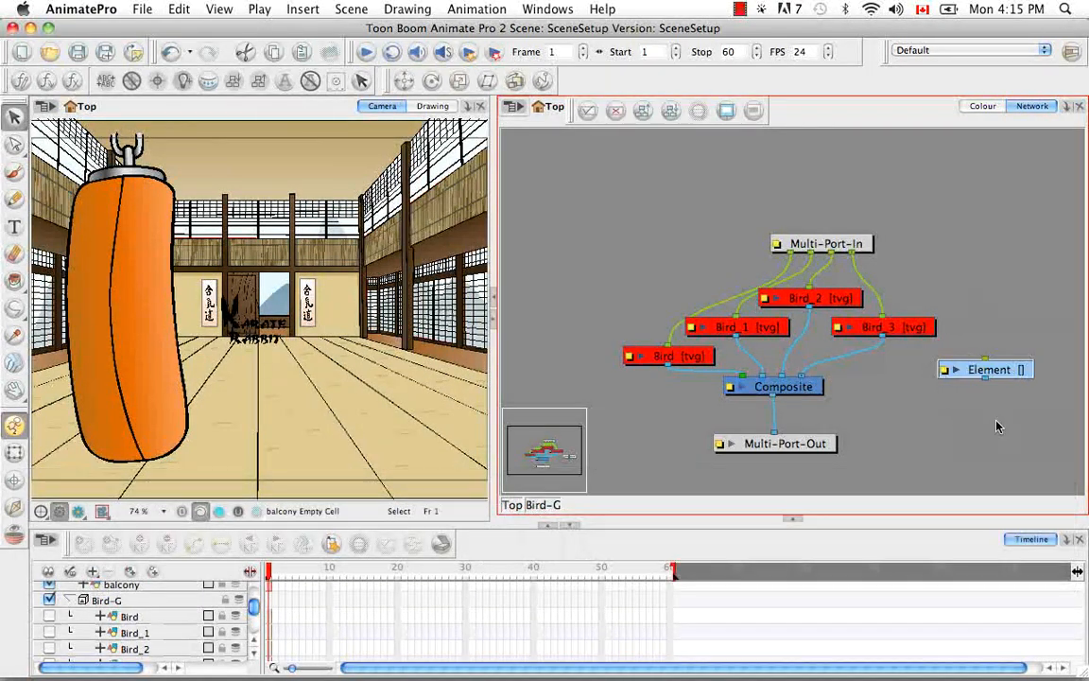
mouse_move(1061, 394)
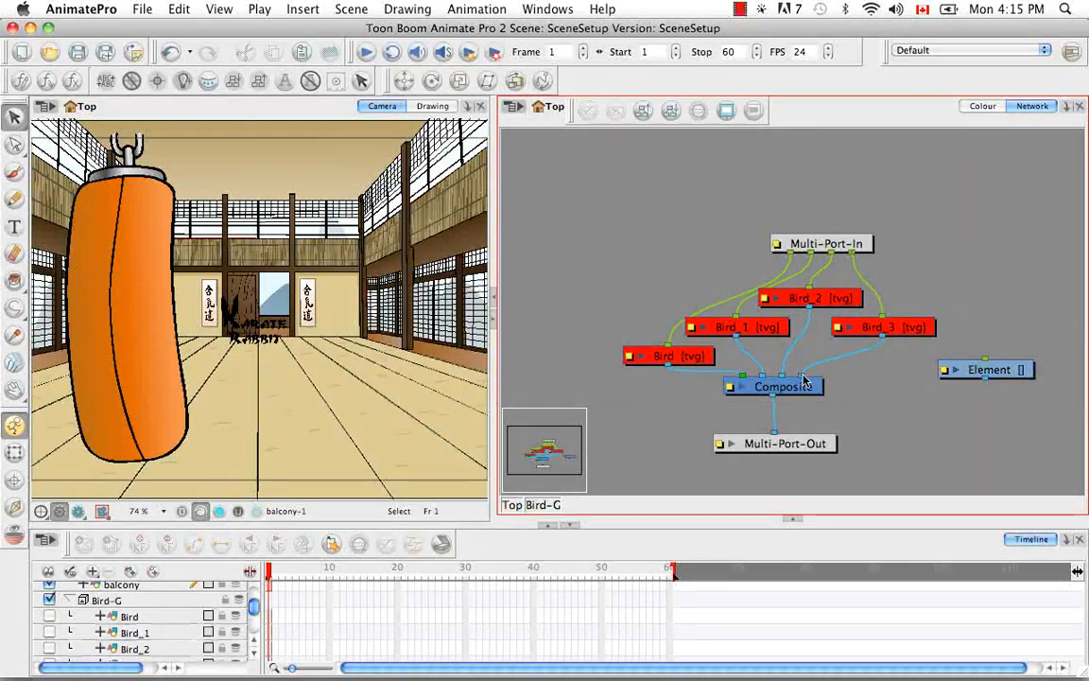
mouse_move(963, 286)
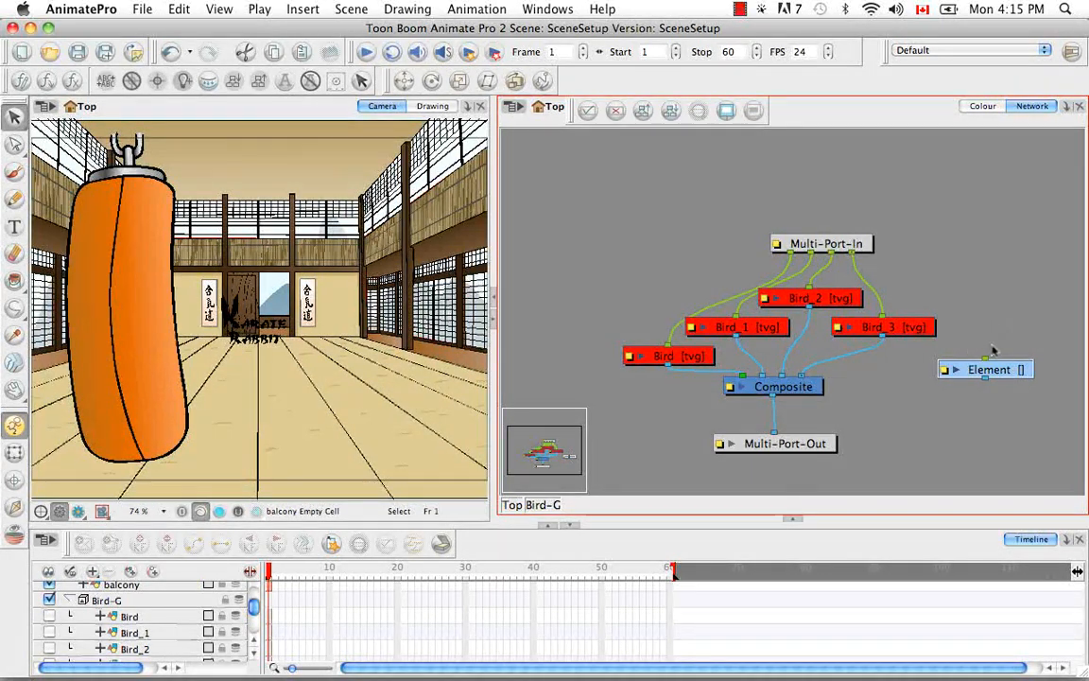
right_click(985, 369)
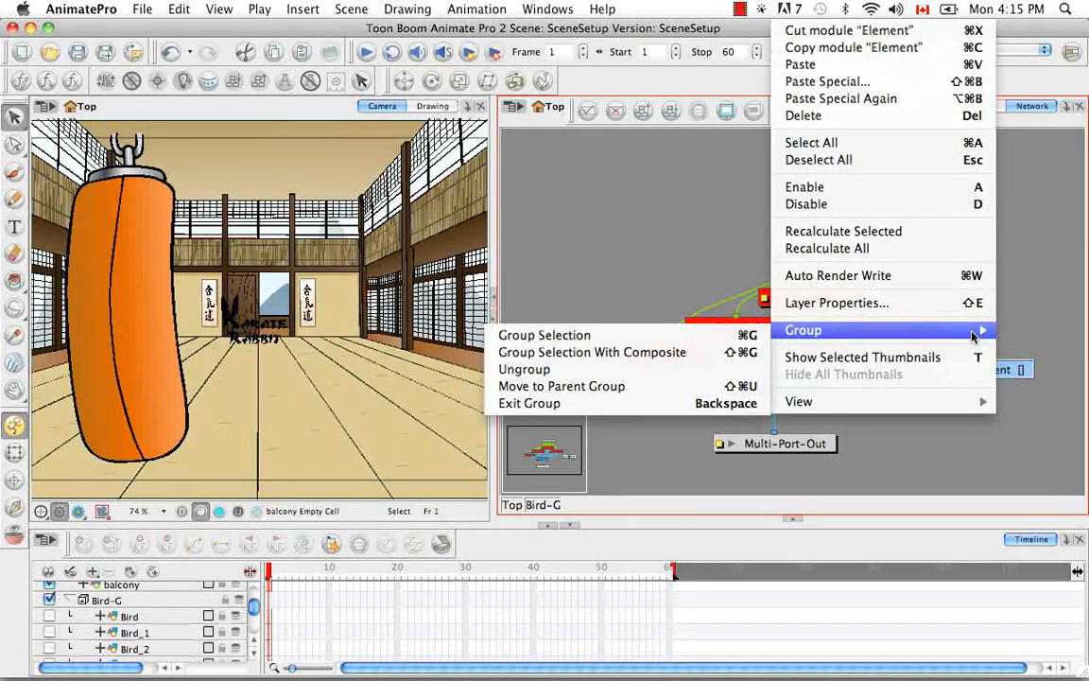
mouse_move(648, 391)
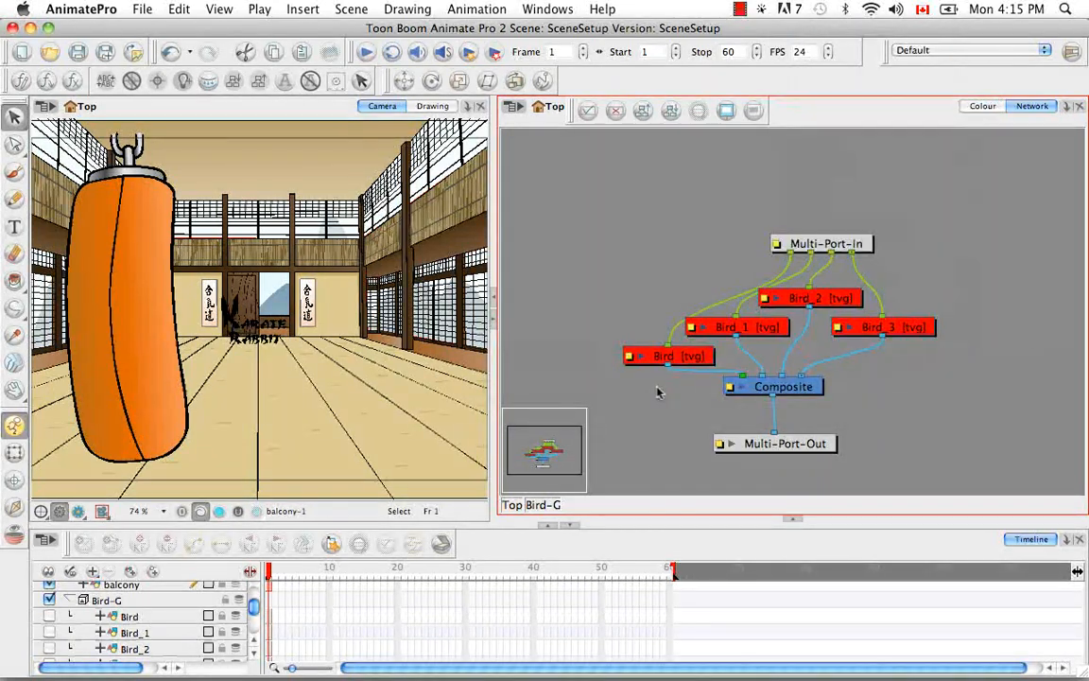
left_click(513, 504)
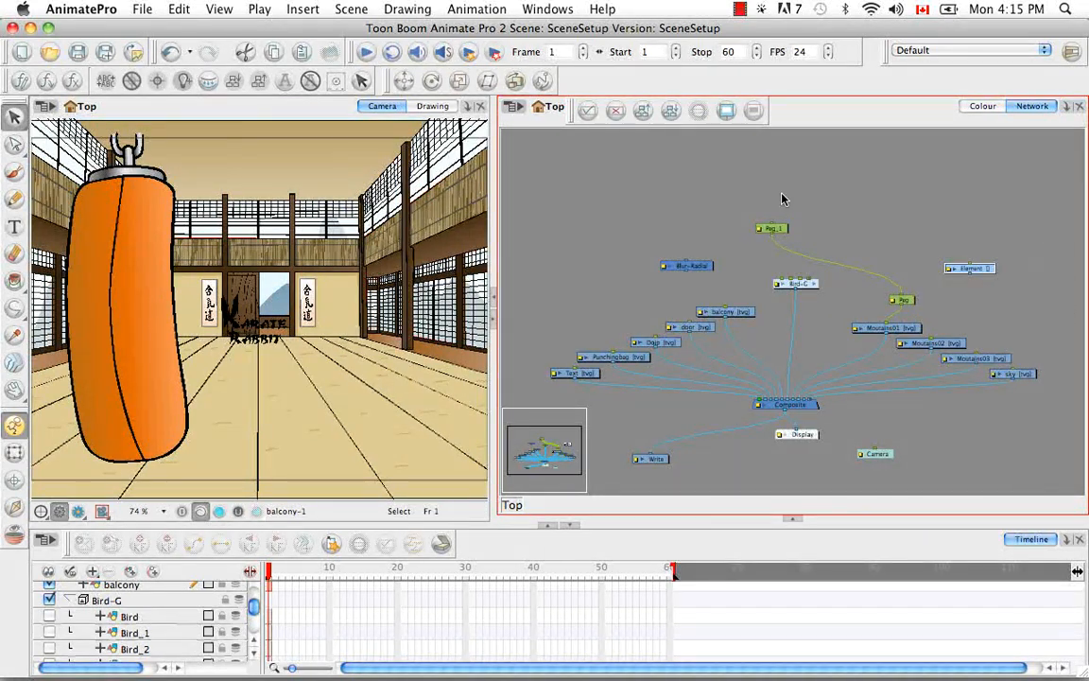
mouse_move(596, 252)
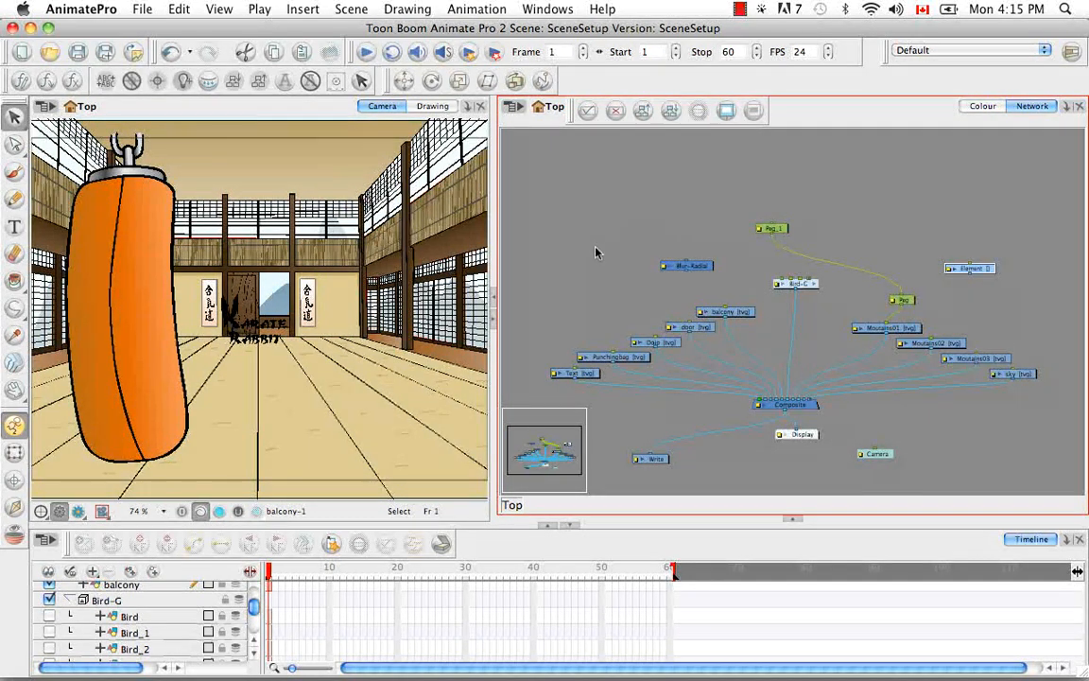
left_click(515, 110)
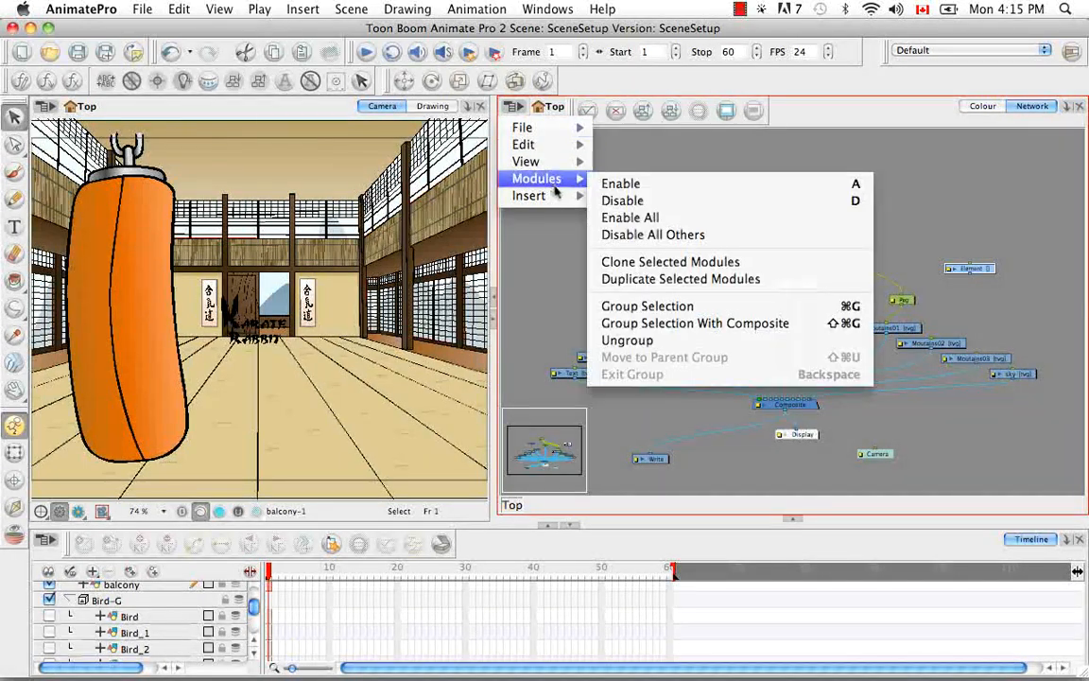
mouse_move(627, 339)
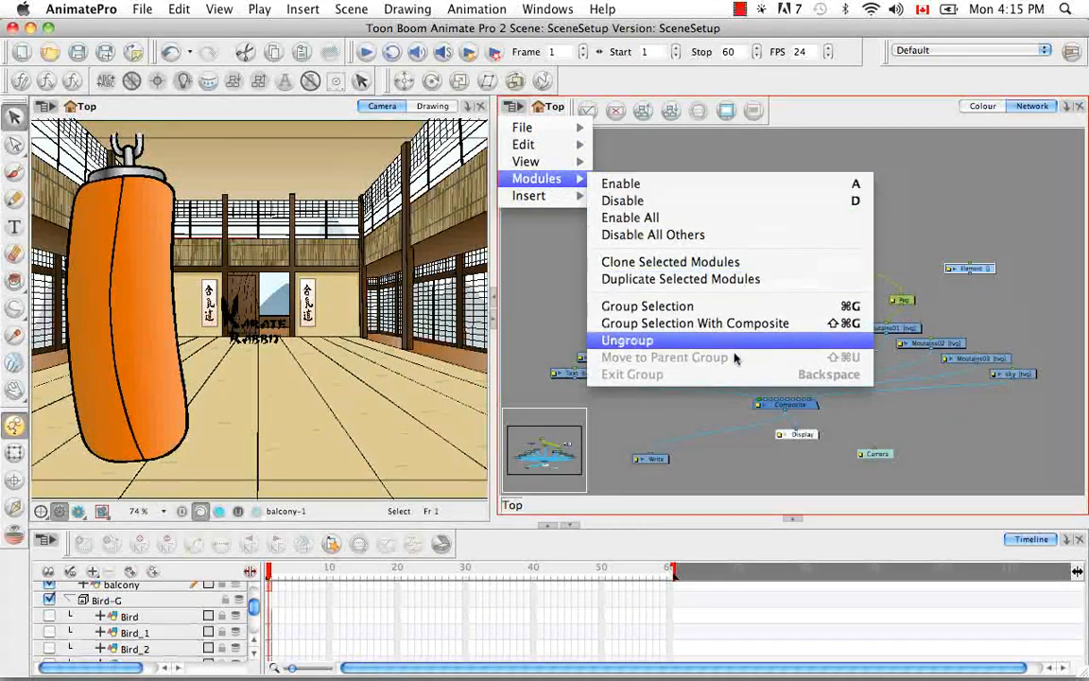
mouse_move(1003, 304)
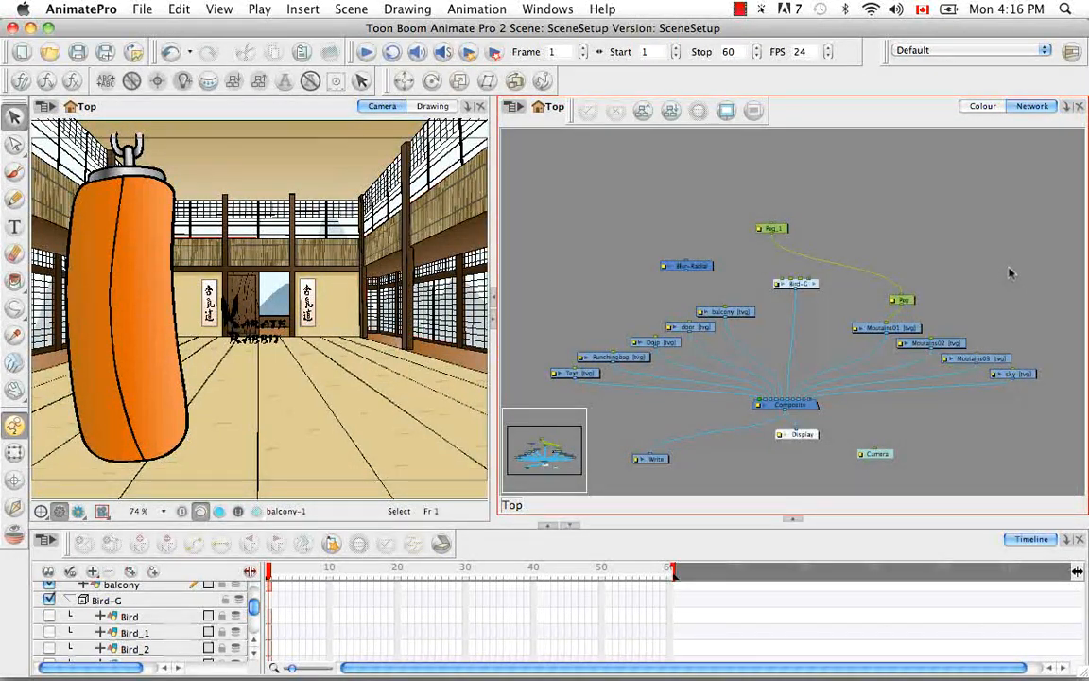
mouse_move(1002, 276)
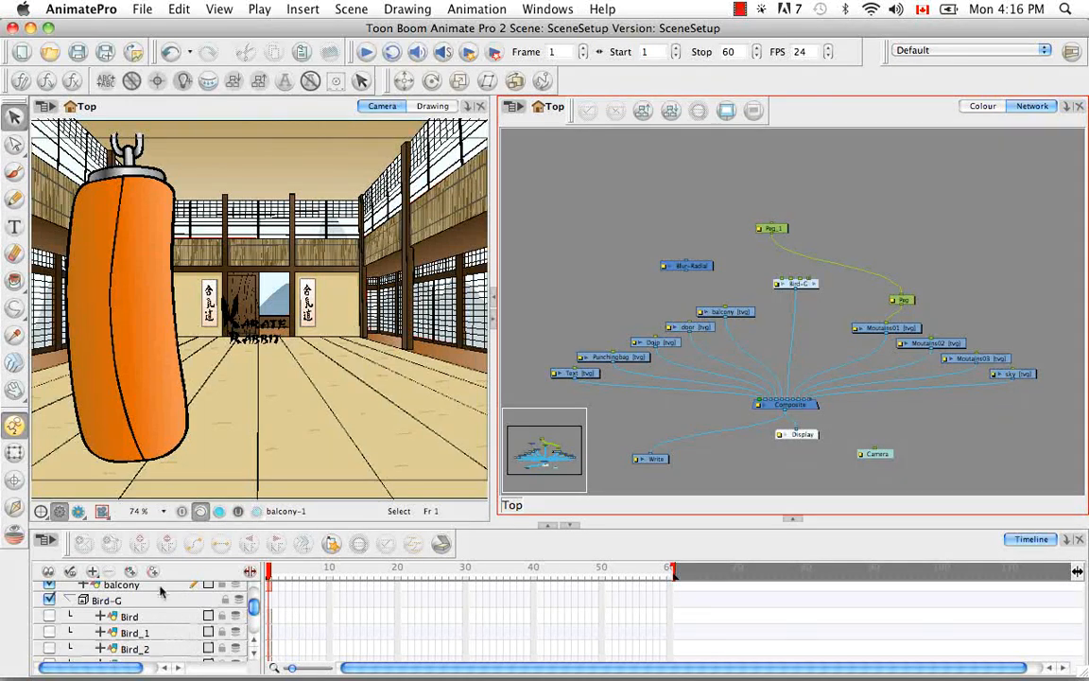
mouse_move(790, 211)
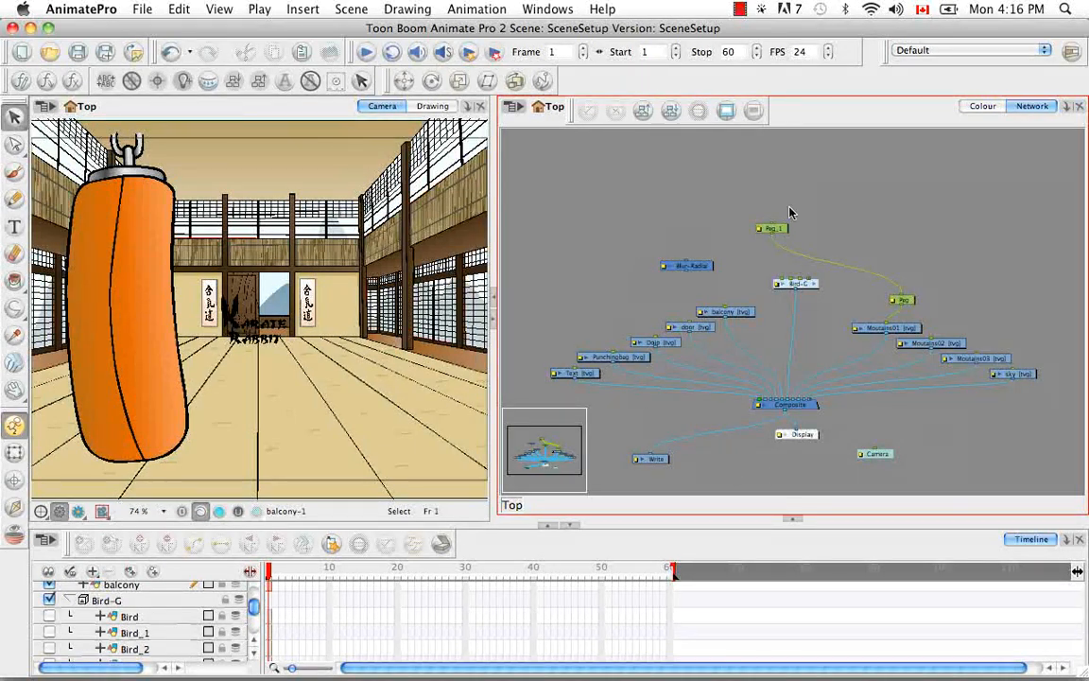
mouse_move(792, 349)
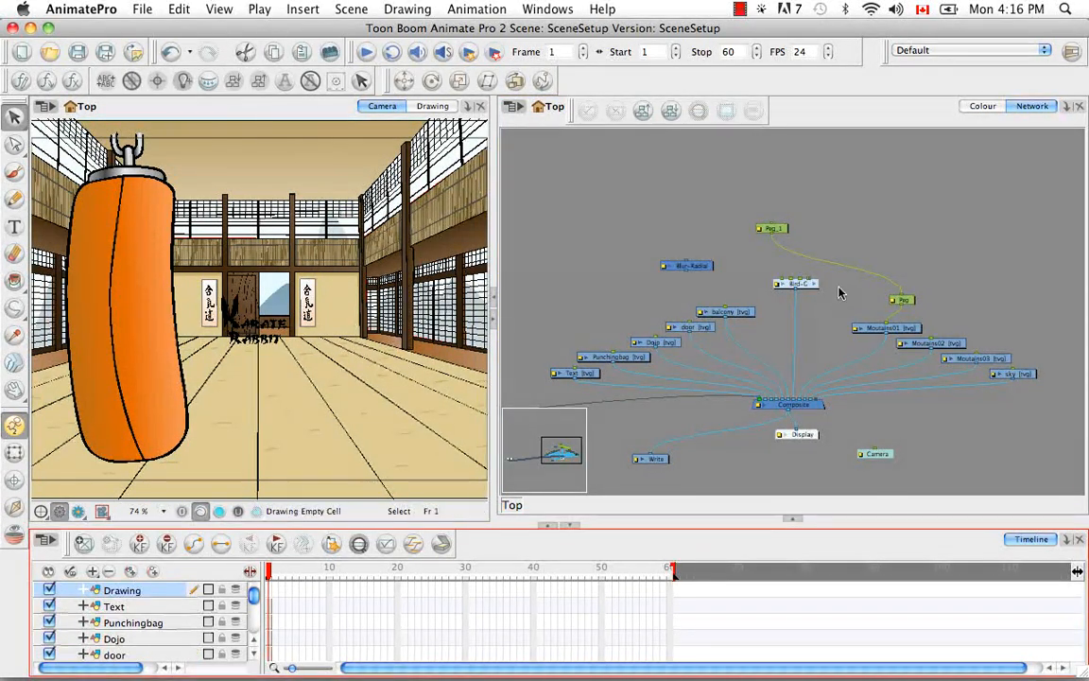
mouse_move(641, 432)
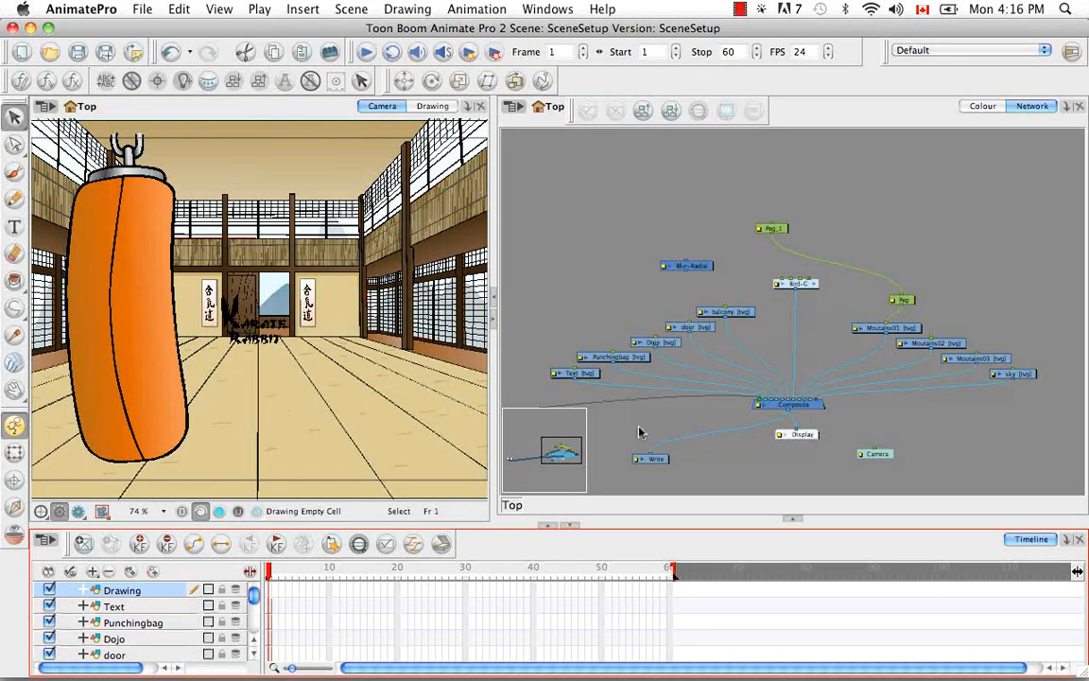
key("space")
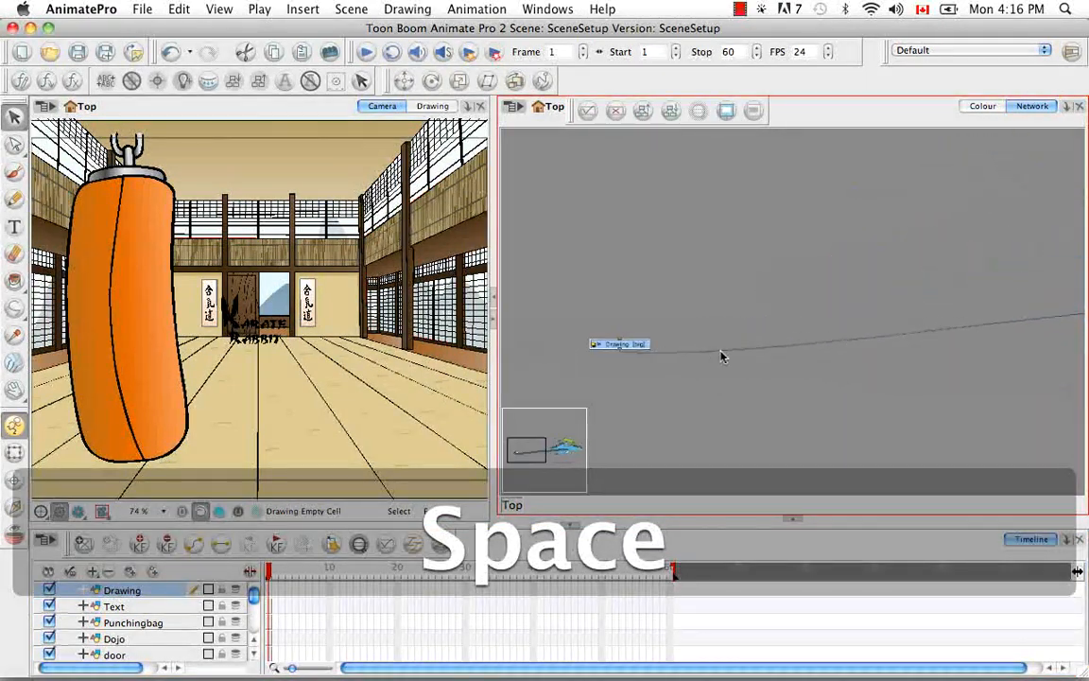
left_click_drag(620, 343, 986, 313)
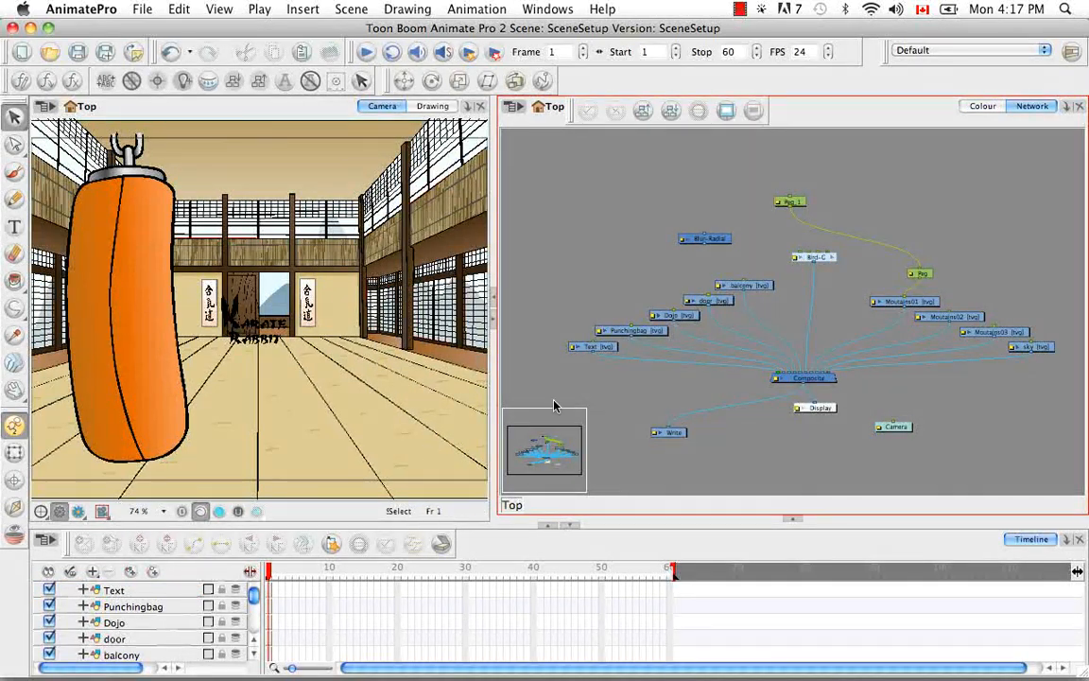
mouse_move(763, 433)
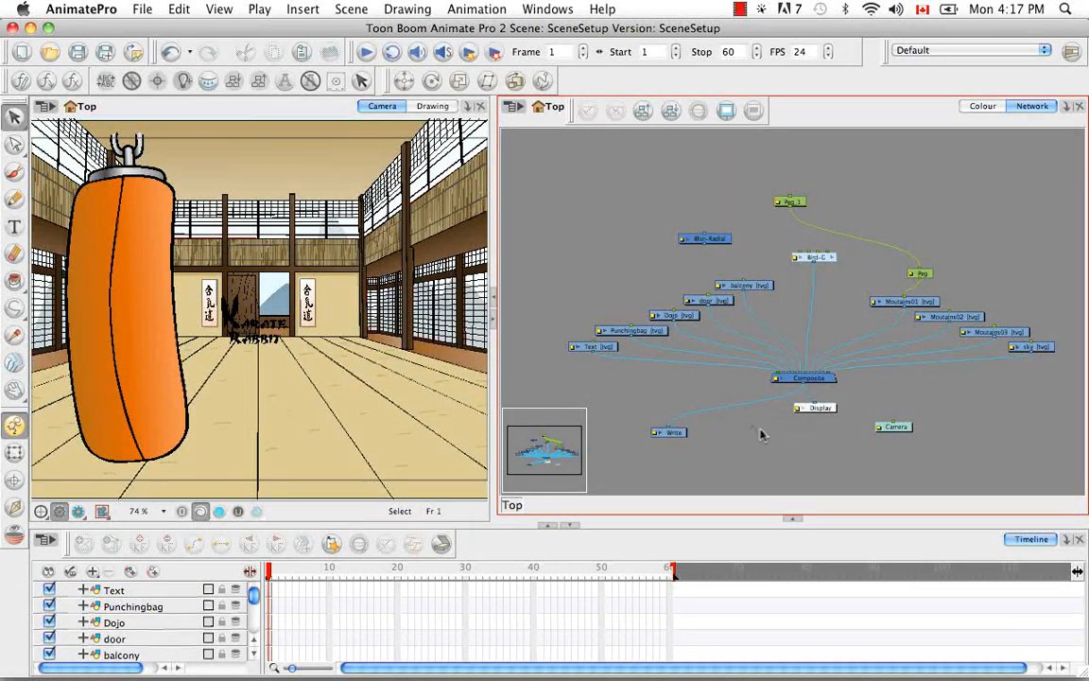
mouse_move(764, 438)
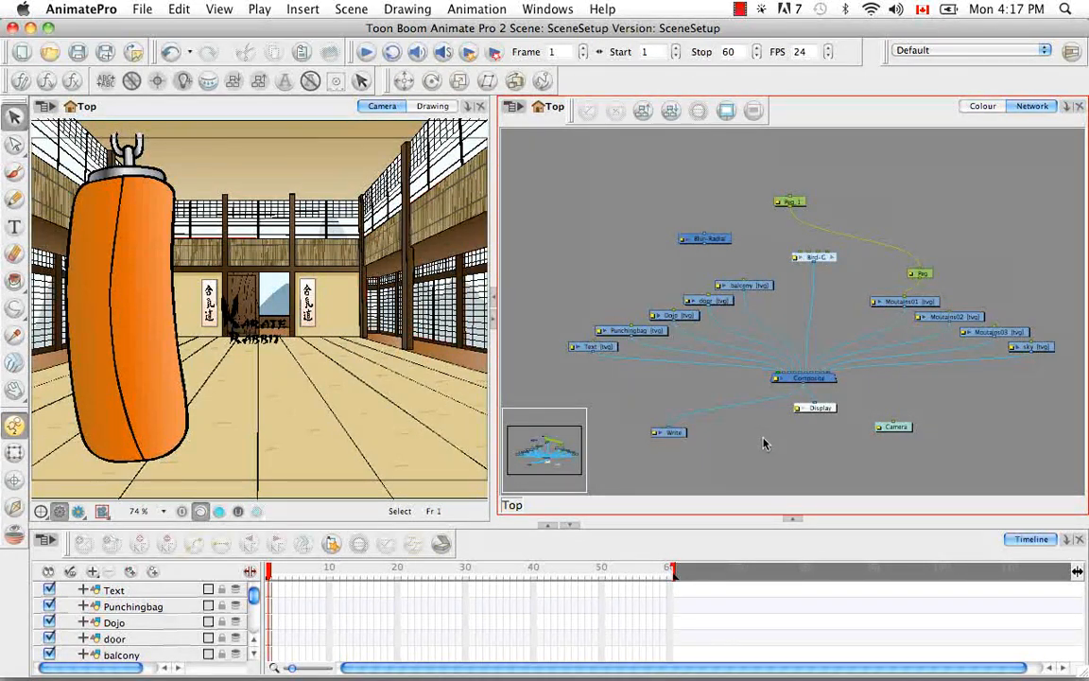
mouse_move(759, 428)
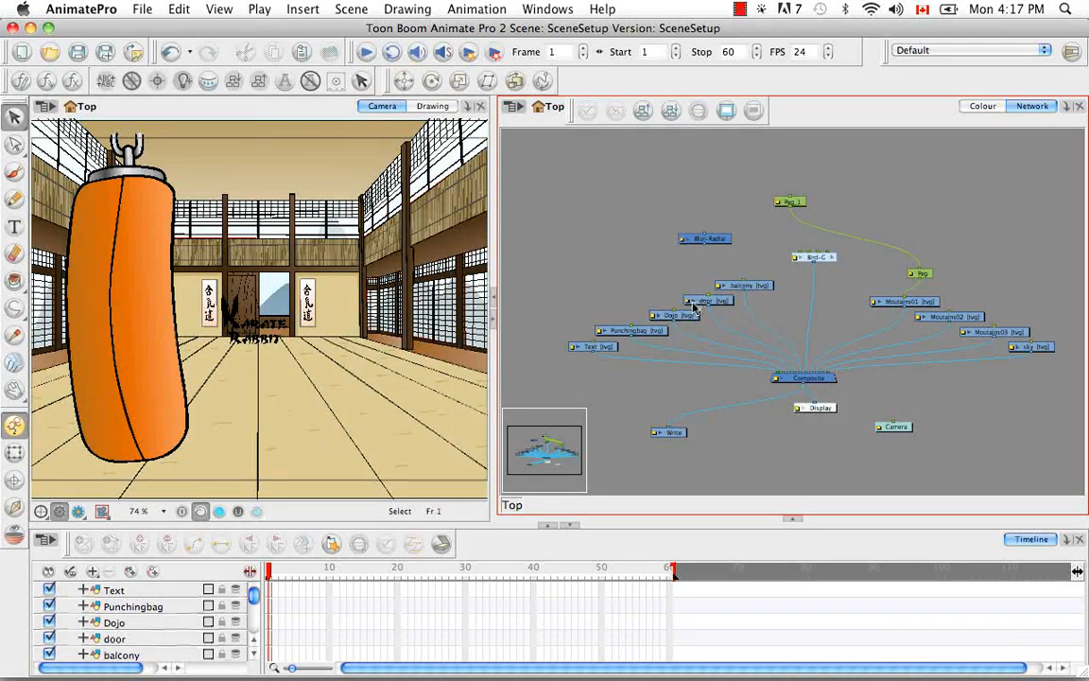
key("space")
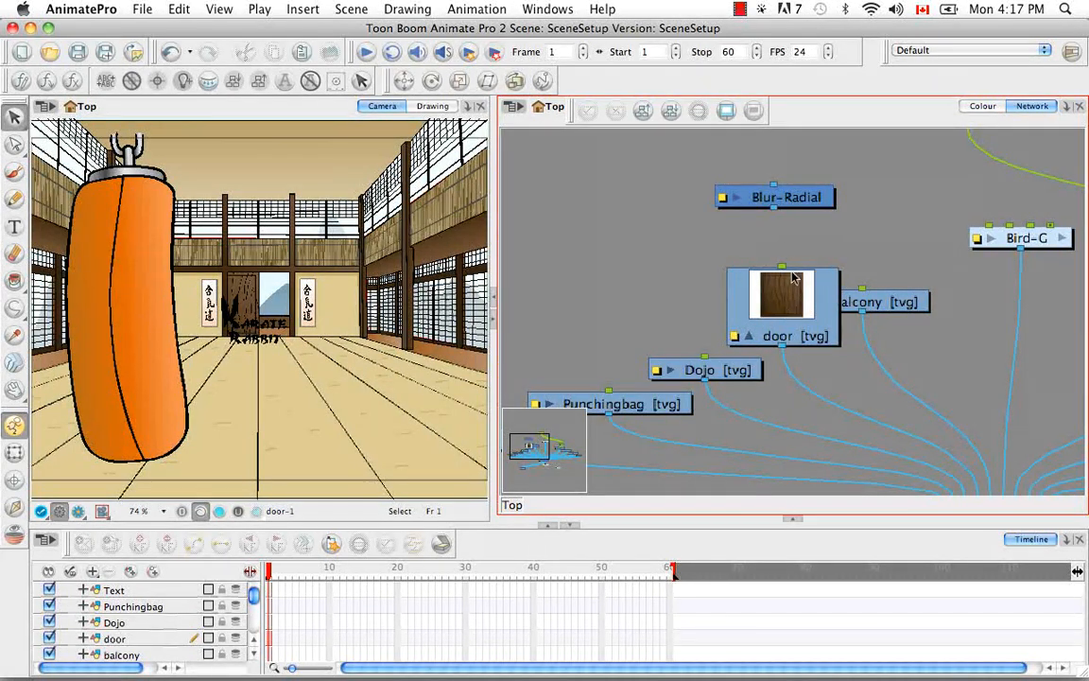
mouse_move(790, 315)
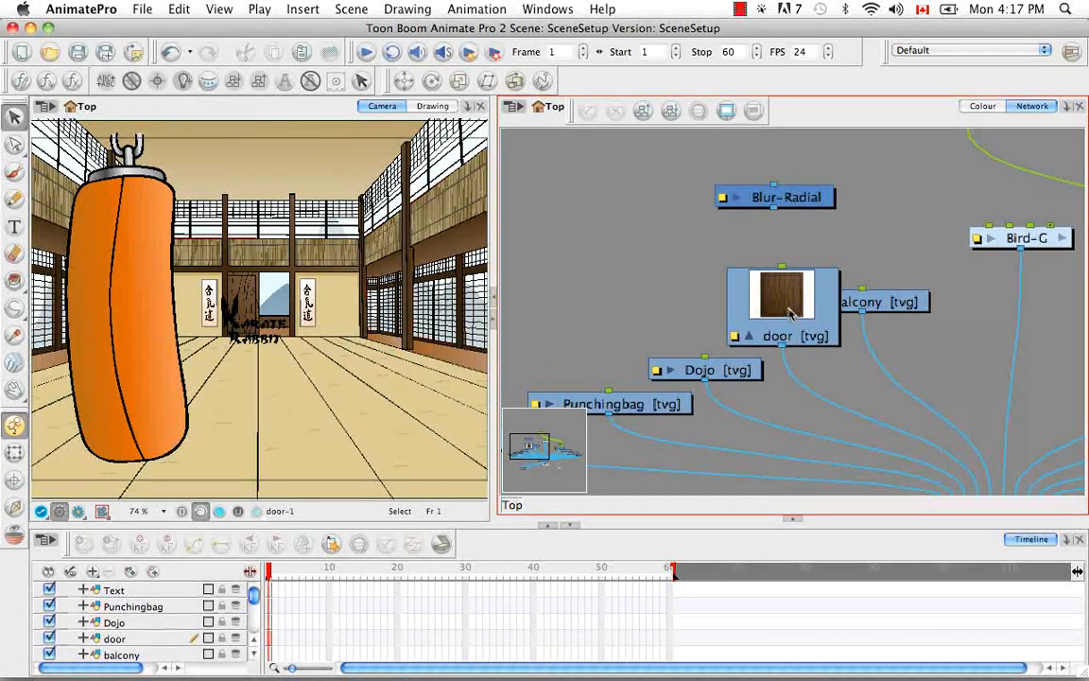